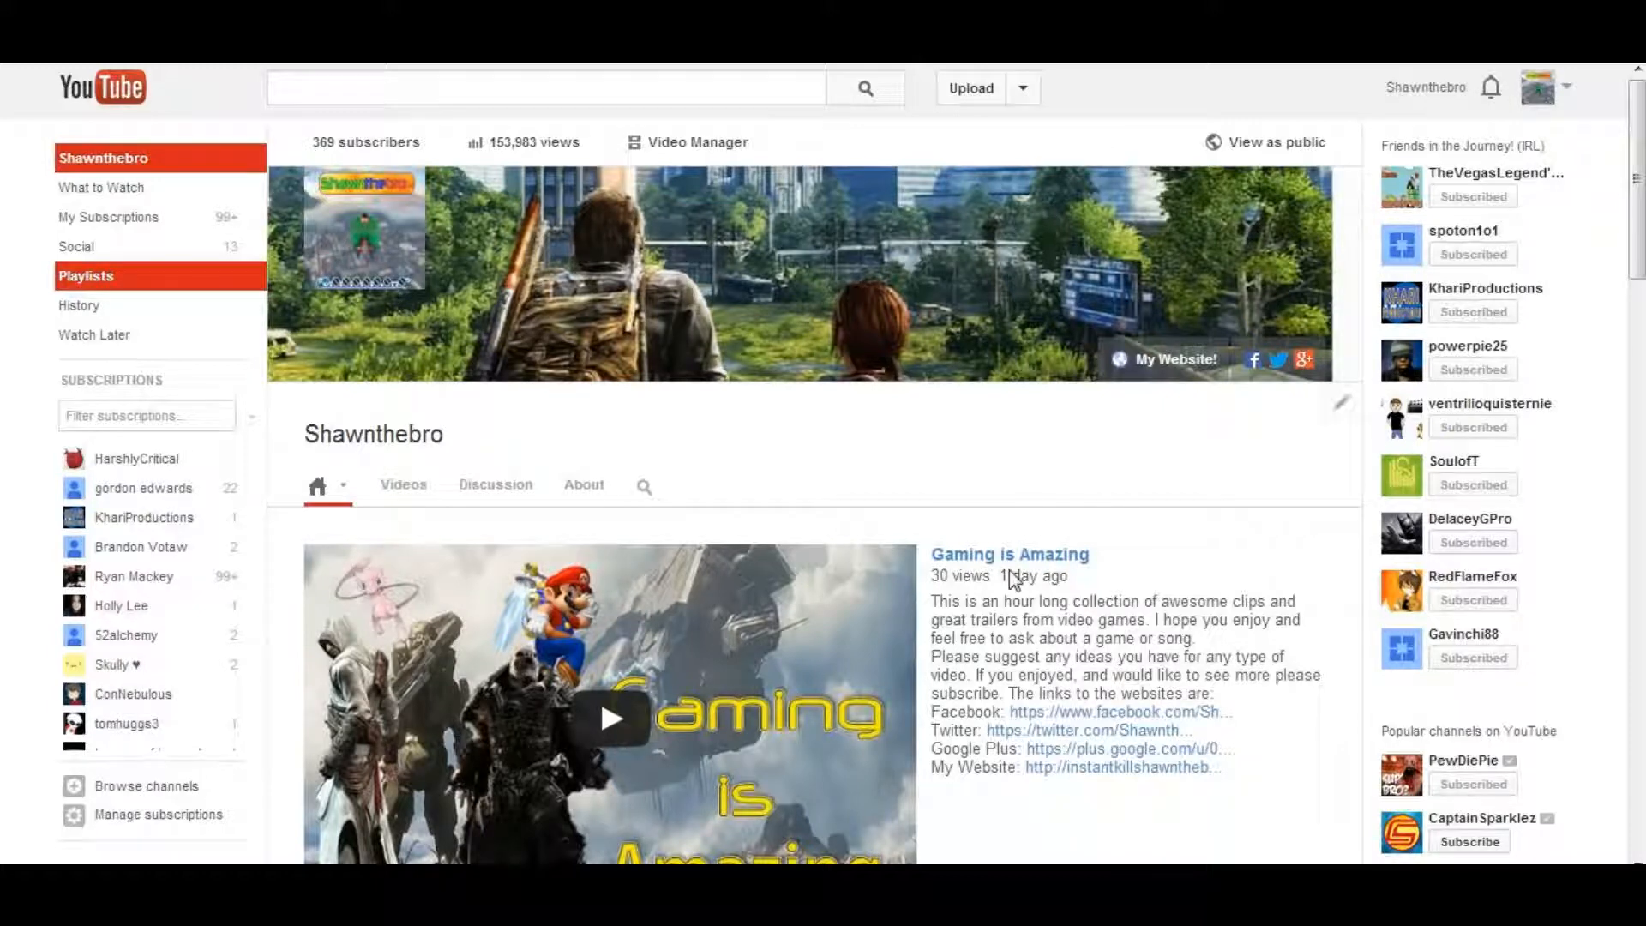
Step: Open the Gaming is Amazing video from the channel page and scroll to its All Comments section
{"action": "left_click", "coordinate": [610, 718]}
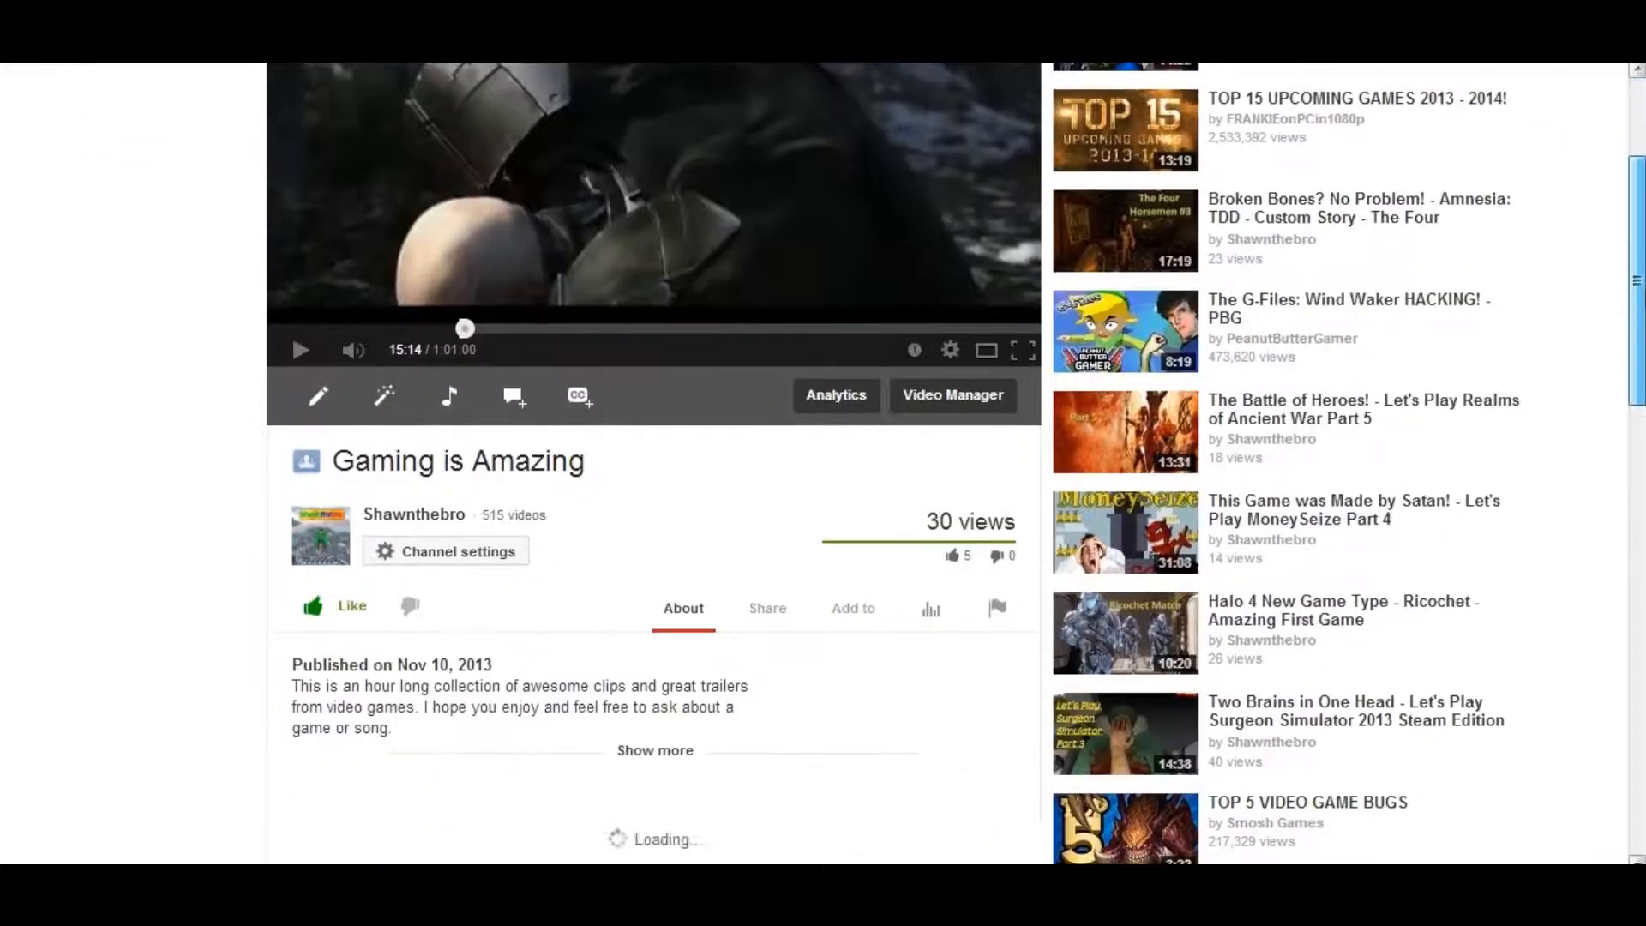
{"action": "scroll", "scroll_direction": "down", "scroll_amount": 3}
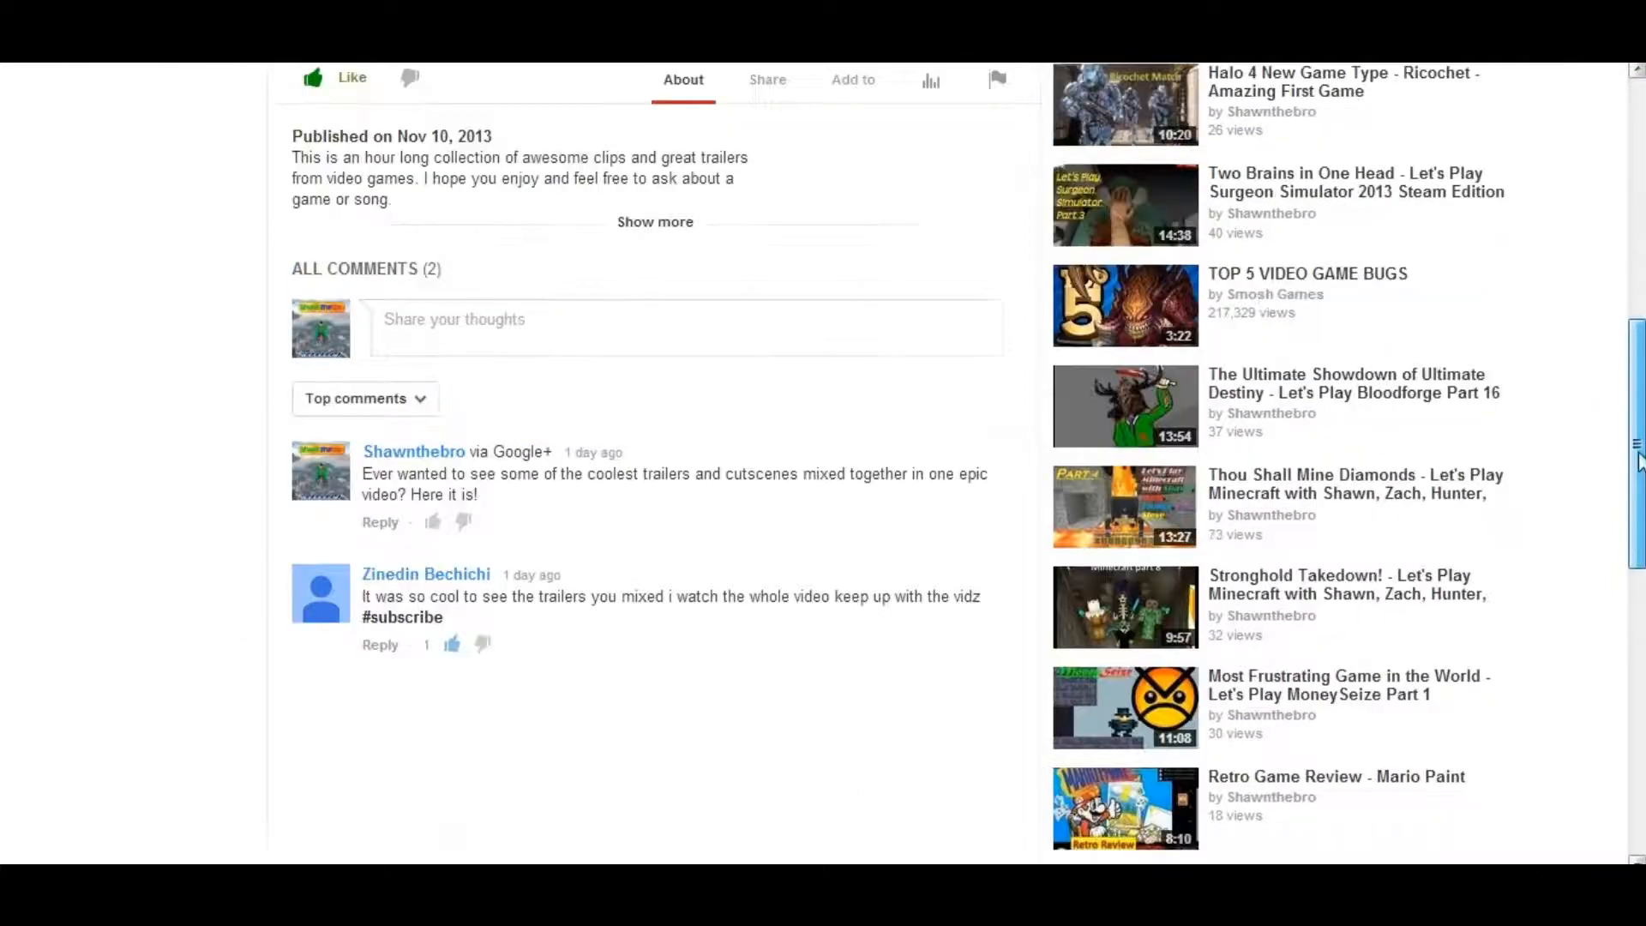
{"action": "scroll", "scroll_direction": "down", "scroll_amount": 3}
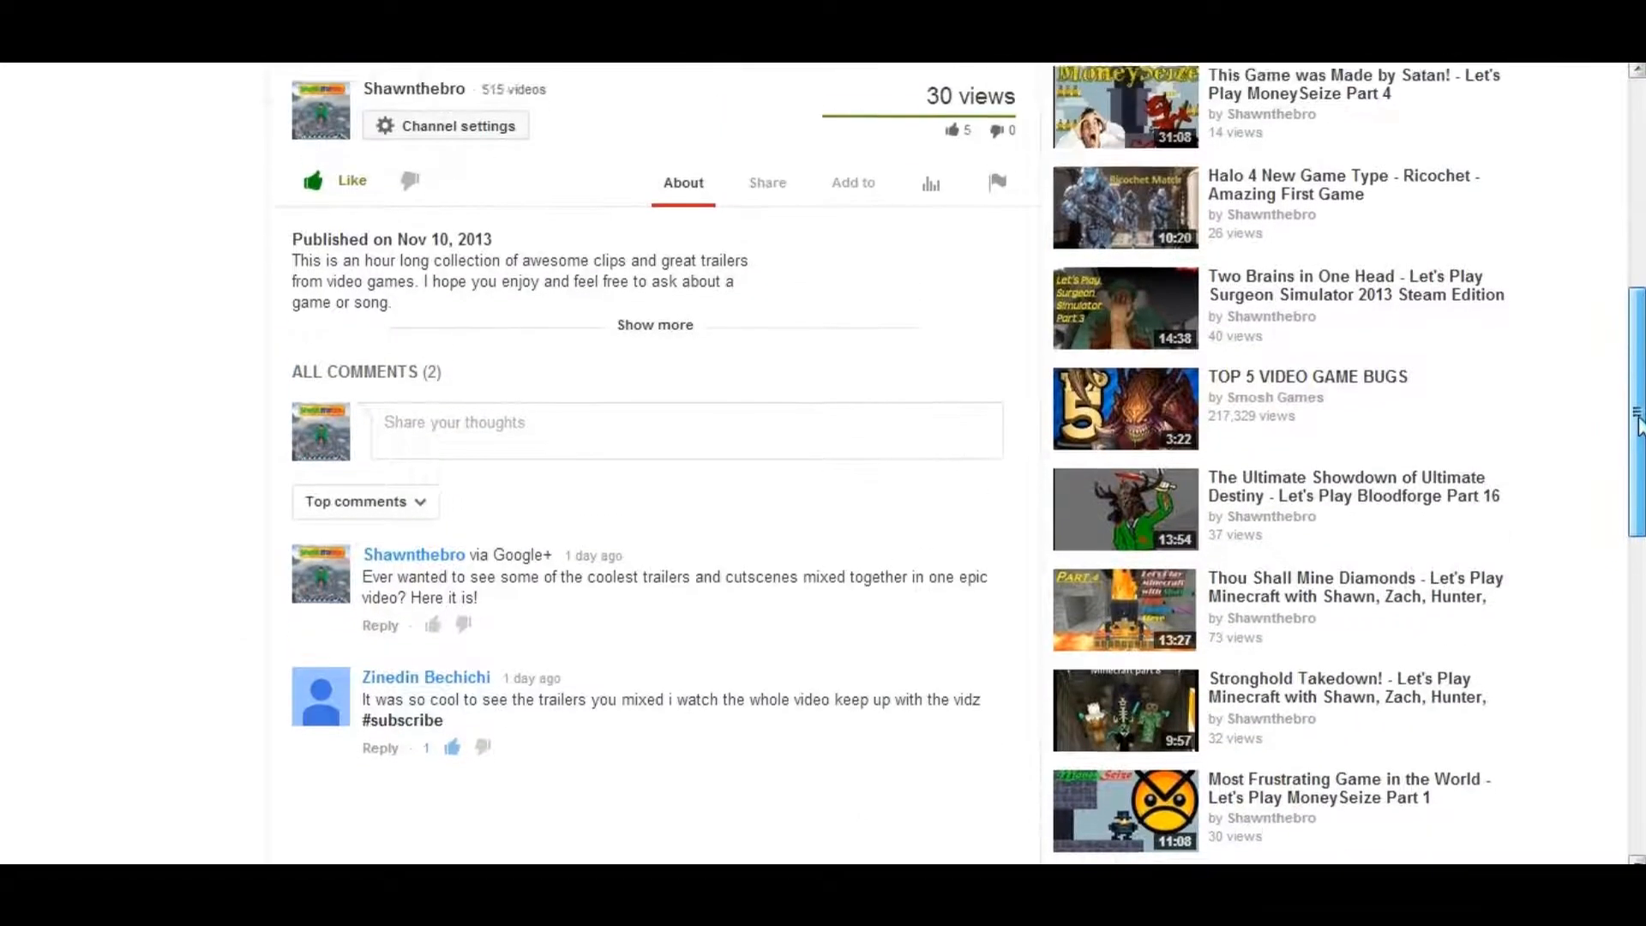
{"action": "scroll", "scroll_direction": "down", "scroll_amount": 3}
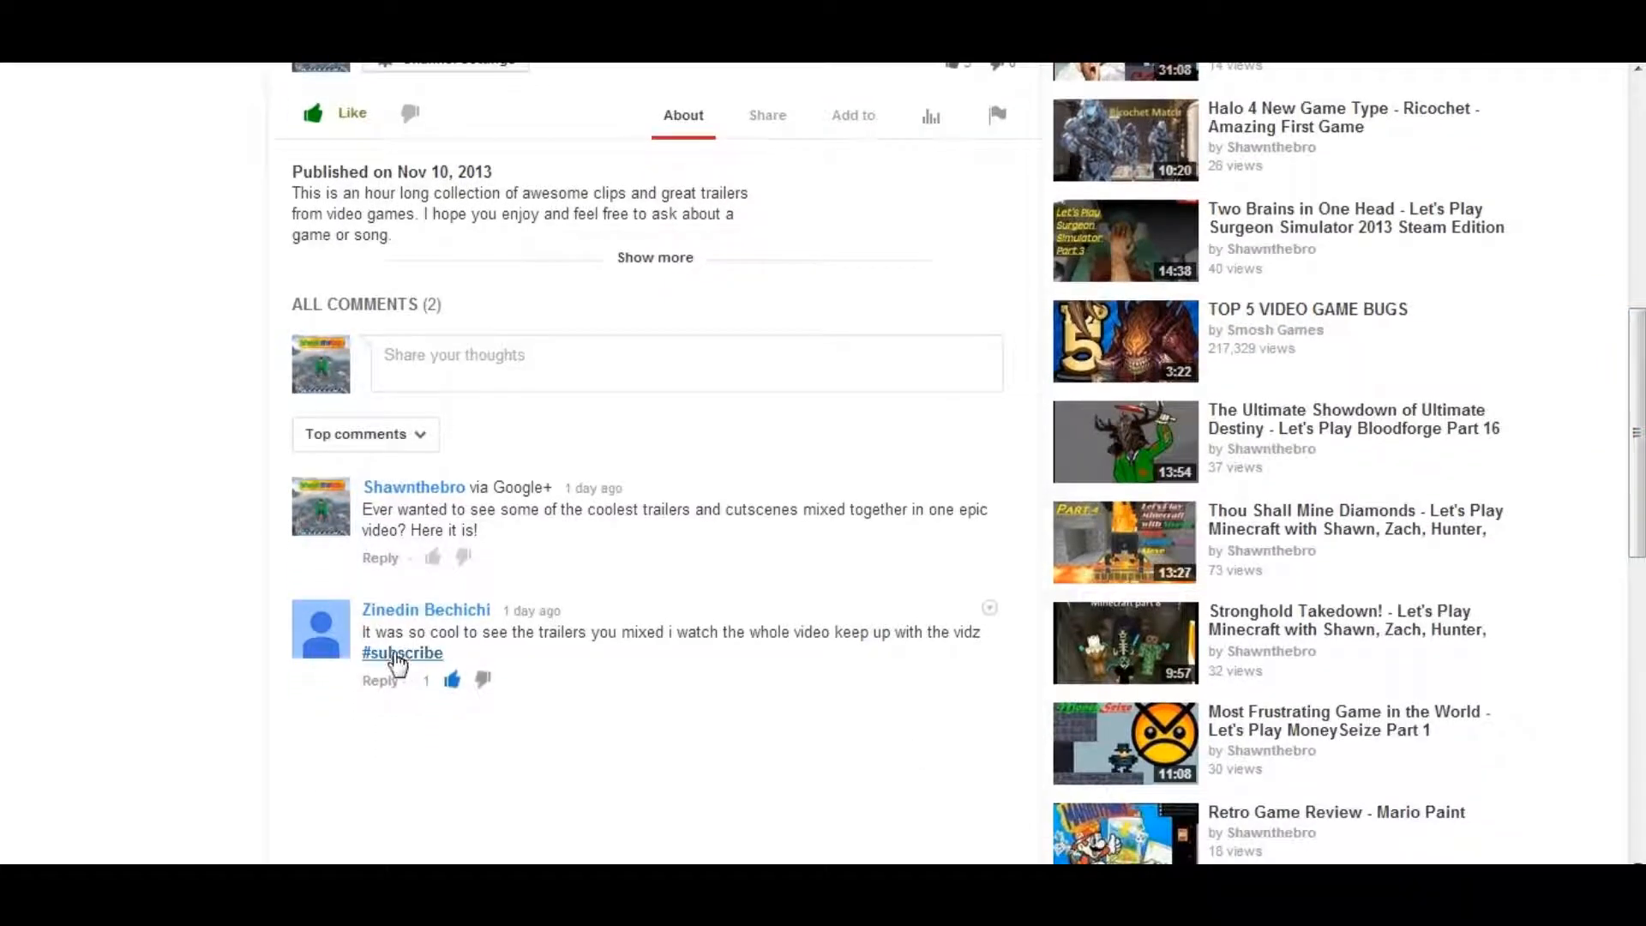
Step: Reply to the #subscribe comment with "Hey man this is the nicest thing I have ever gotten!"
{"action": "left_click", "coordinate": [381, 681]}
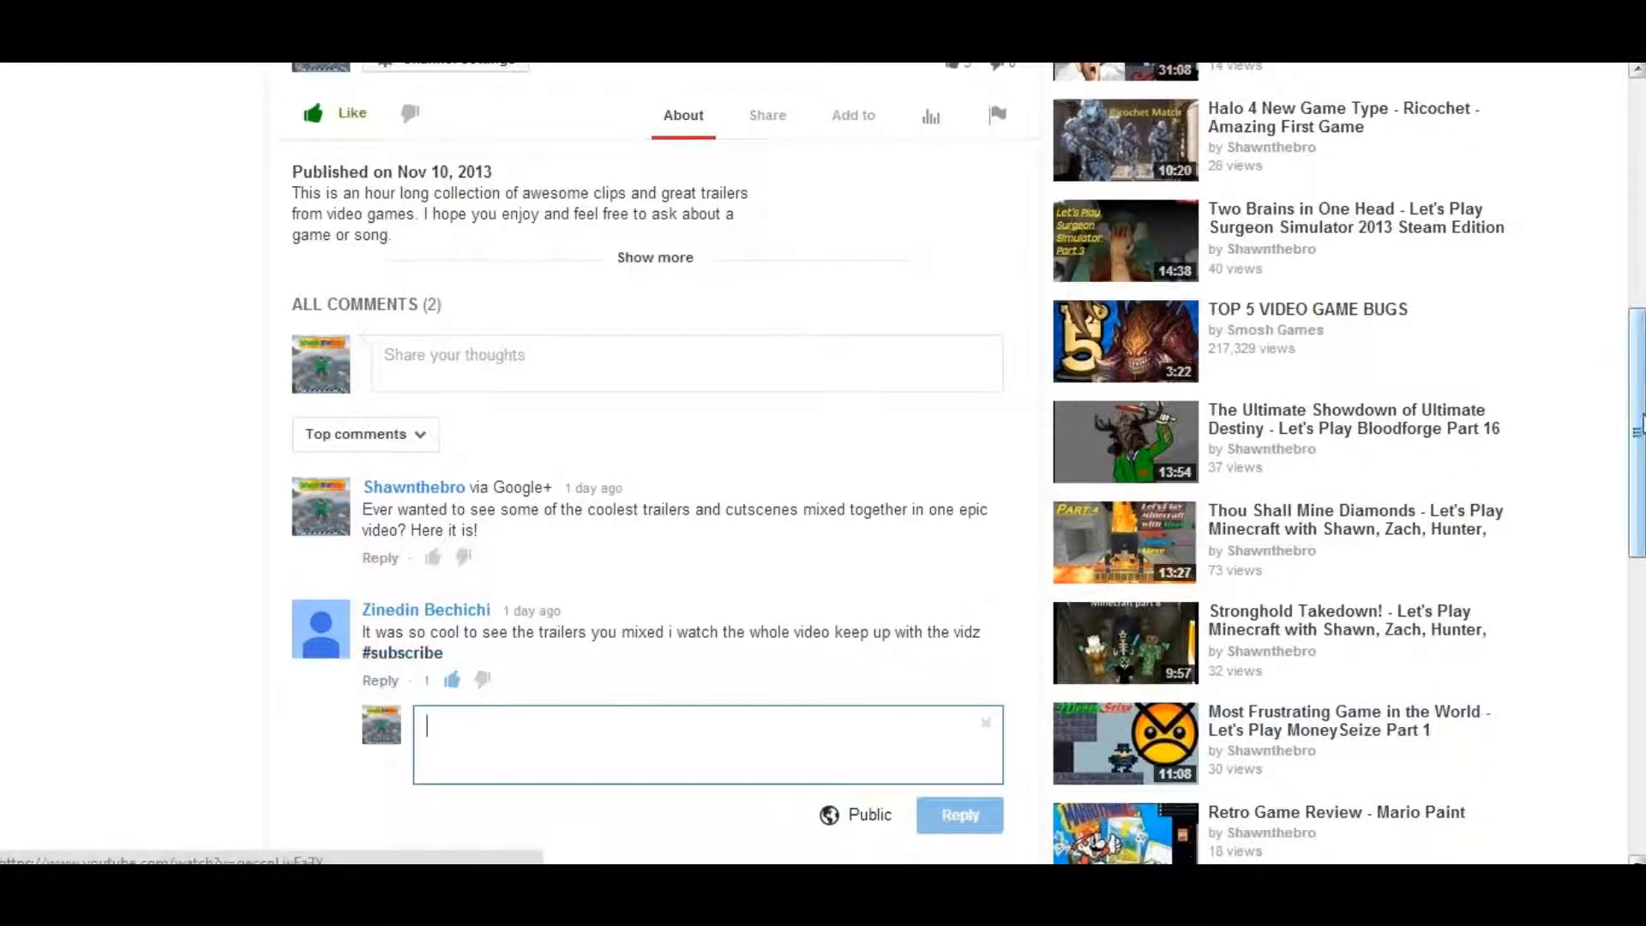
{"action": "scroll", "scroll_direction": "down", "scroll_amount": 3}
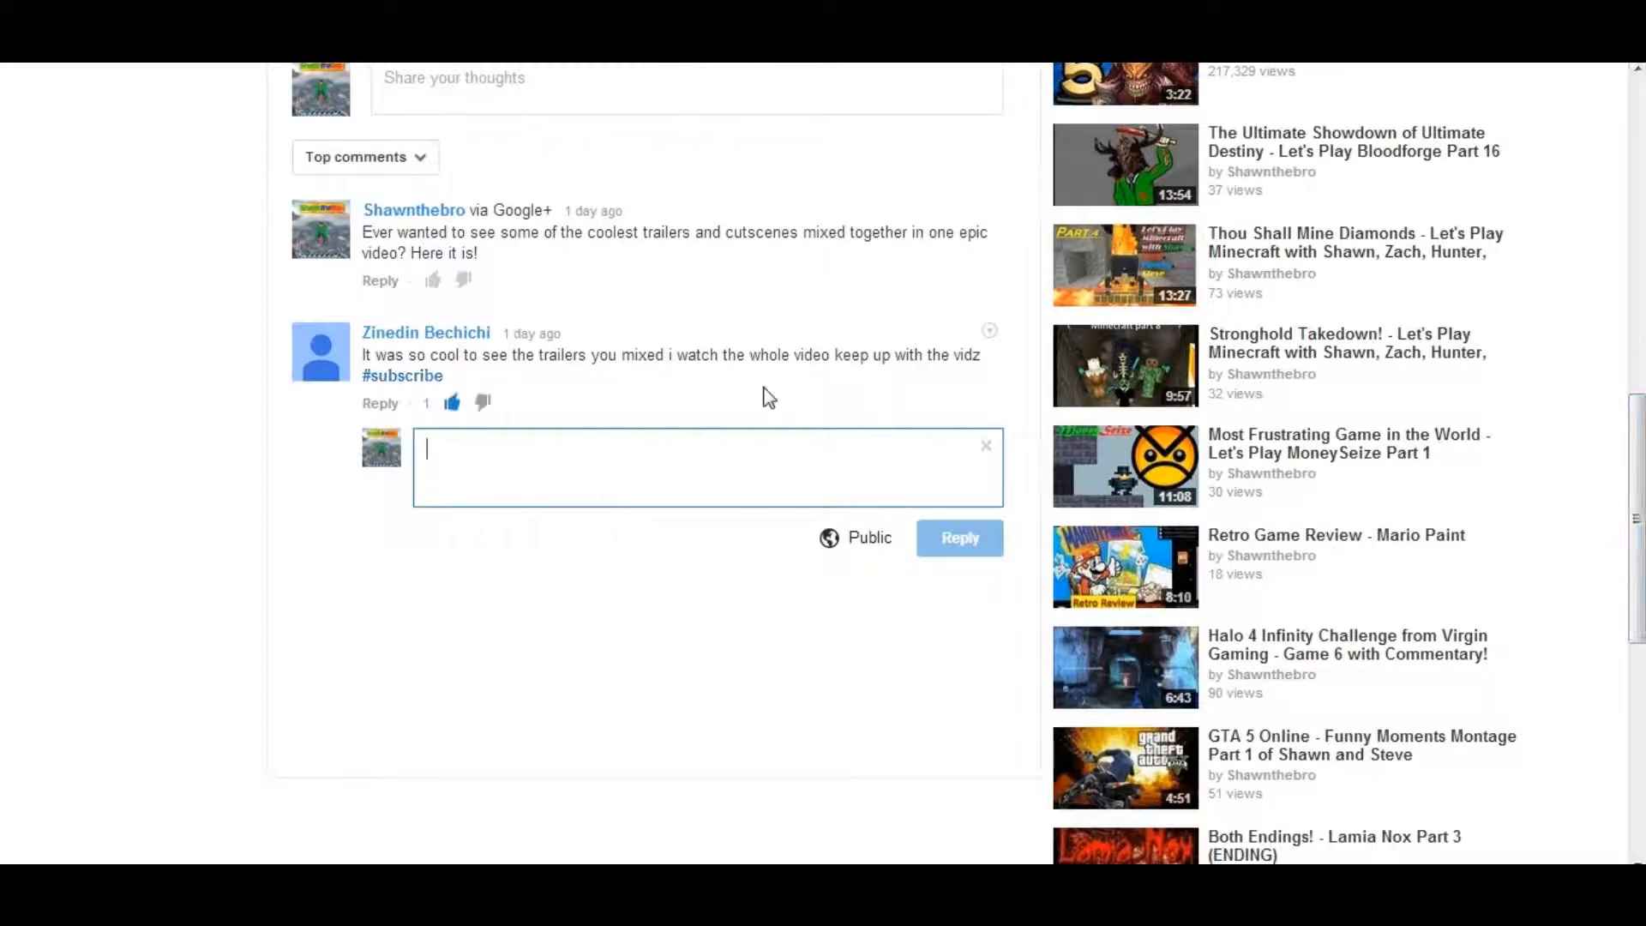
{"action": "type", "text": "Hey man this is"}
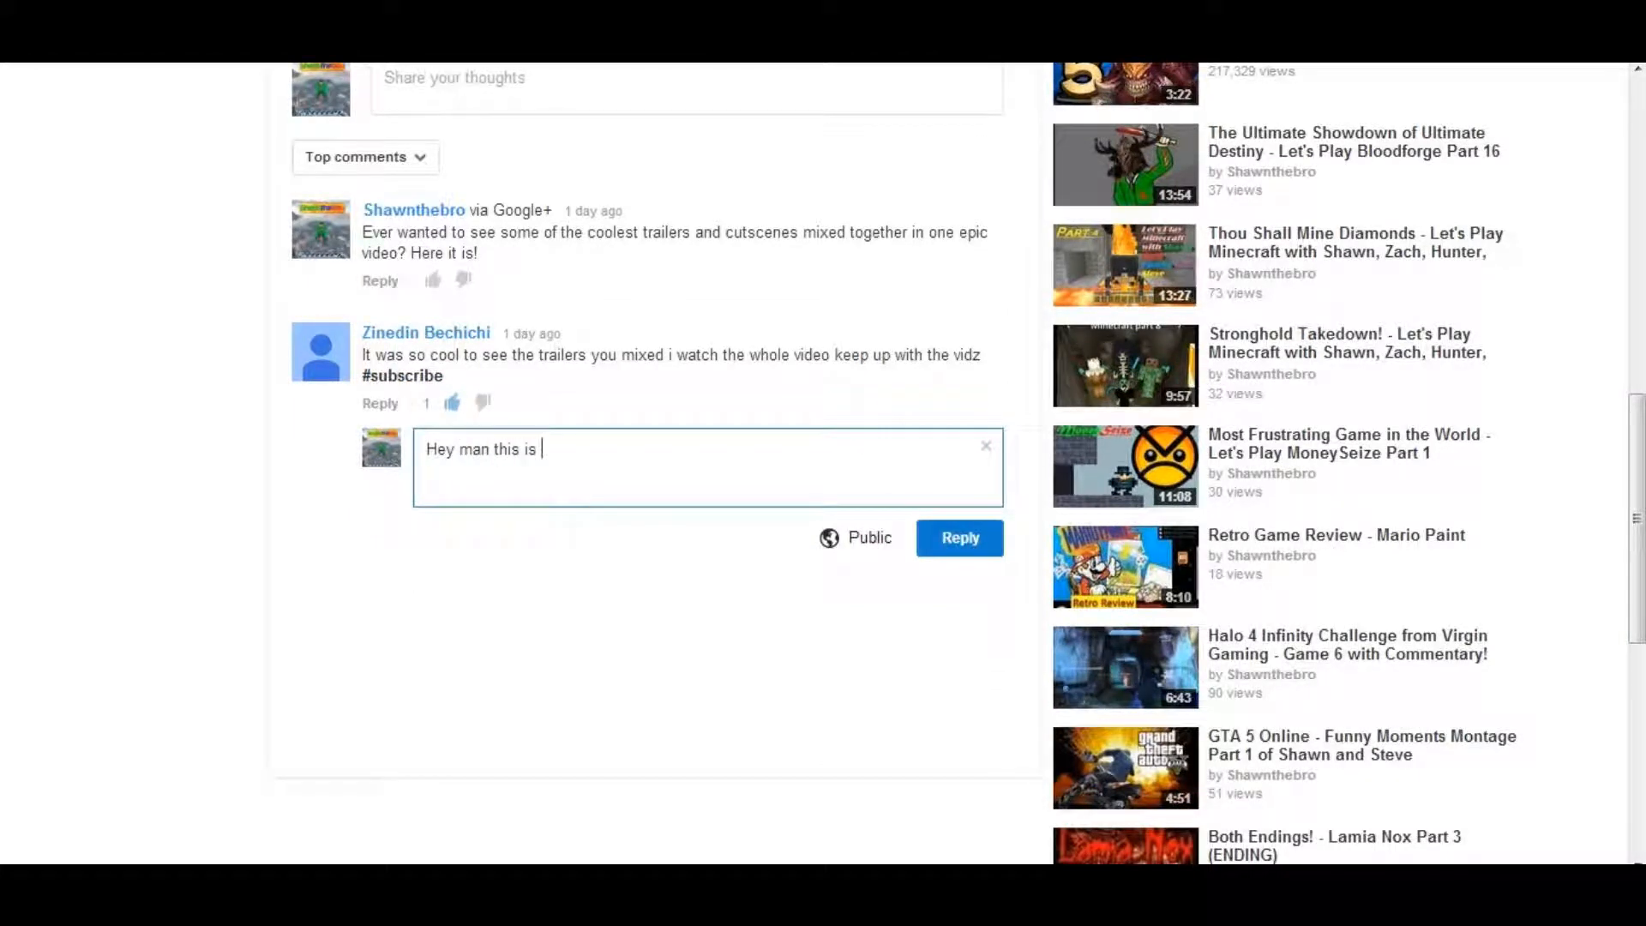
{"action": "type", "text": "the nicest thing I have eve"}
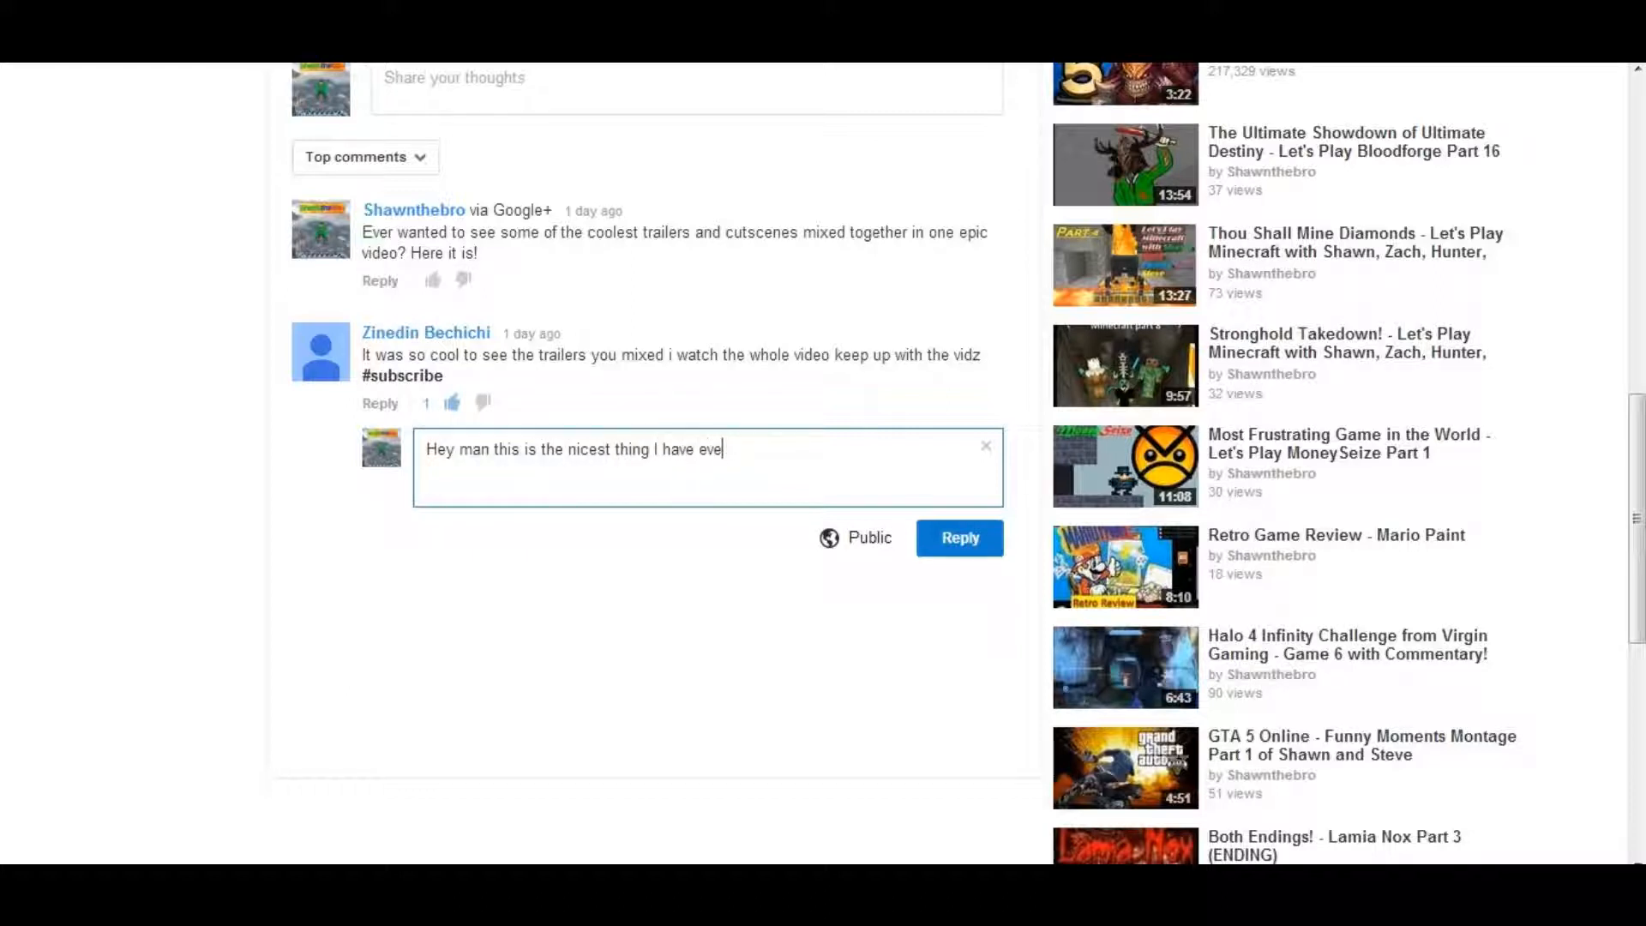
{"action": "type", "text": "r gotten!"}
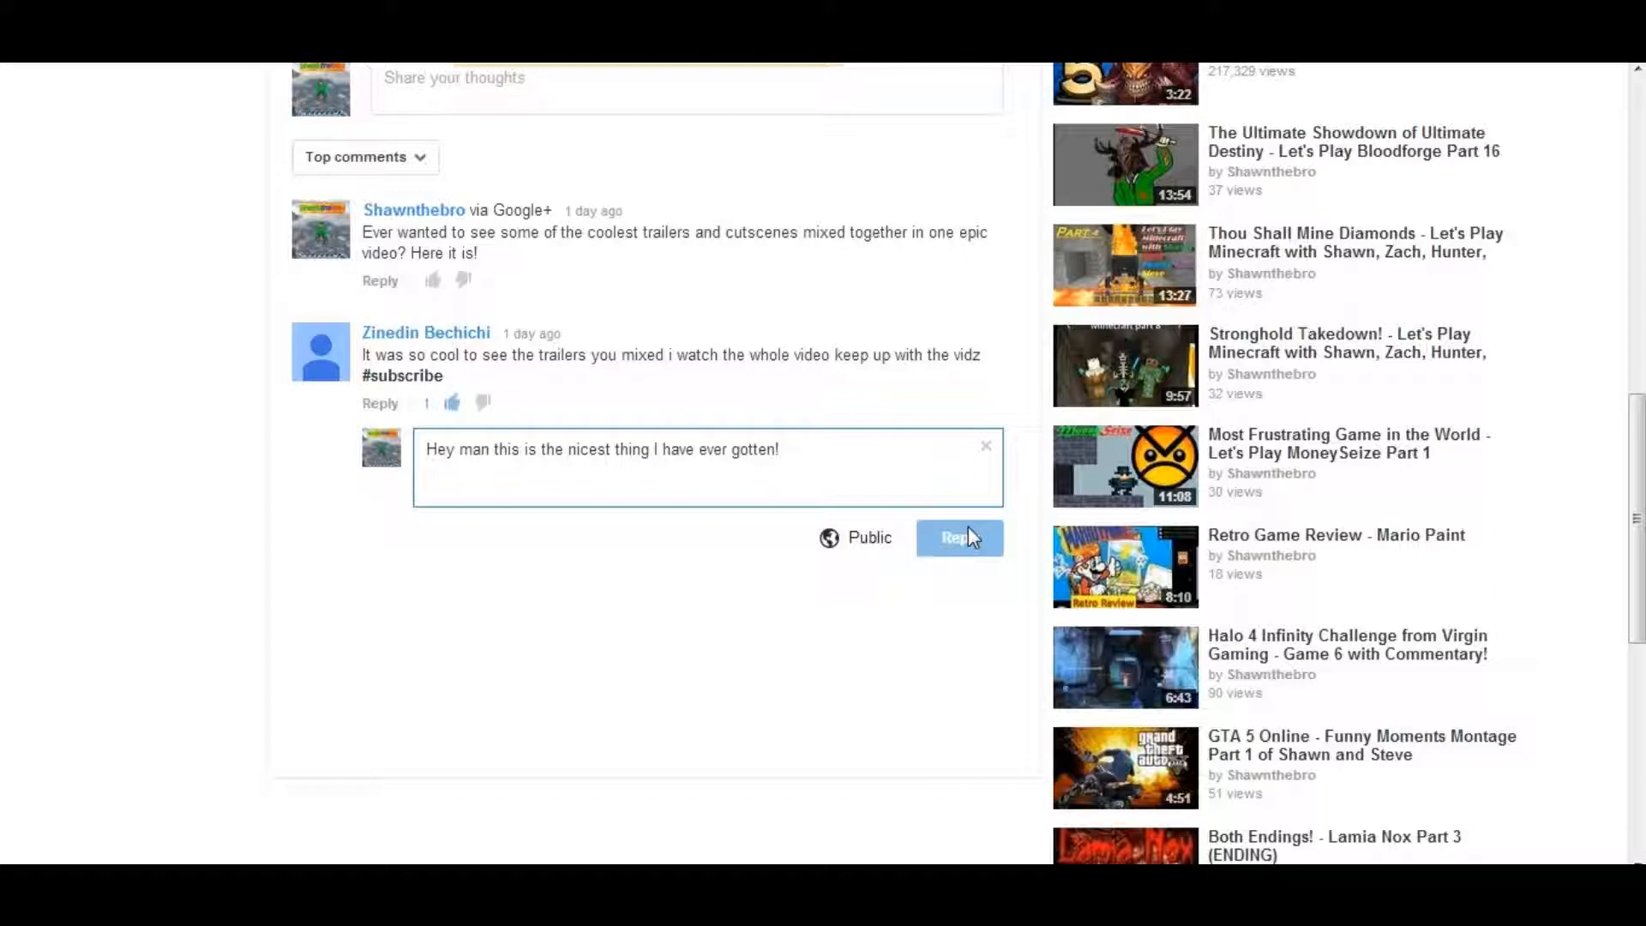
{"action": "mouse_move", "coordinate": [958, 536]}
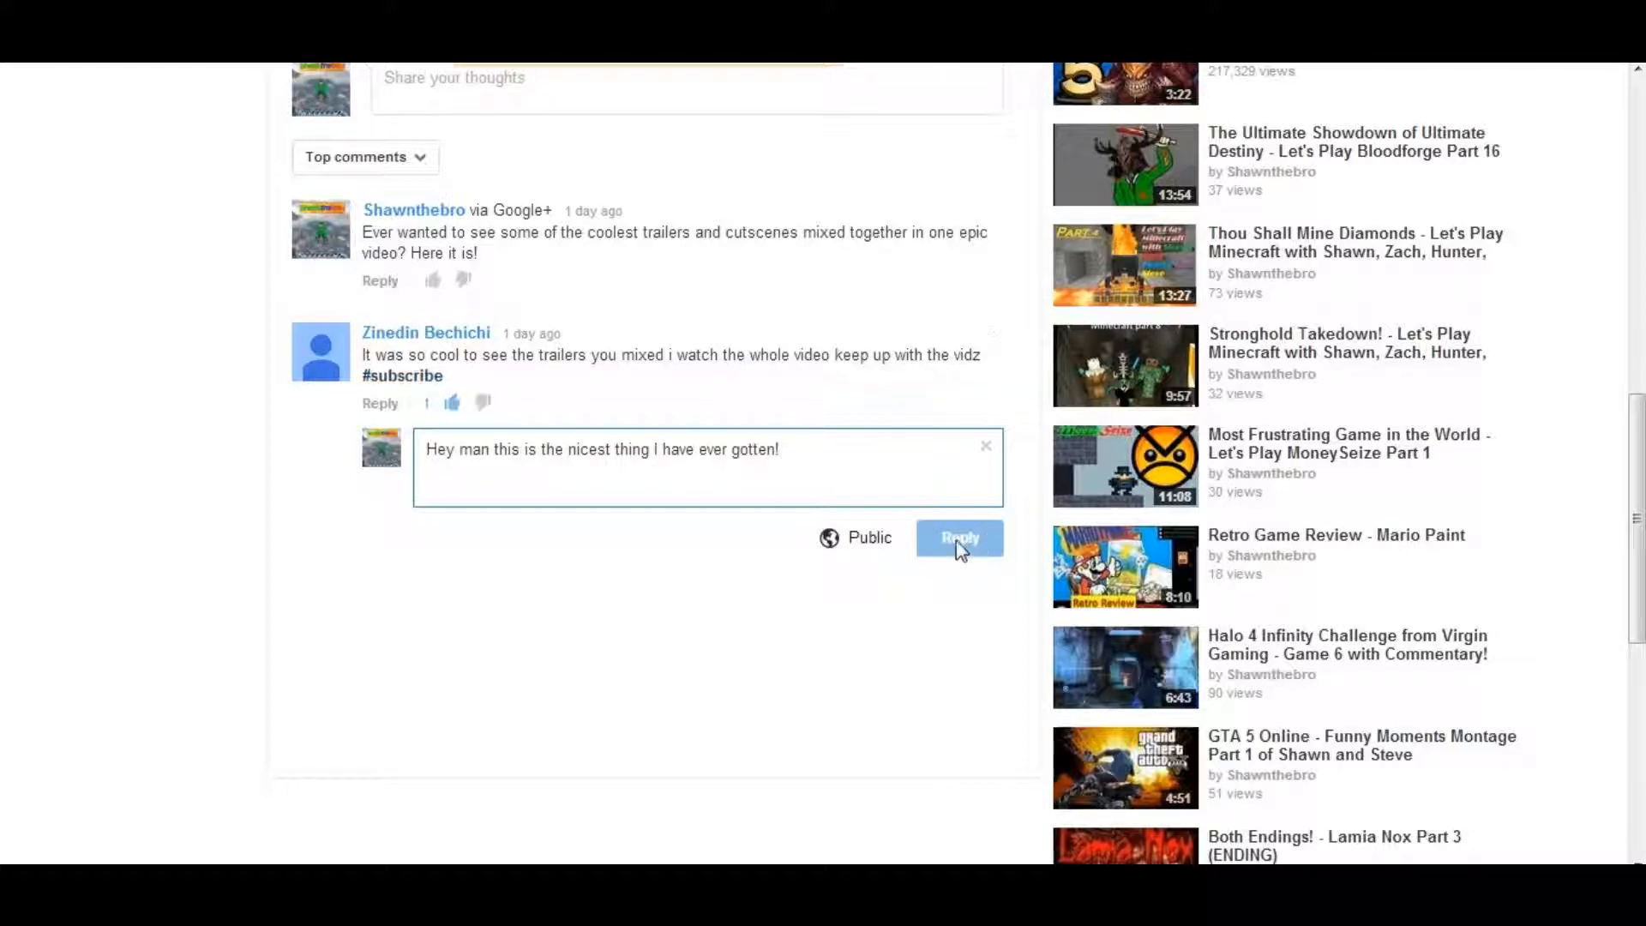
{"action": "mouse_move", "coordinate": [909, 615]}
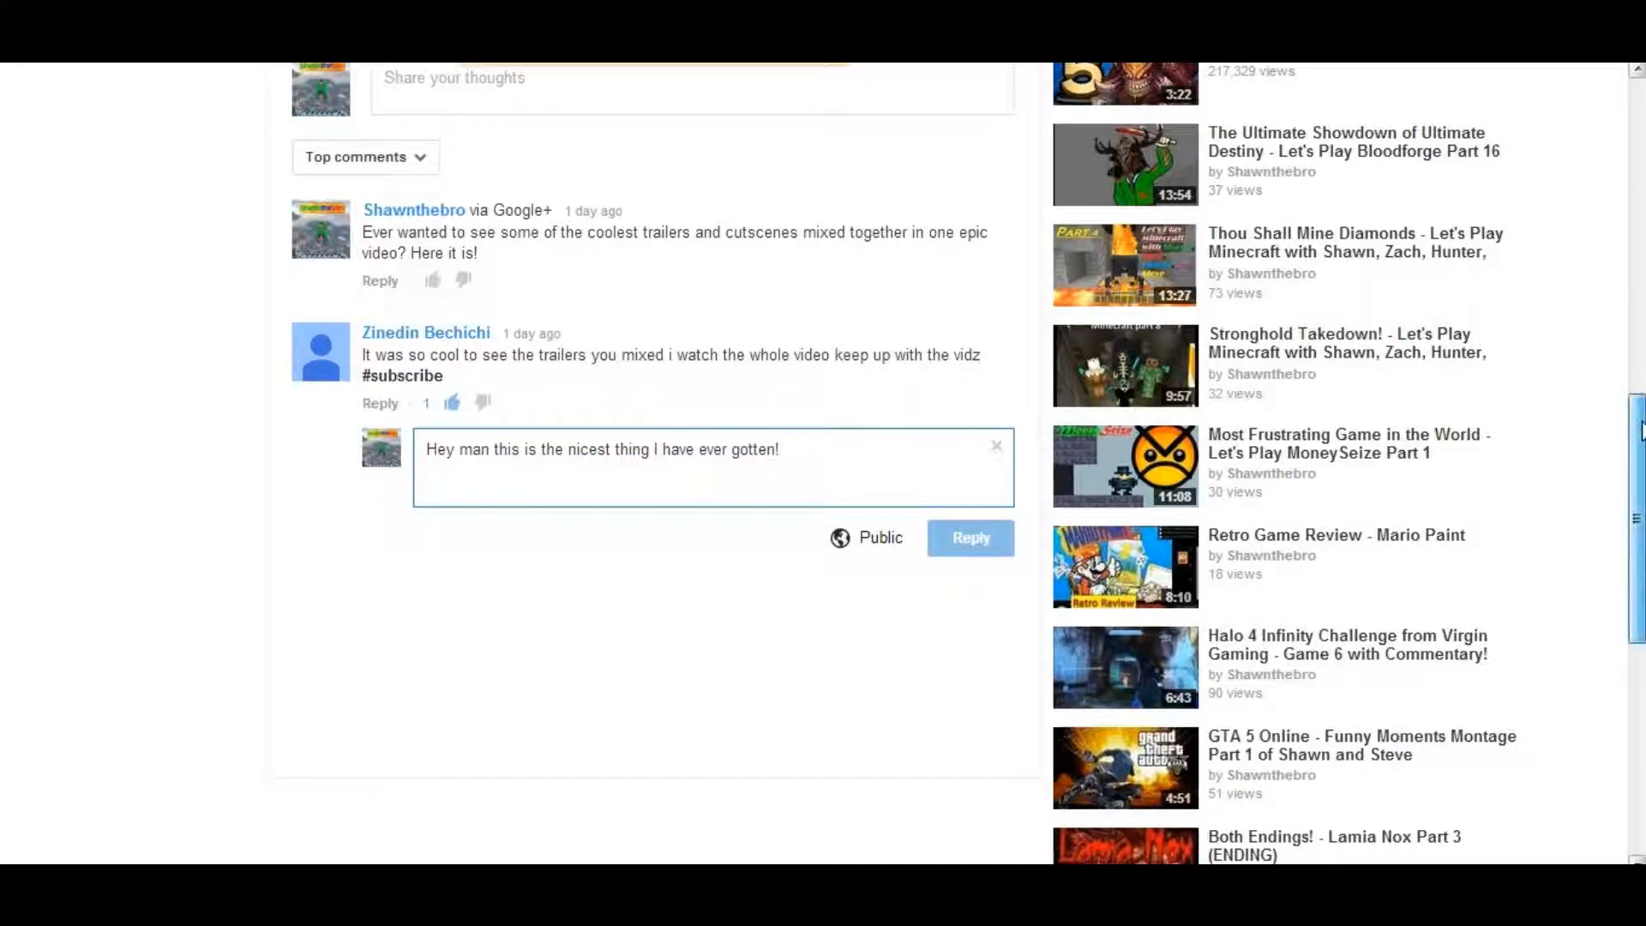
Step: Attempt to post the reply, highlight the not-allowed warning, and cancel the open comment drafts
{"action": "left_click", "coordinate": [969, 537]}
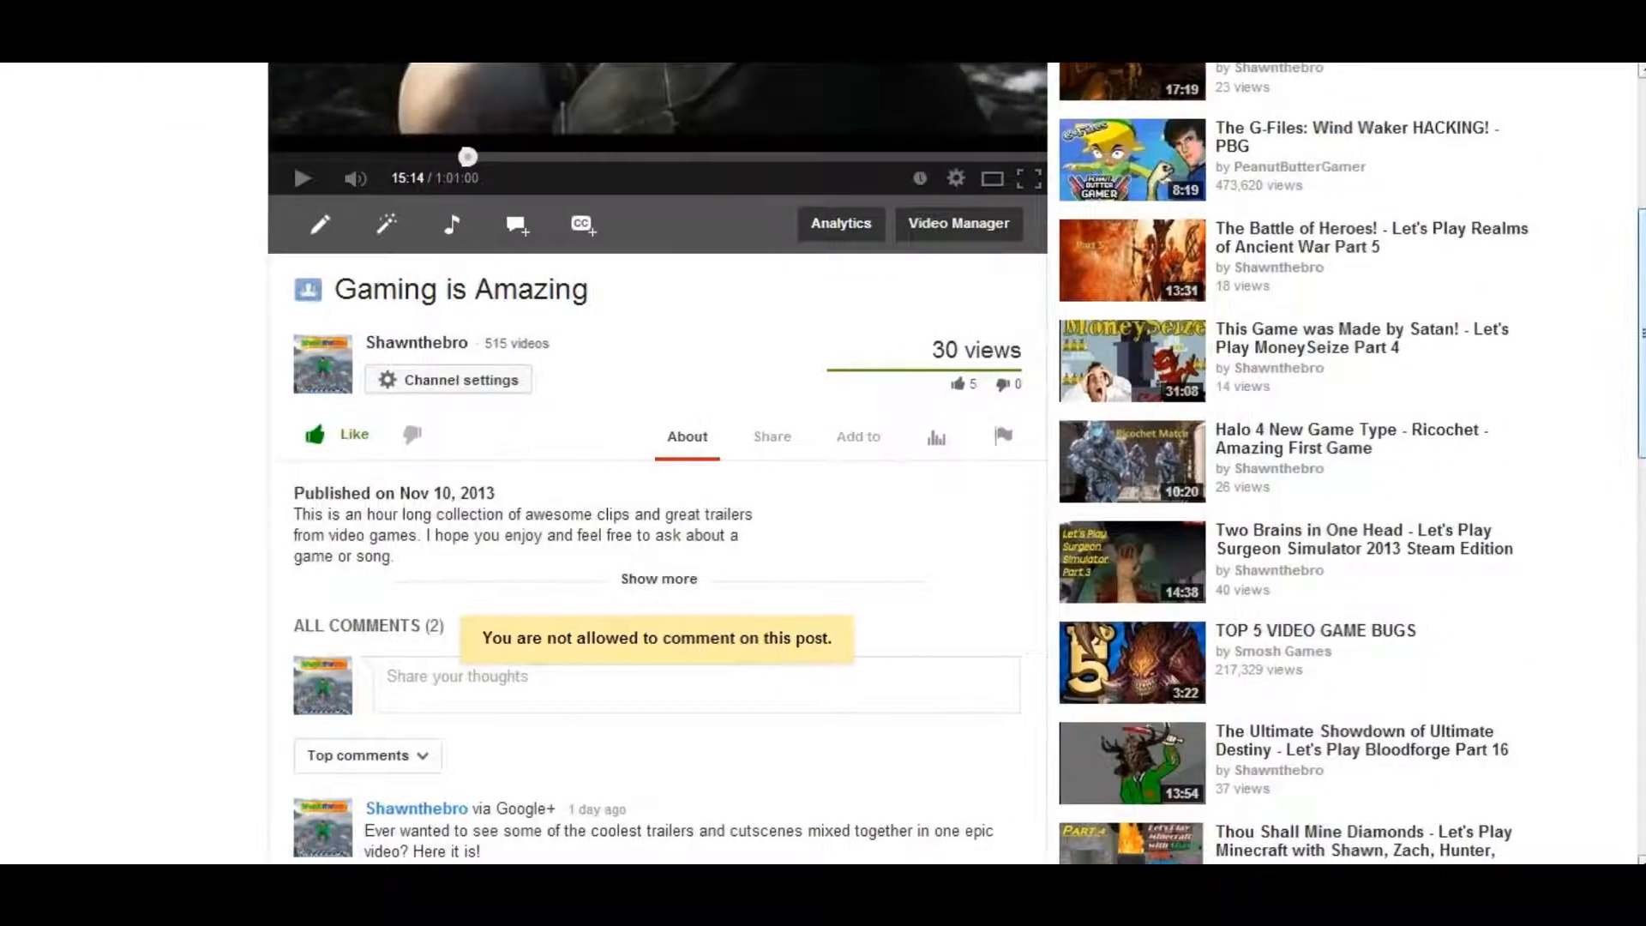
{"action": "scroll", "scroll_direction": "down", "scroll_amount": 3}
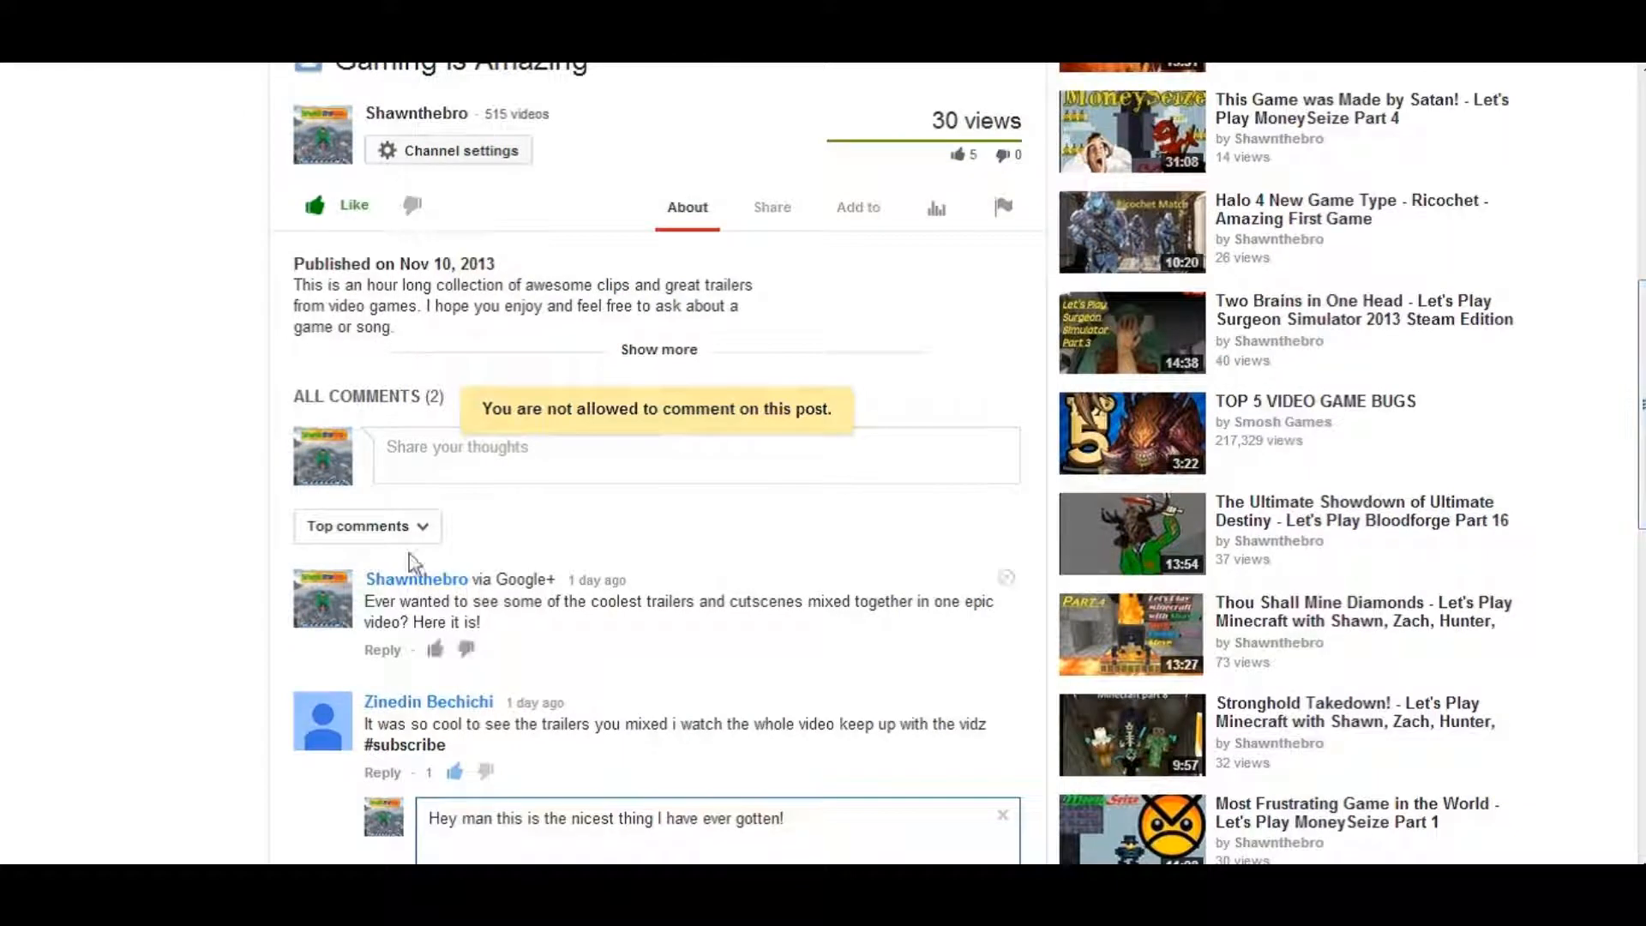
{"action": "left_click_drag", "start_coordinate": [477, 408], "coordinate": [591, 408]}
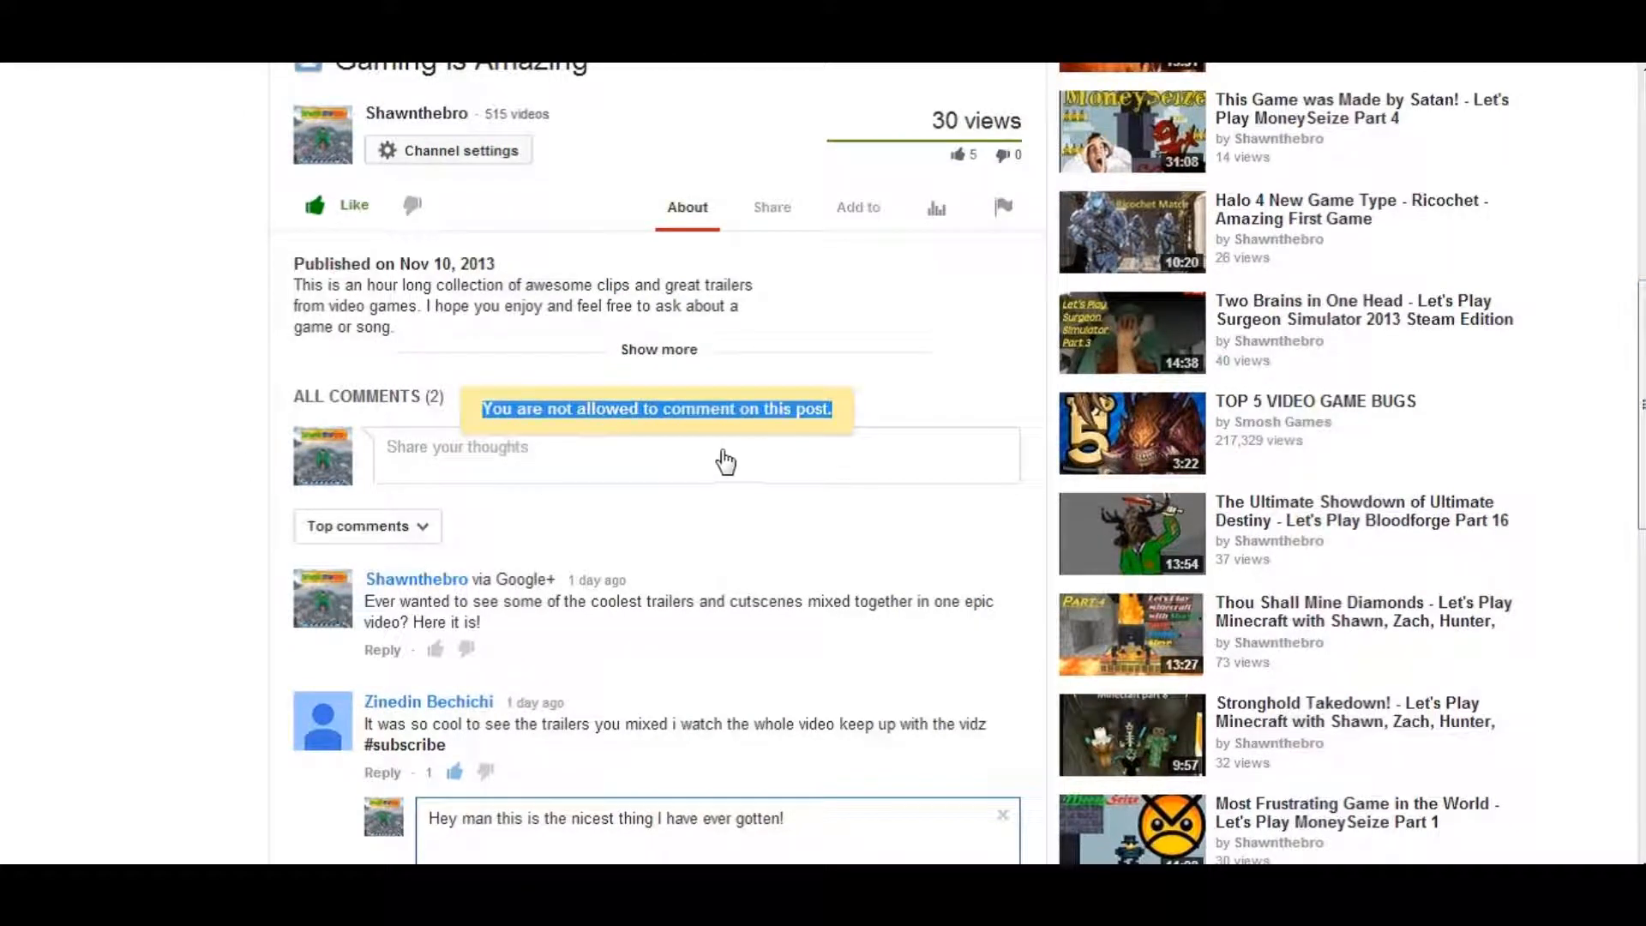
{"action": "left_click", "coordinate": [693, 445]}
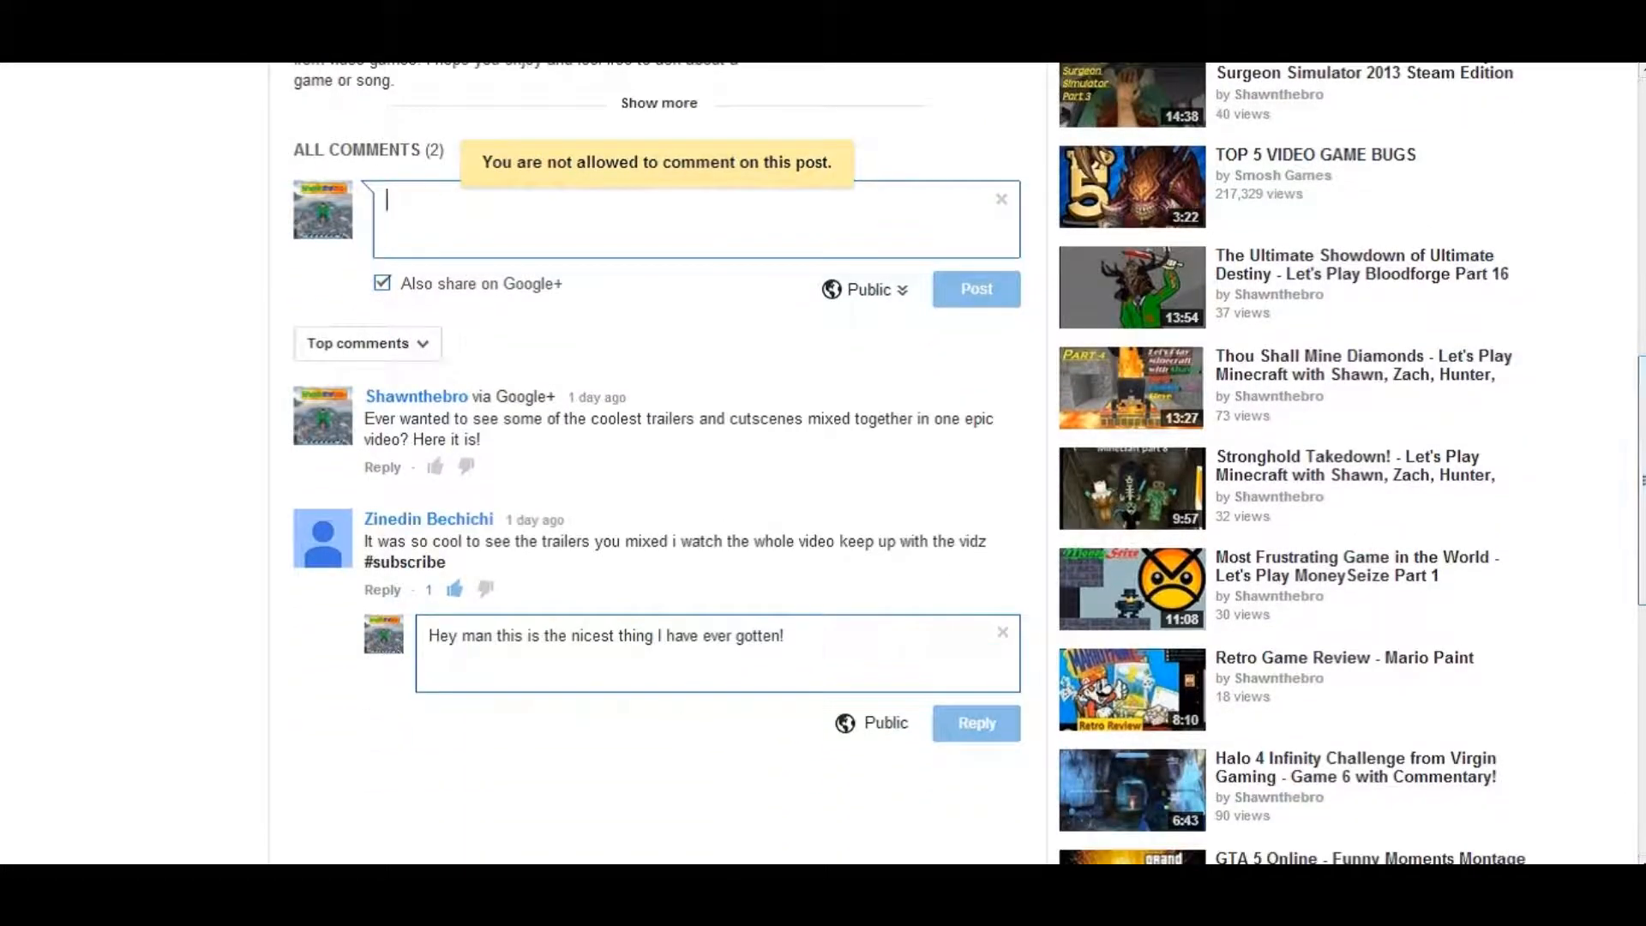
{"action": "left_click", "coordinate": [999, 631]}
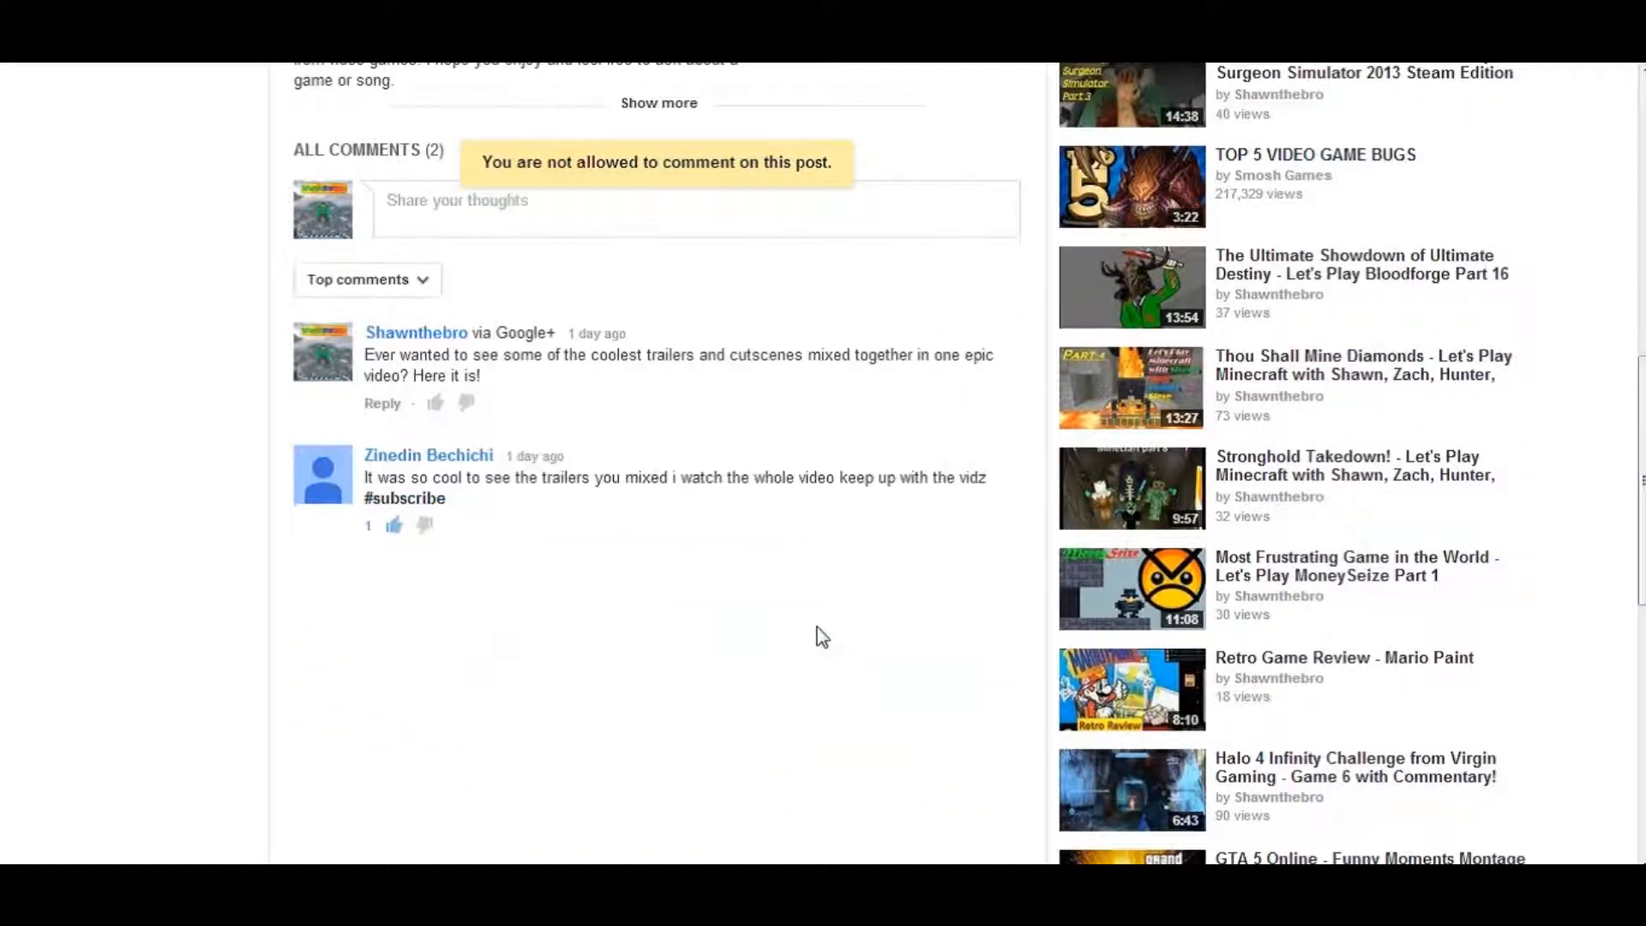
Step: Post a reply under the own first comment asking why commenting on the own video fails
{"action": "left_click", "coordinate": [380, 403]}
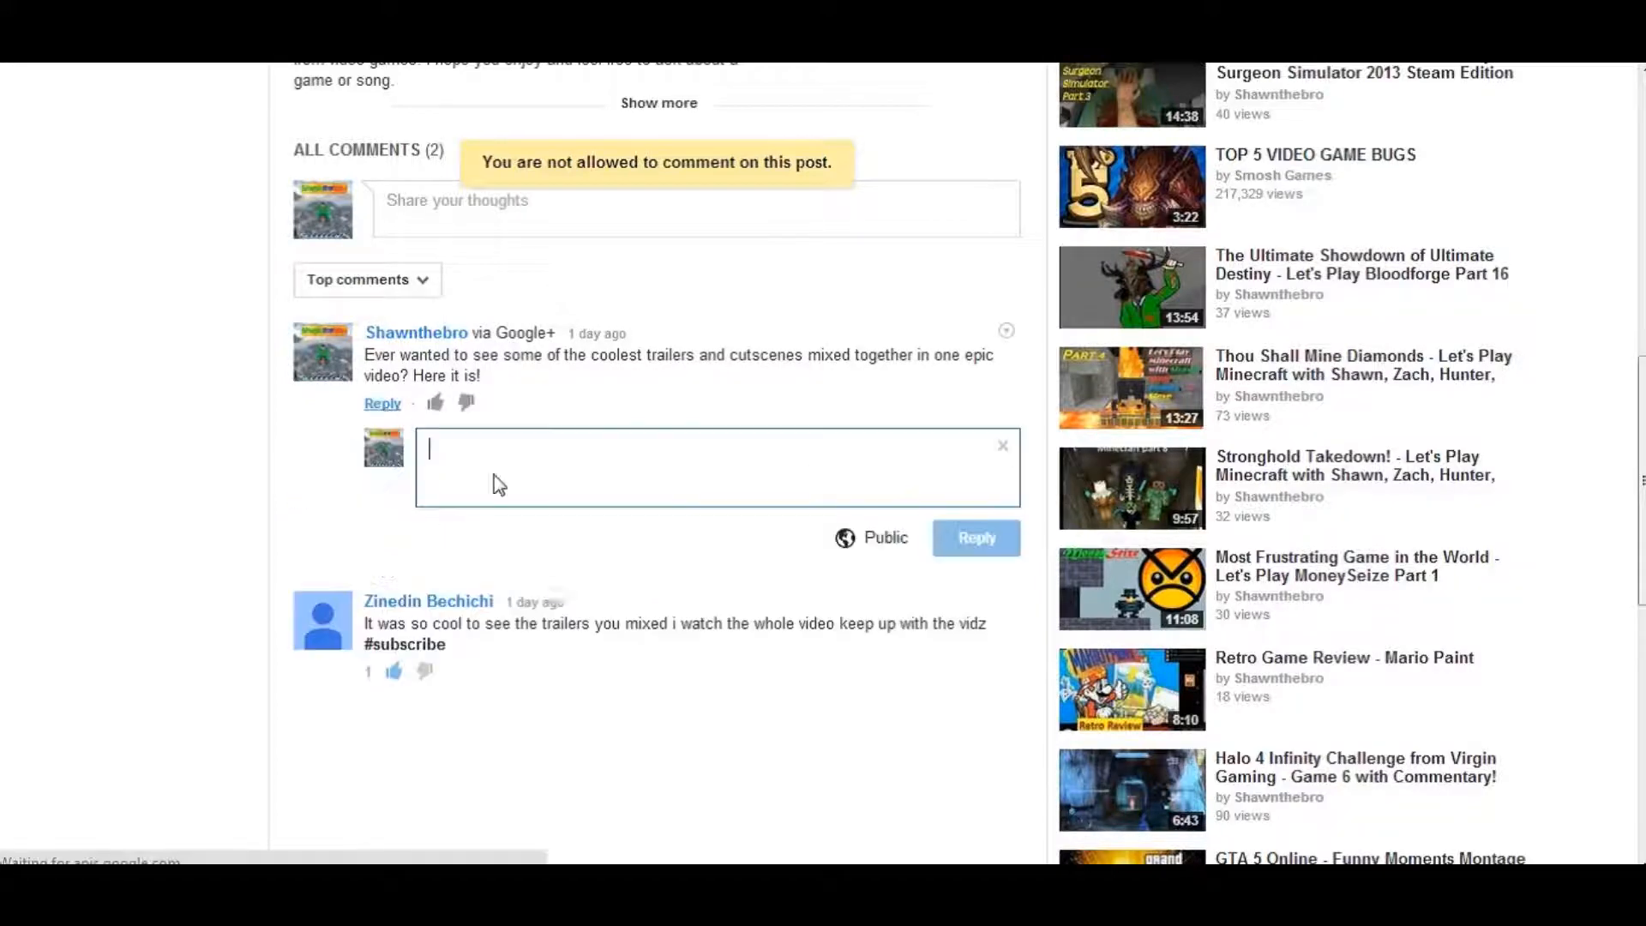
{"action": "type", "text": "Why can'"}
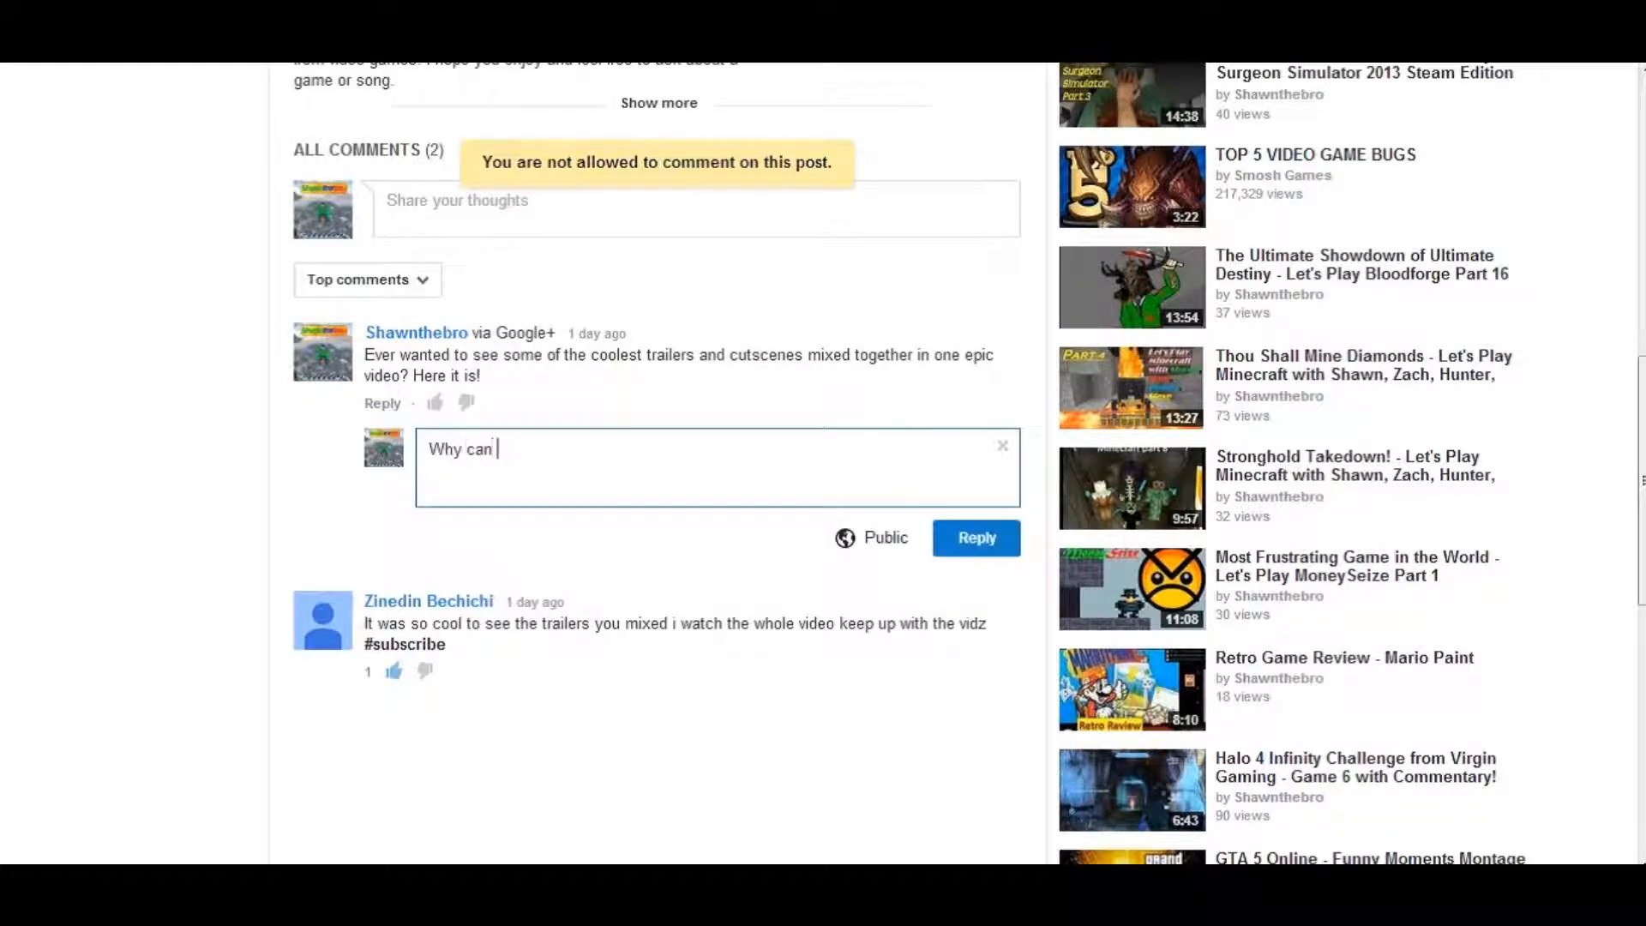
{"action": "type", "text": "I not comment on my o"}
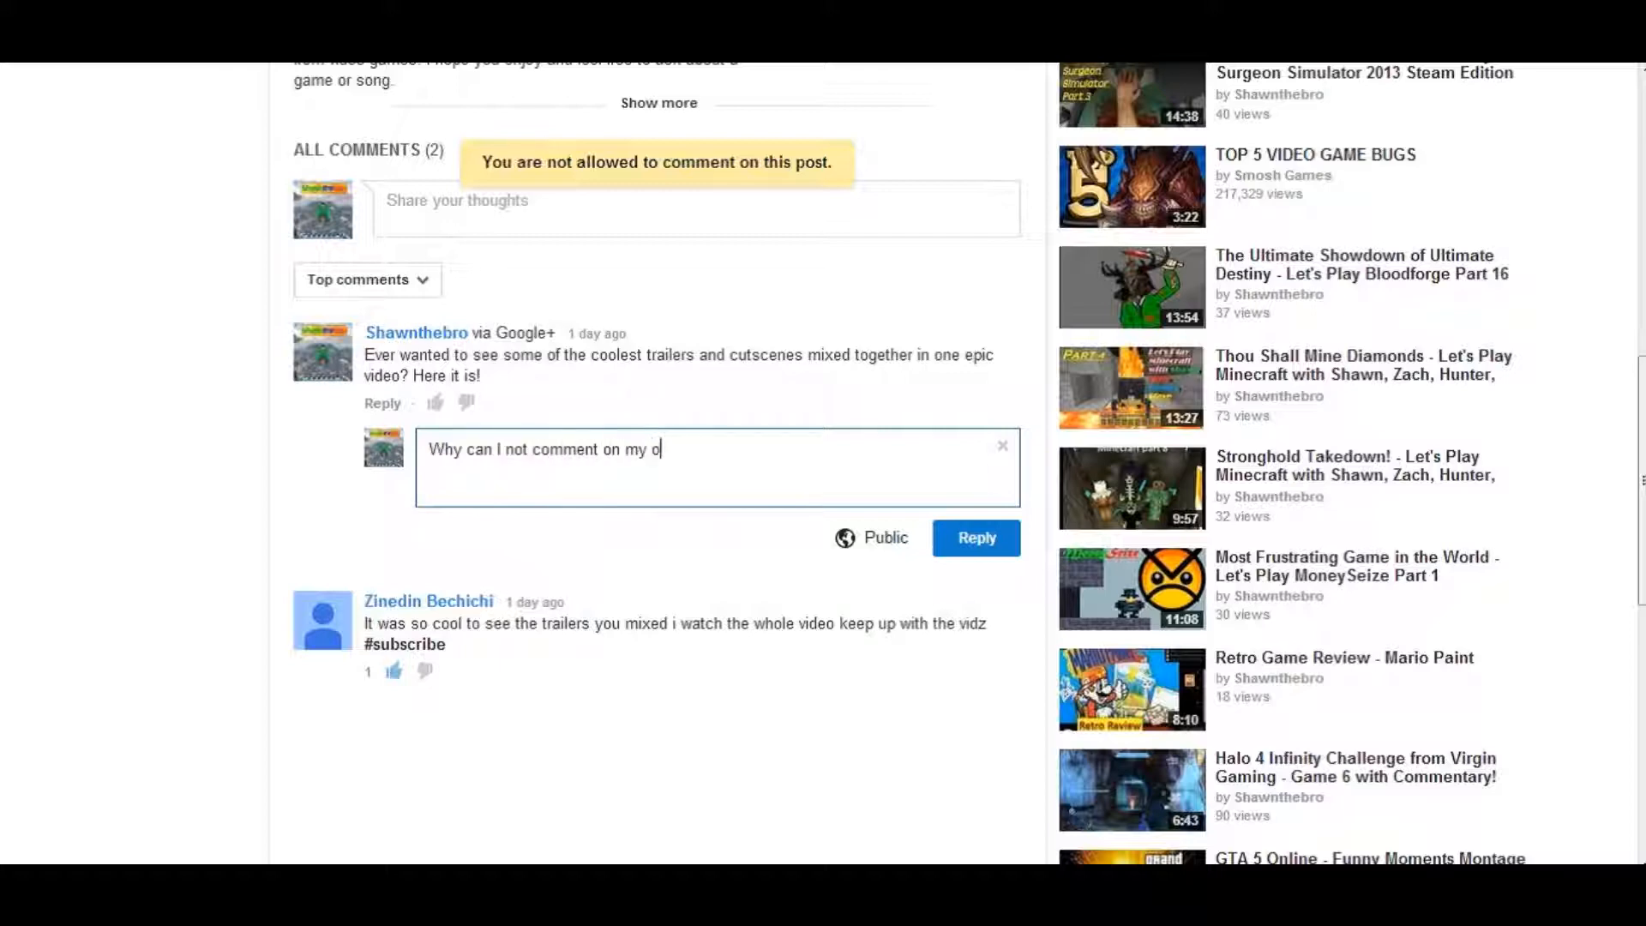
{"action": "type", "text": "wn video"}
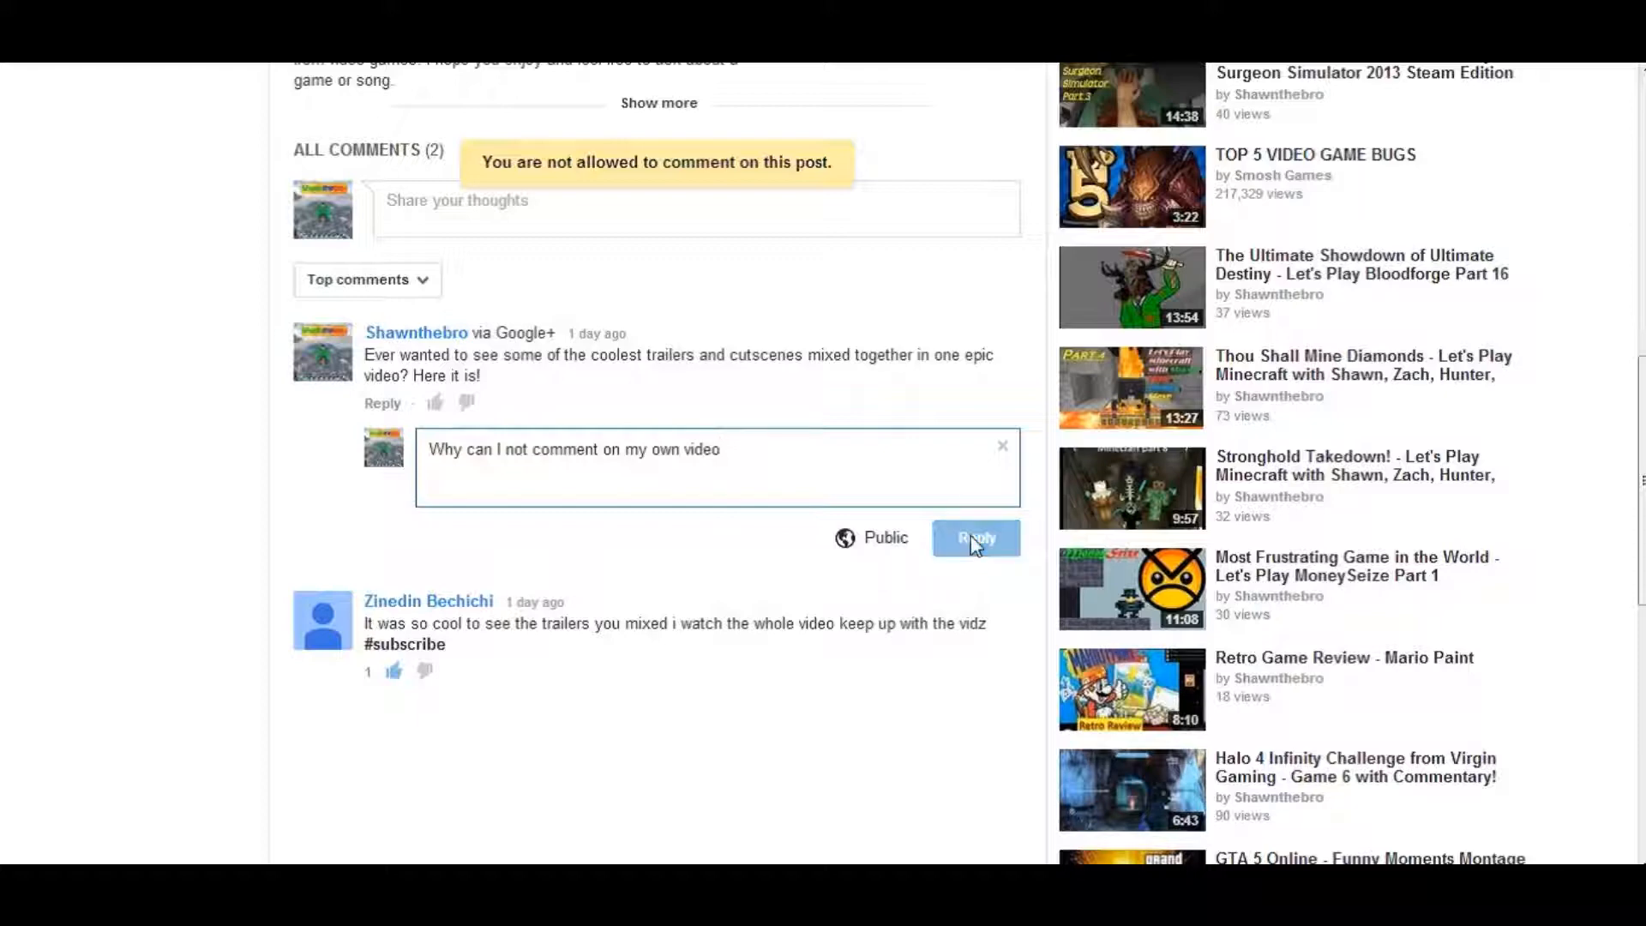
{"action": "left_click", "coordinate": [976, 536]}
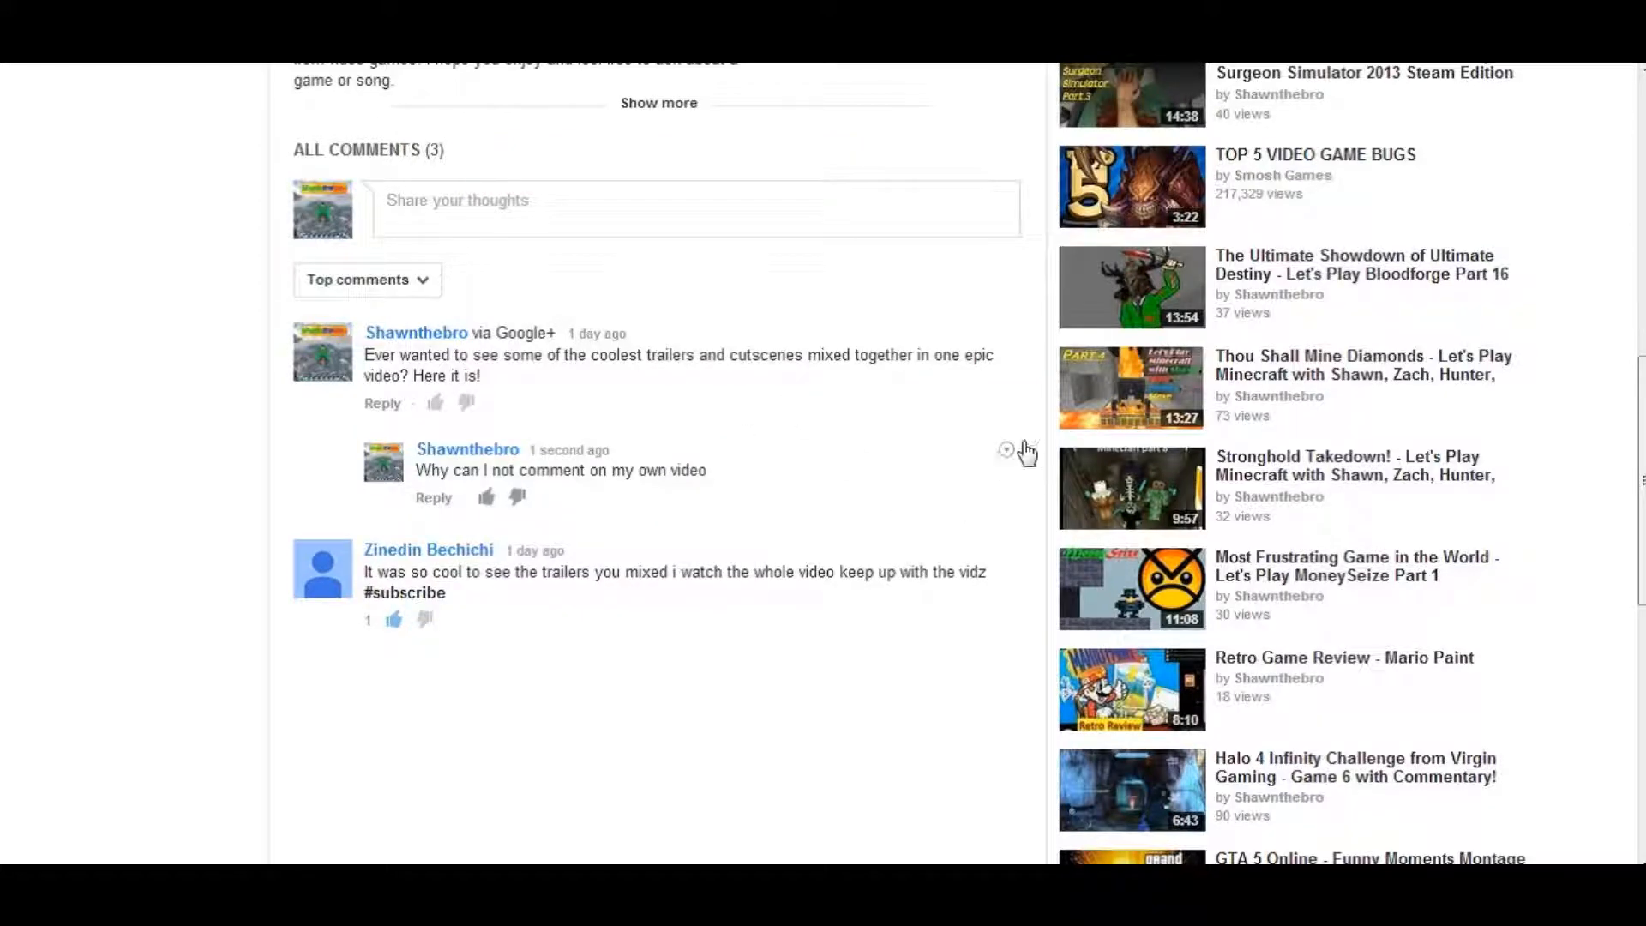
Step: Remove the just-posted reply and confirm deleting it permanently
{"action": "left_click", "coordinate": [1005, 450]}
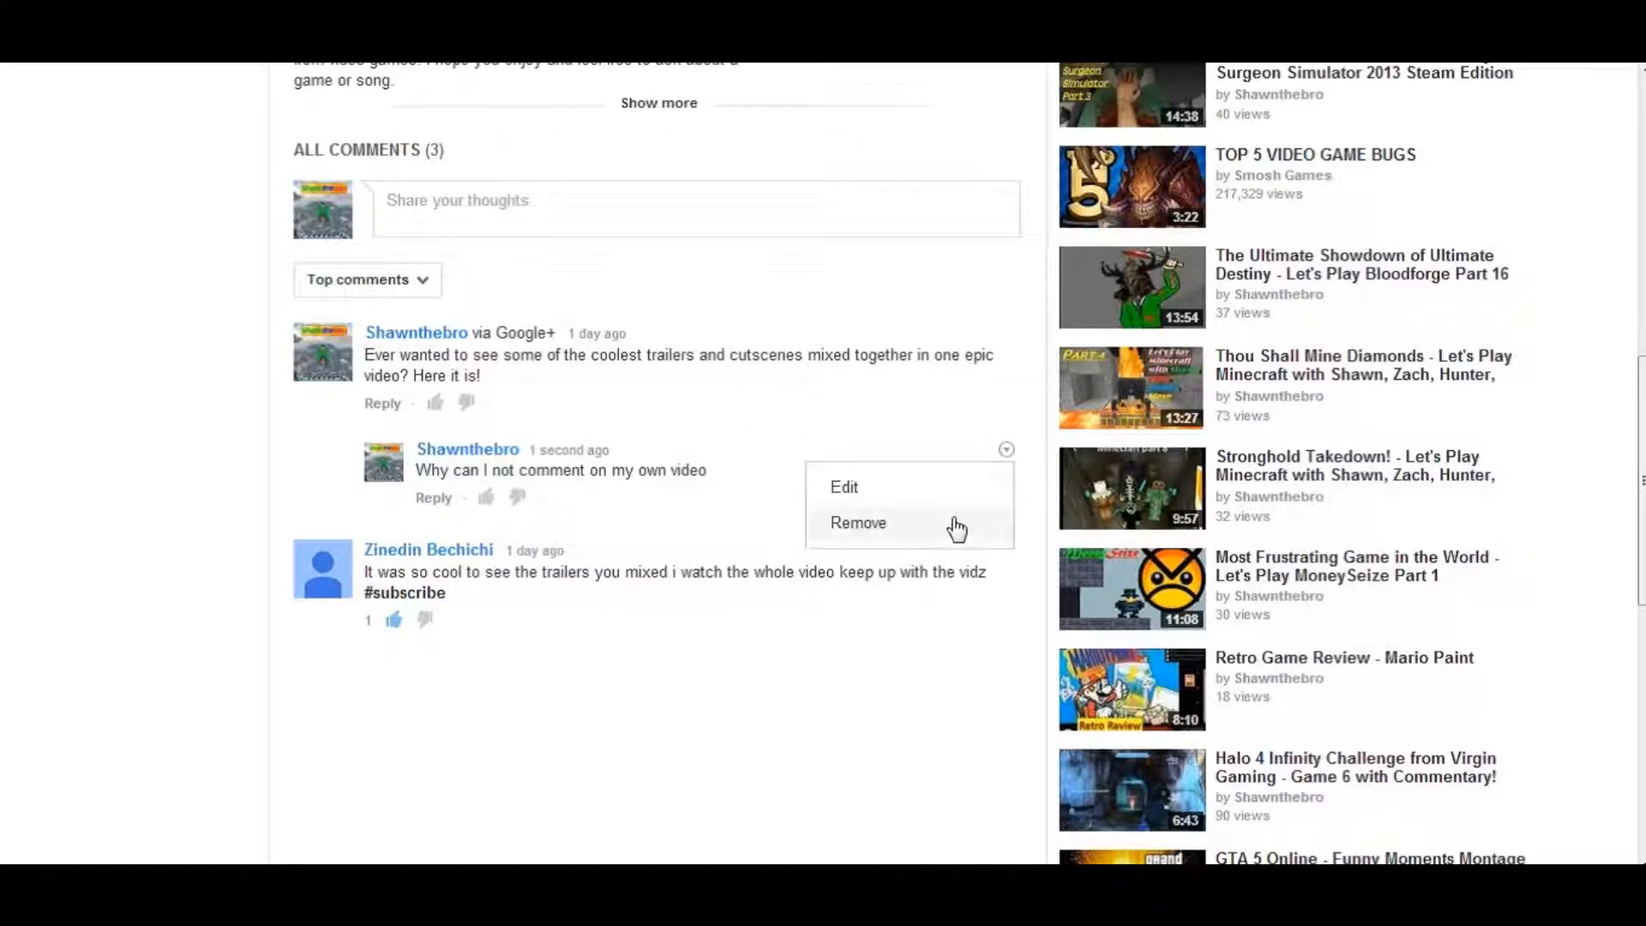
{"action": "left_click", "coordinate": [857, 523]}
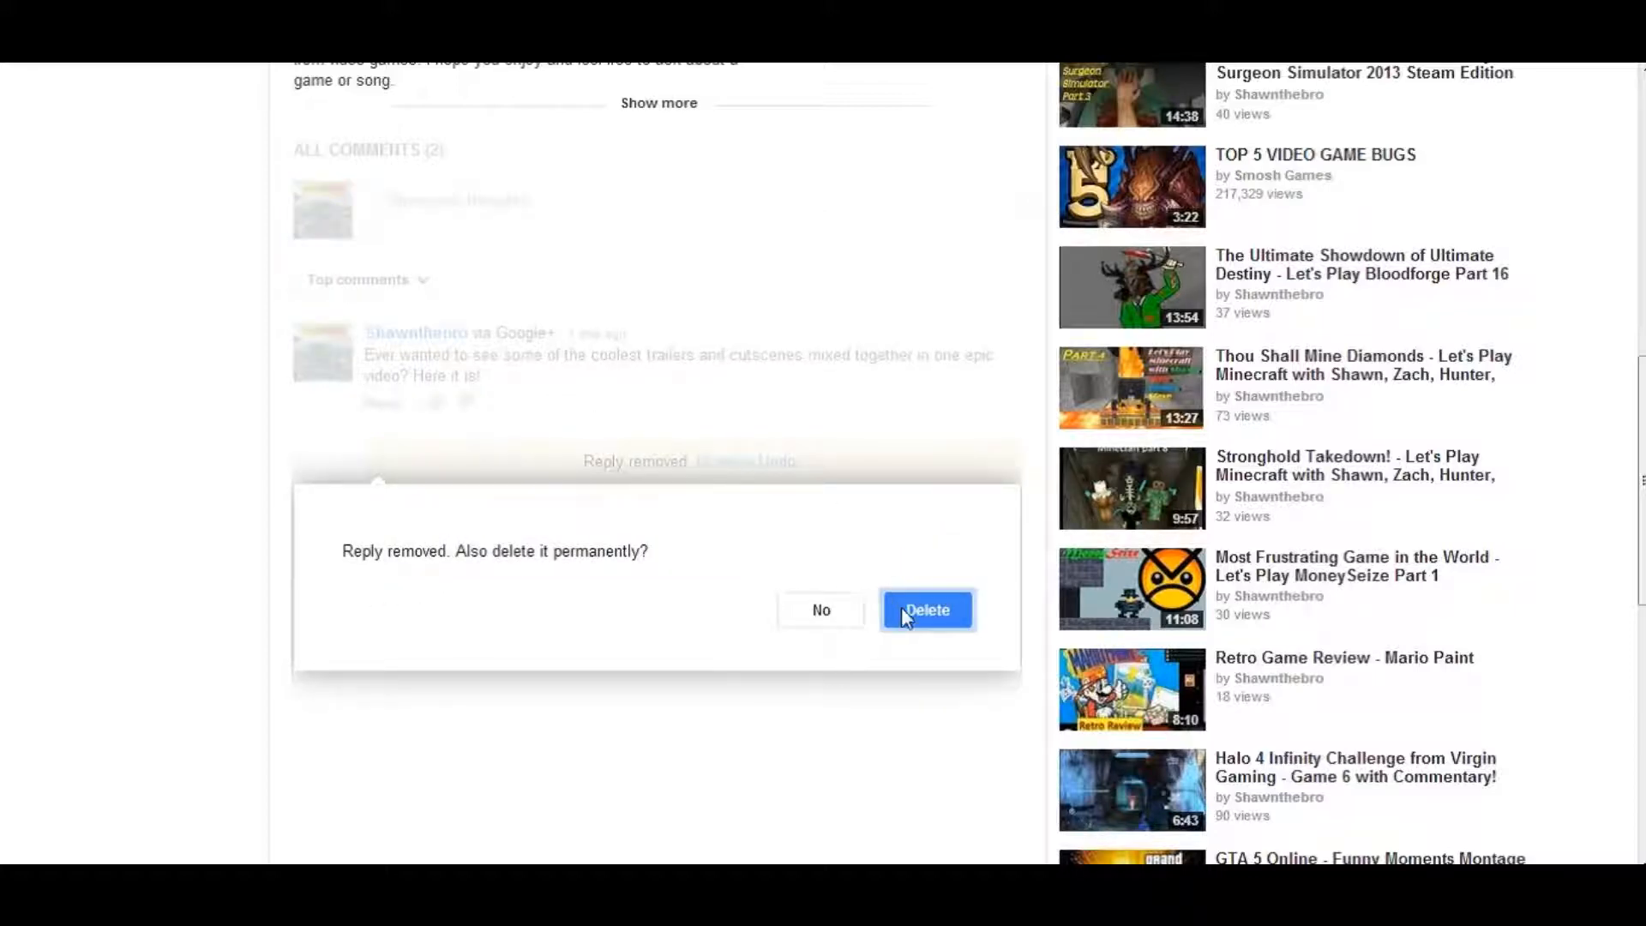
{"action": "left_click", "coordinate": [926, 611]}
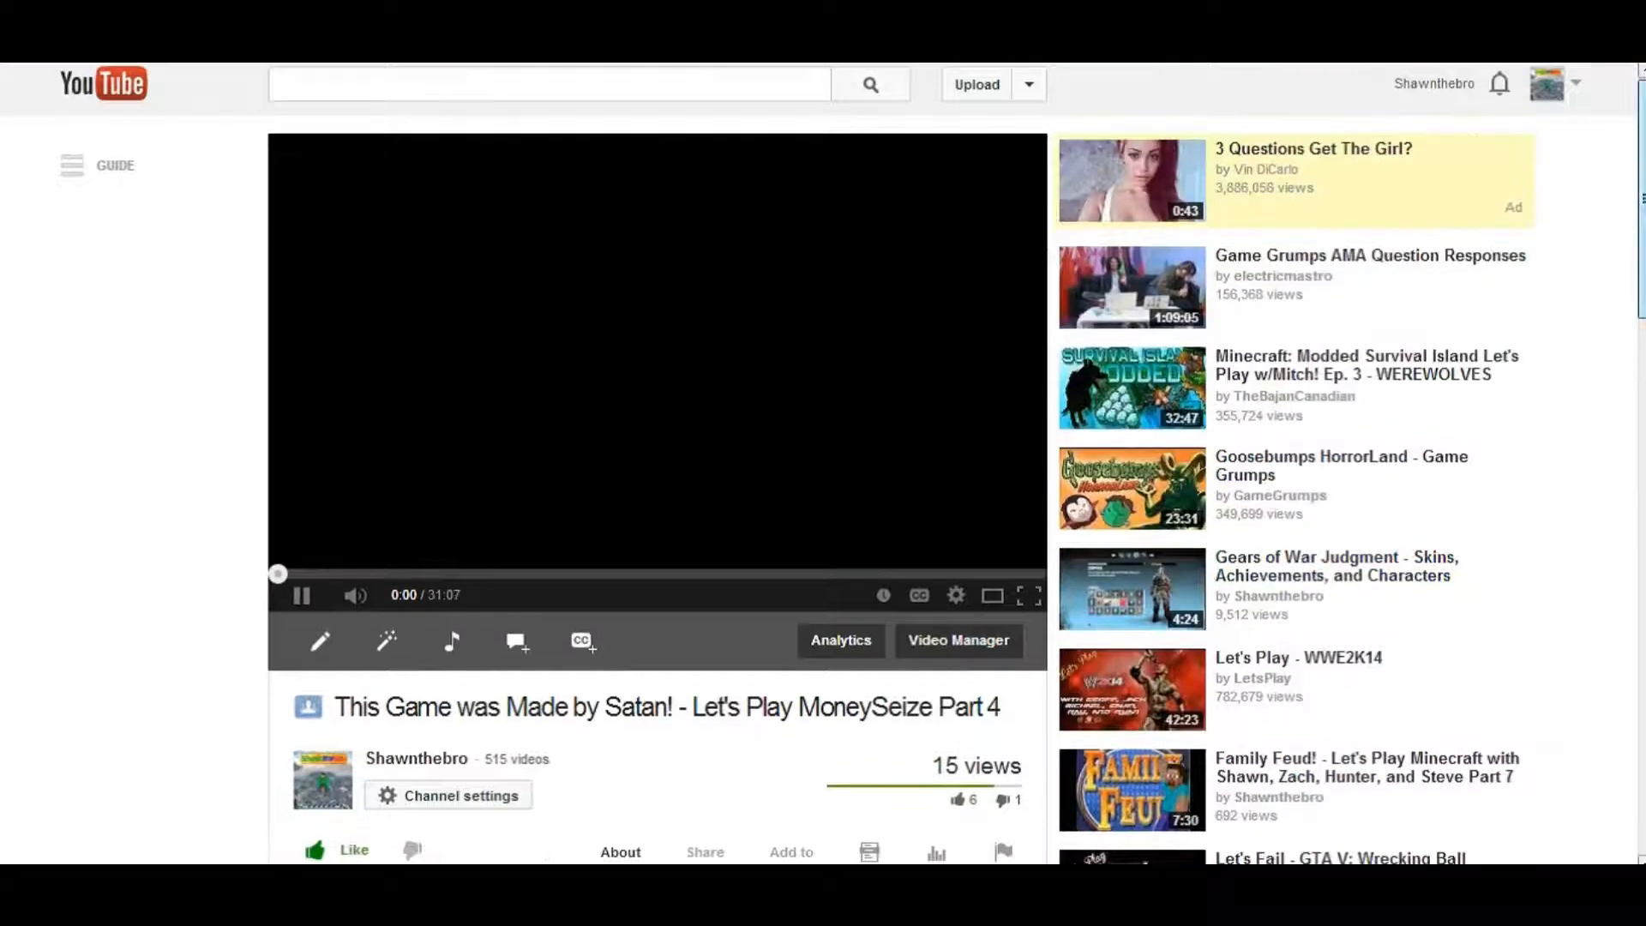
{"action": "scroll", "scroll_direction": "down", "scroll_amount": 3}
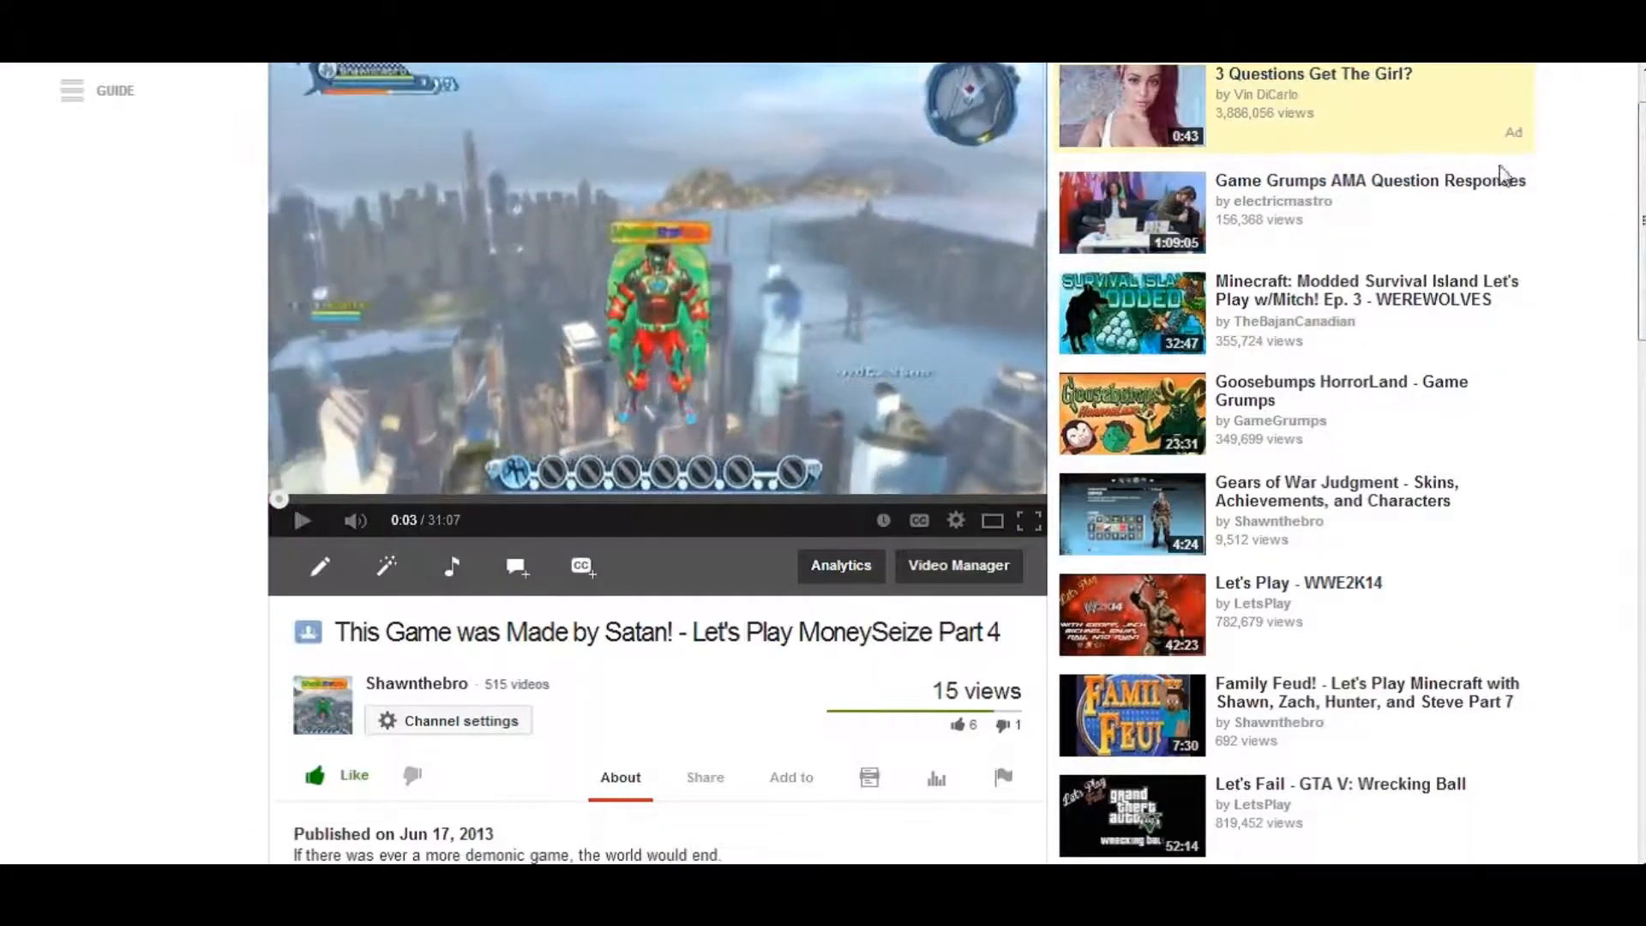
{"action": "scroll", "scroll_direction": "down", "scroll_amount": 3}
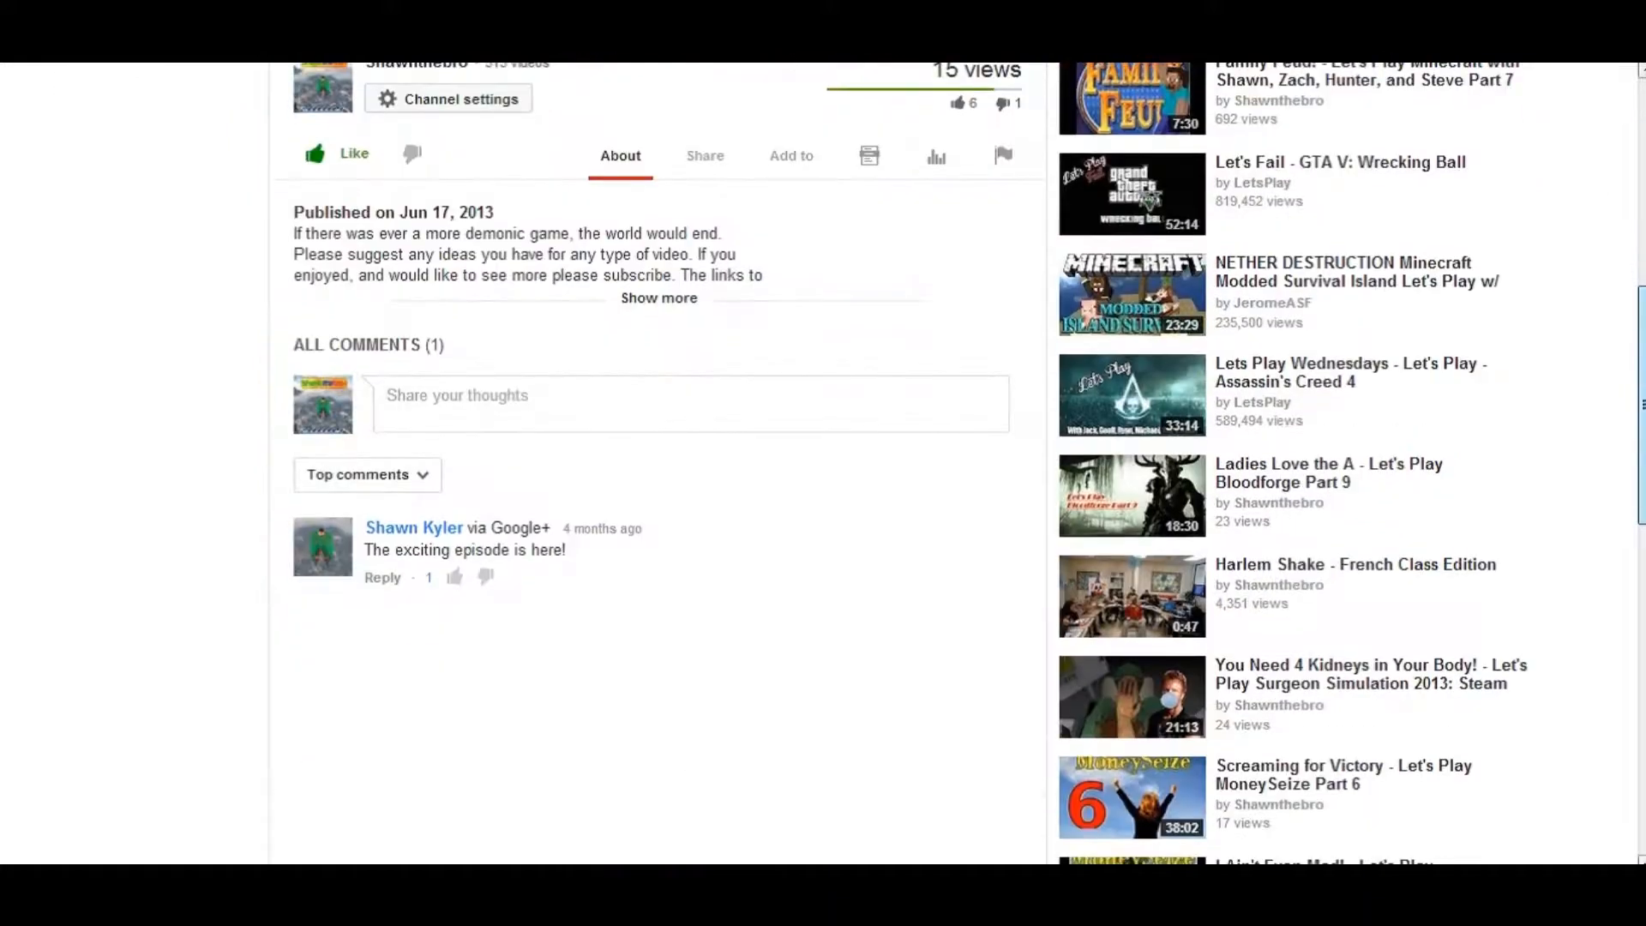
{"action": "scroll", "scroll_direction": "down", "scroll_amount": 3}
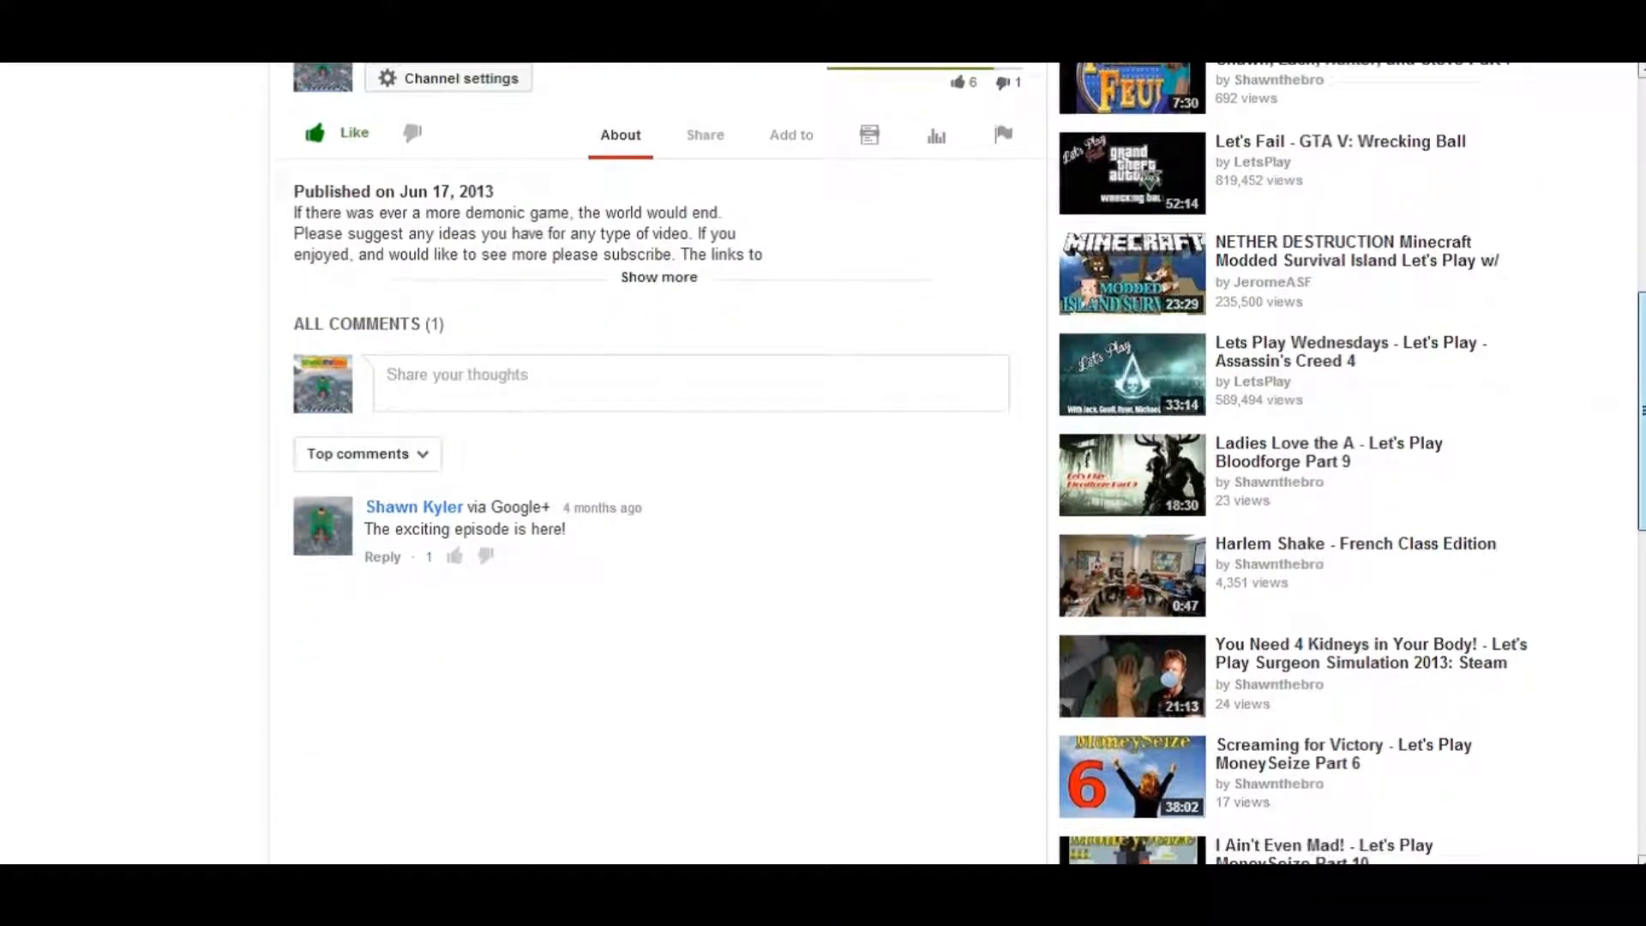
{"action": "scroll", "scroll_direction": "down", "scroll_amount": 3}
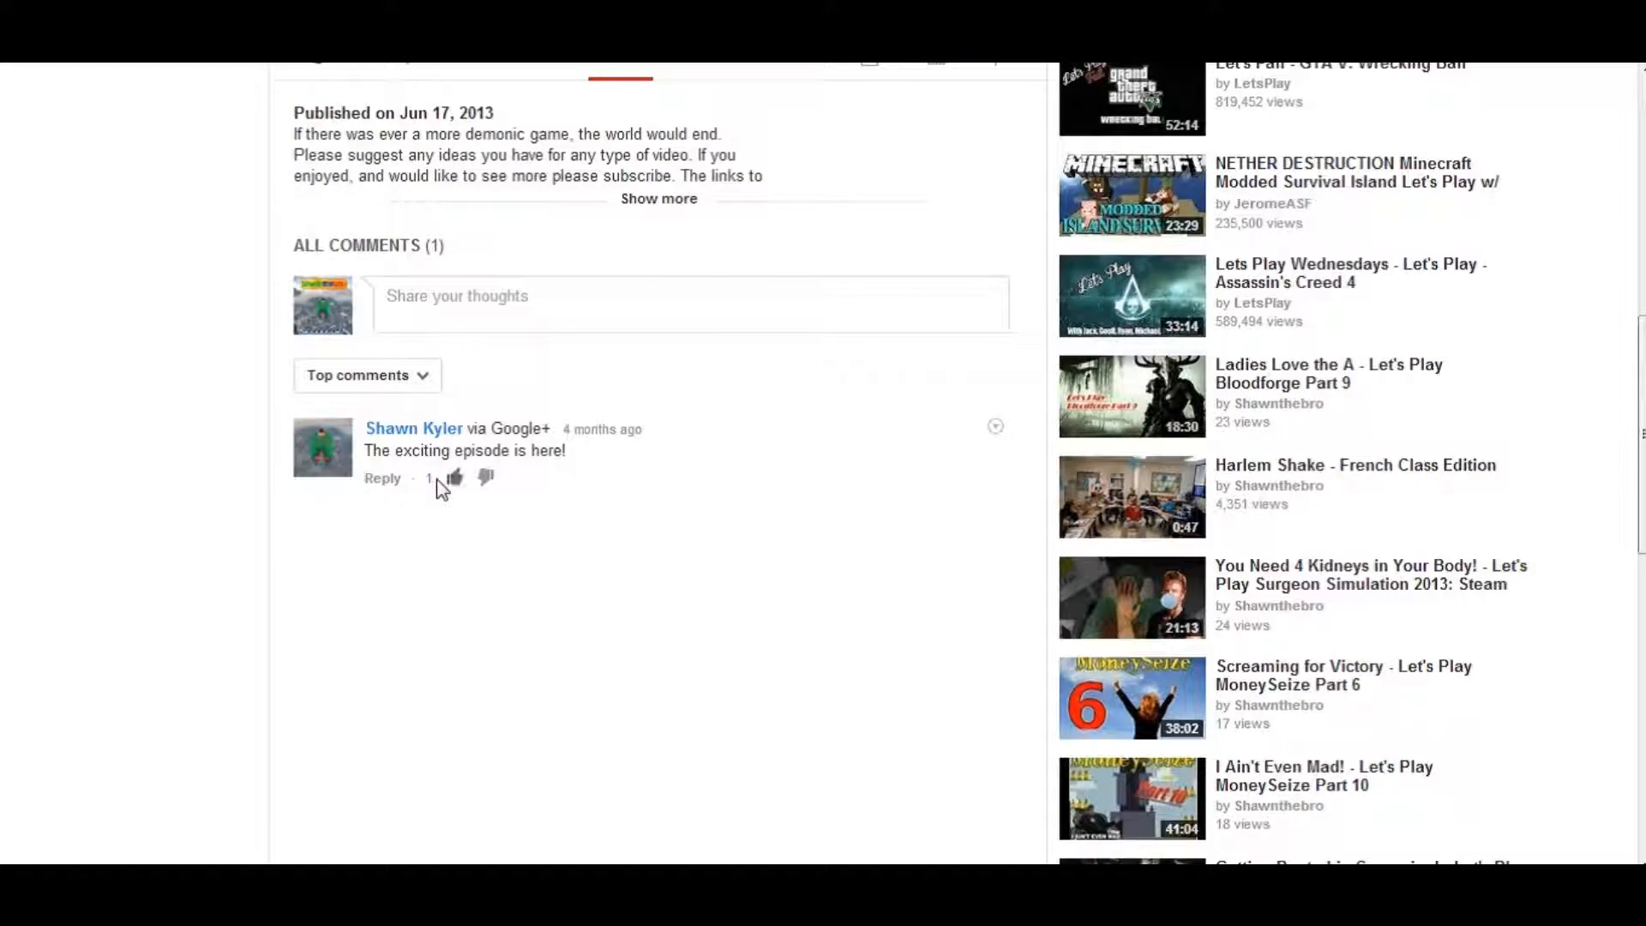
{"action": "mouse_move", "coordinate": [512, 480]}
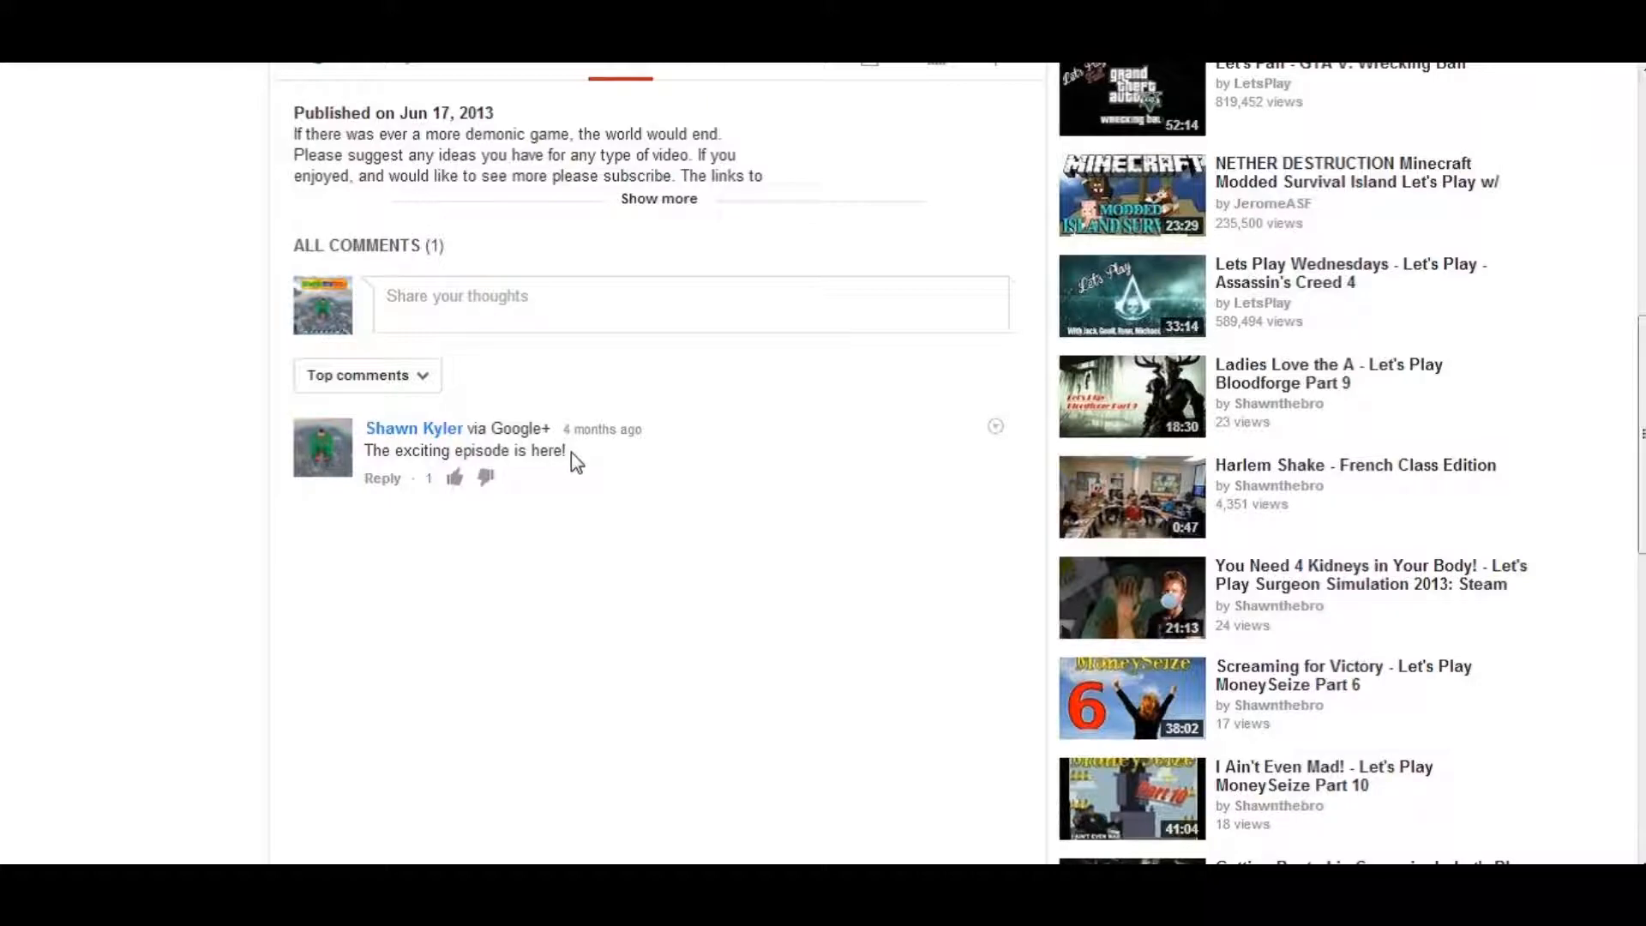
{"action": "mouse_move", "coordinate": [1301, 272]}
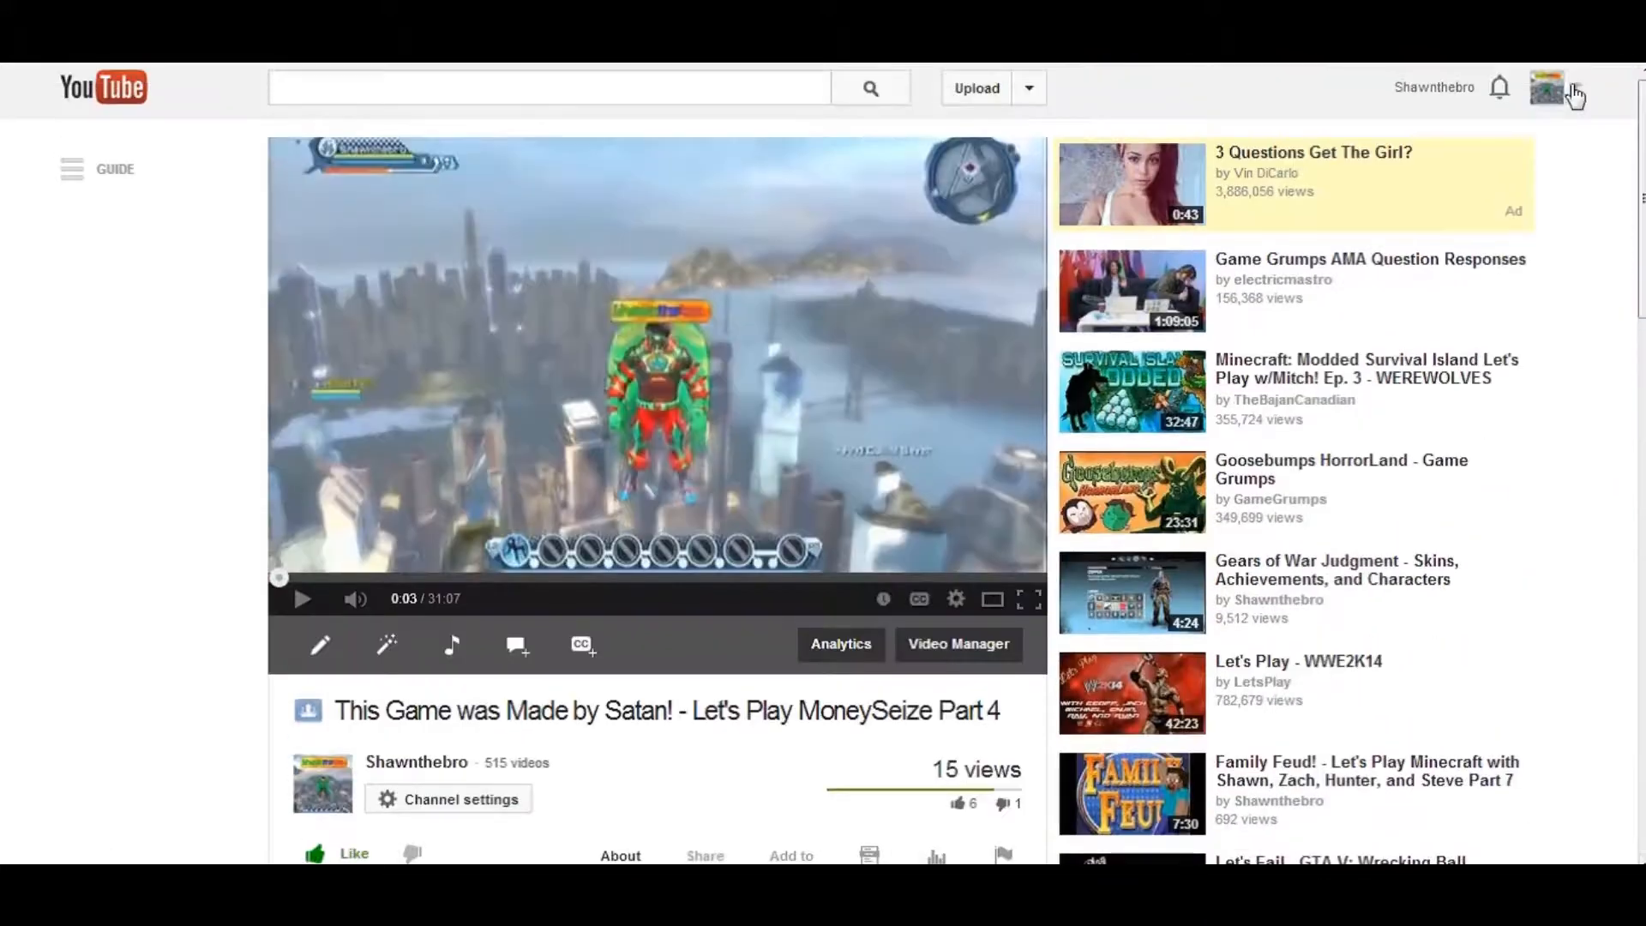
Step: Go to the Video Manager's Uploads list of 515 videos via the account menu
{"action": "left_click", "coordinate": [1547, 88]}
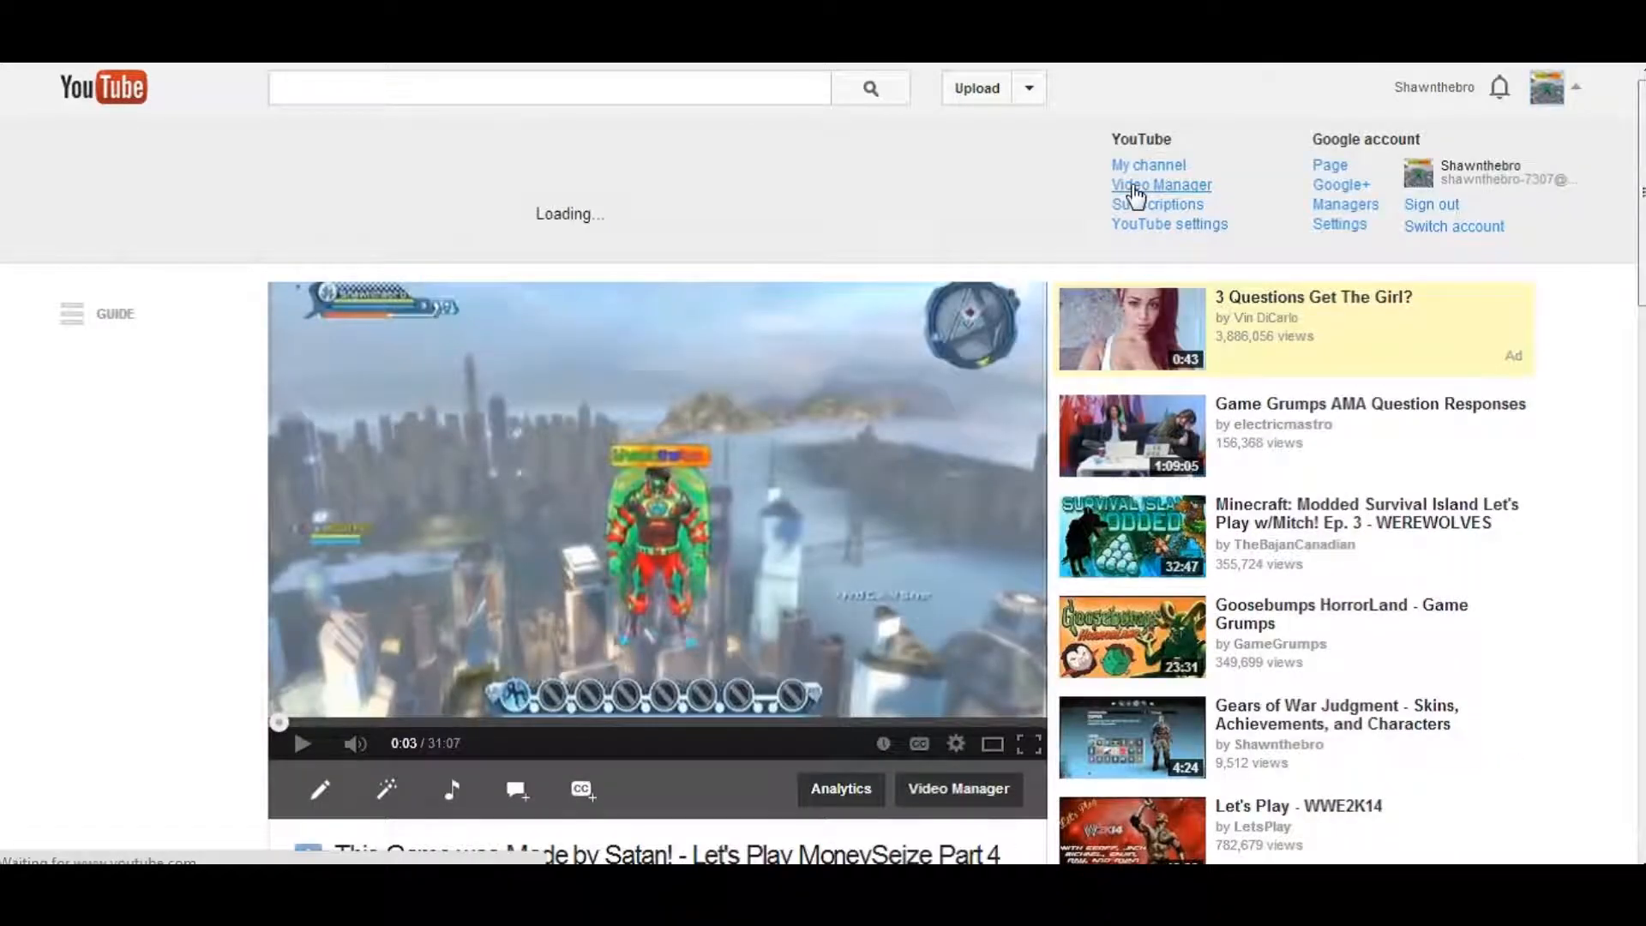
{"action": "left_click", "coordinate": [1161, 185]}
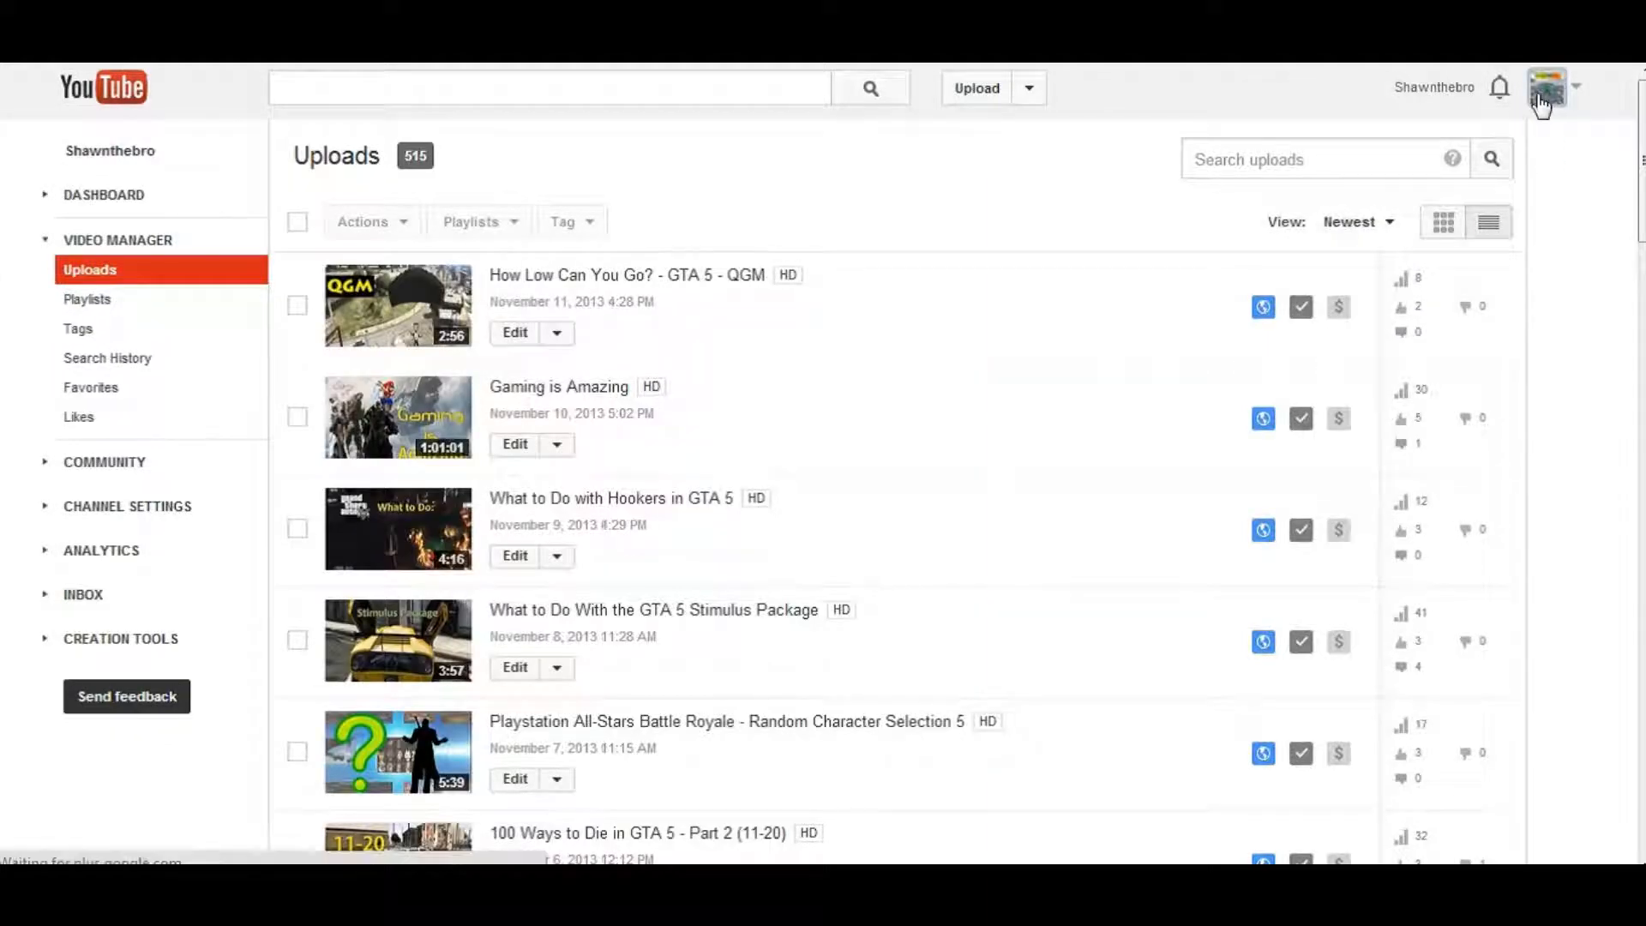
{"action": "left_click", "coordinate": [1578, 87]}
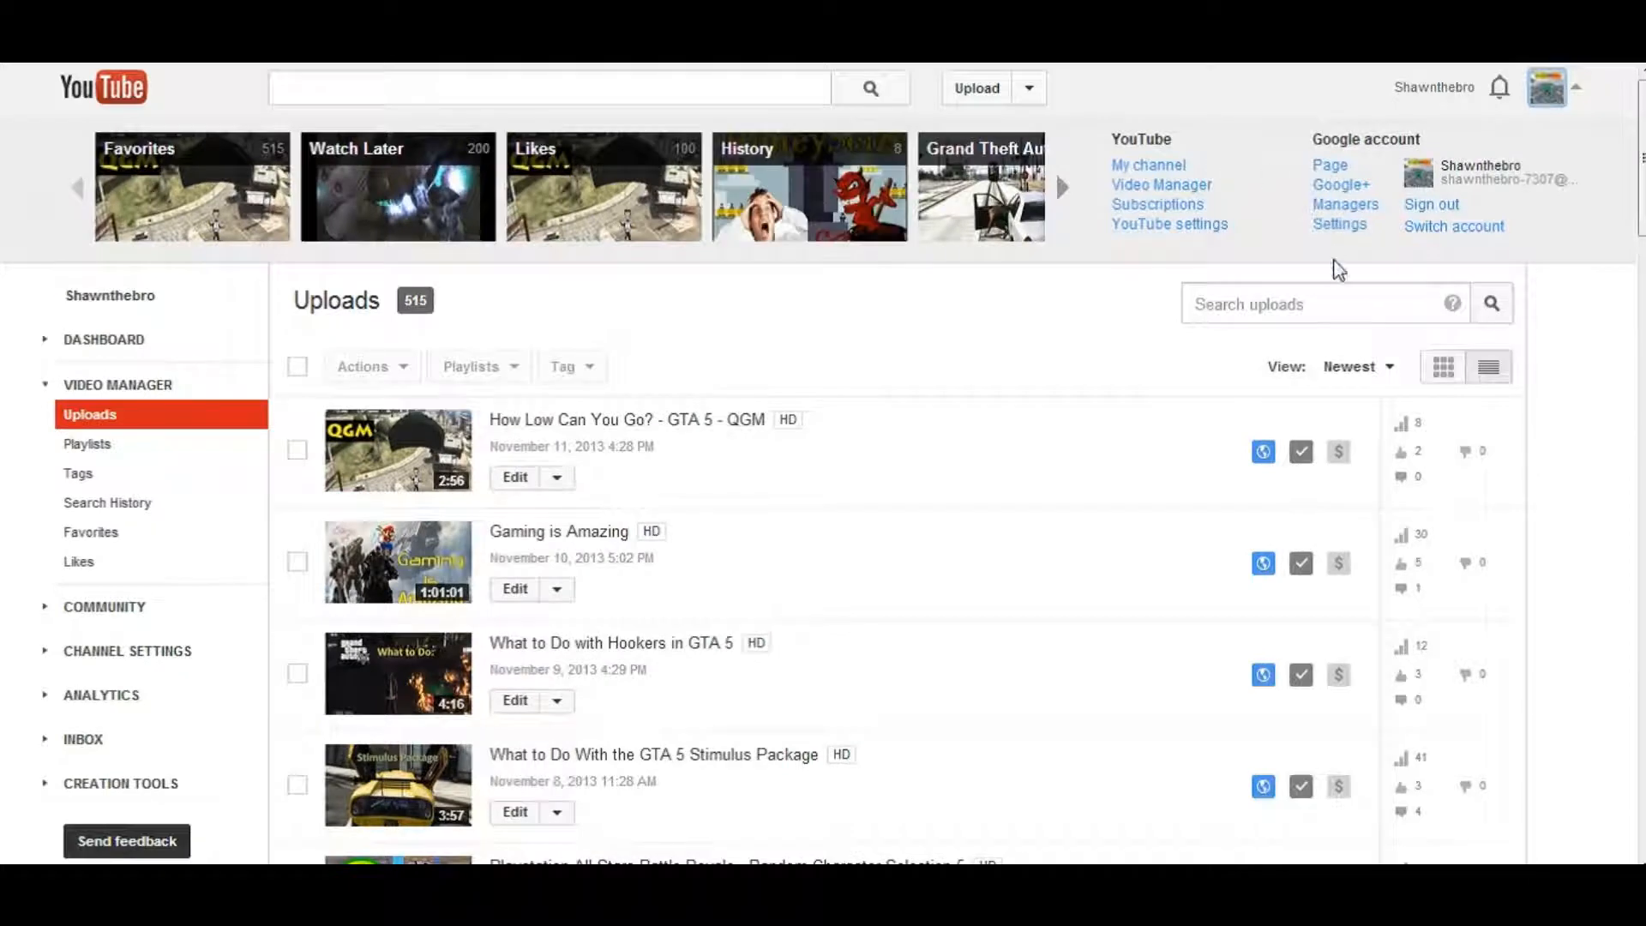
{"action": "mouse_move", "coordinate": [1274, 202]}
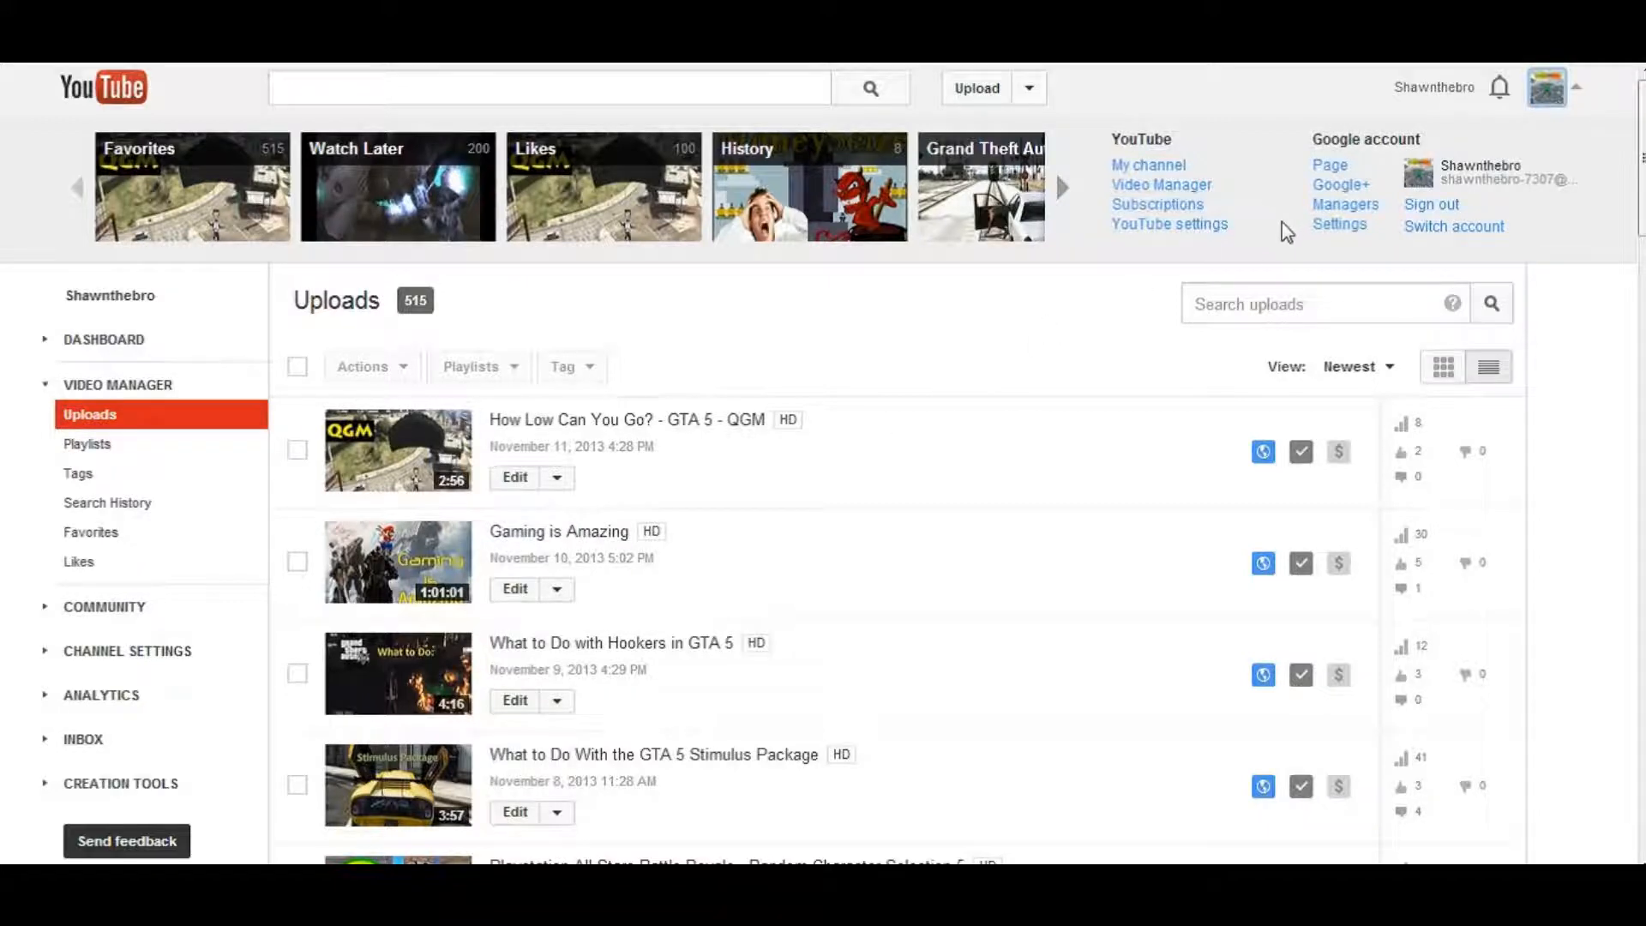
{"action": "mouse_move", "coordinate": [1168, 223]}
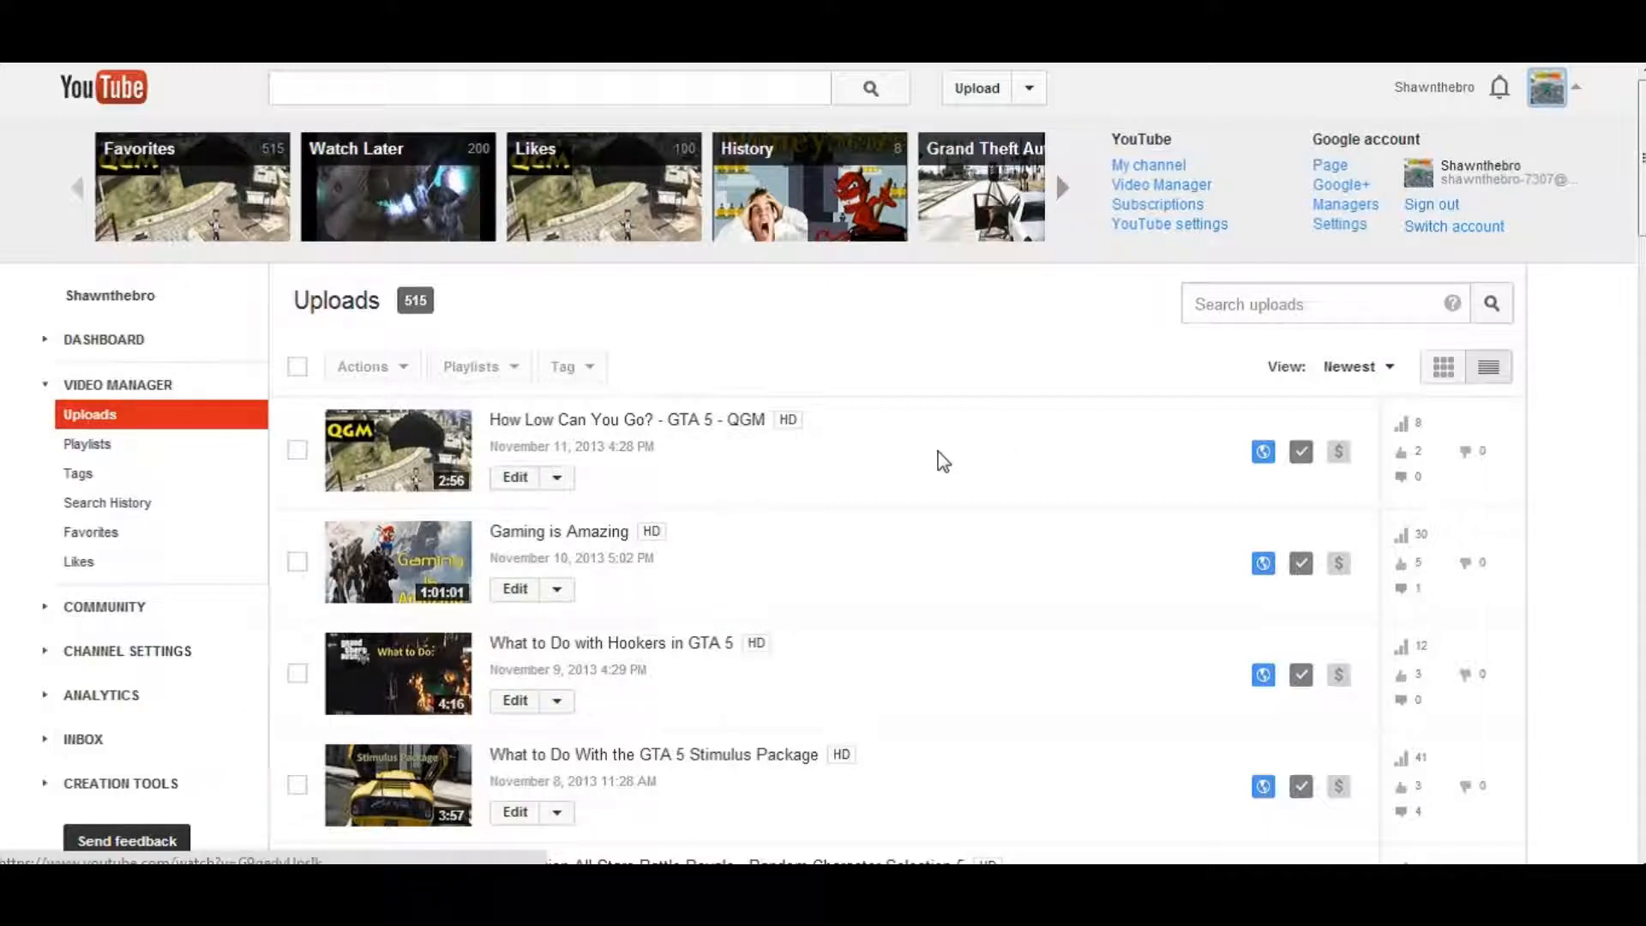
{"action": "scroll", "scroll_direction": "down", "scroll_amount": 3}
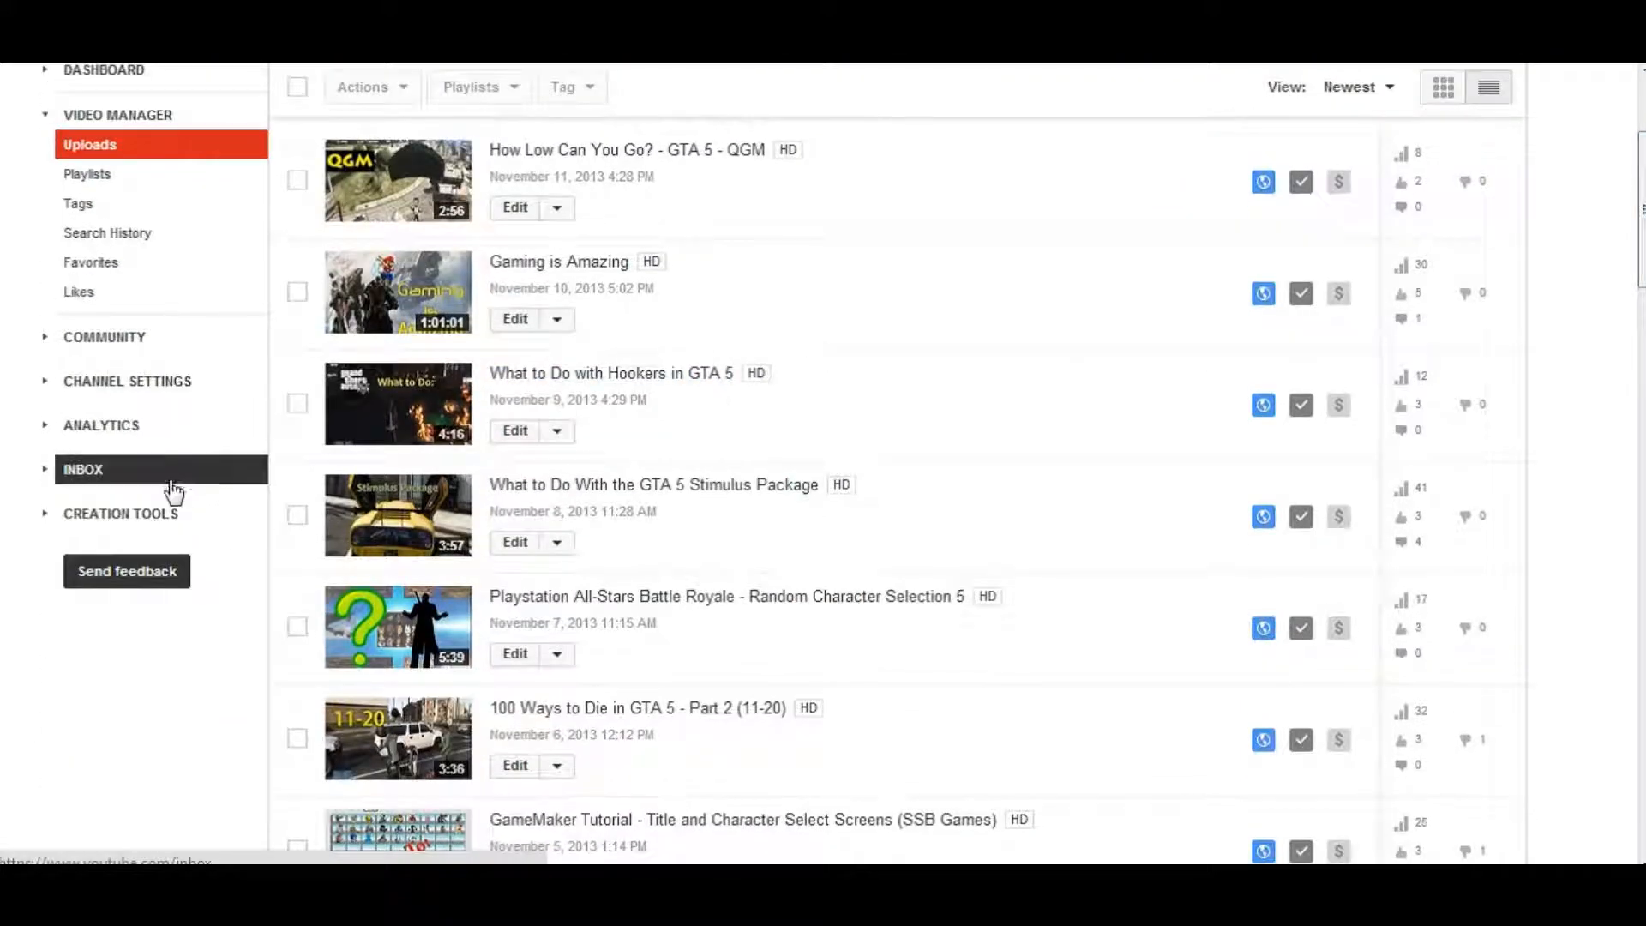
Step: Open the Inbox and check that the main and Personal messages folders hold no messages
{"action": "left_click", "coordinate": [83, 469]}
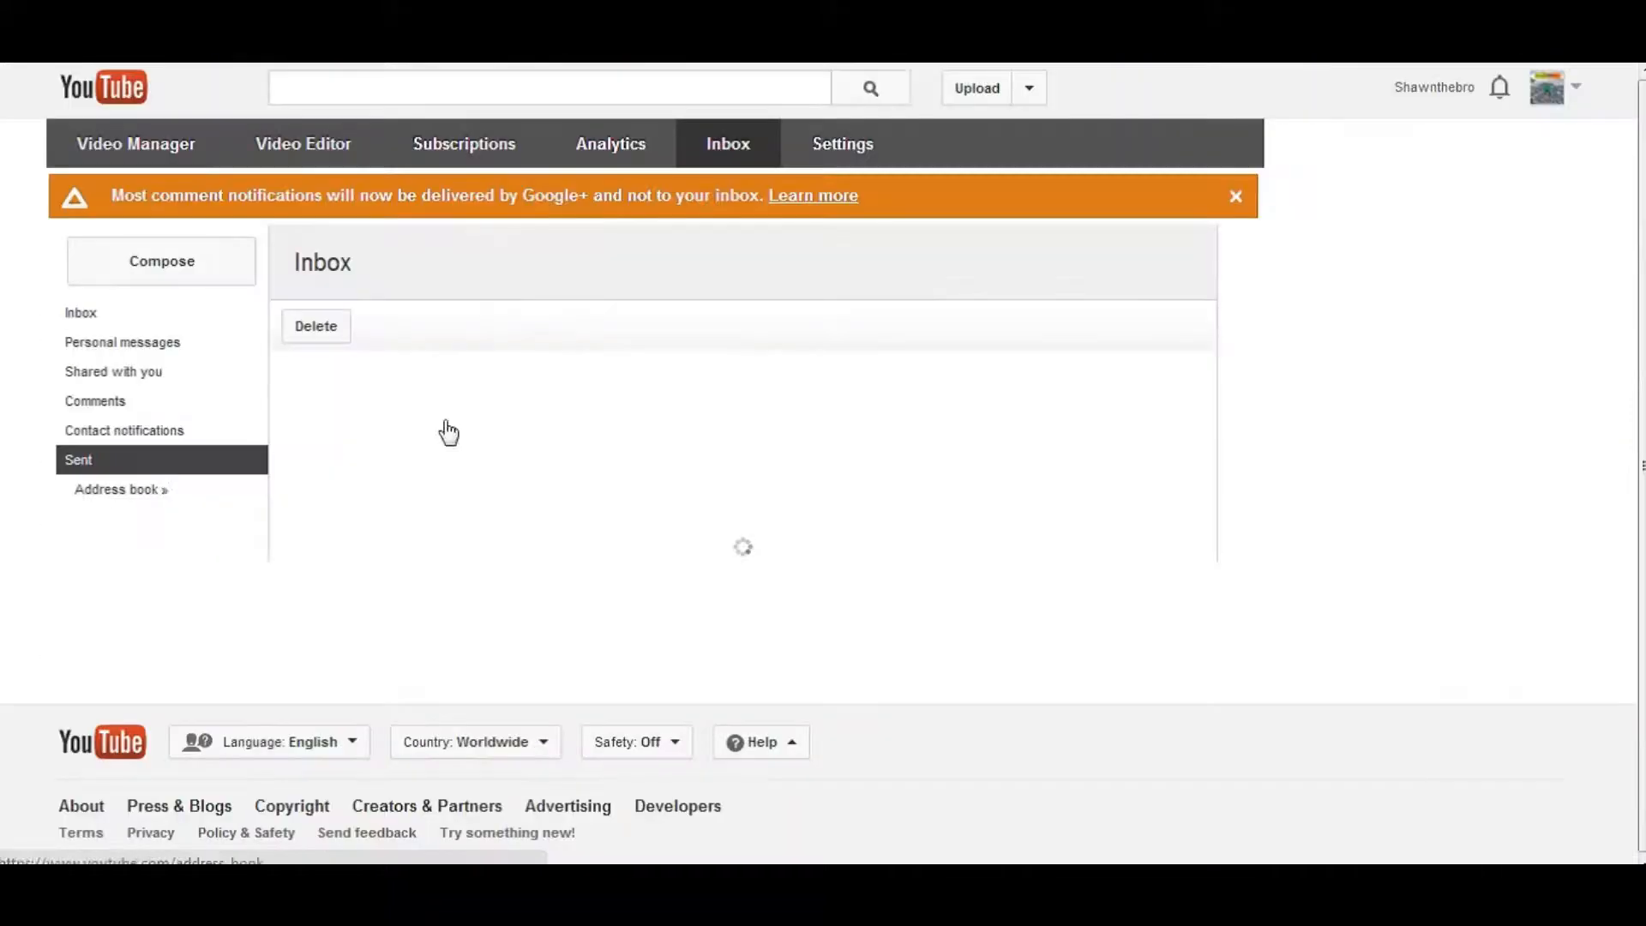
{"action": "left_click", "coordinate": [80, 312]}
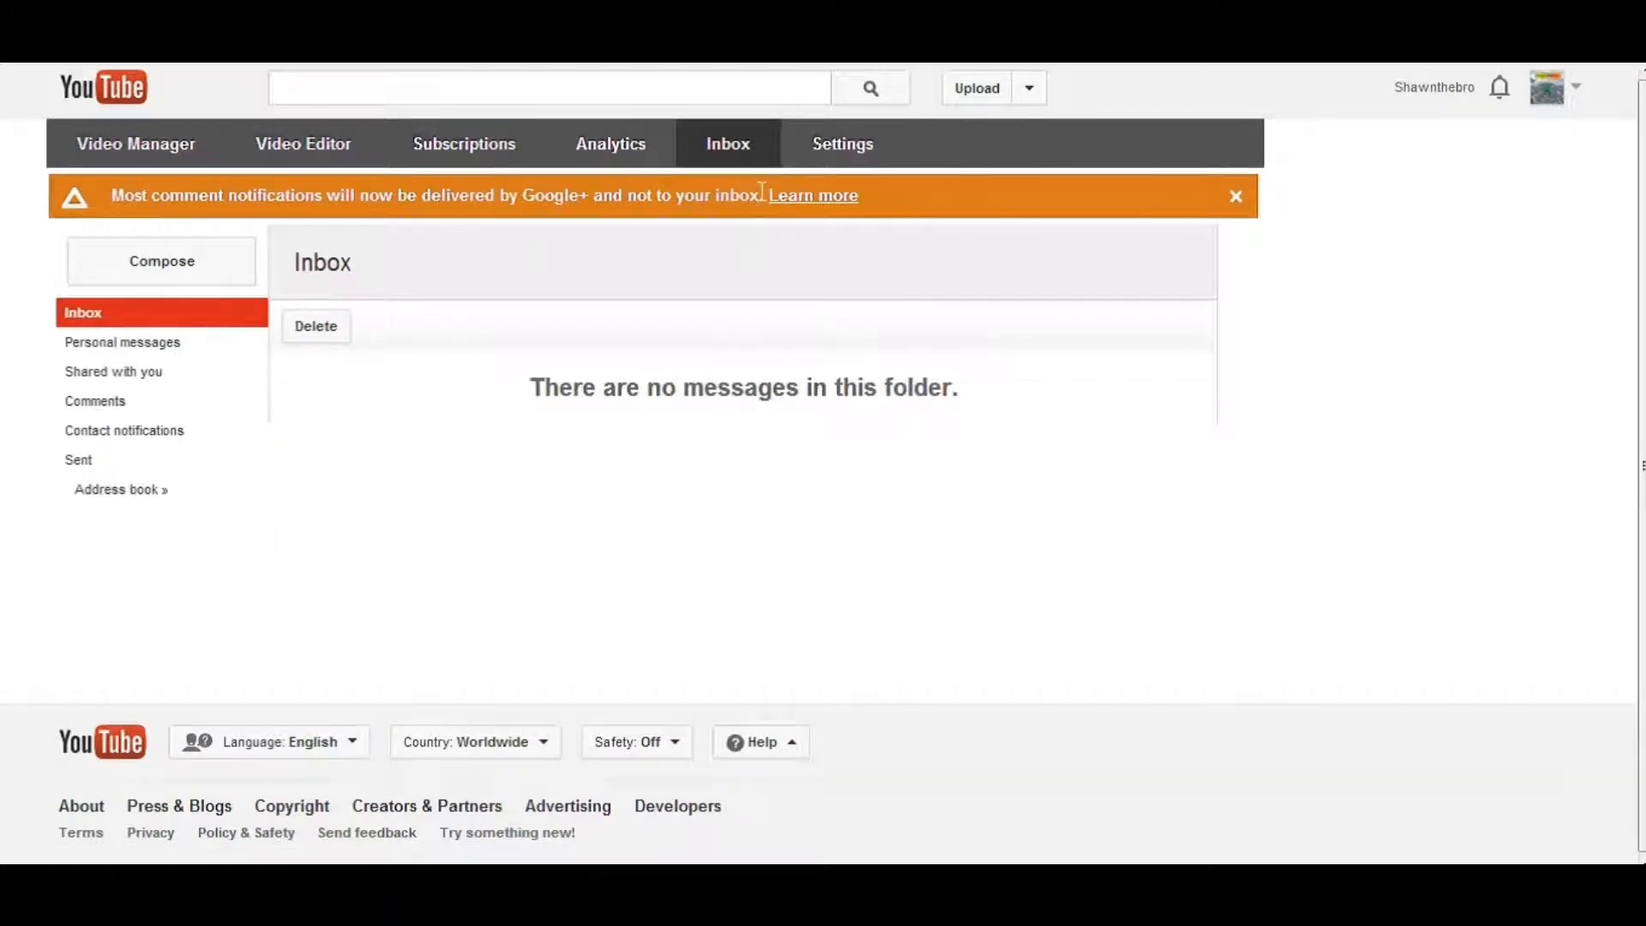
{"action": "mouse_move", "coordinate": [756, 260]}
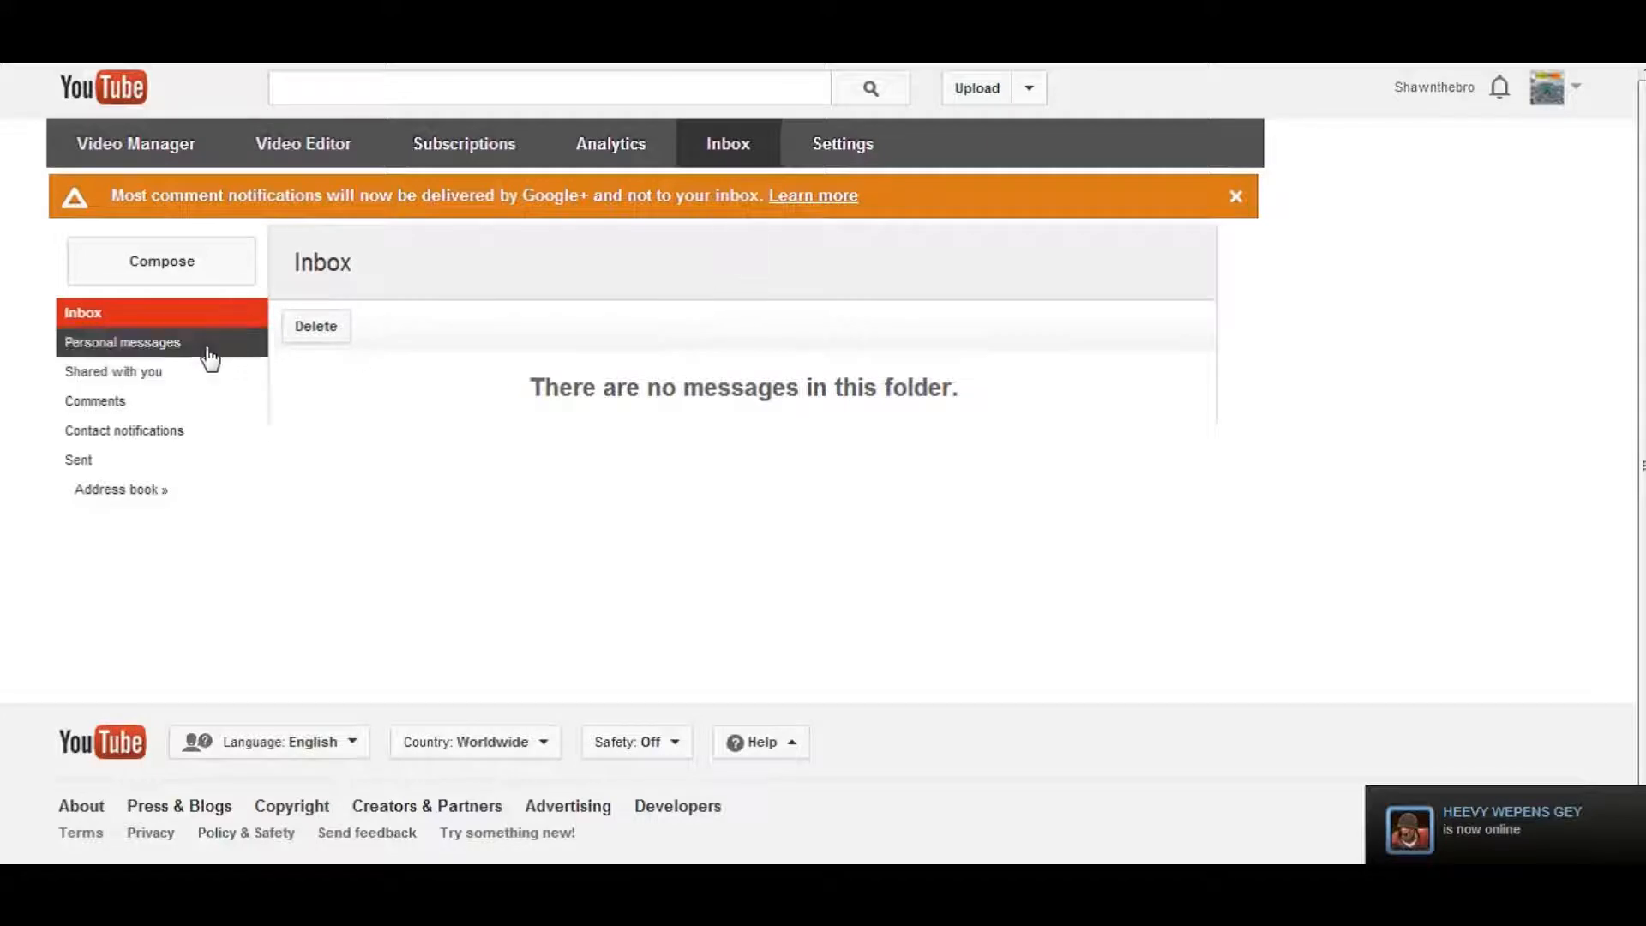
{"action": "left_click", "coordinate": [101, 400]}
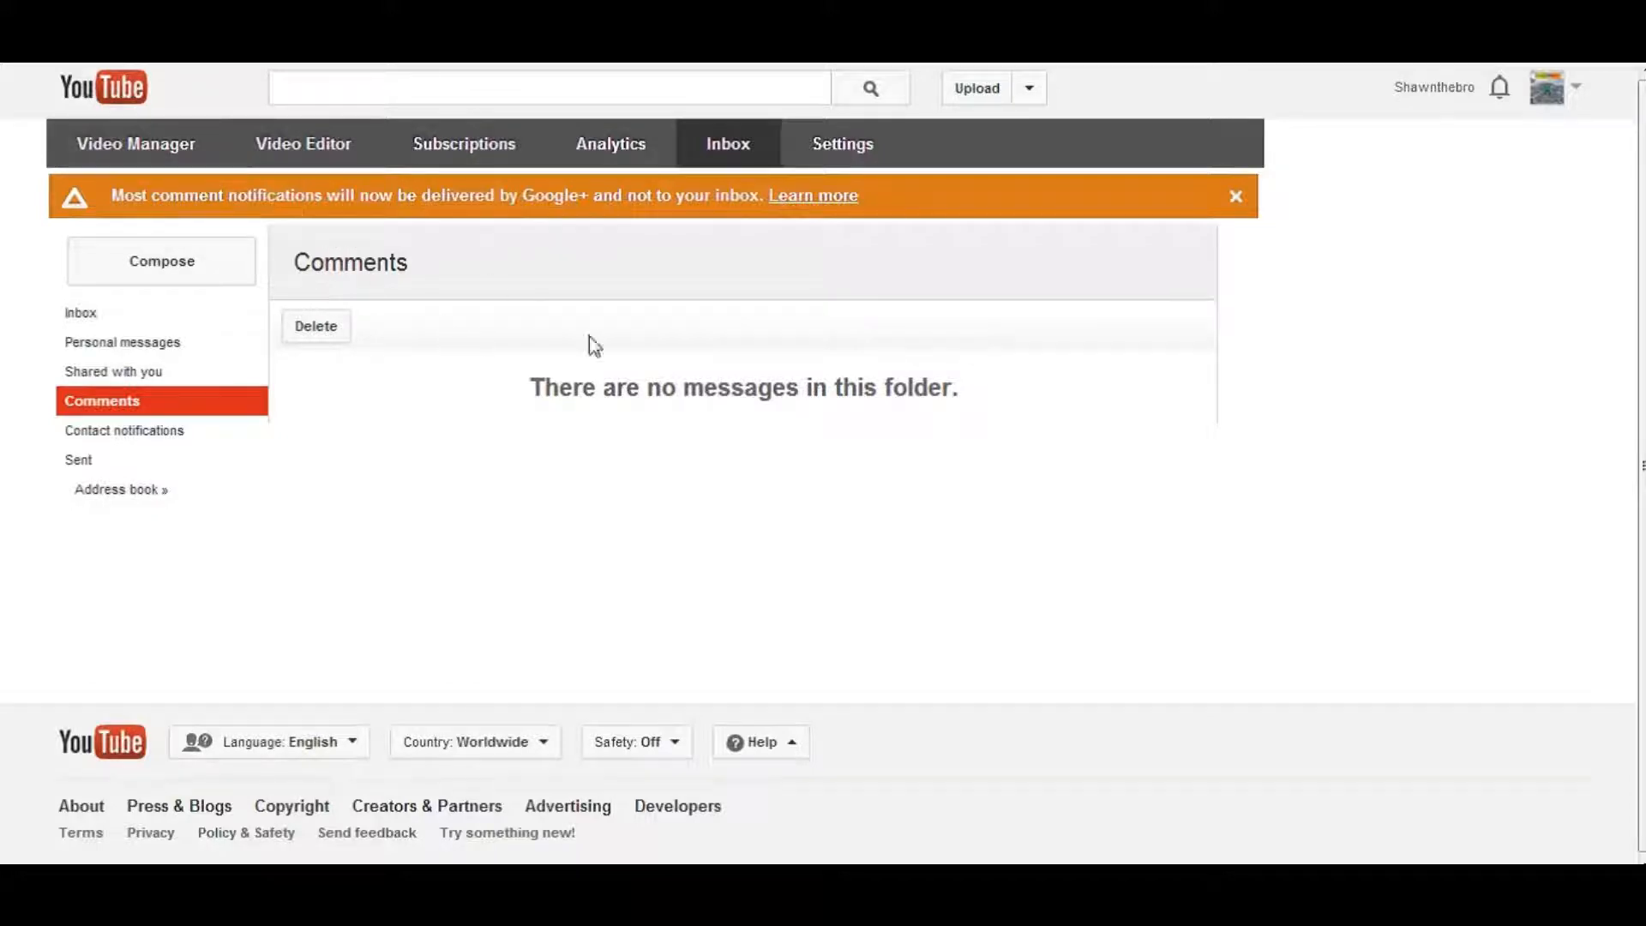
{"action": "left_click", "coordinate": [81, 312]}
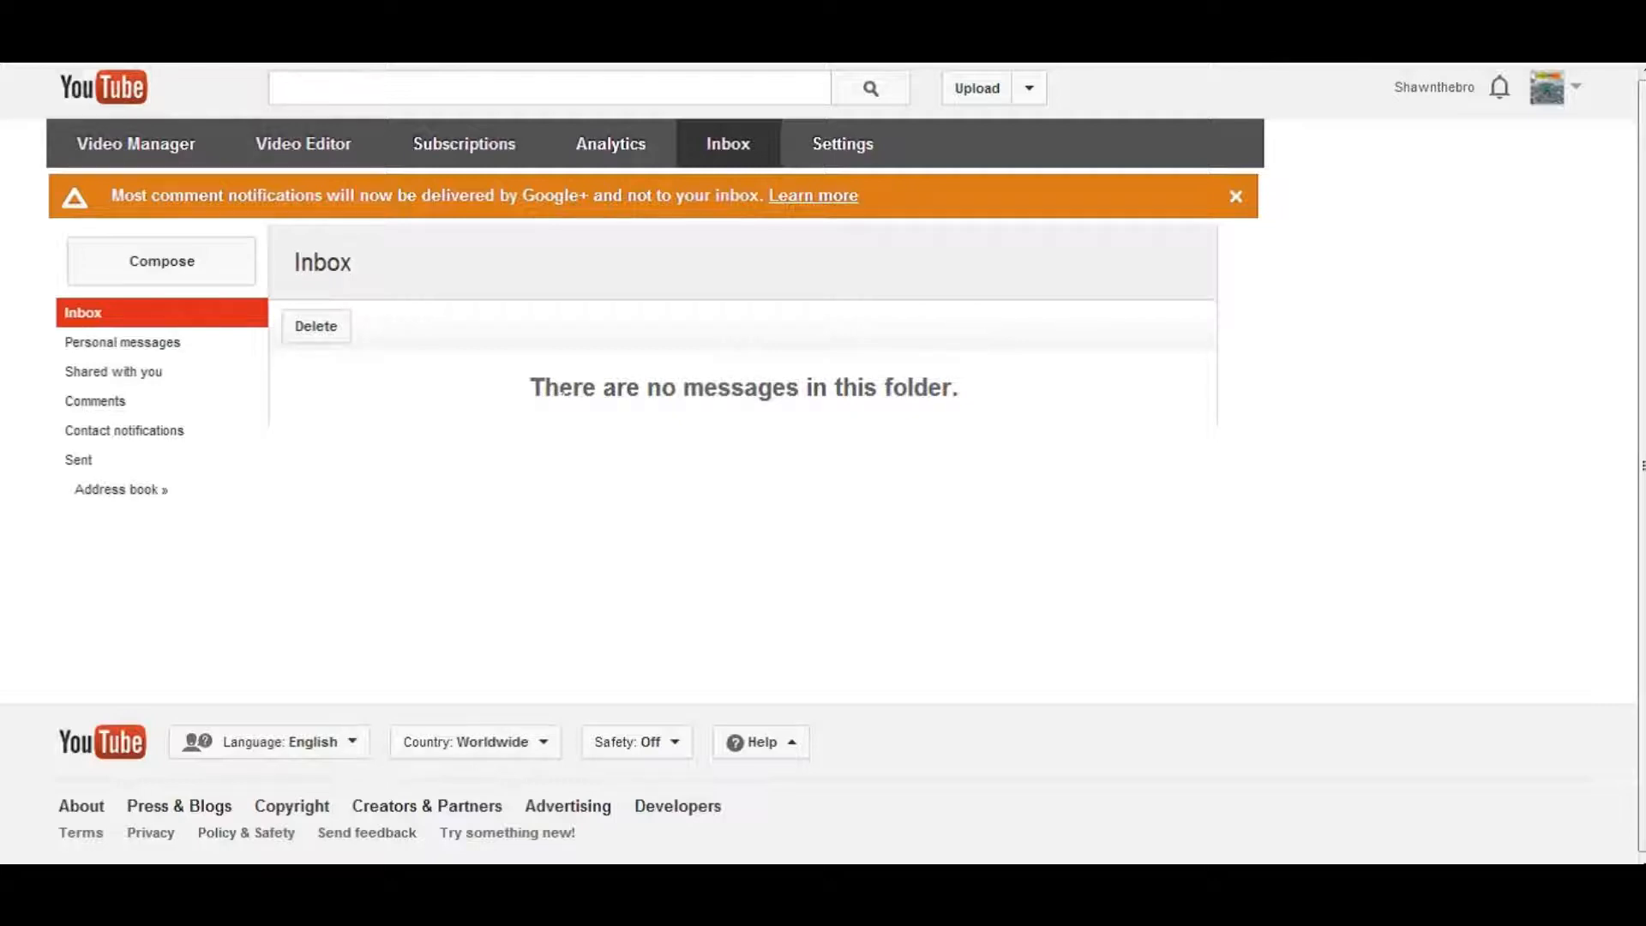
{"action": "mouse_move", "coordinate": [1481, 494]}
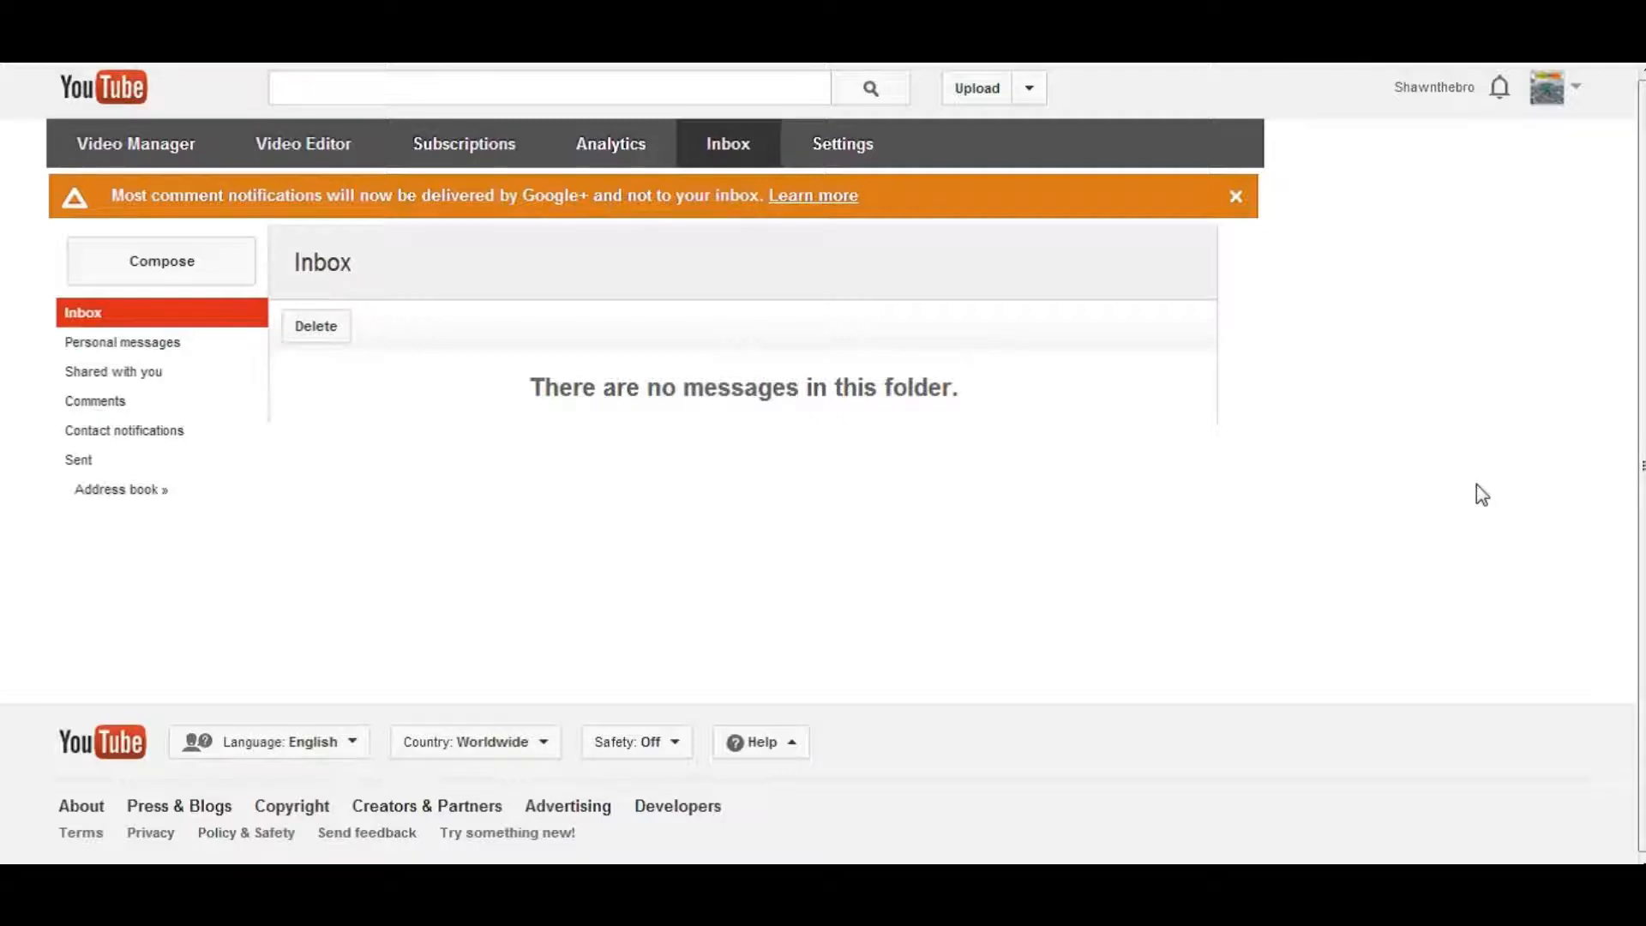
{"action": "mouse_move", "coordinate": [813, 203]}
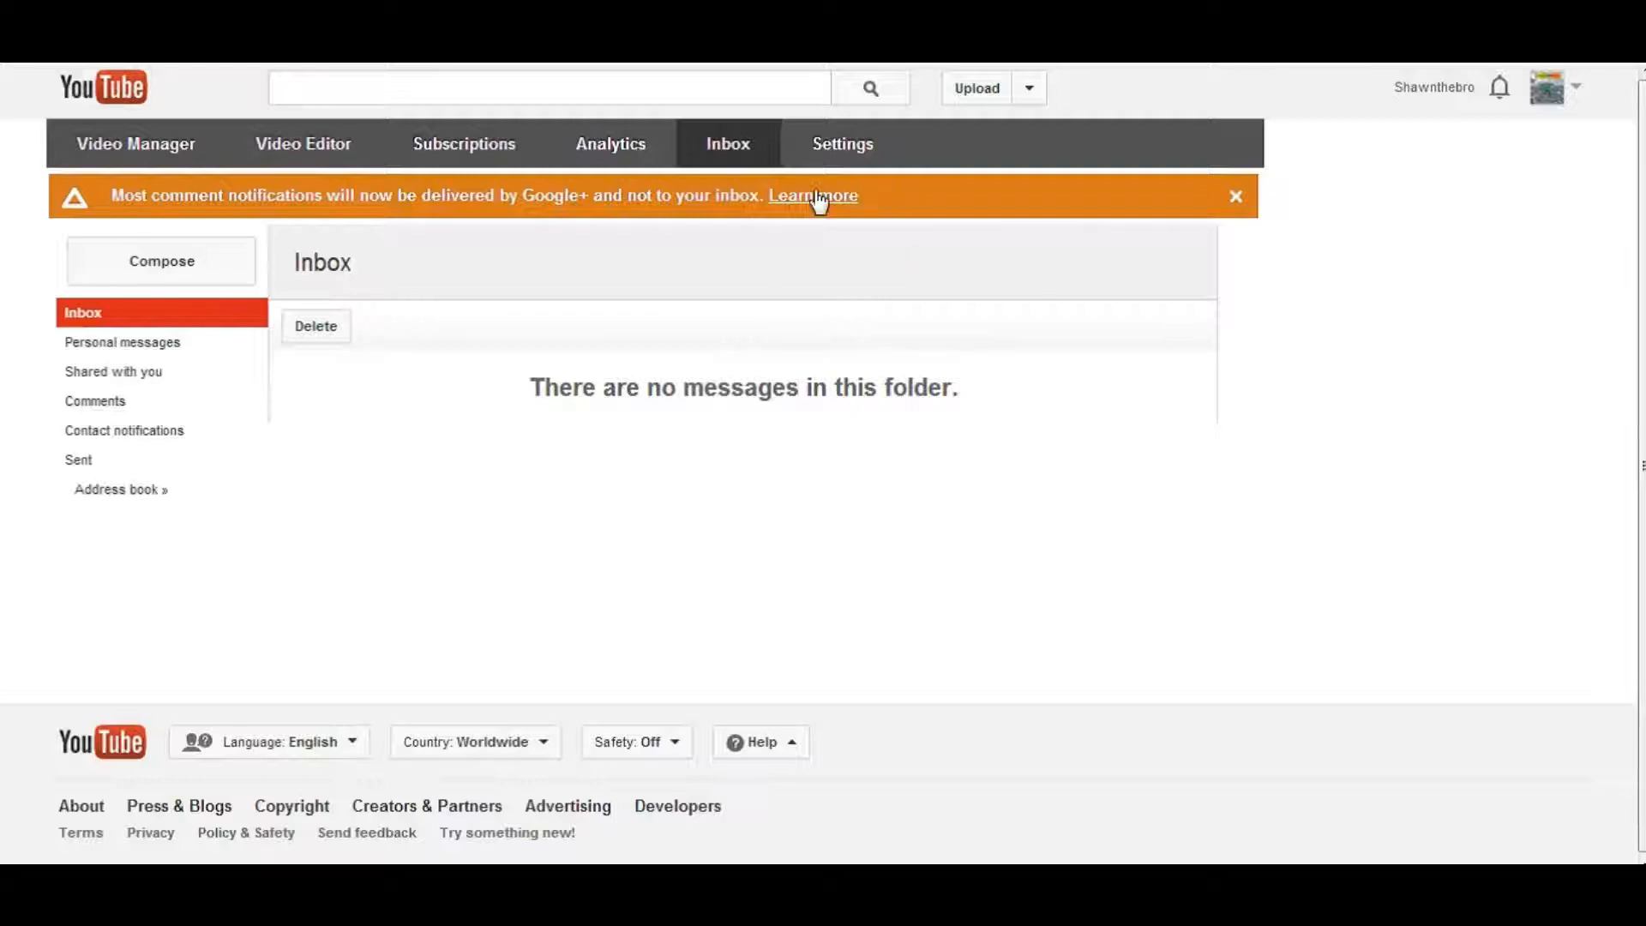
{"action": "left_click", "coordinate": [813, 195]}
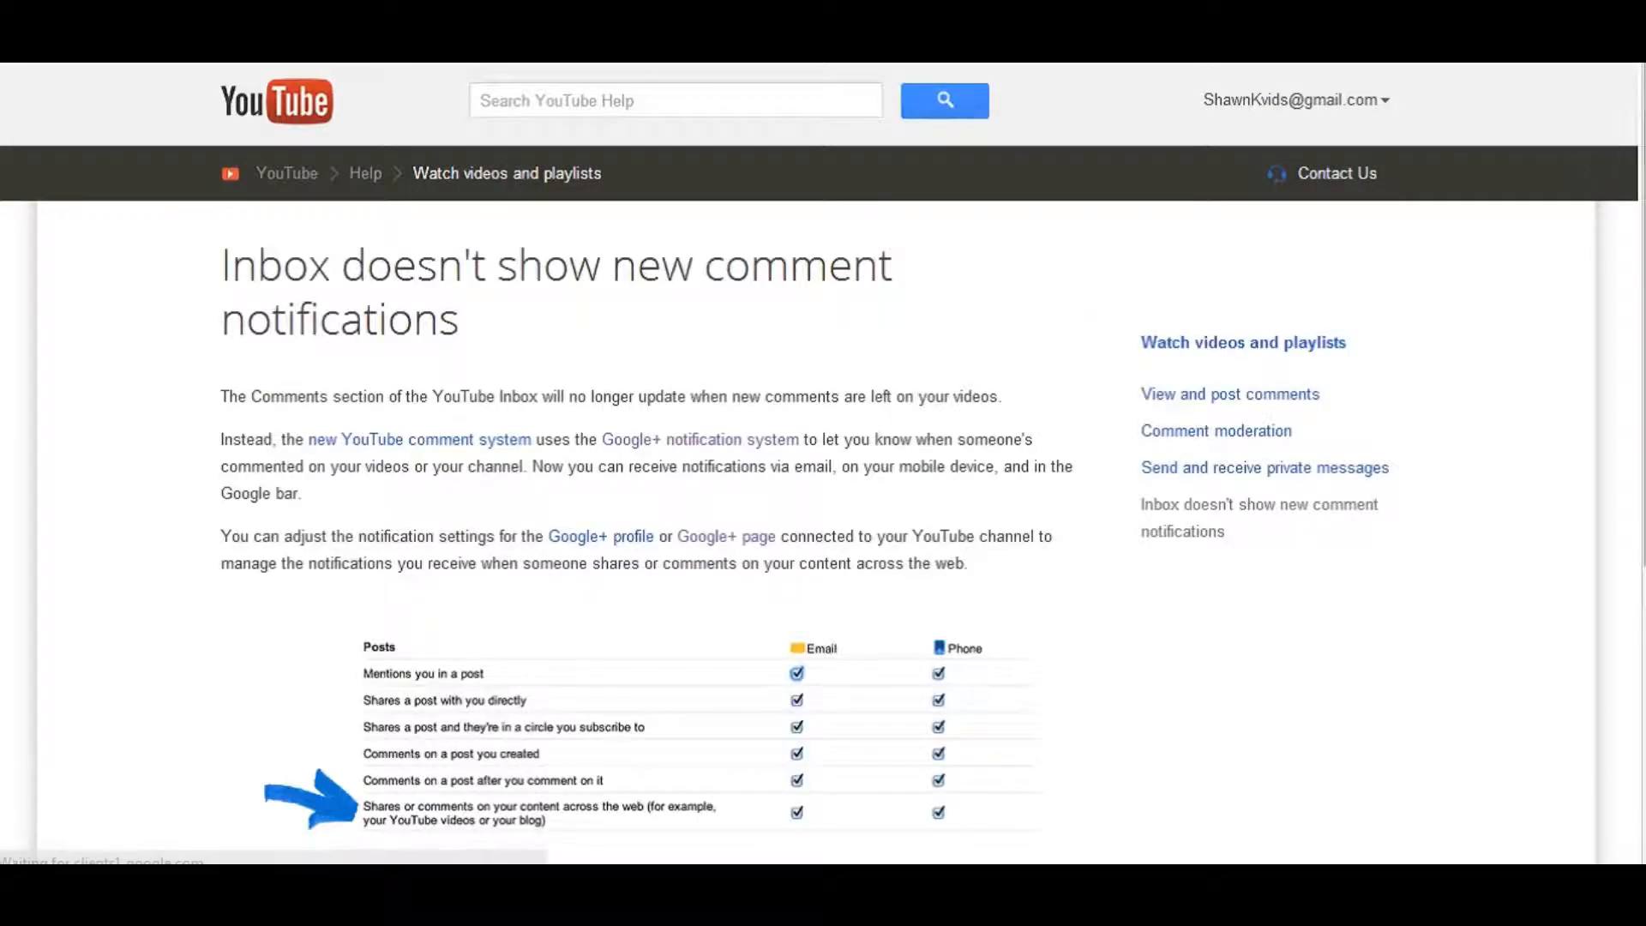
{"action": "scroll", "scroll_direction": "down", "scroll_amount": 3}
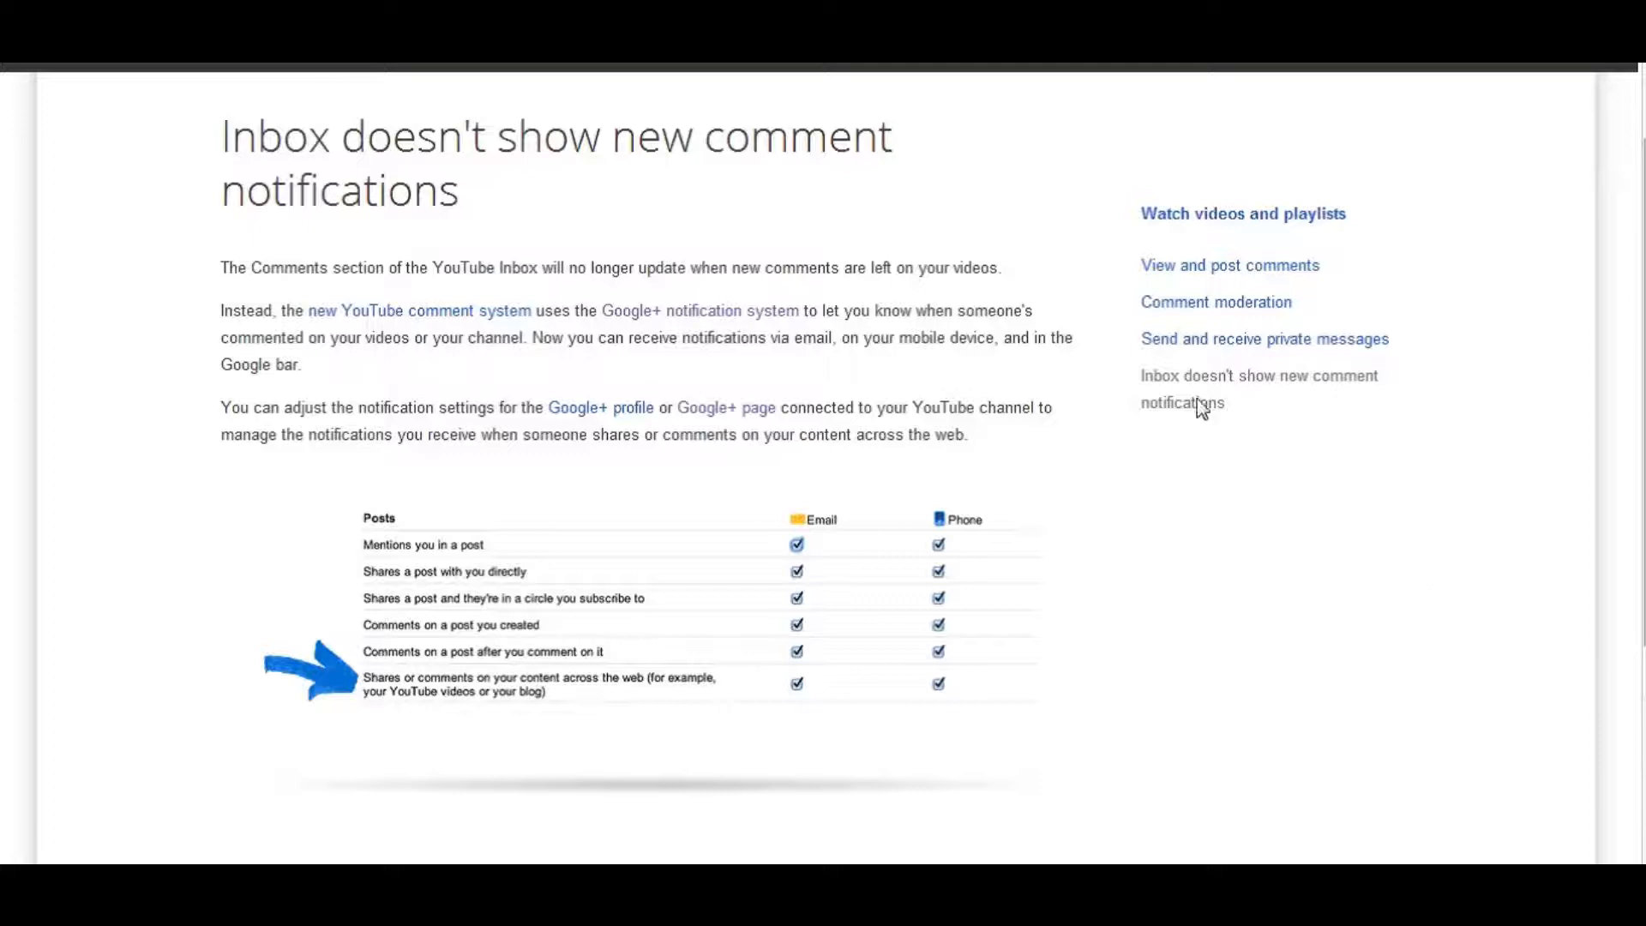
{"action": "mouse_move", "coordinate": [1208, 380]}
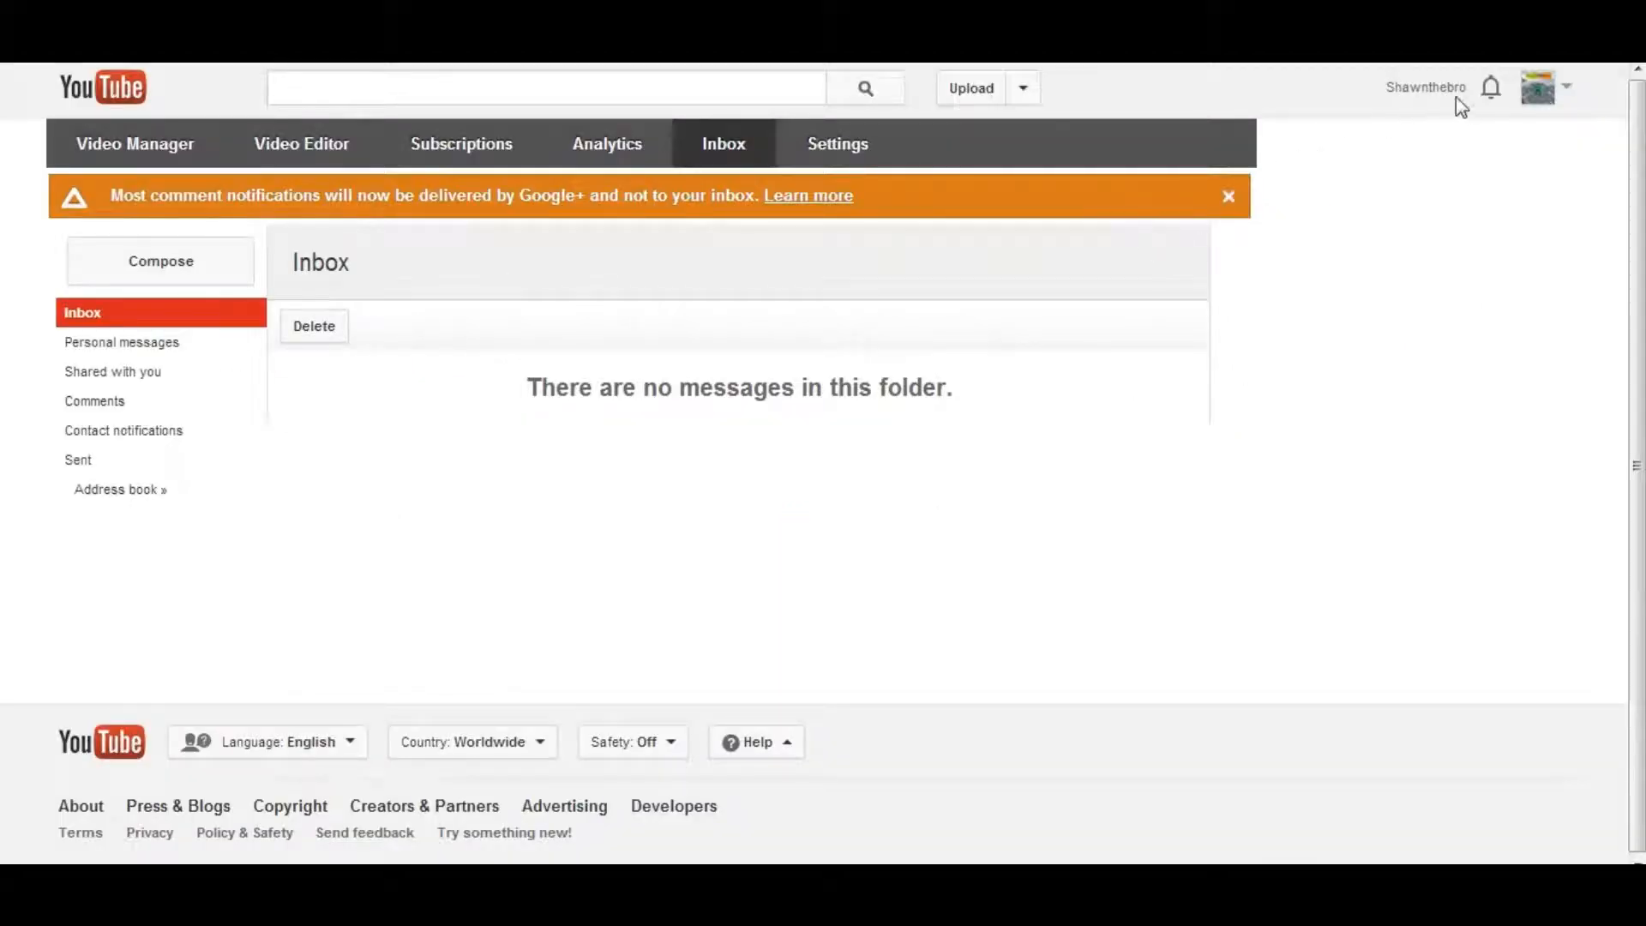
{"action": "mouse_move", "coordinate": [1434, 175]}
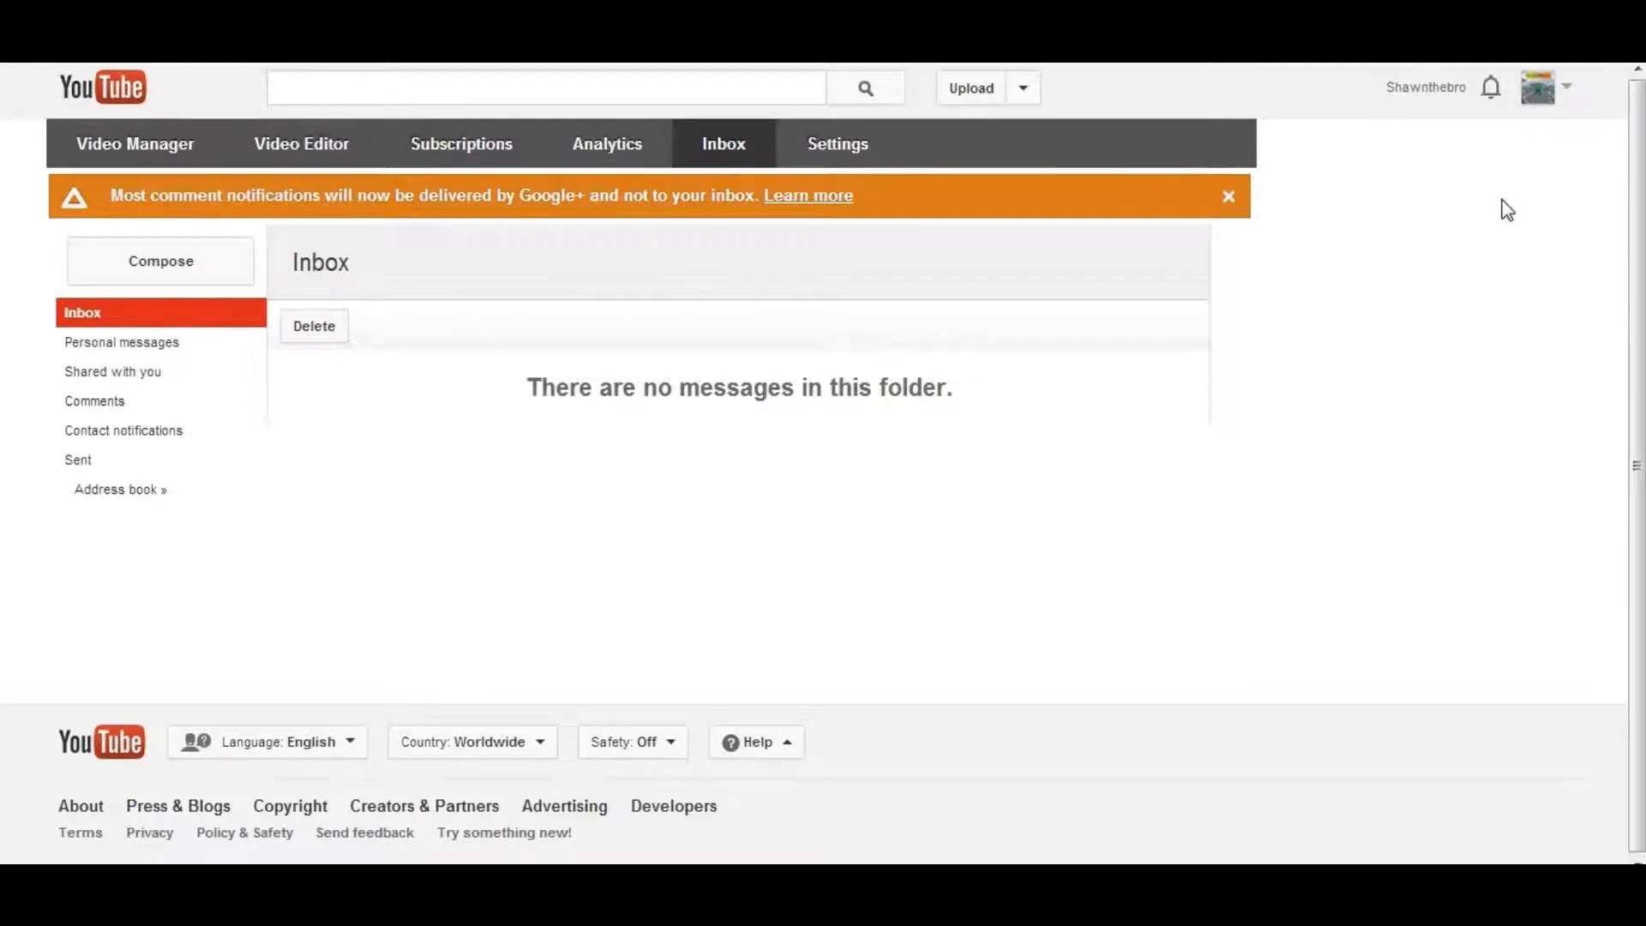
Step: Show the Google+ notifications panel listing shares and a comment on the channel's videos
{"action": "left_click", "coordinate": [1537, 87]}
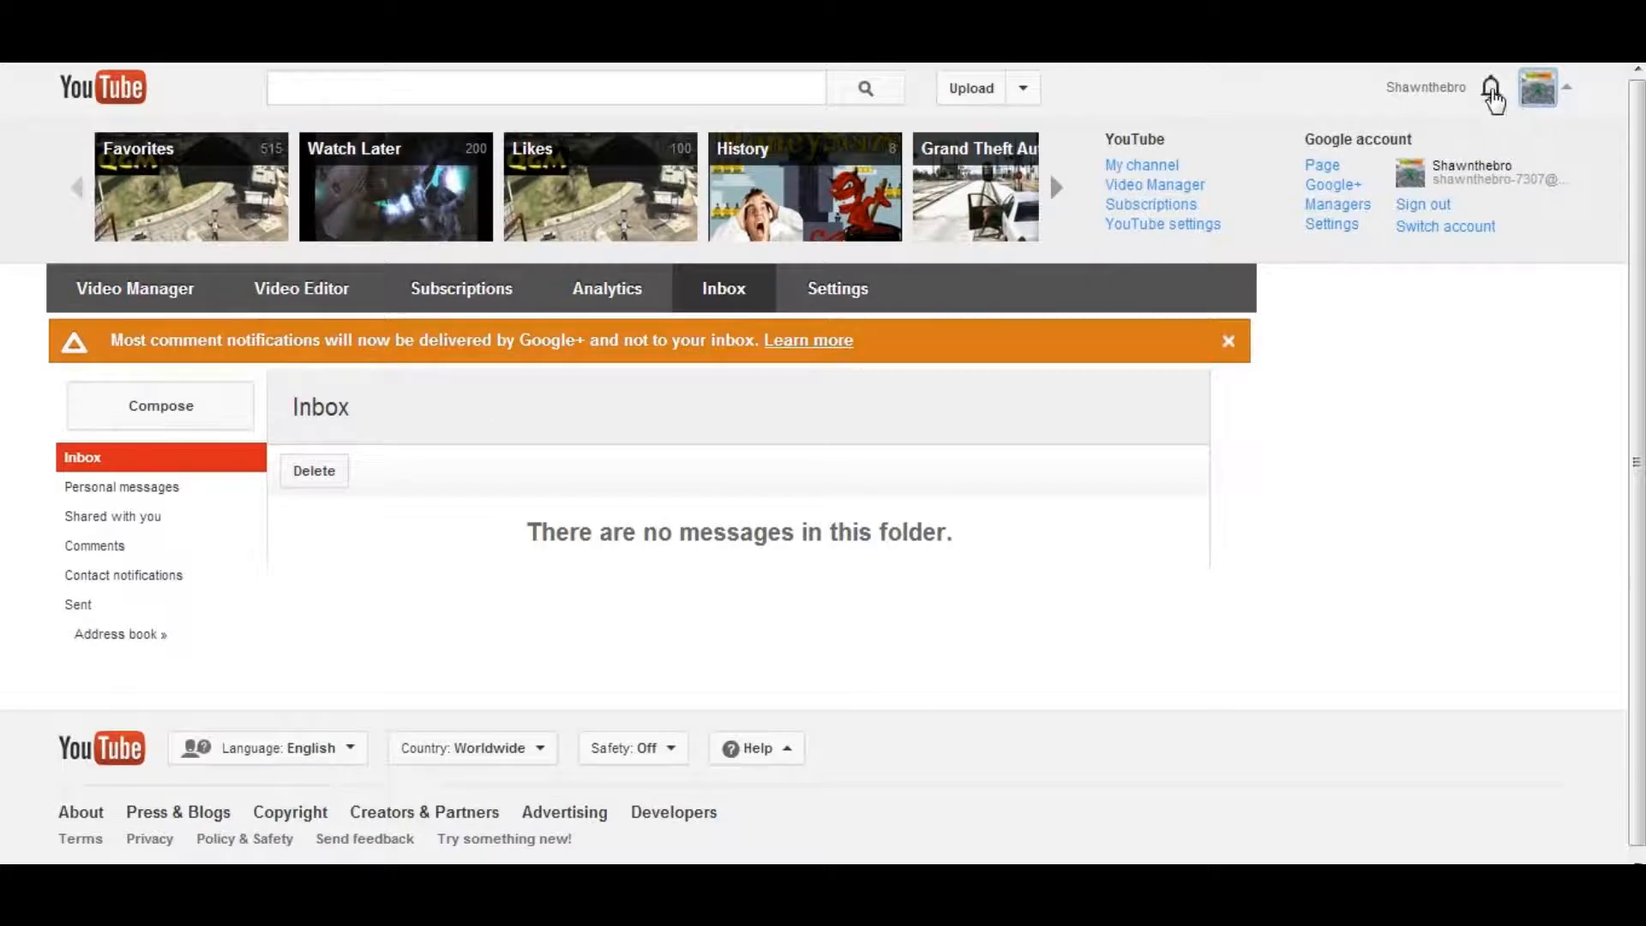
{"action": "left_click", "coordinate": [1490, 88]}
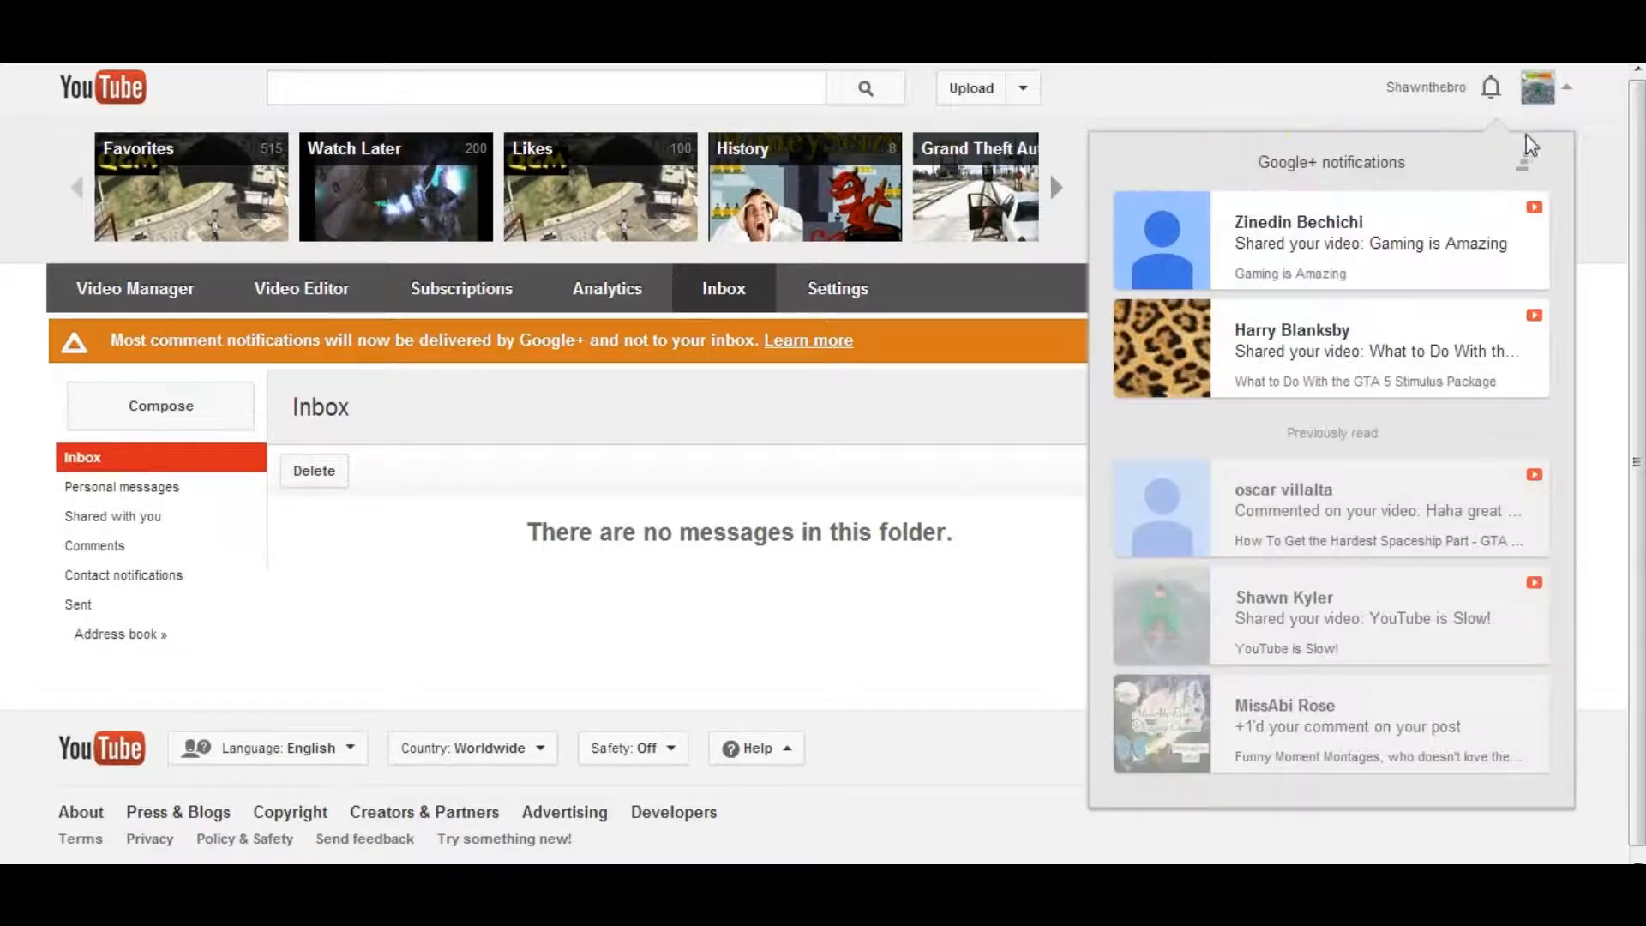
{"action": "mouse_move", "coordinate": [1355, 381]}
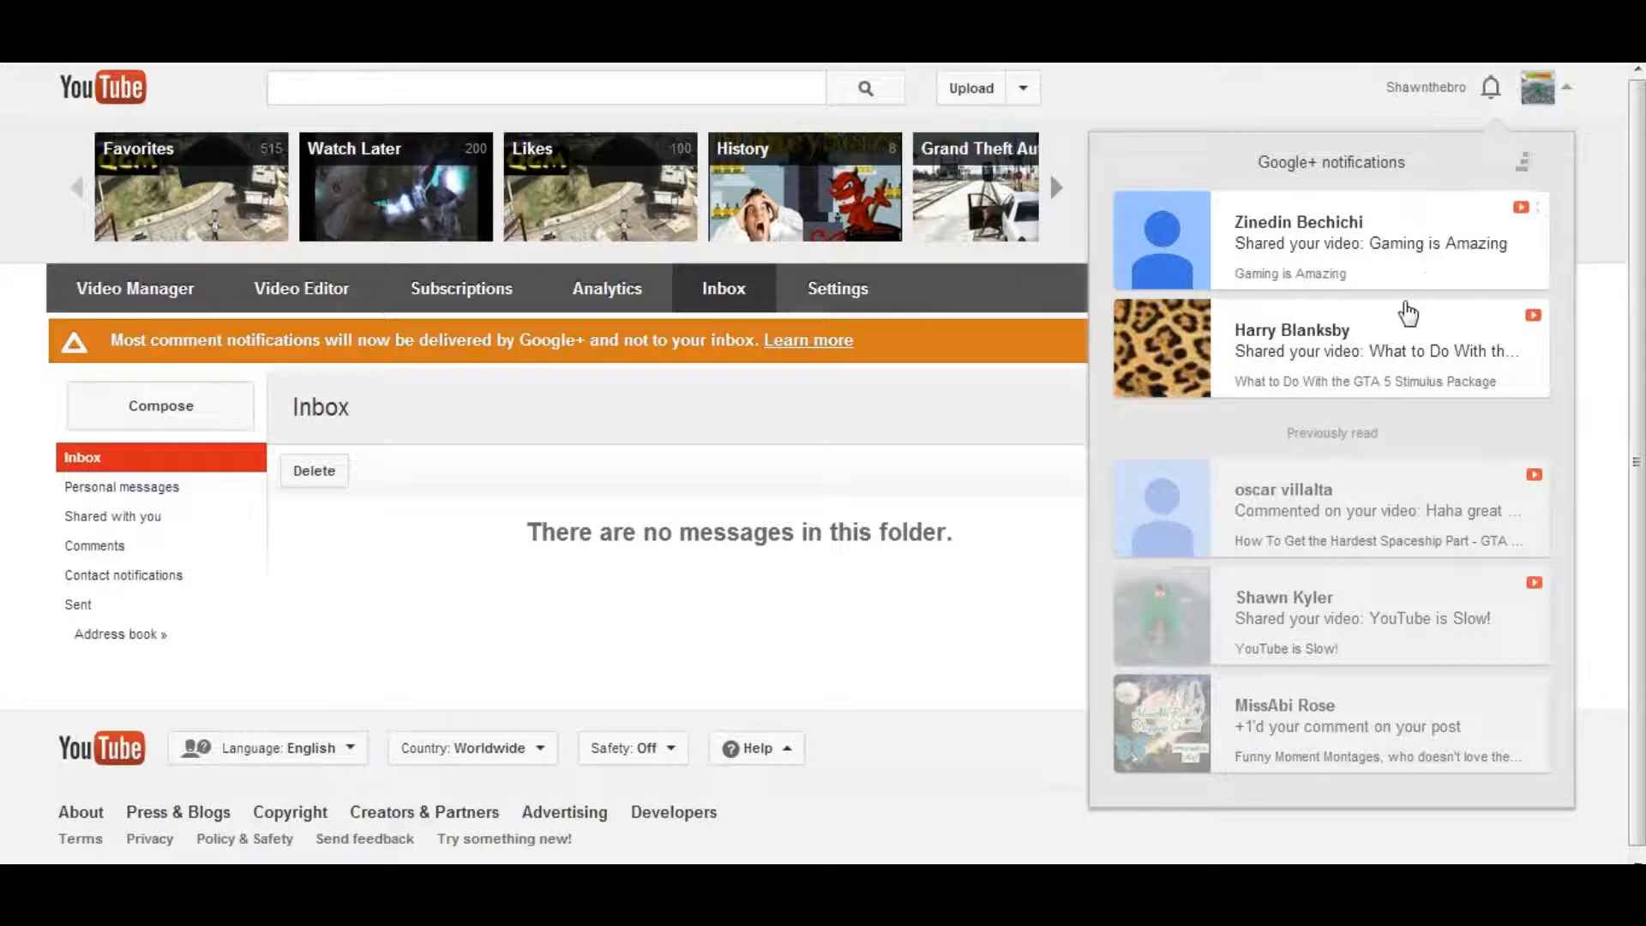
{"action": "mouse_move", "coordinate": [1437, 273]}
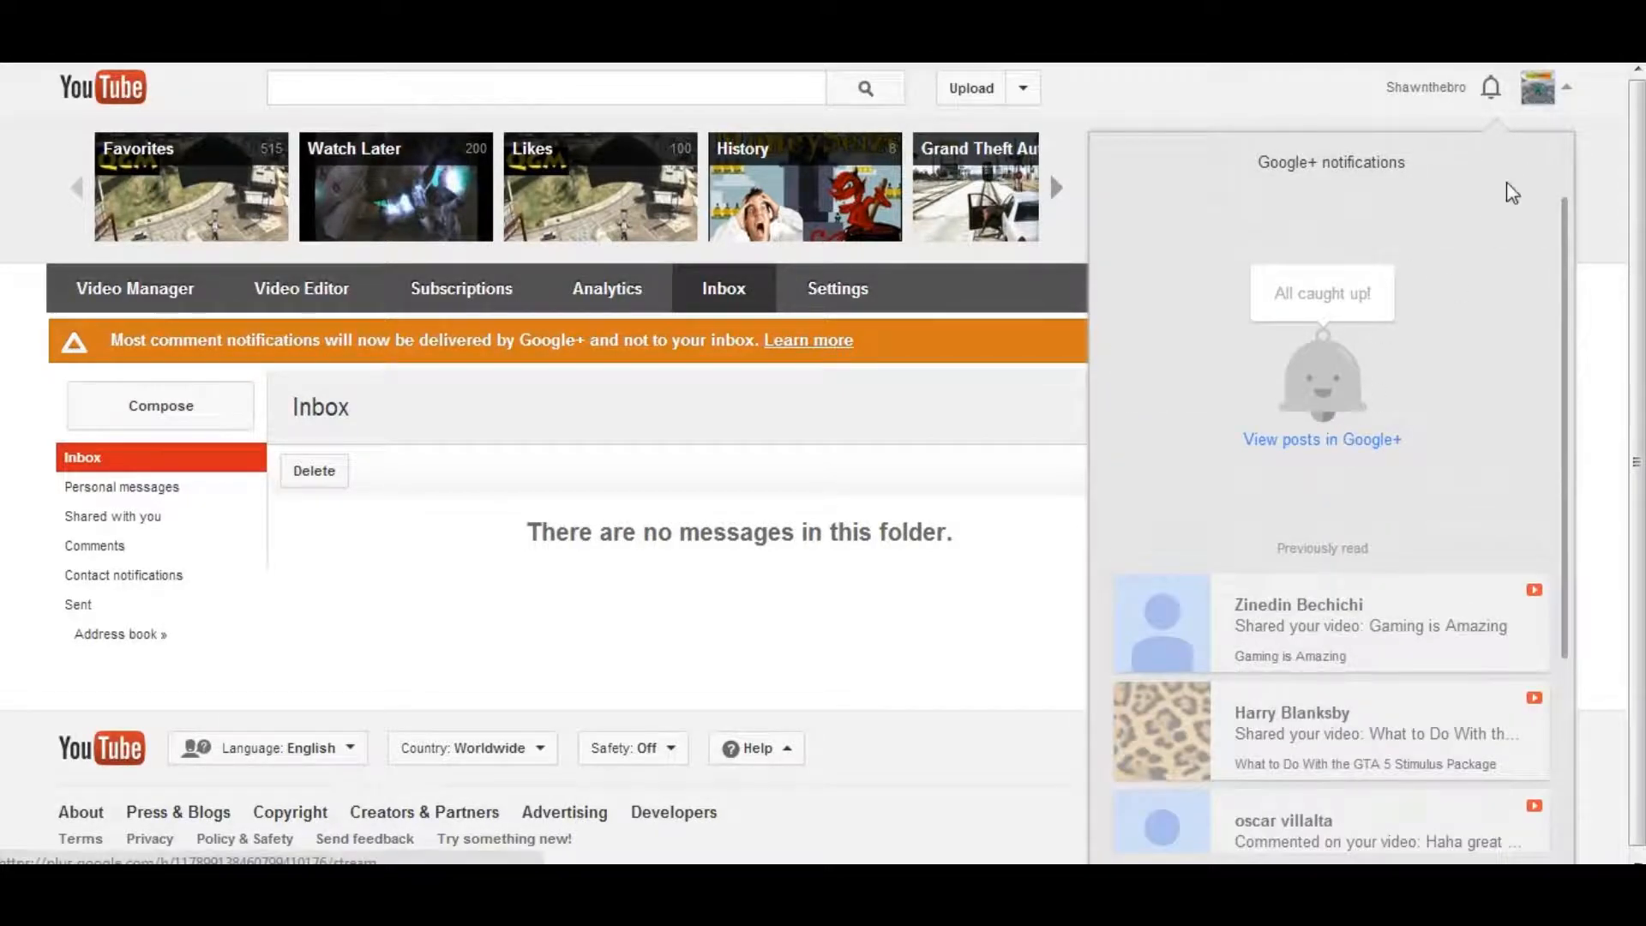
{"action": "left_click", "coordinate": [1490, 88]}
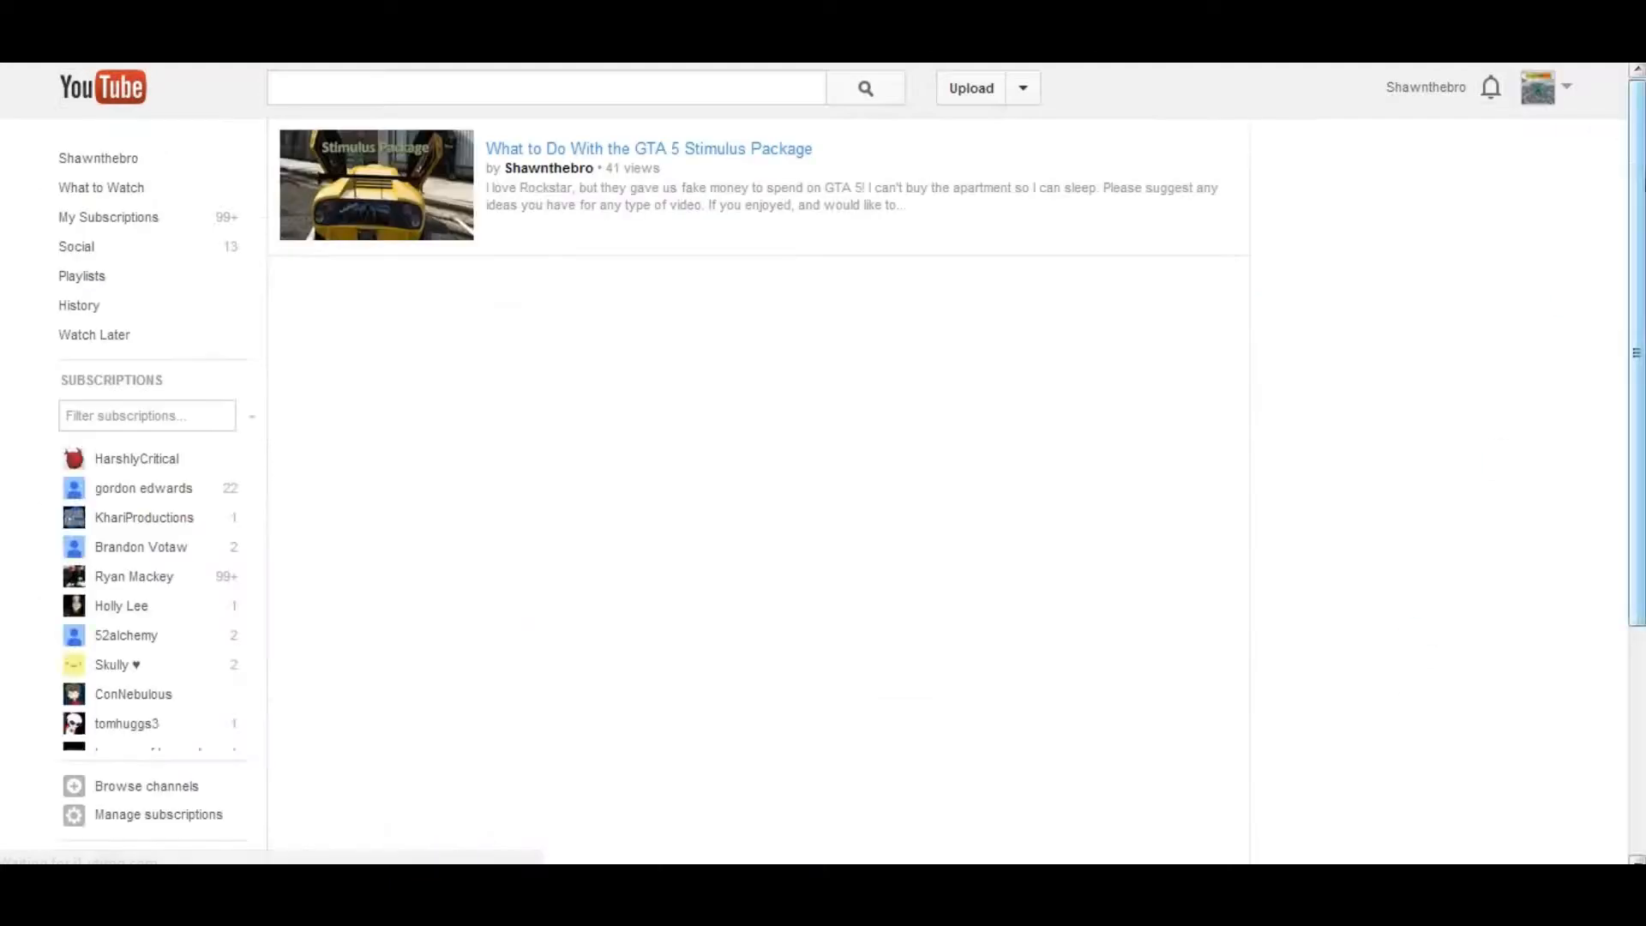
{"action": "scroll", "scroll_direction": "down", "scroll_amount": 3}
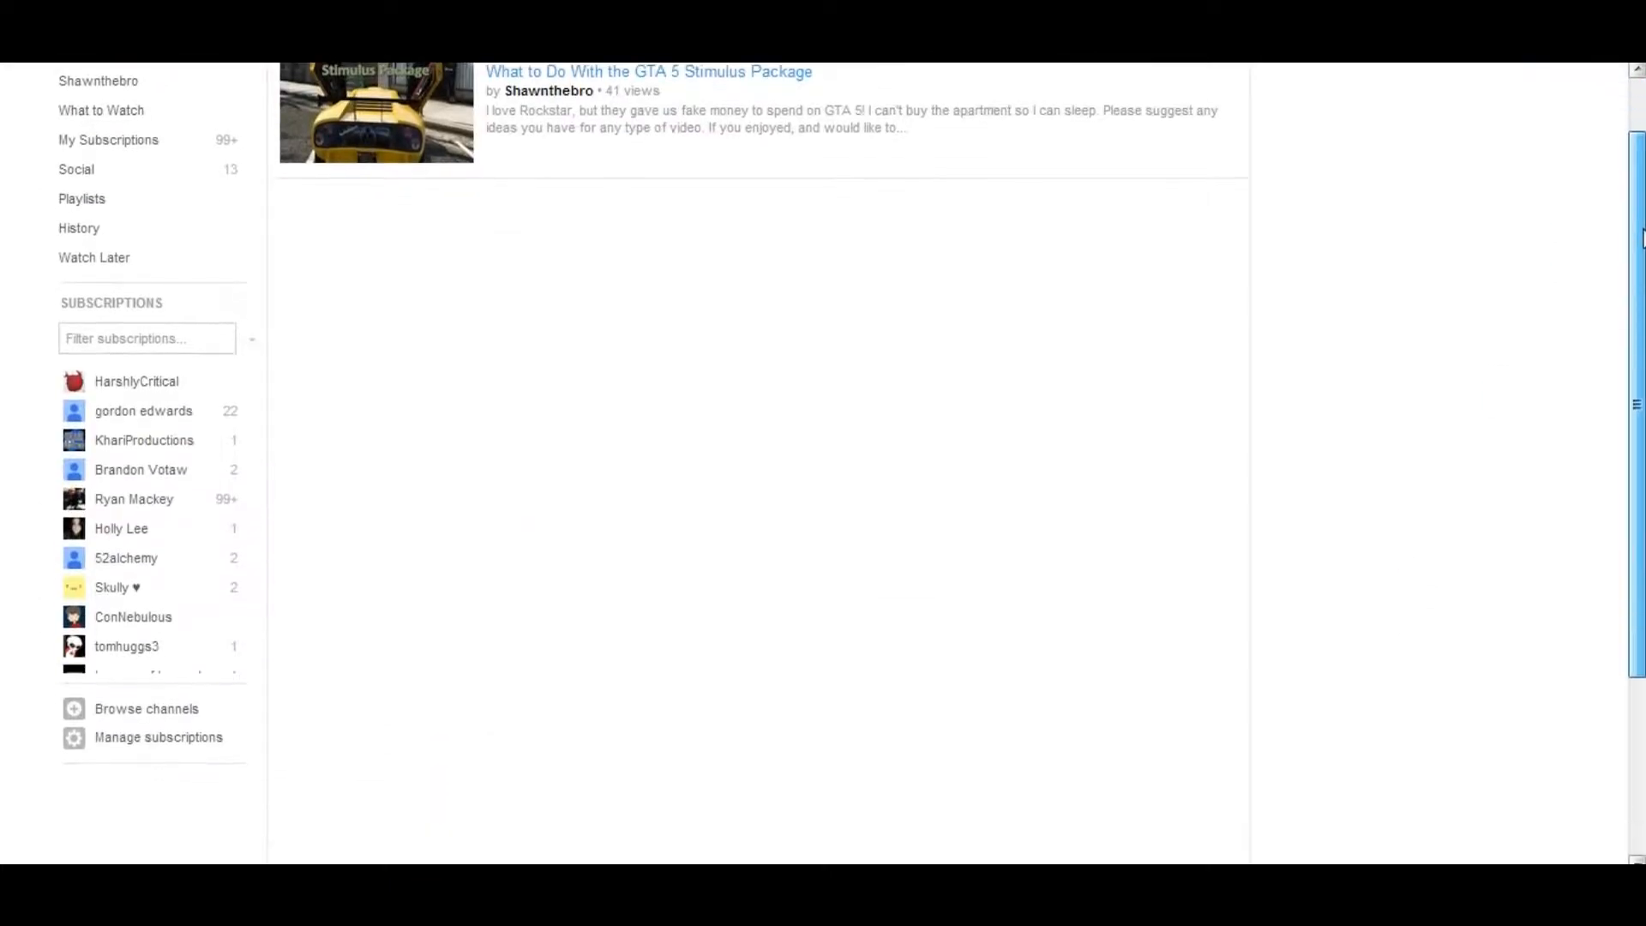
{"action": "scroll", "scroll_direction": "down", "scroll_amount": 3}
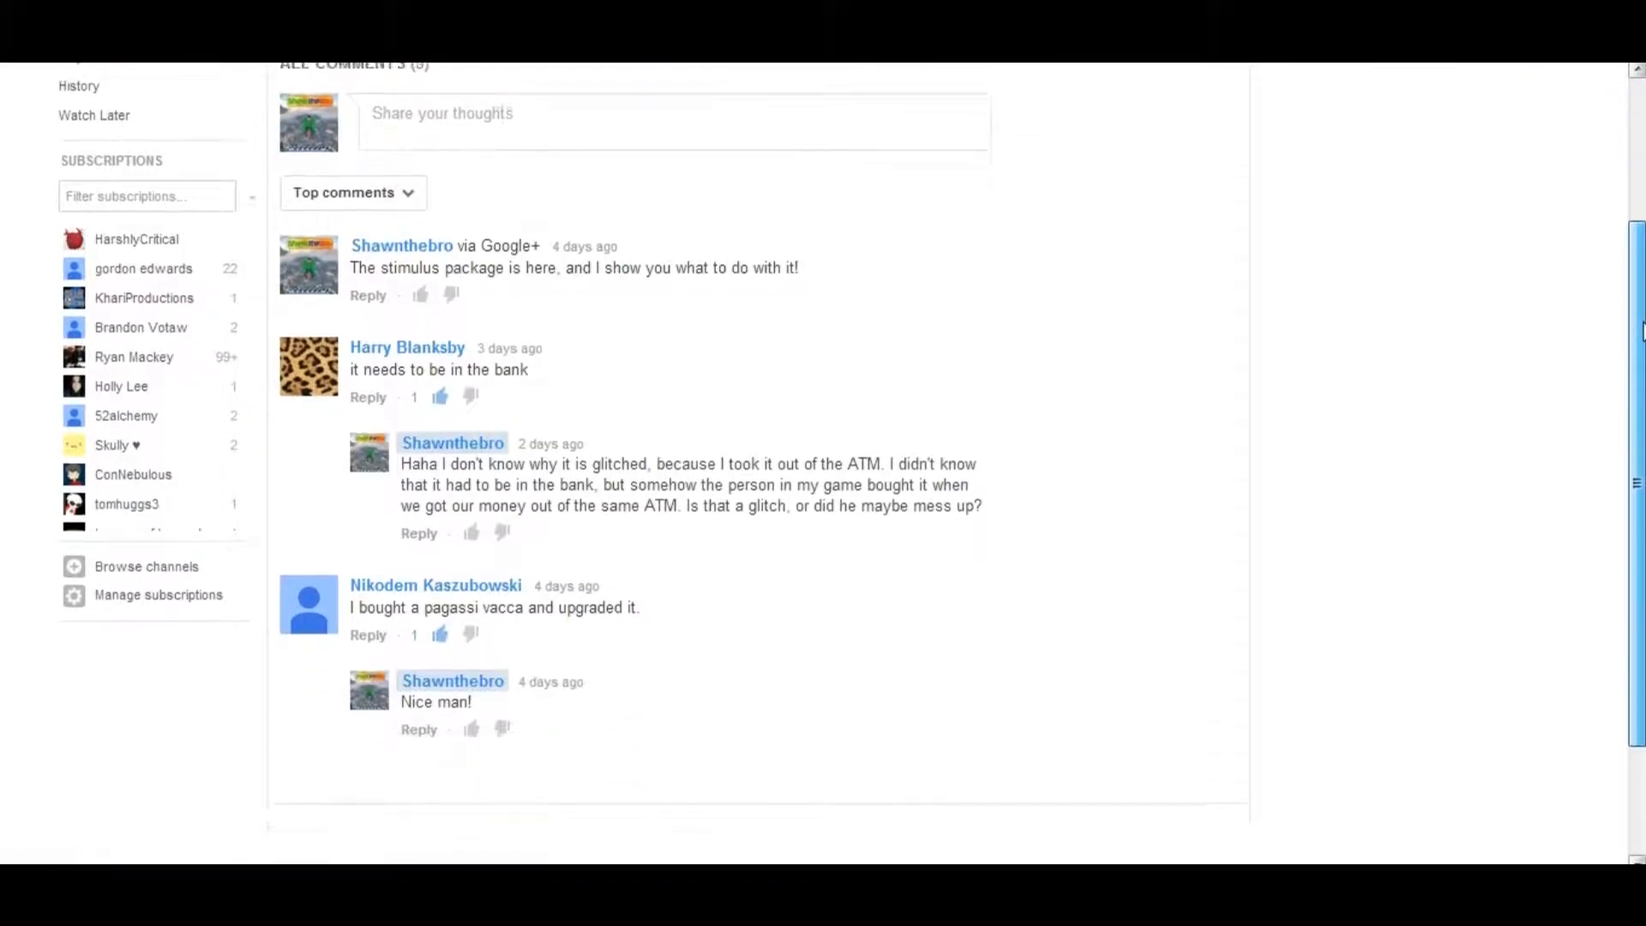
{"action": "scroll", "scroll_direction": "down", "scroll_amount": 3}
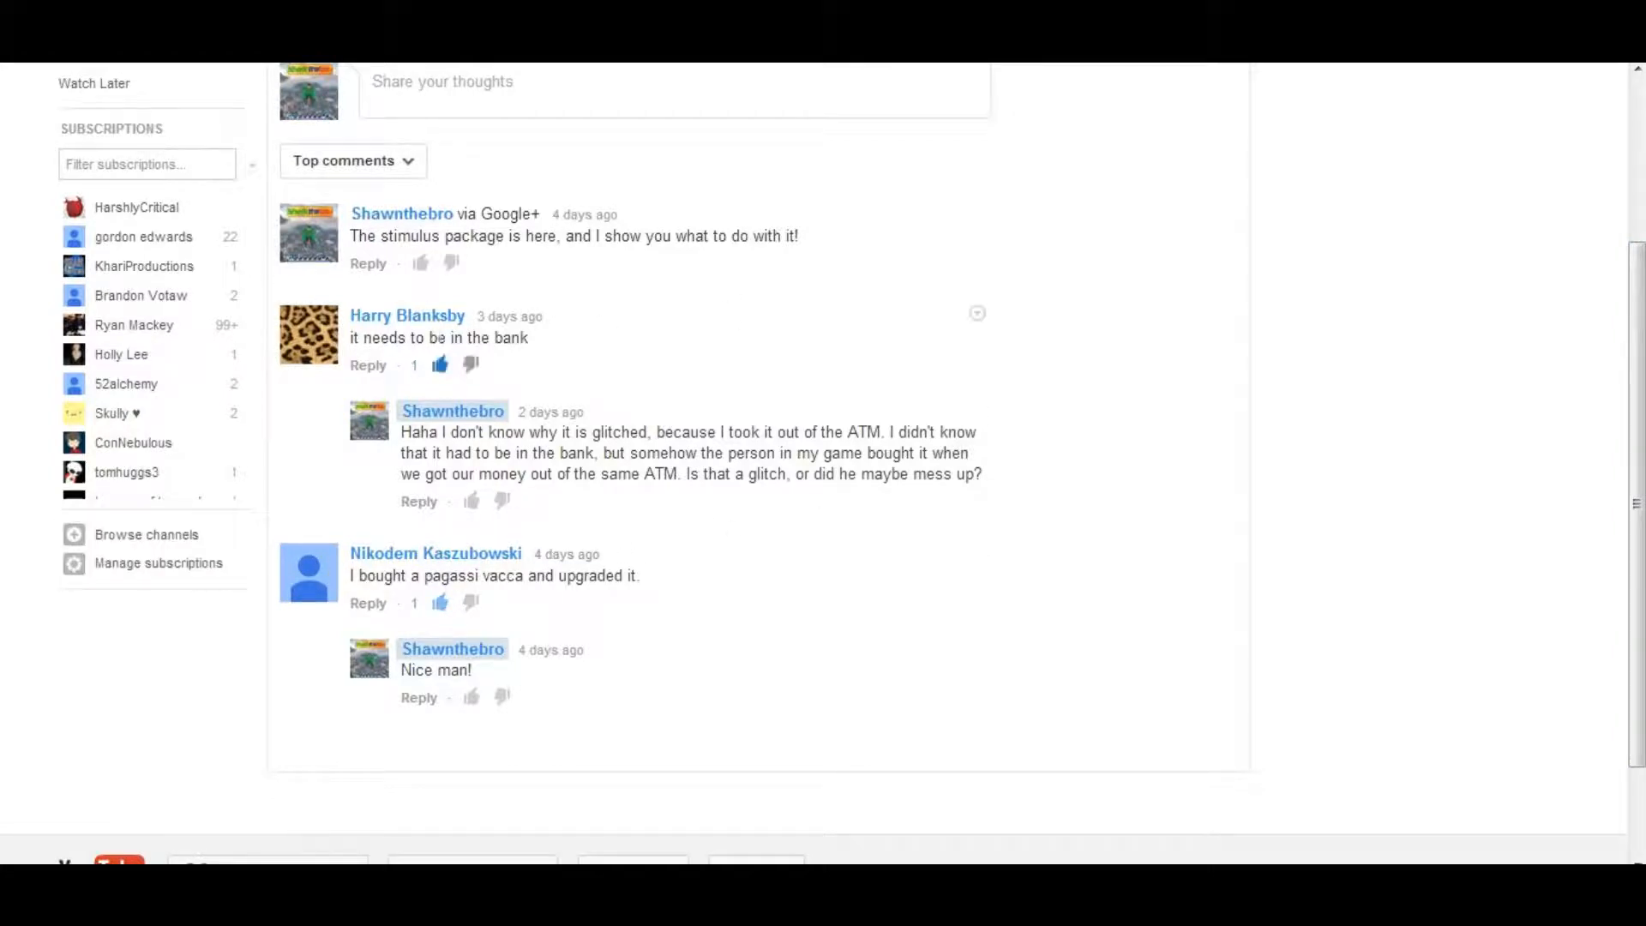
{"action": "mouse_move", "coordinate": [546, 348]}
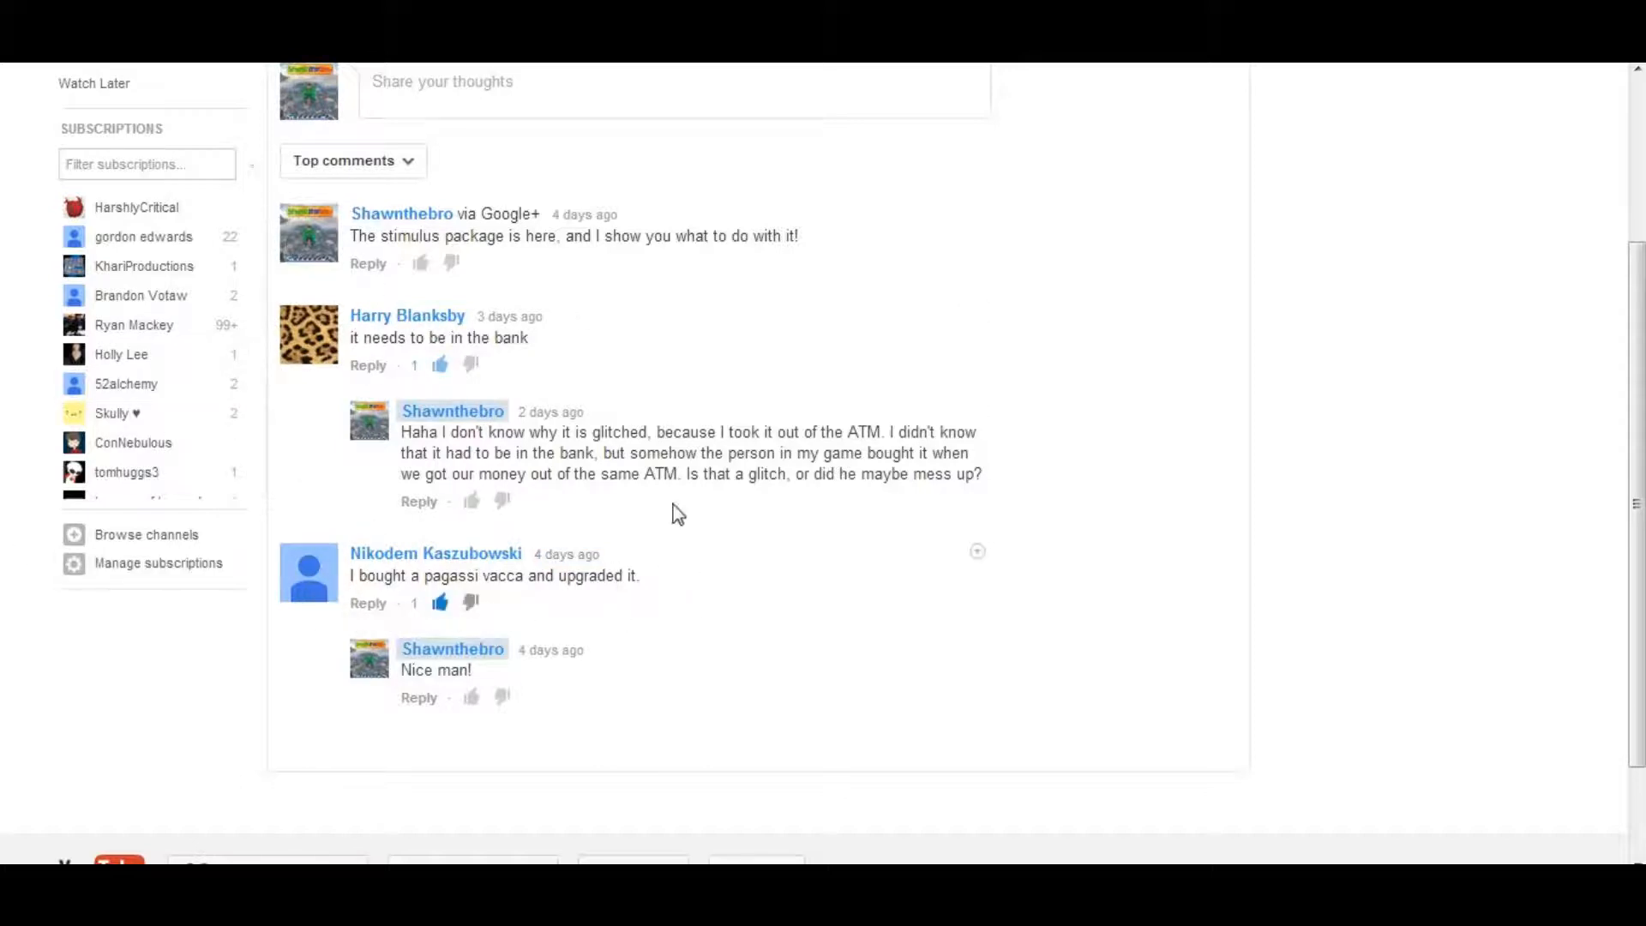
{"action": "mouse_move", "coordinate": [590, 595]}
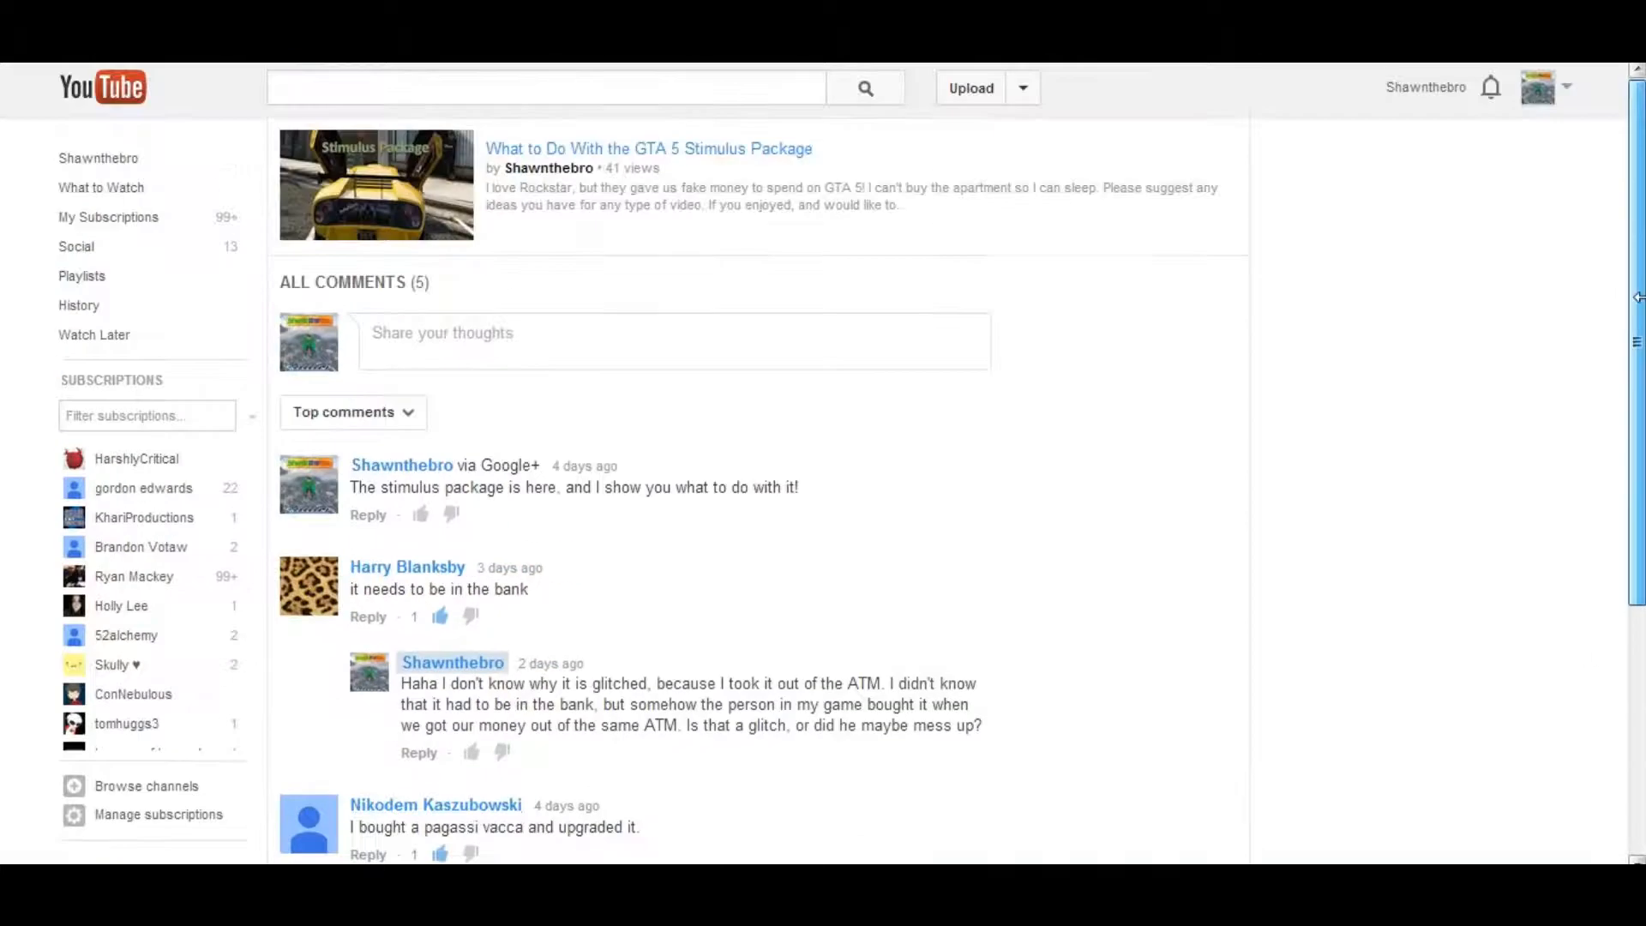
{"action": "left_click", "coordinate": [1491, 87]}
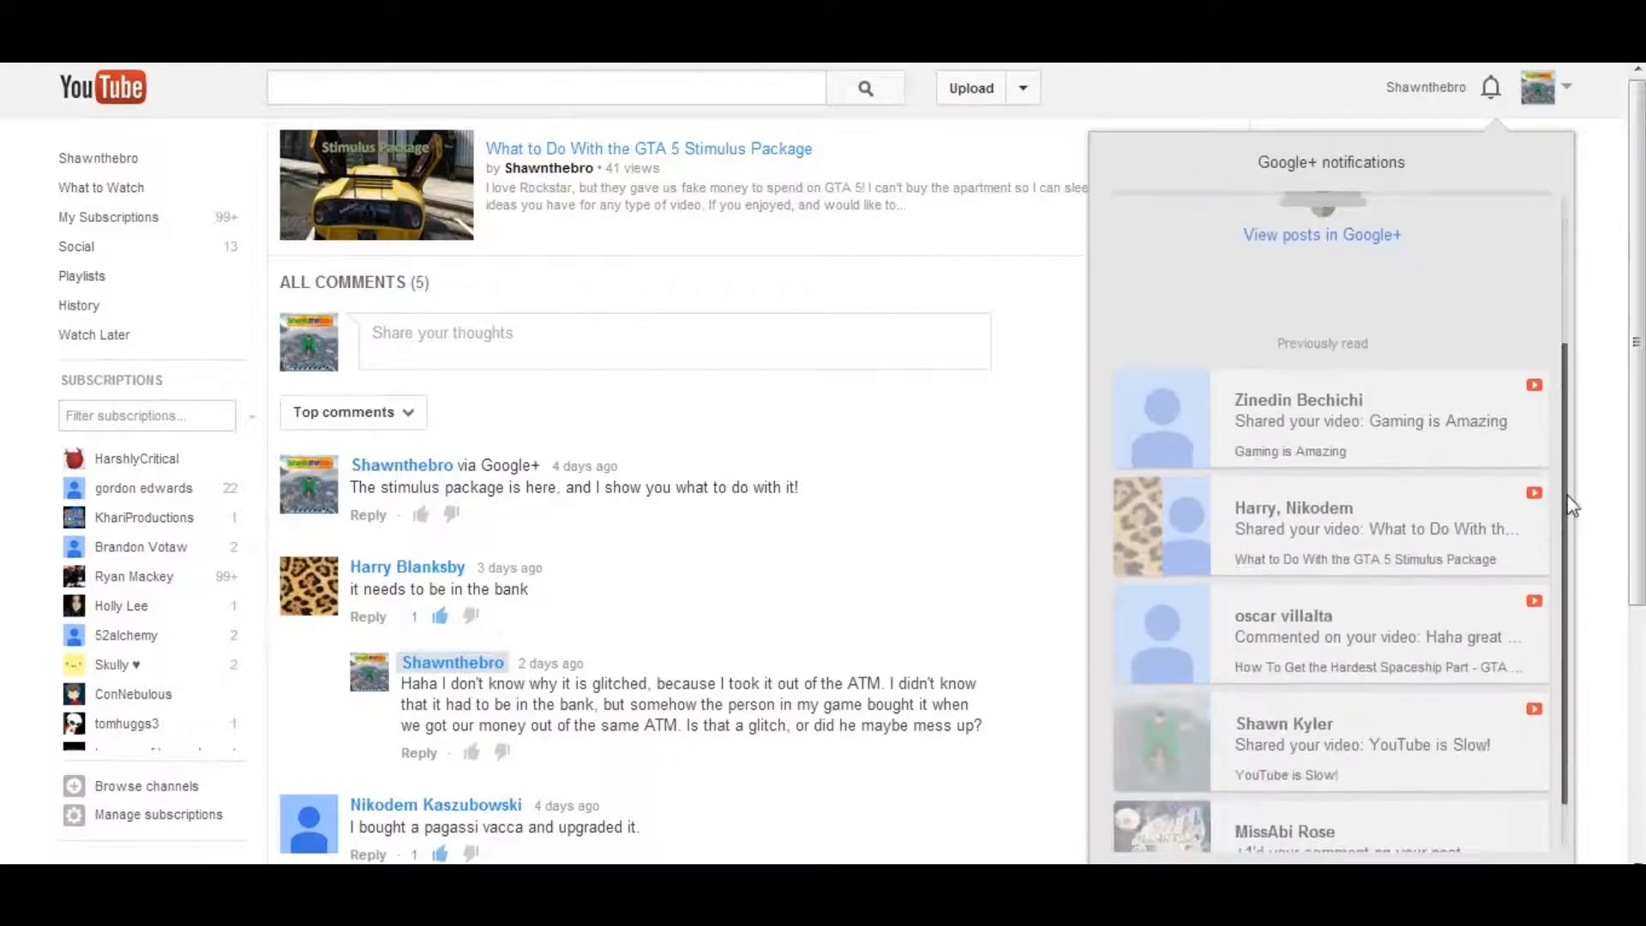
{"action": "scroll", "scroll_direction": "down", "scroll_amount": 3}
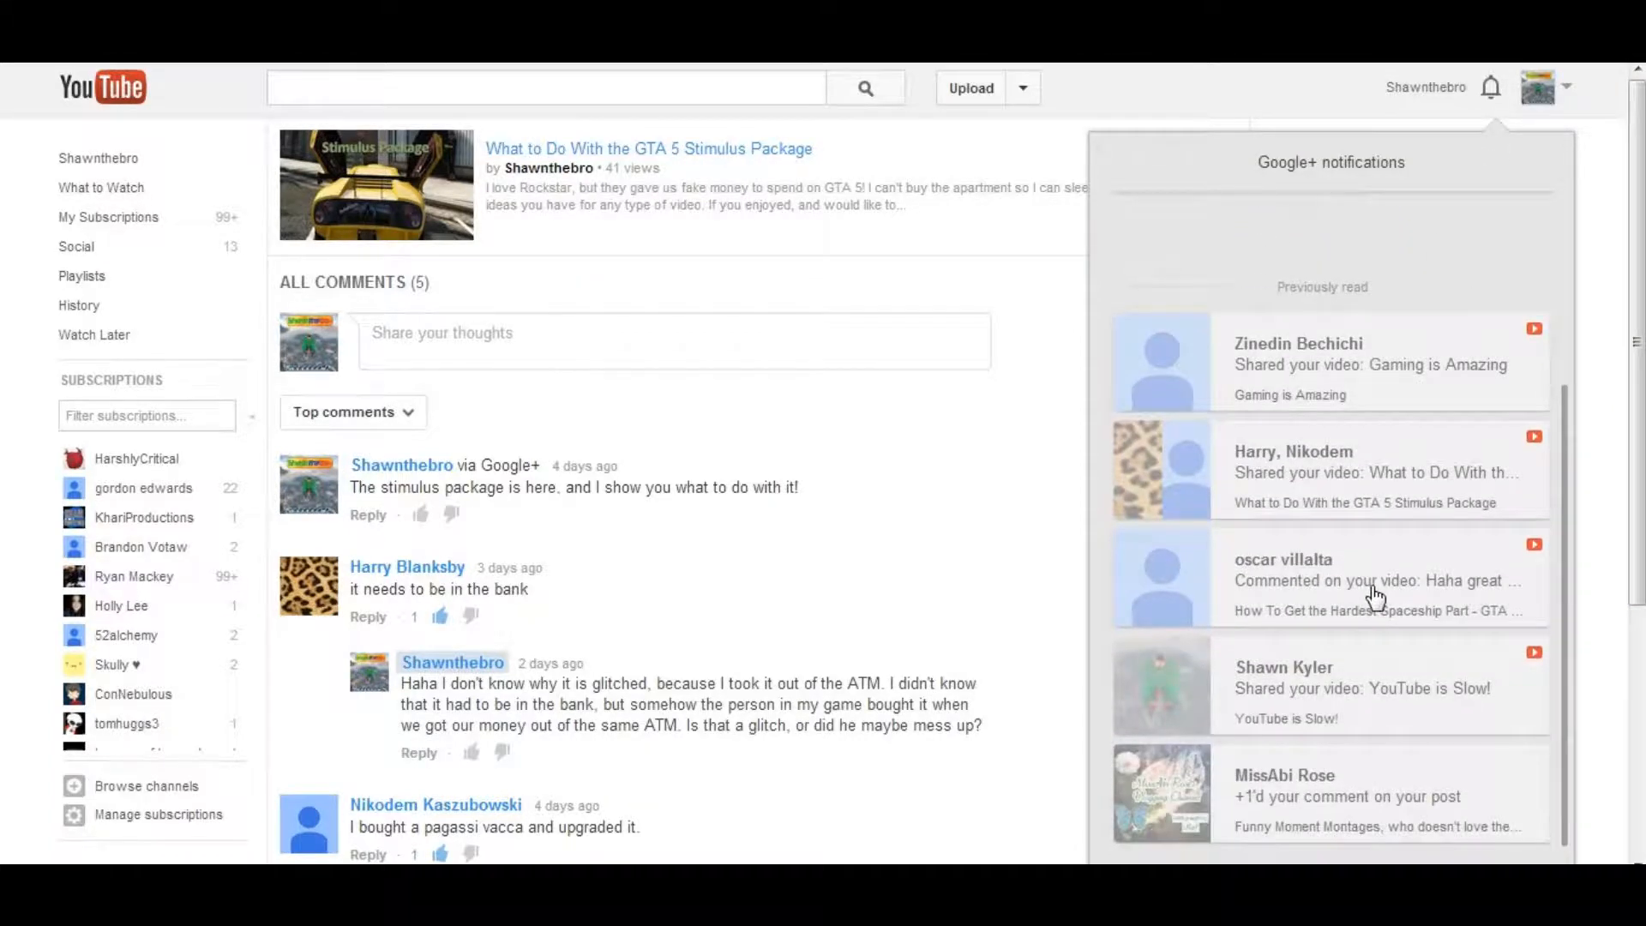
{"action": "mouse_move", "coordinate": [1341, 585]}
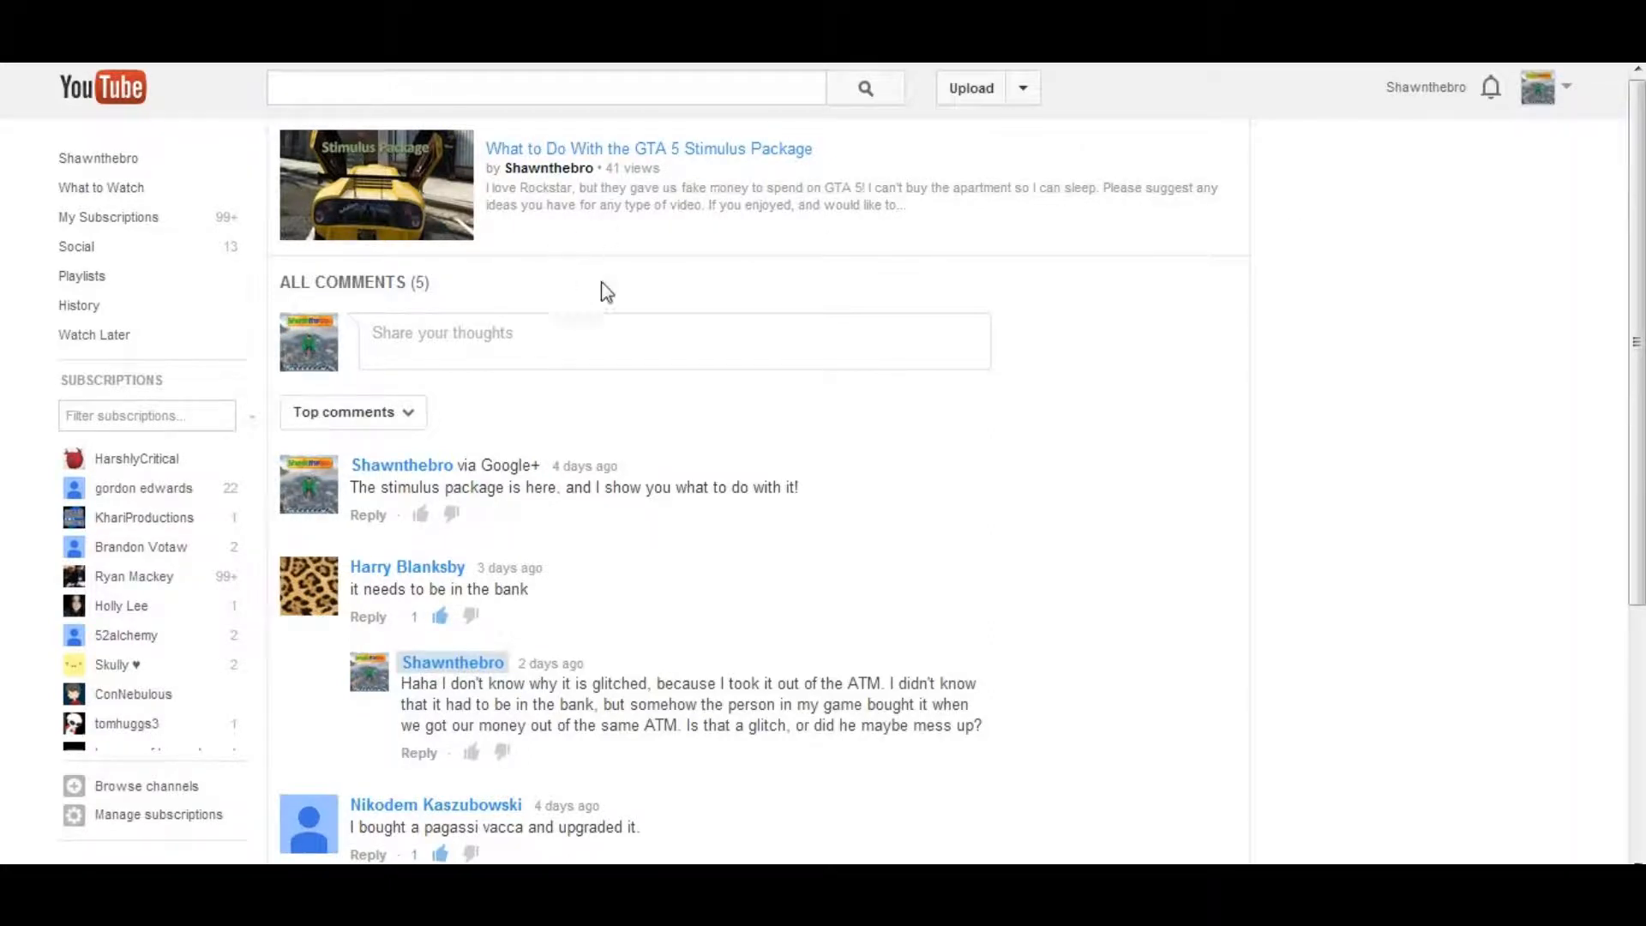
Step: Sort the GTA 5 Stimulus Package video's comments newest first and show the Google+ notifications list
{"action": "left_click", "coordinate": [351, 412]}
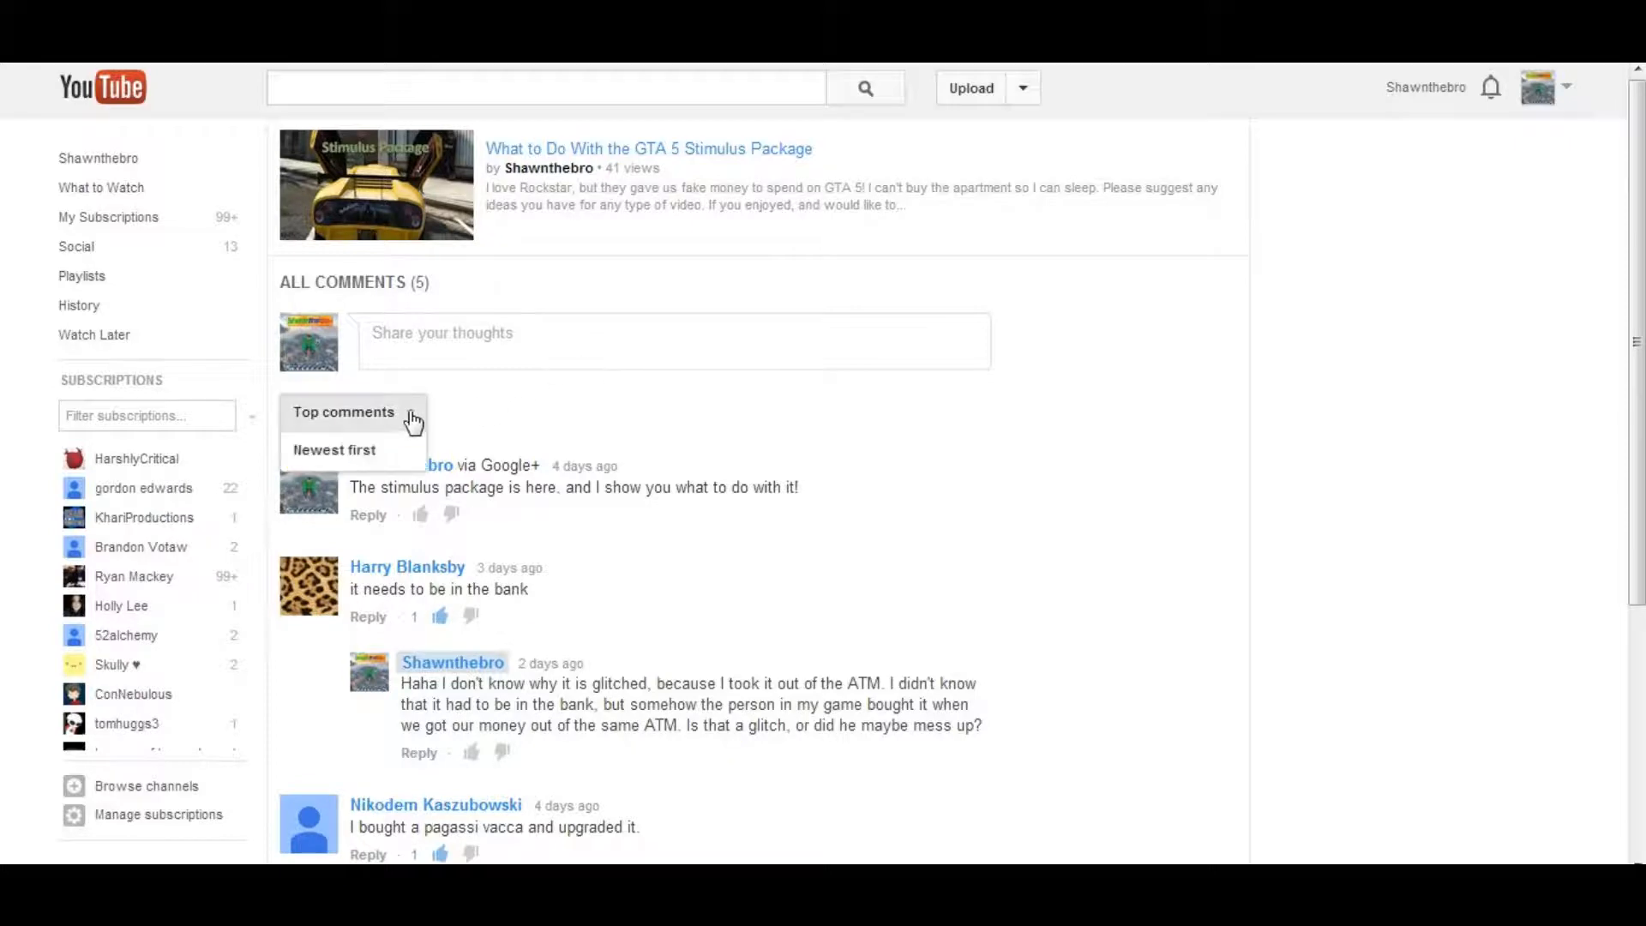
{"action": "left_click", "coordinate": [335, 449]}
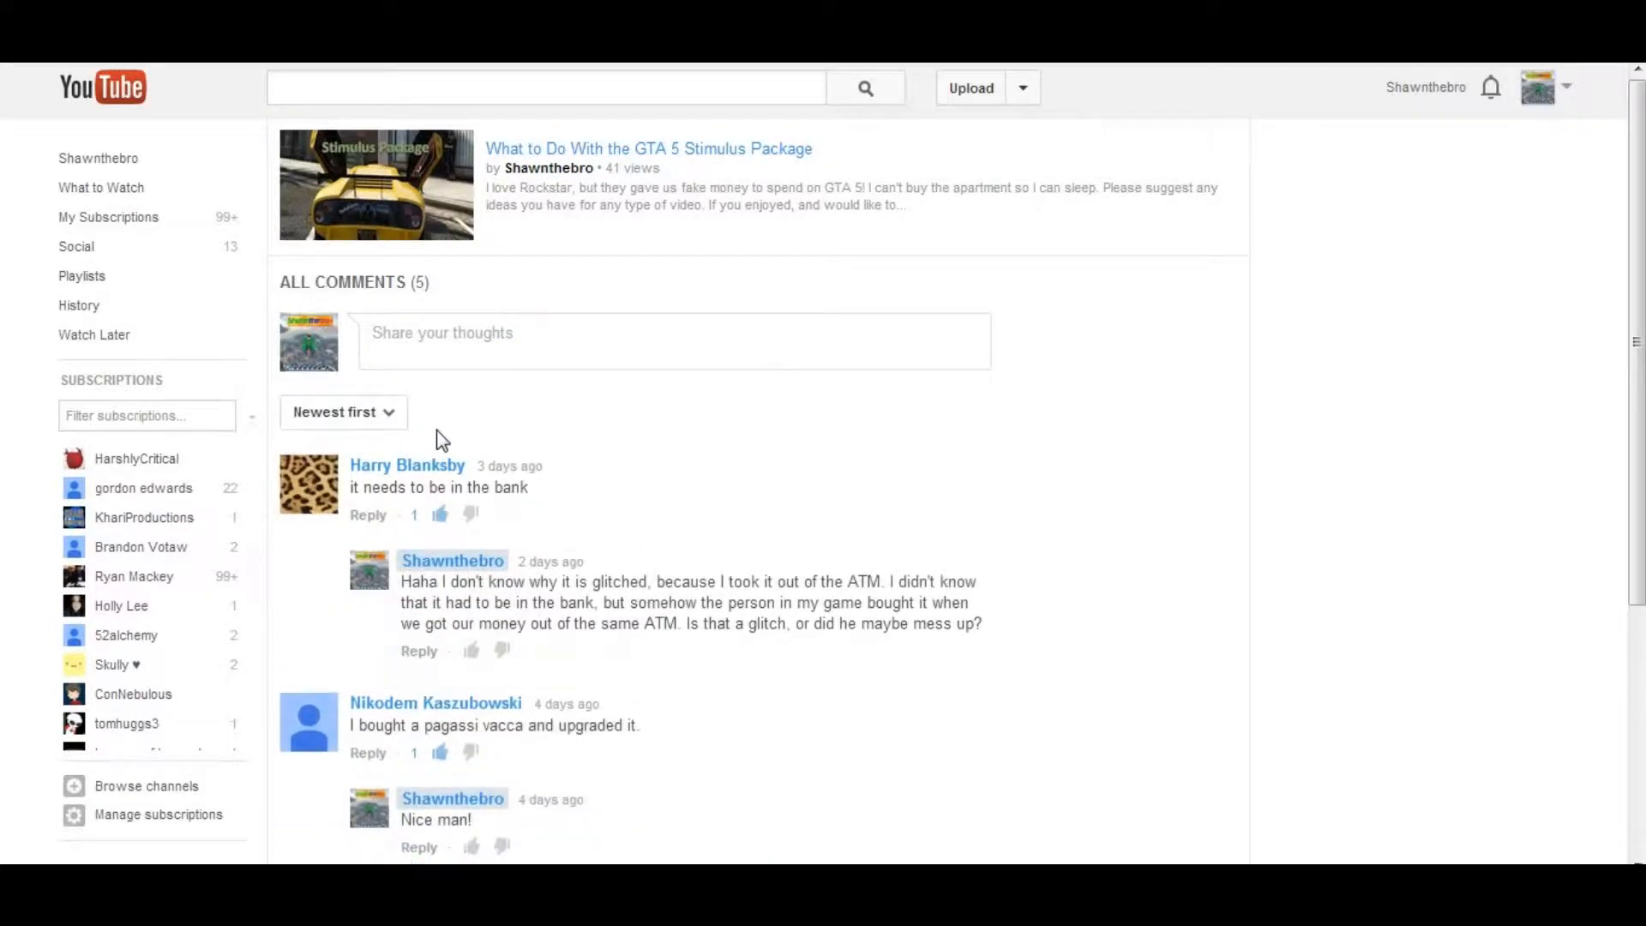
{"action": "left_click", "coordinate": [439, 753]}
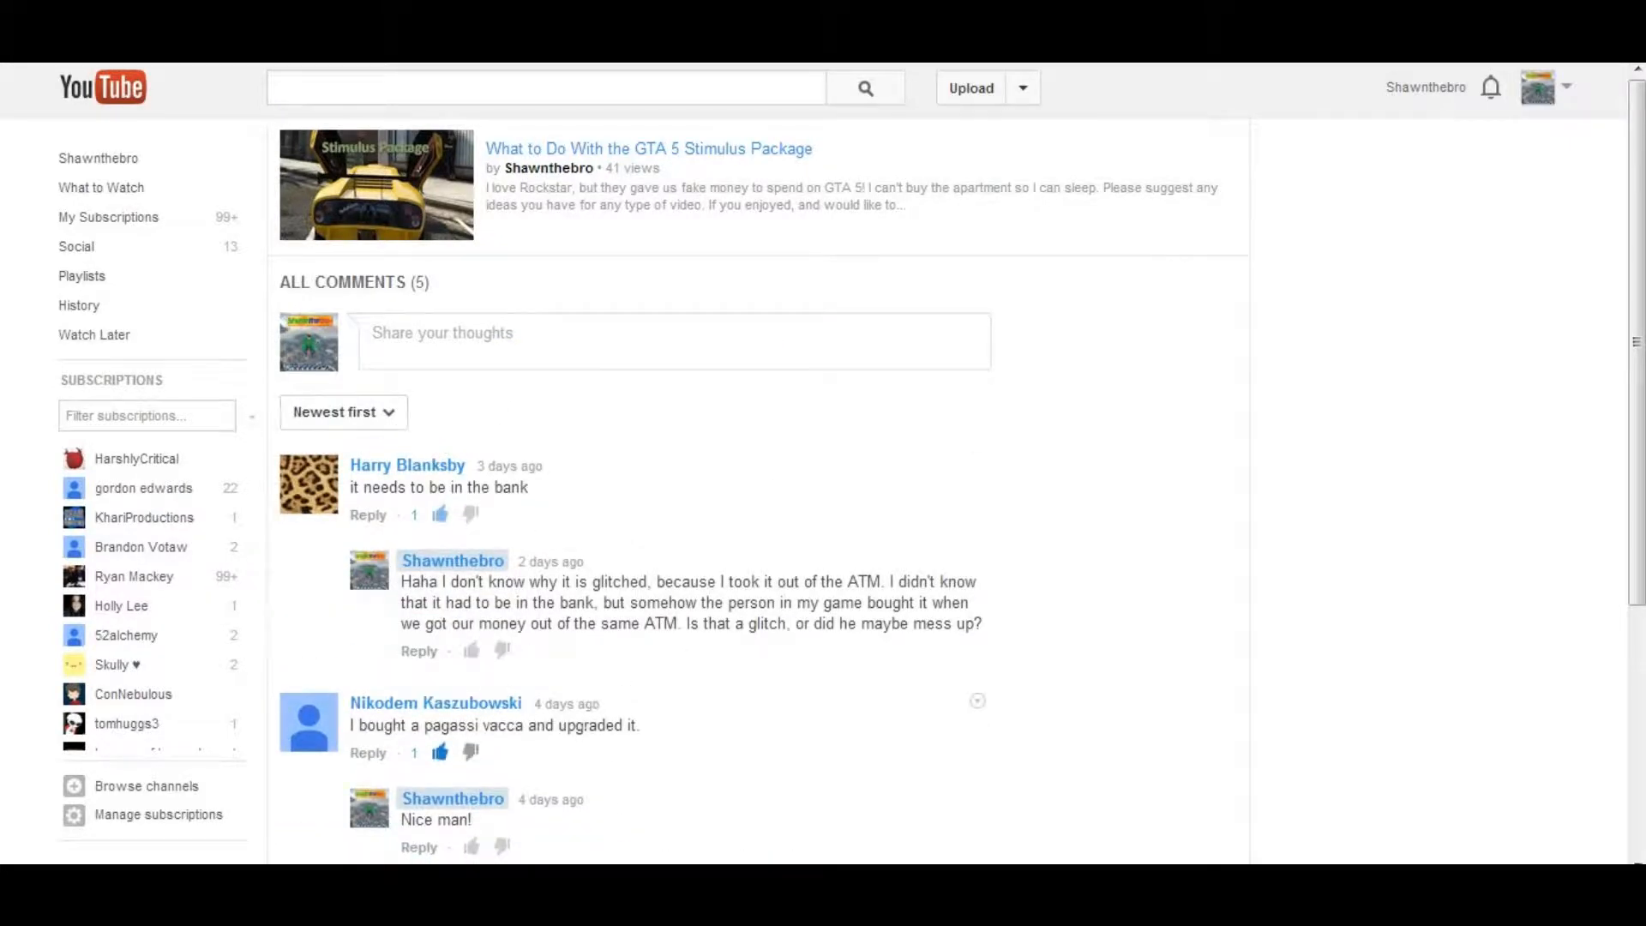
{"action": "left_click", "coordinate": [1491, 88]}
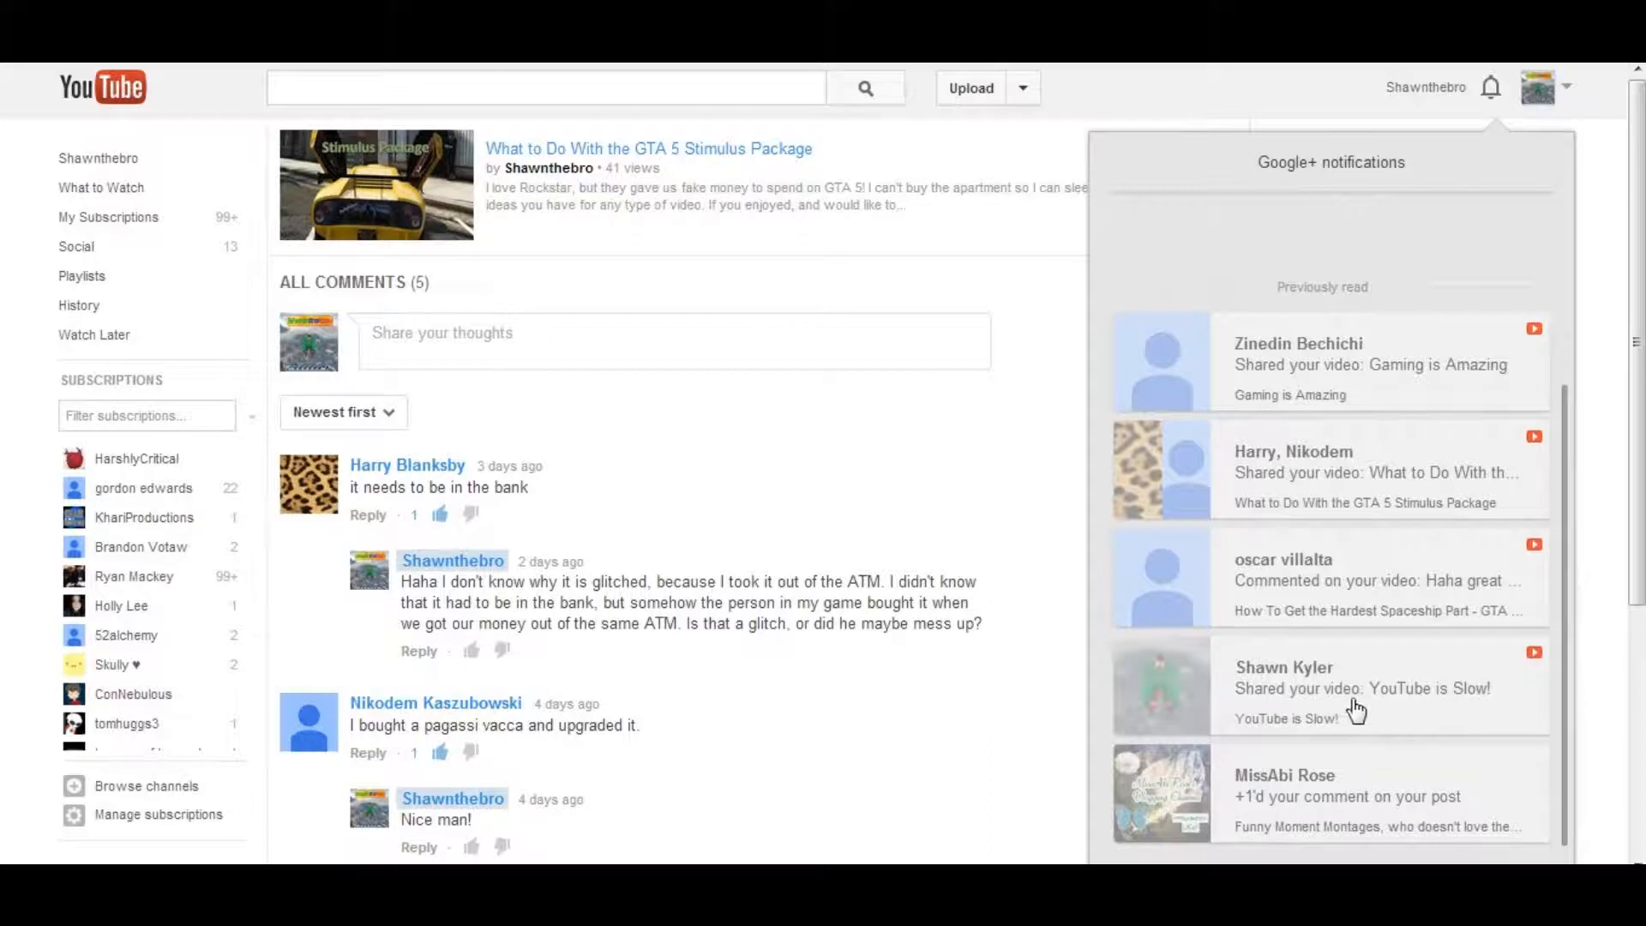
{"action": "mouse_move", "coordinate": [1423, 710]}
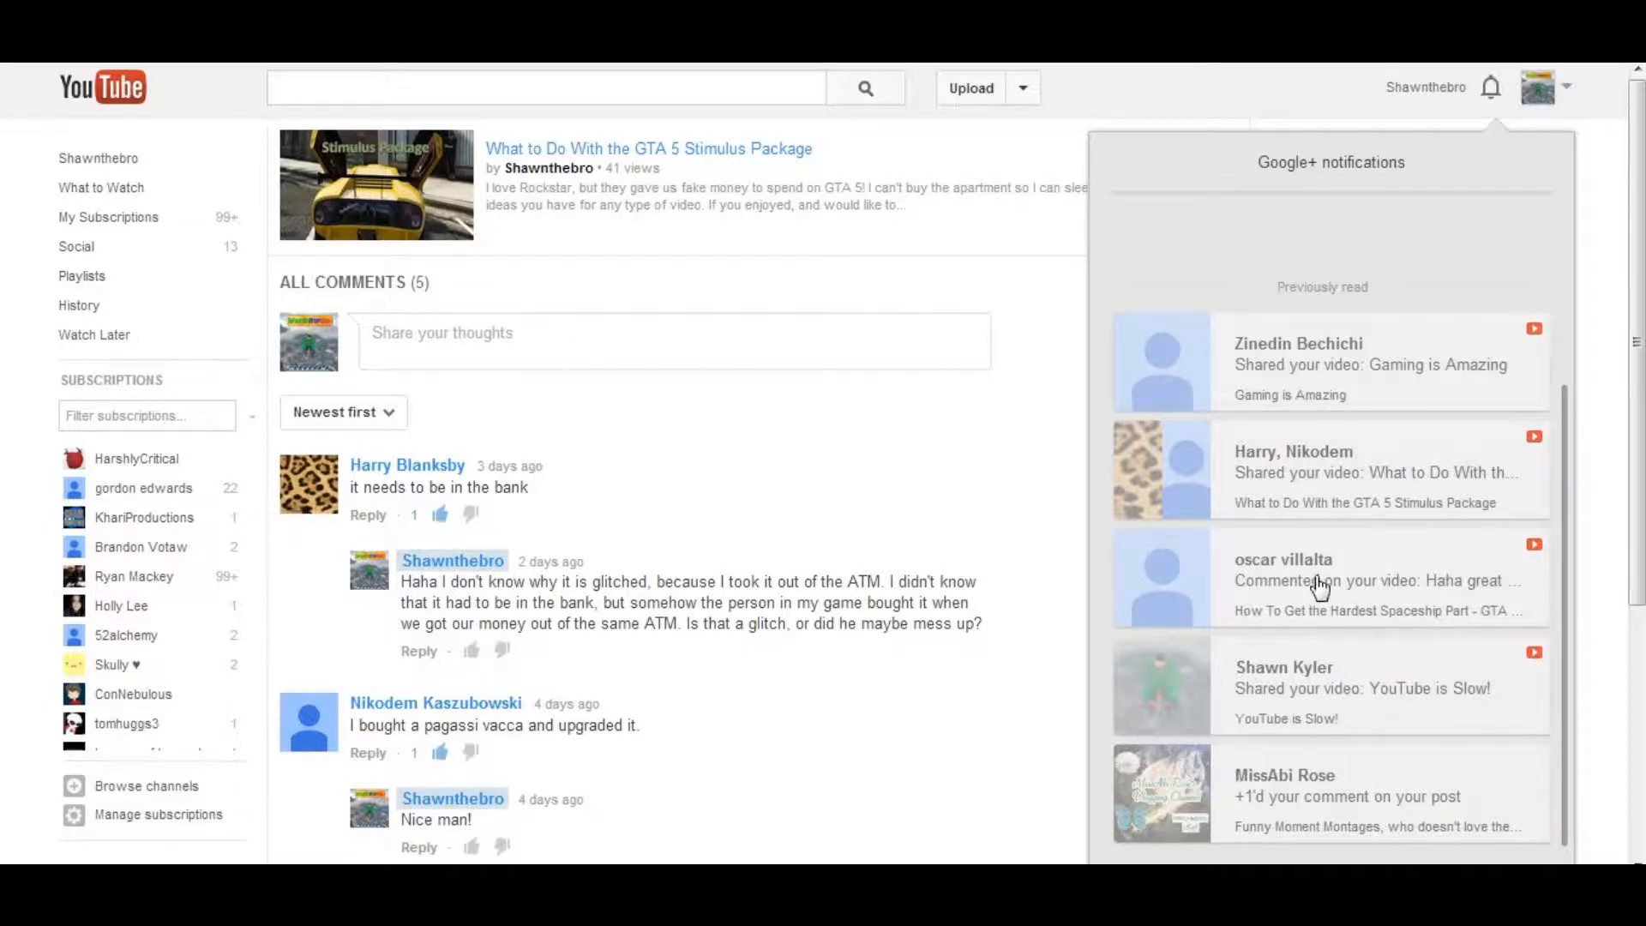
{"action": "mouse_move", "coordinate": [1257, 516]}
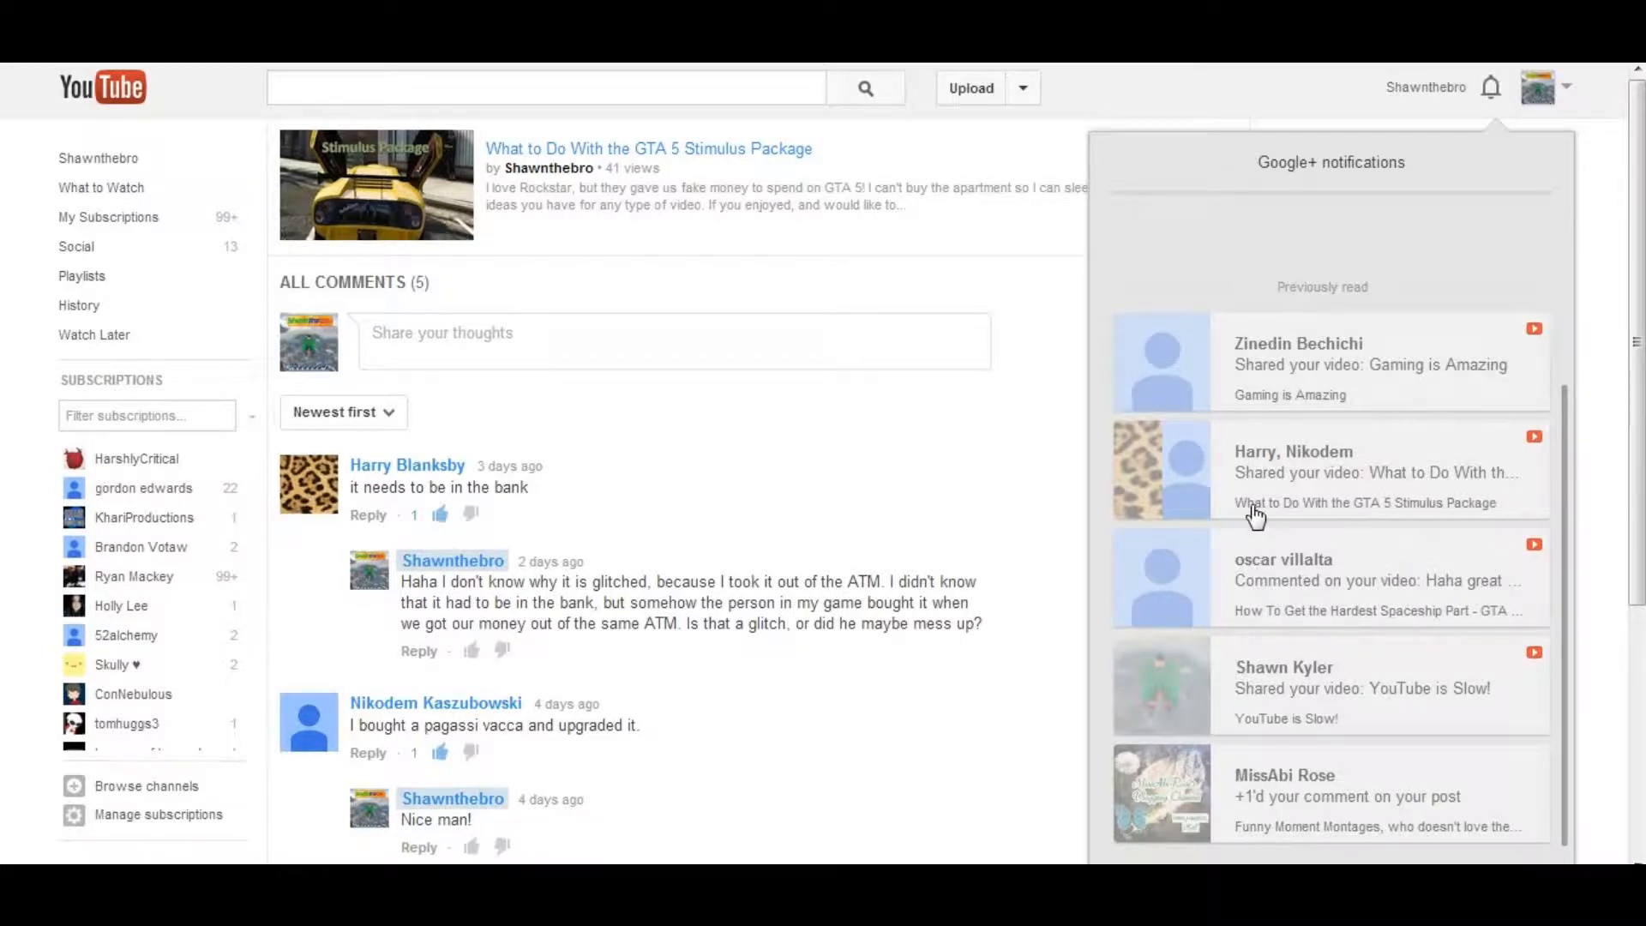
{"action": "mouse_move", "coordinate": [1335, 439]}
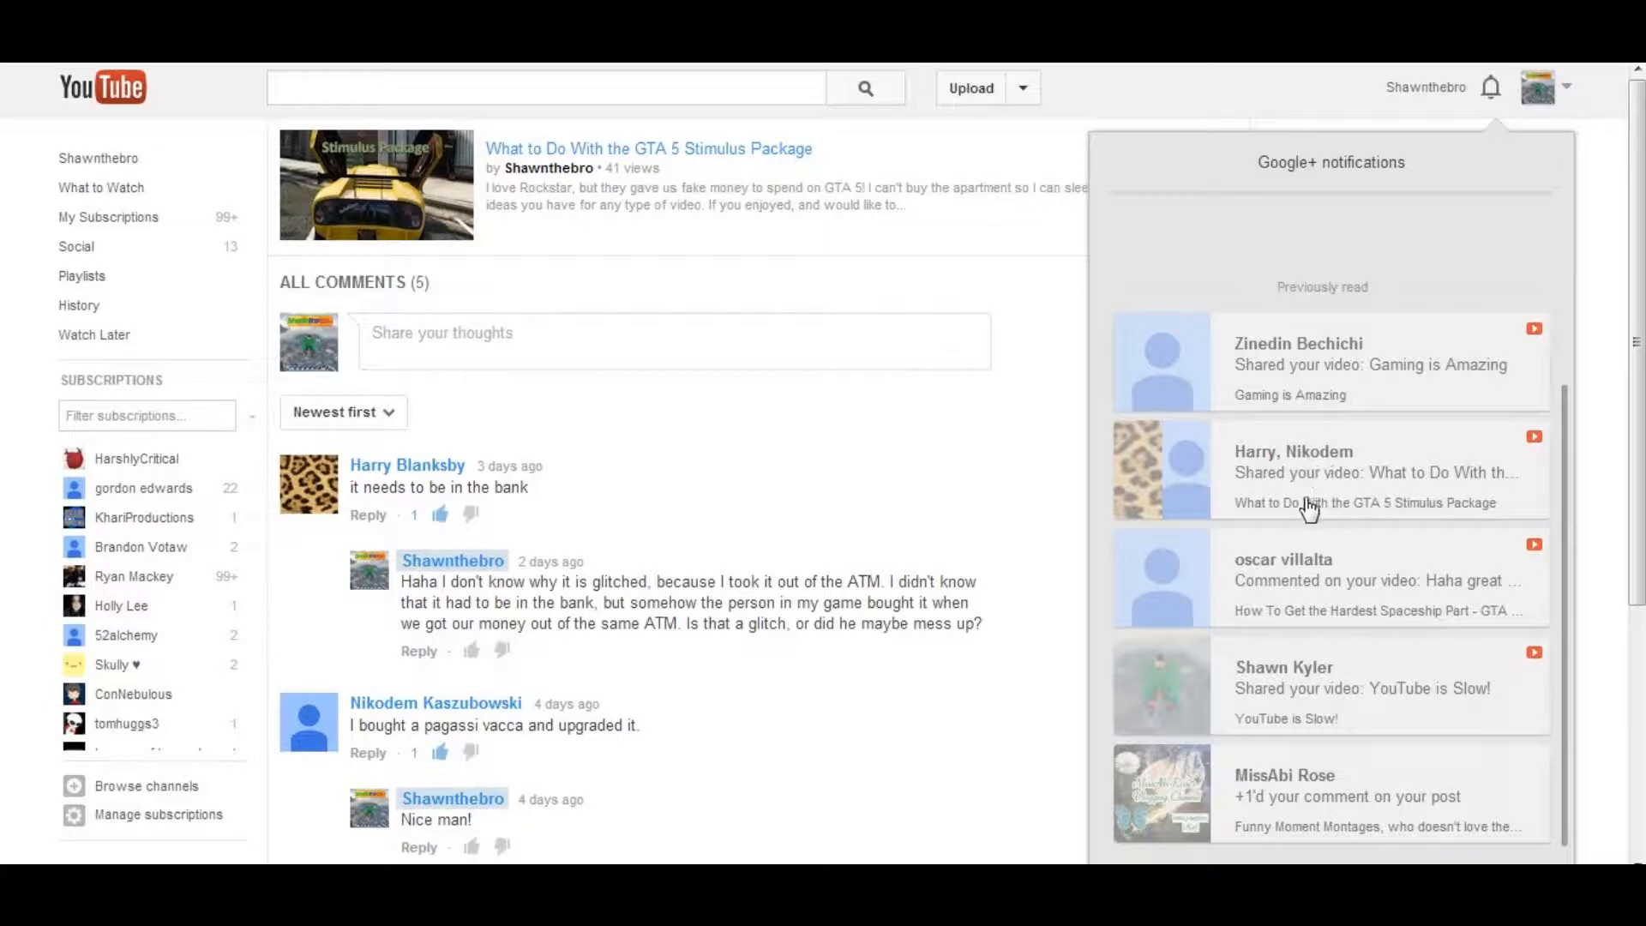
{"action": "mouse_move", "coordinate": [1265, 564]}
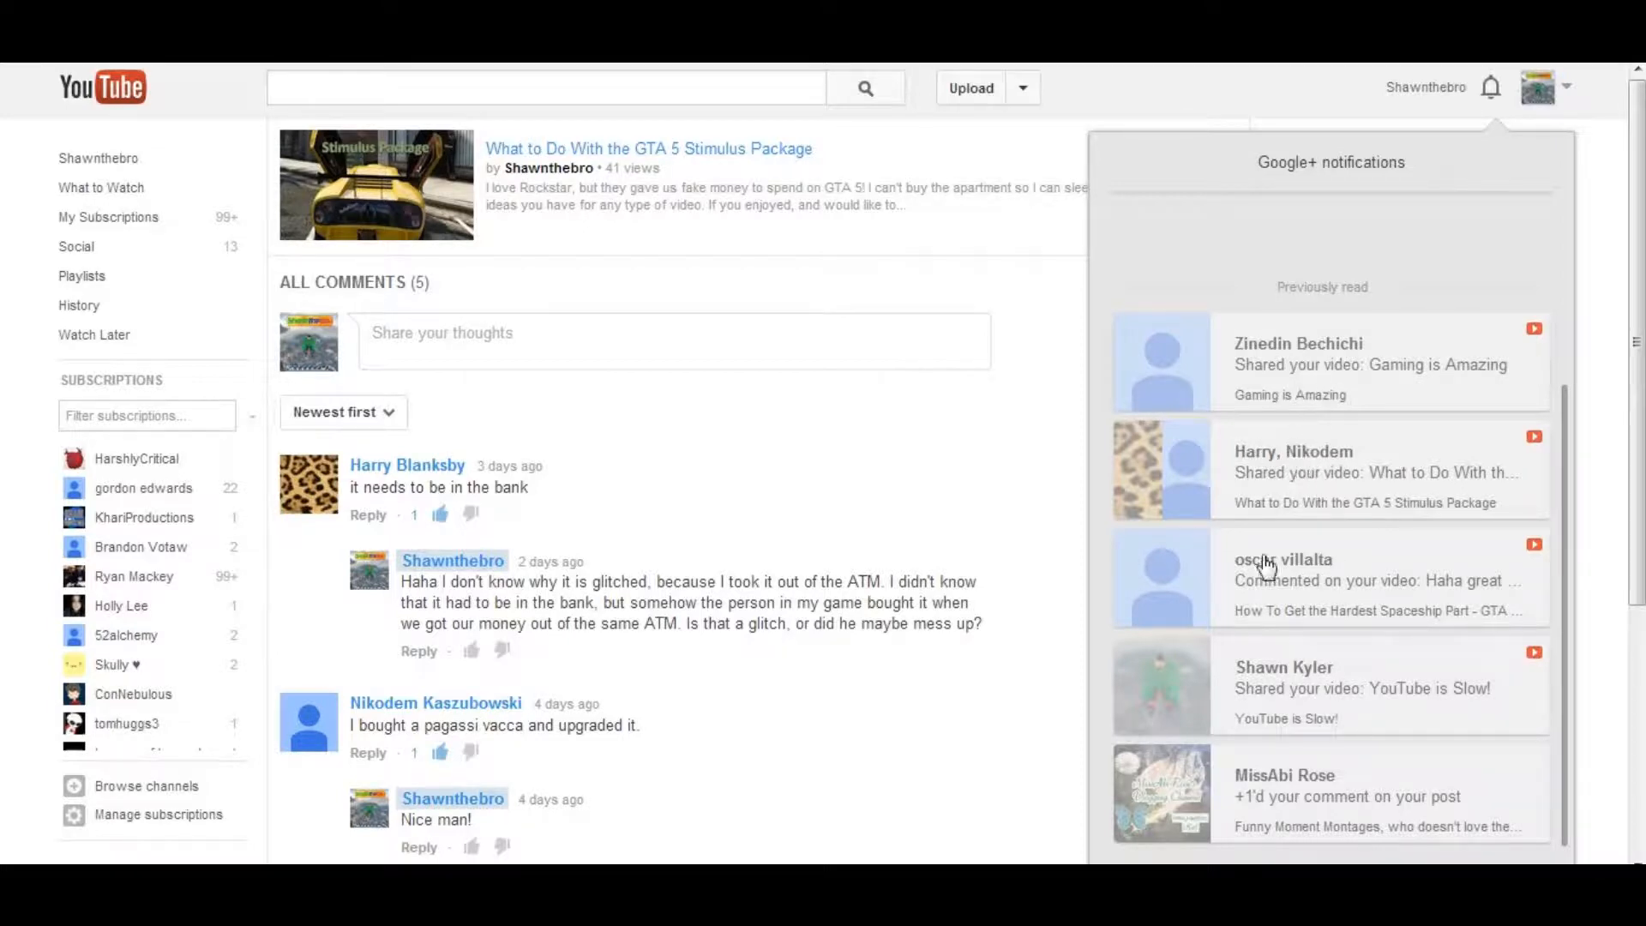
Step: Return to the Video Manager's Uploads list and bring the account options up again
{"action": "left_click", "coordinate": [1537, 86]}
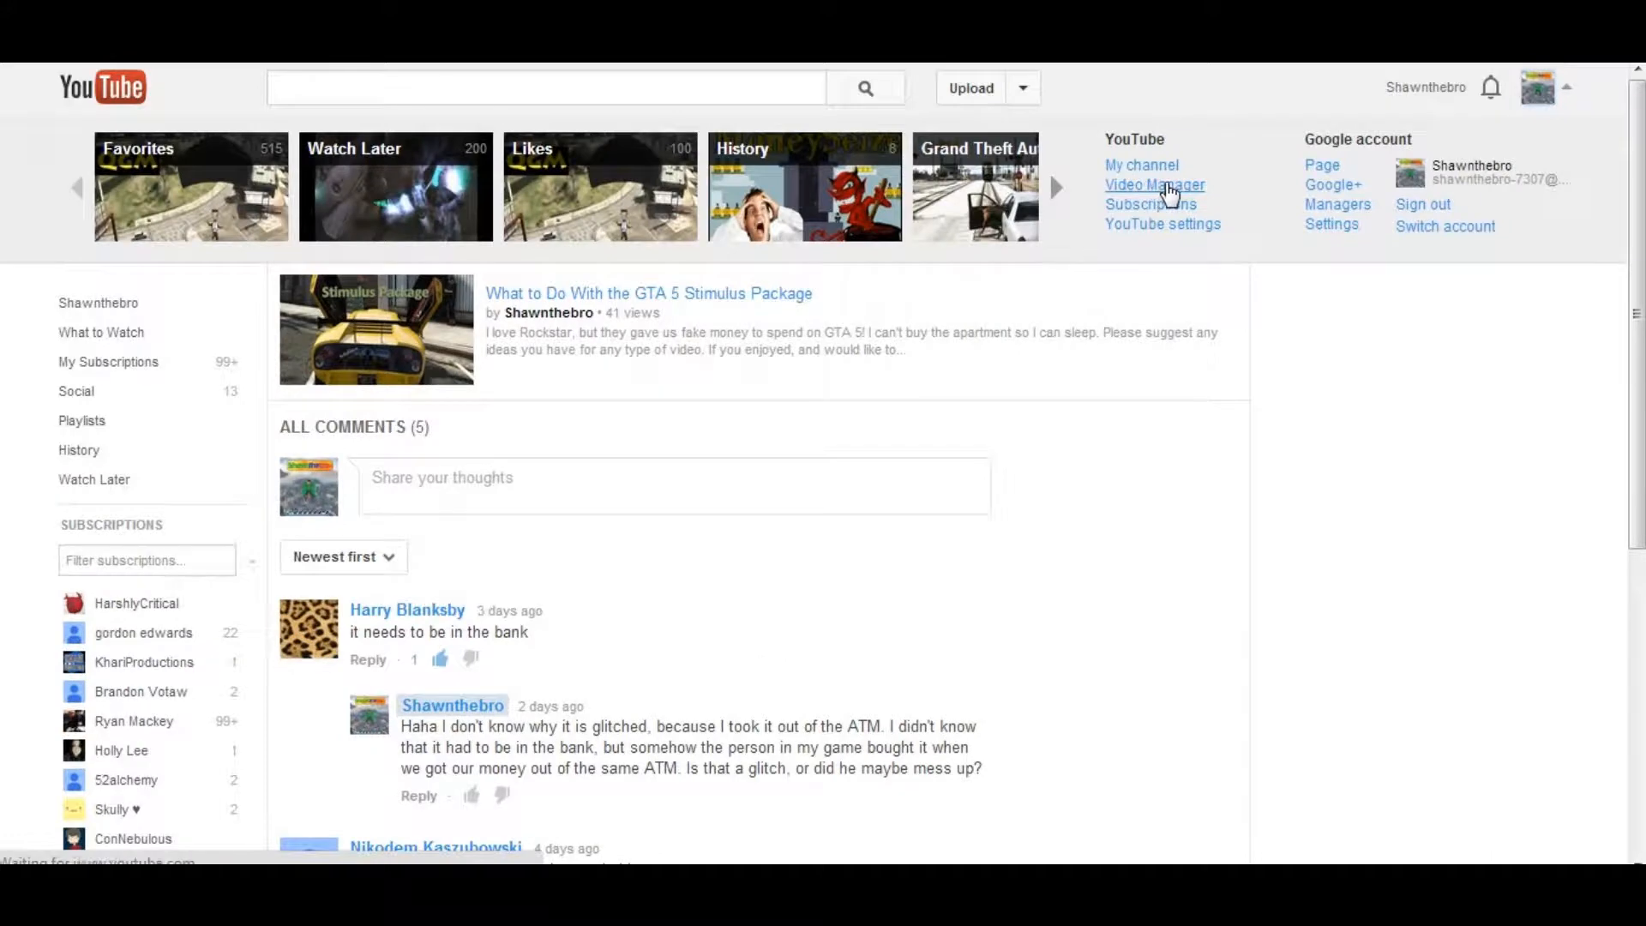
{"action": "left_click", "coordinate": [1152, 186]}
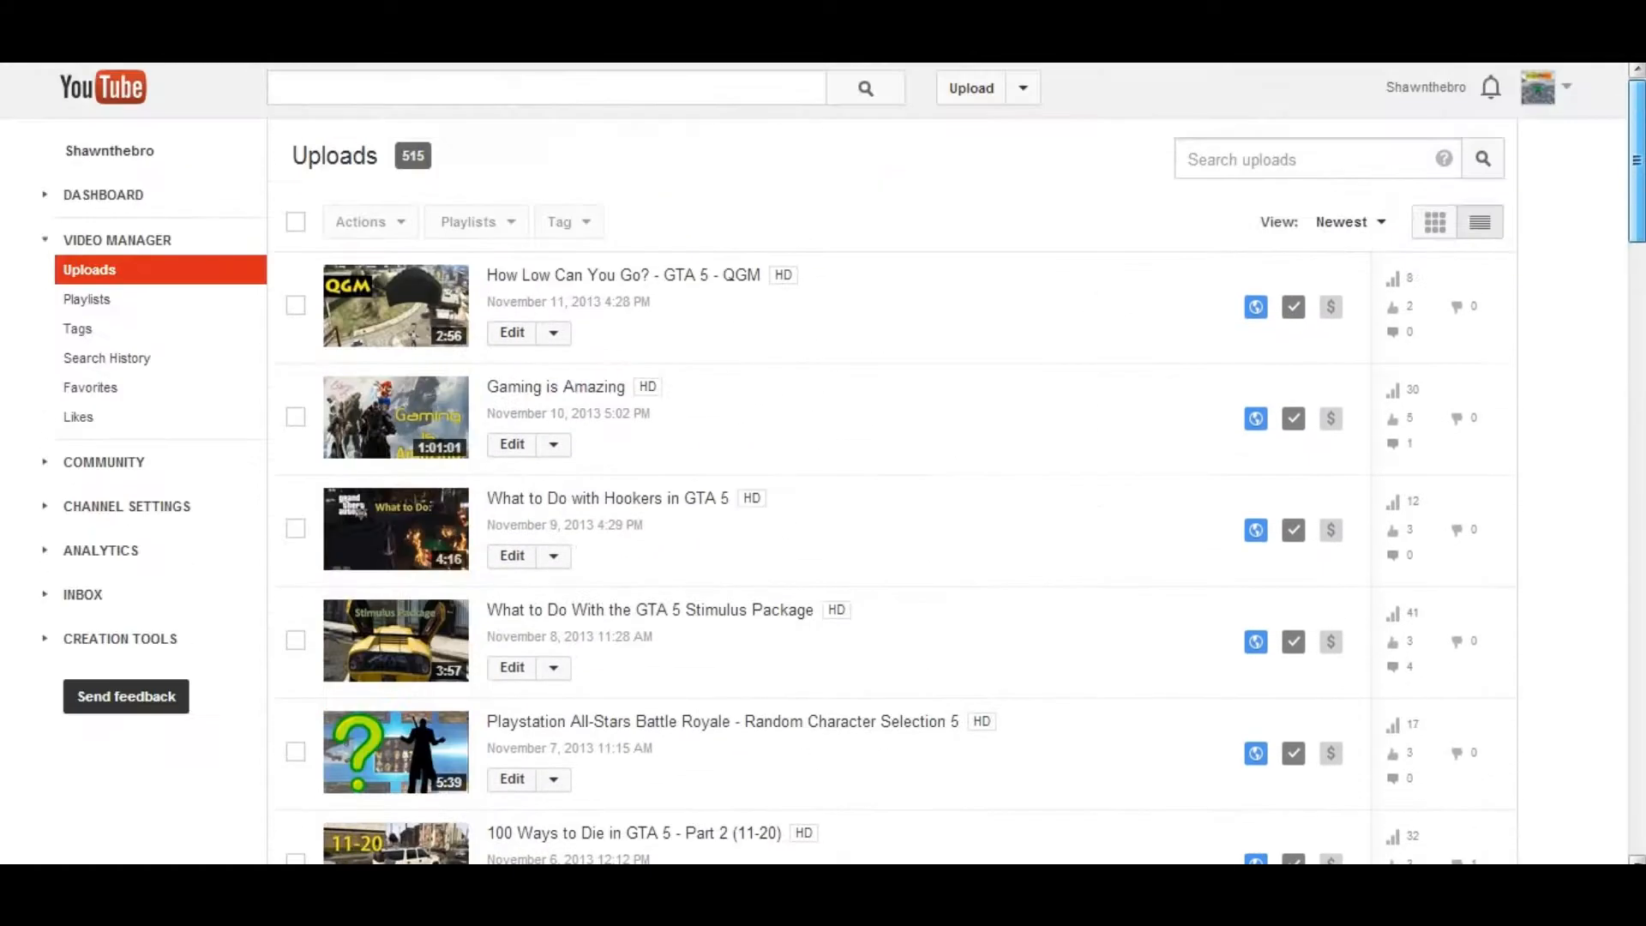
{"action": "left_click", "coordinate": [1536, 88]}
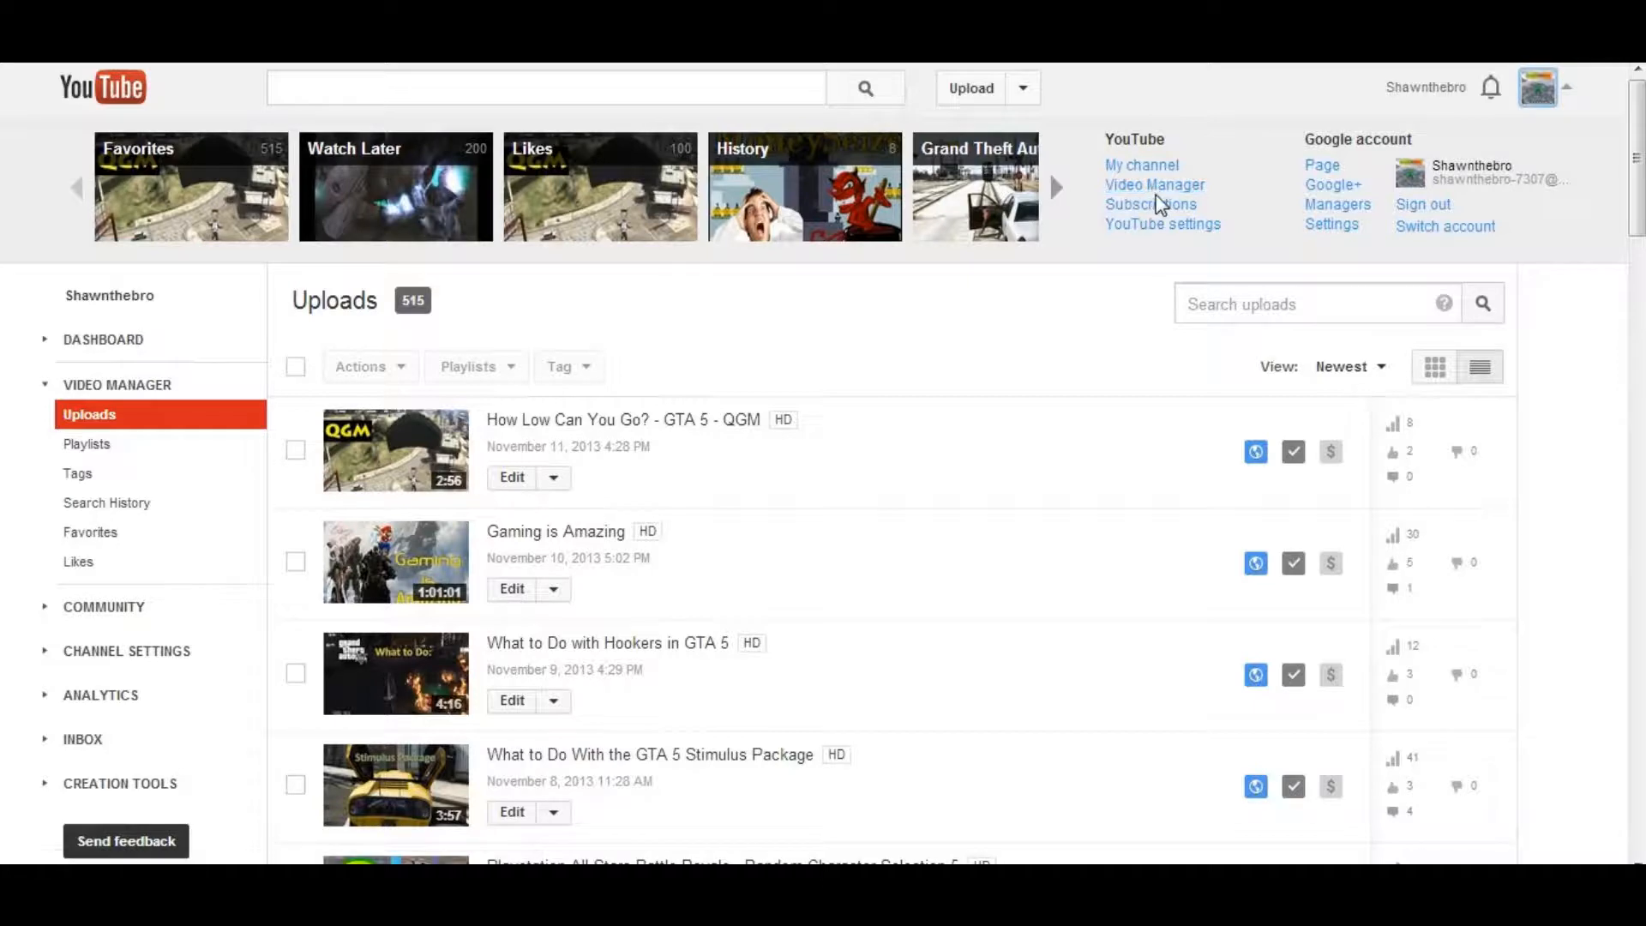
{"action": "mouse_move", "coordinate": [1154, 186]}
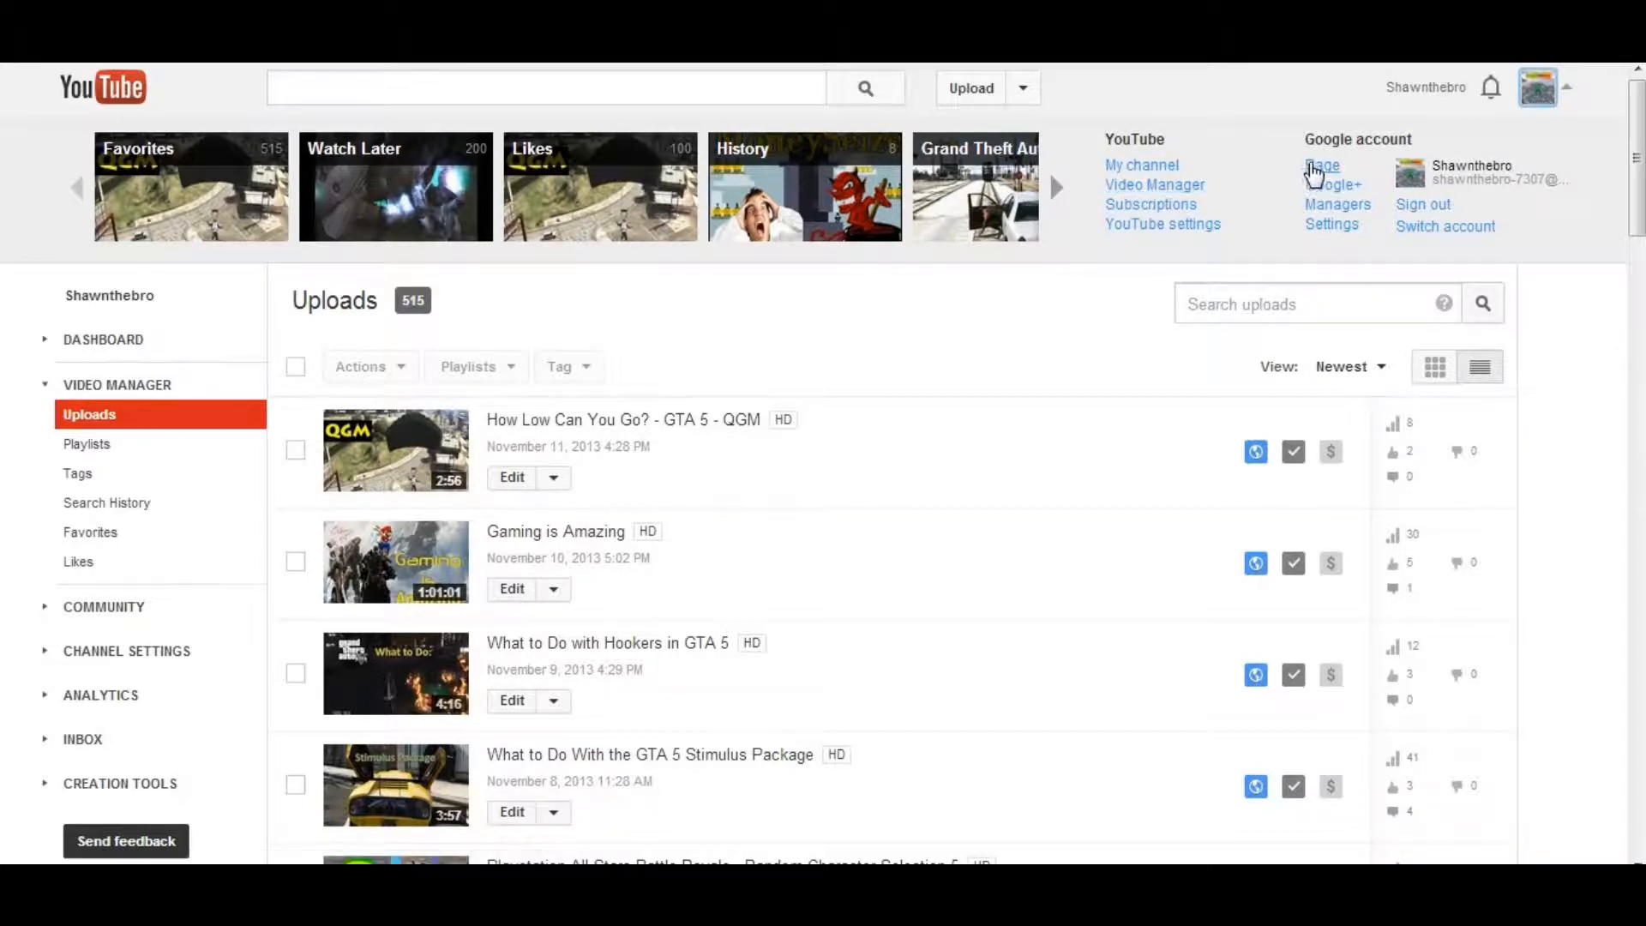
Step: Open the linked Google+ page's home stream showing the GTA 5 QGM and Gaming is Amazing posts
{"action": "left_click", "coordinate": [1321, 167]}
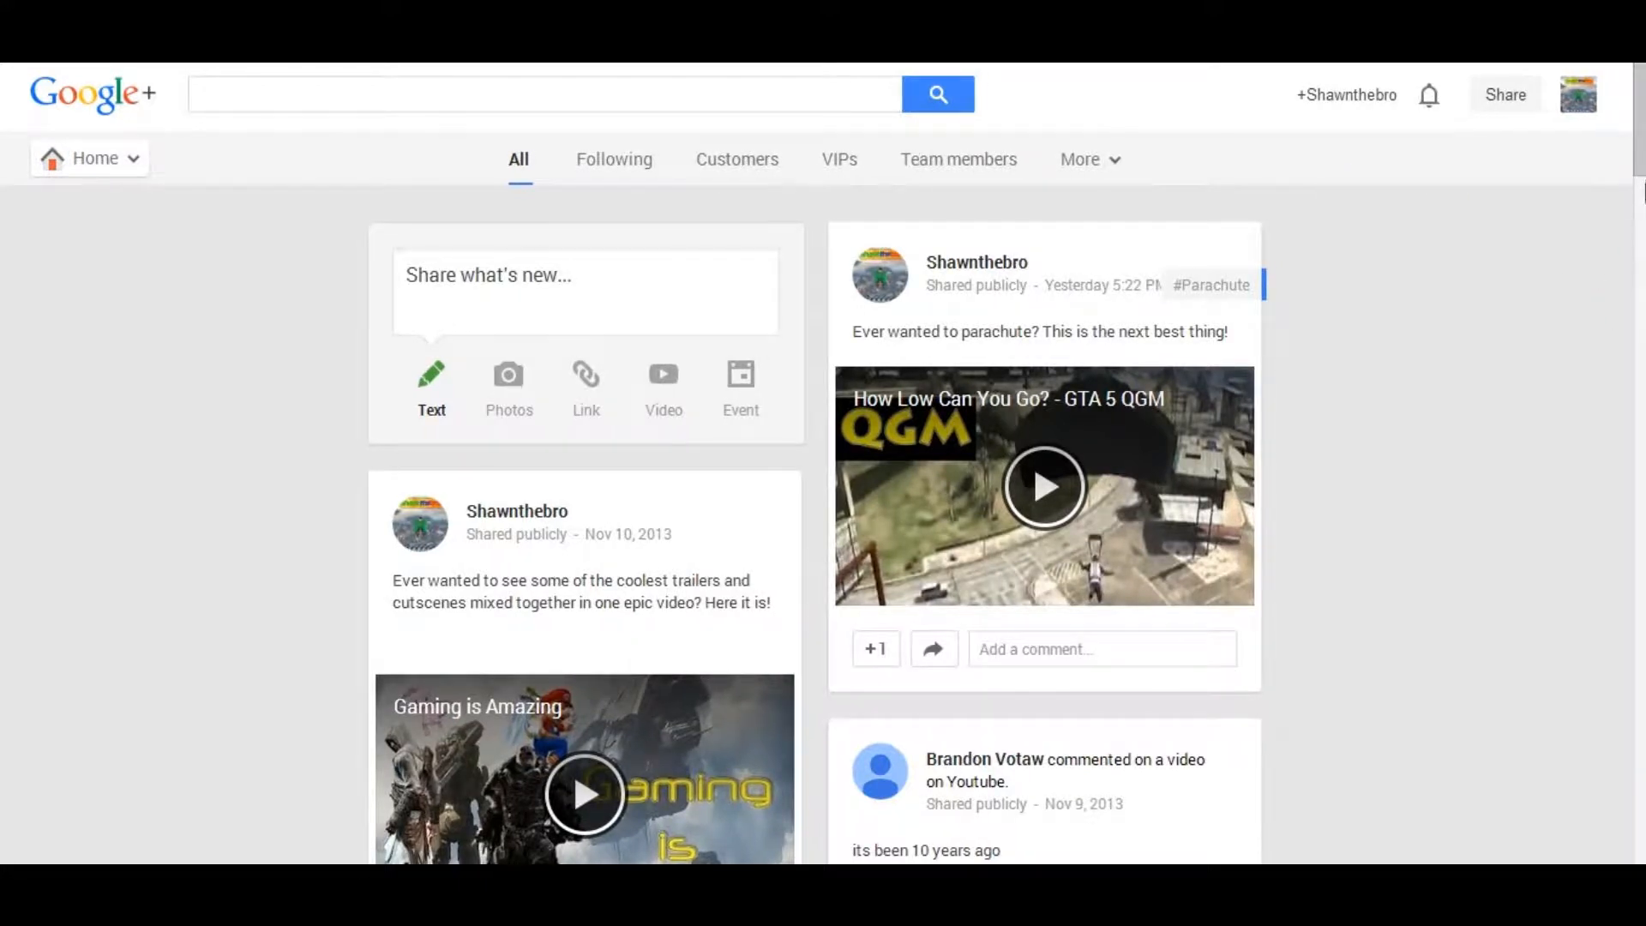
{"action": "scroll", "scroll_direction": "down", "scroll_amount": 3}
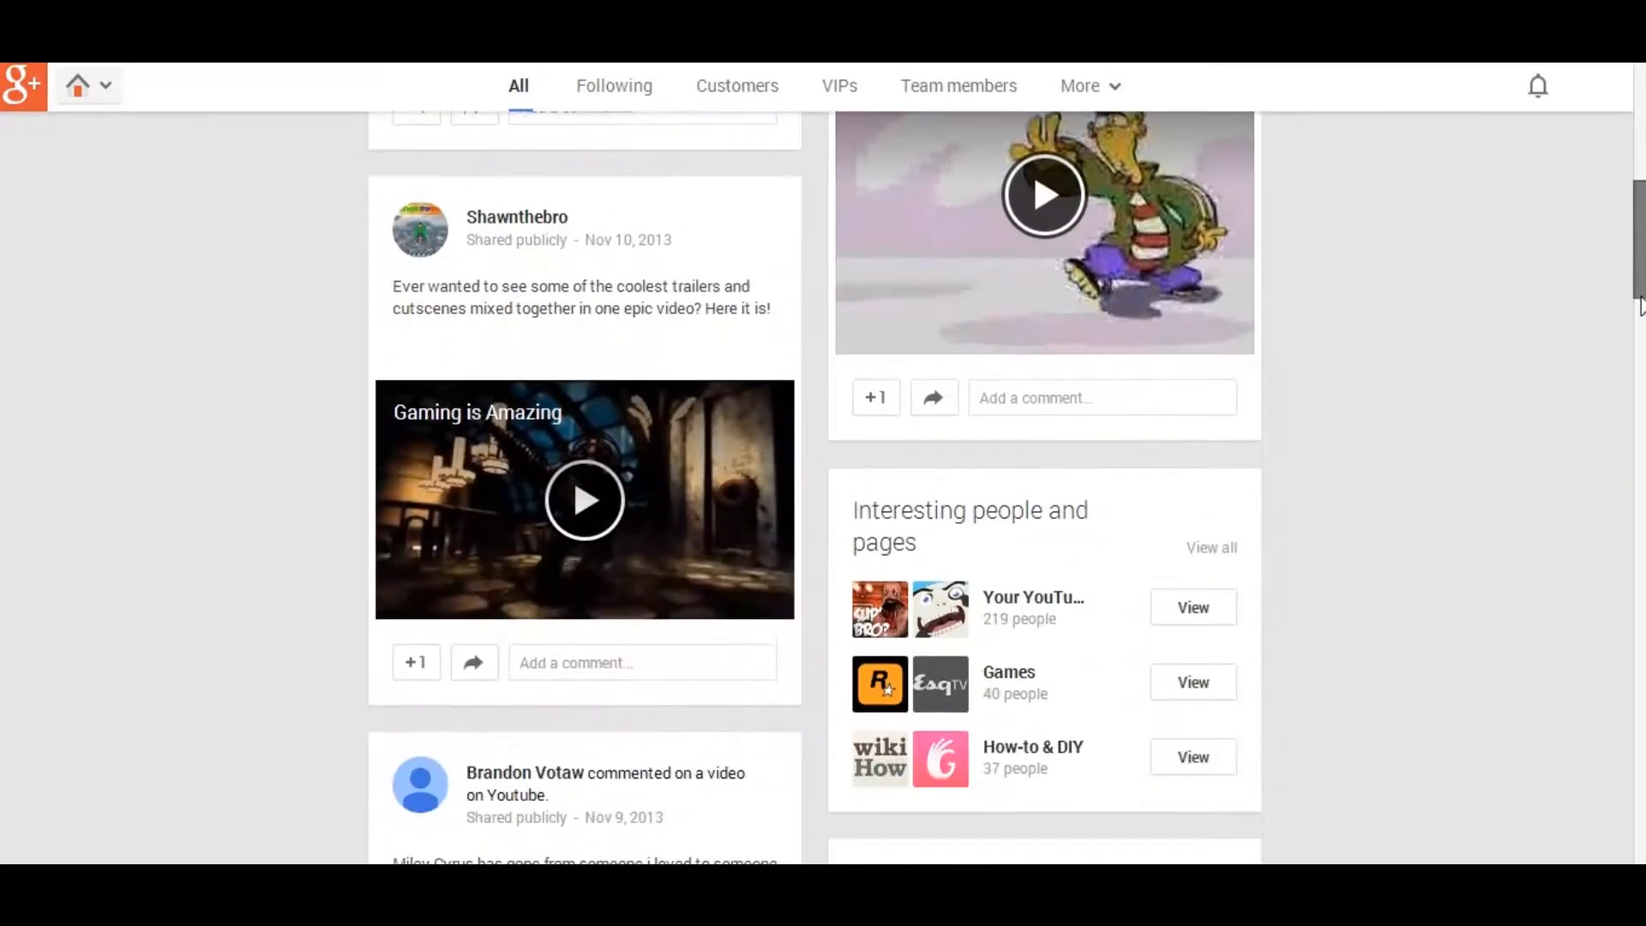
{"action": "scroll", "scroll_direction": "down", "scroll_amount": 3}
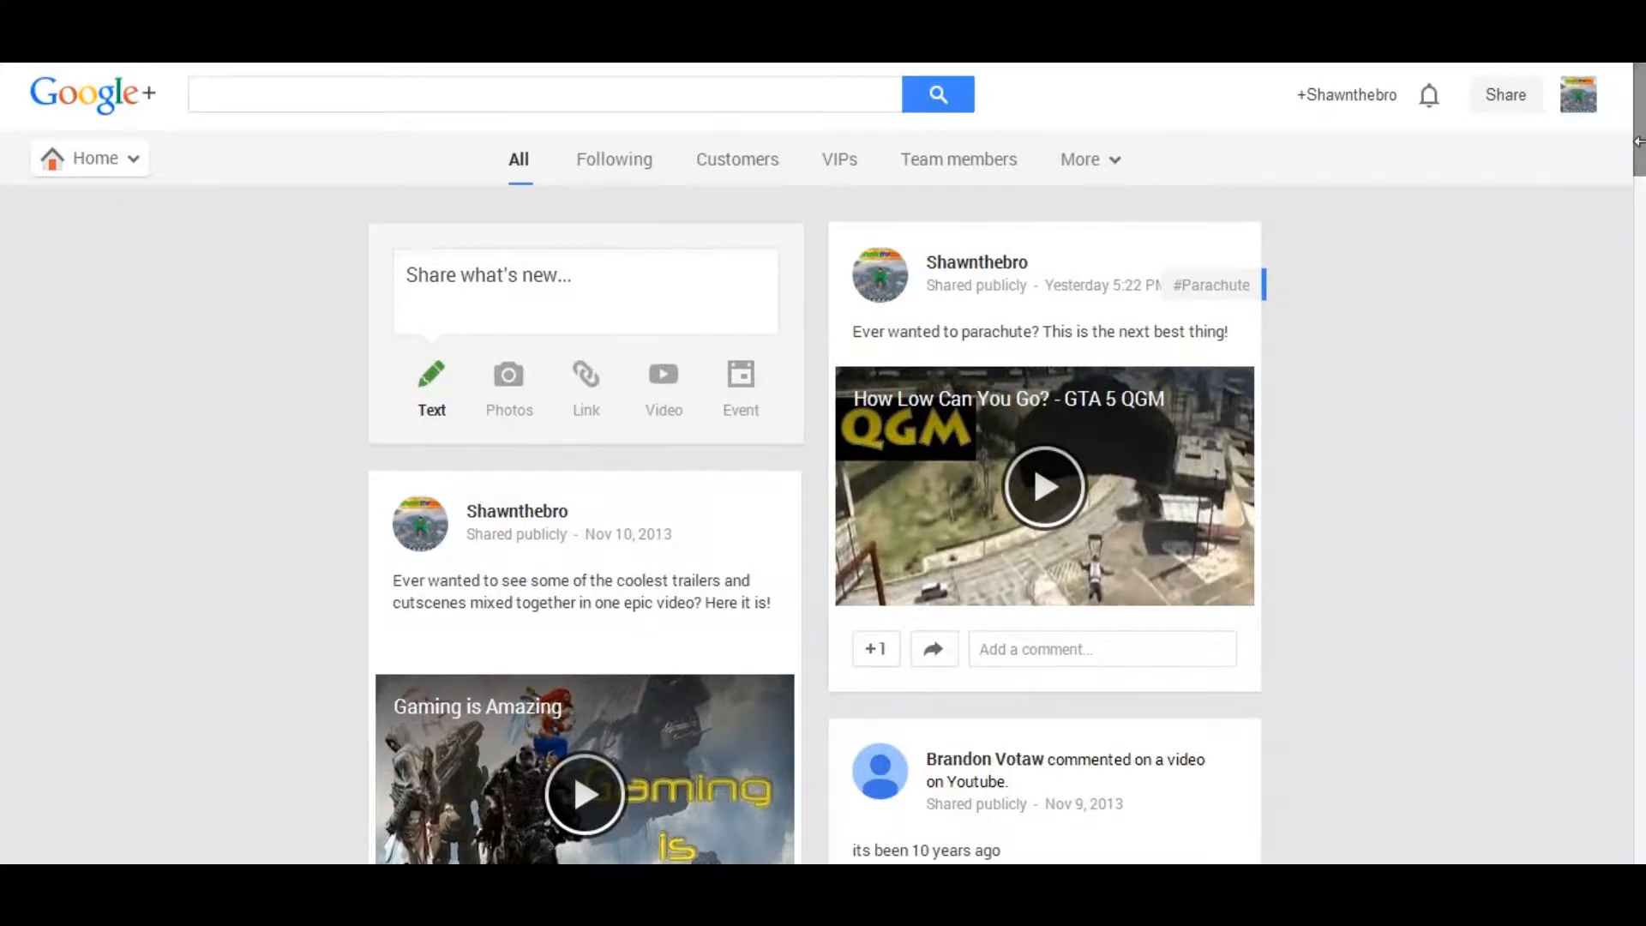
{"action": "left_click", "coordinate": [1082, 158]}
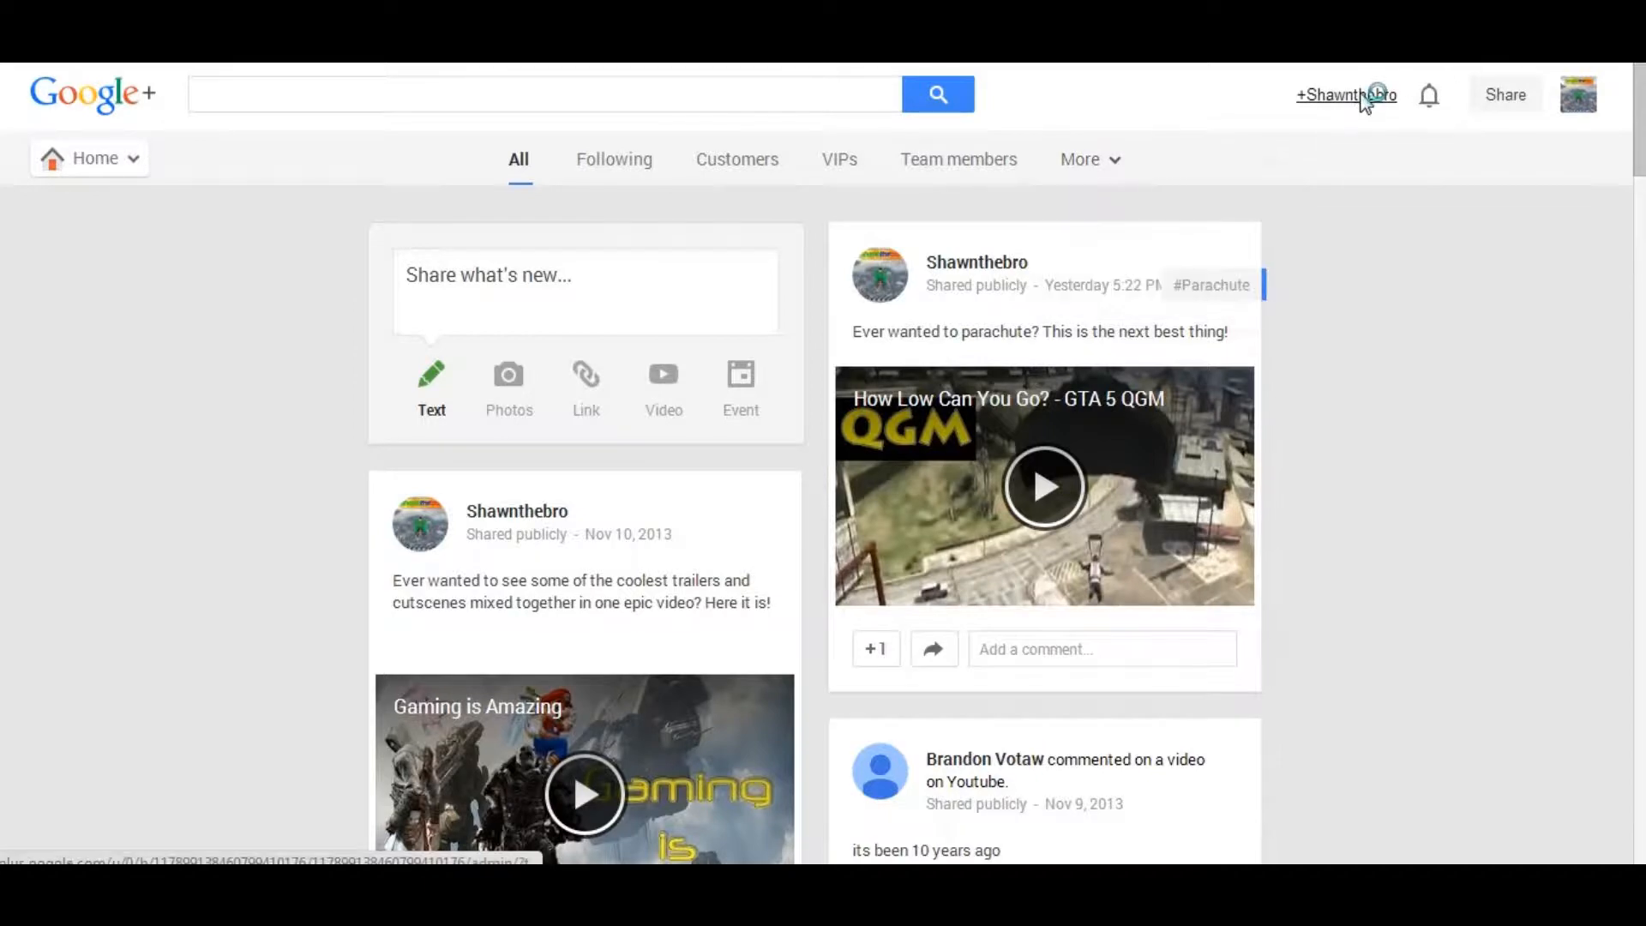
{"action": "left_click", "coordinate": [1344, 94]}
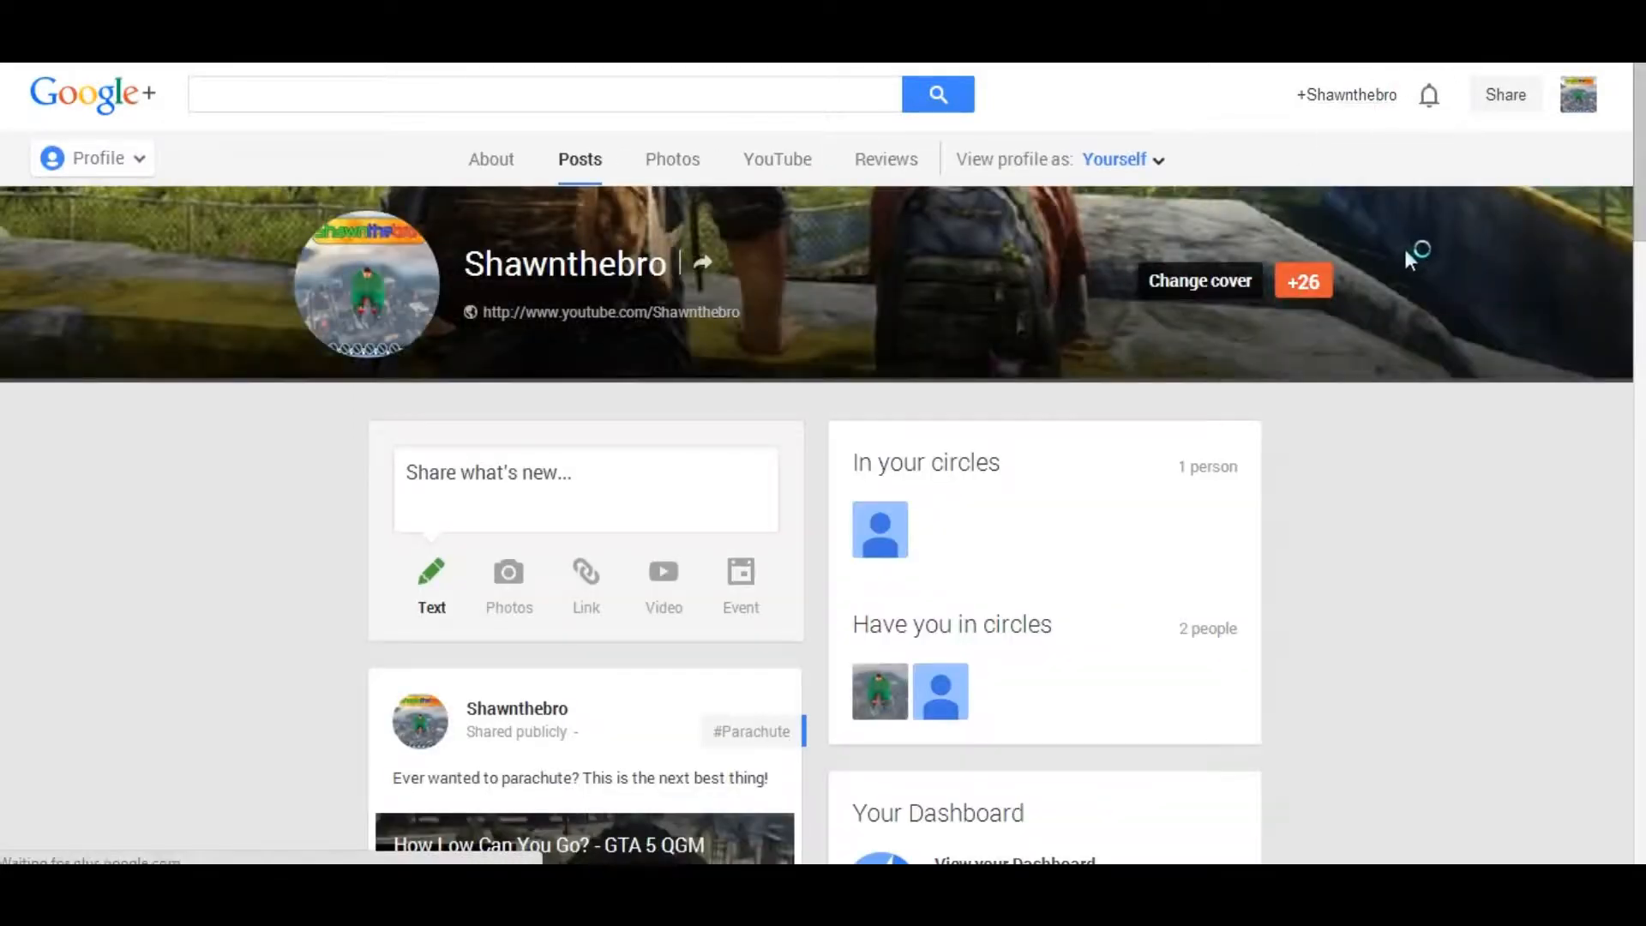
{"action": "scroll", "scroll_direction": "down", "scroll_amount": 3}
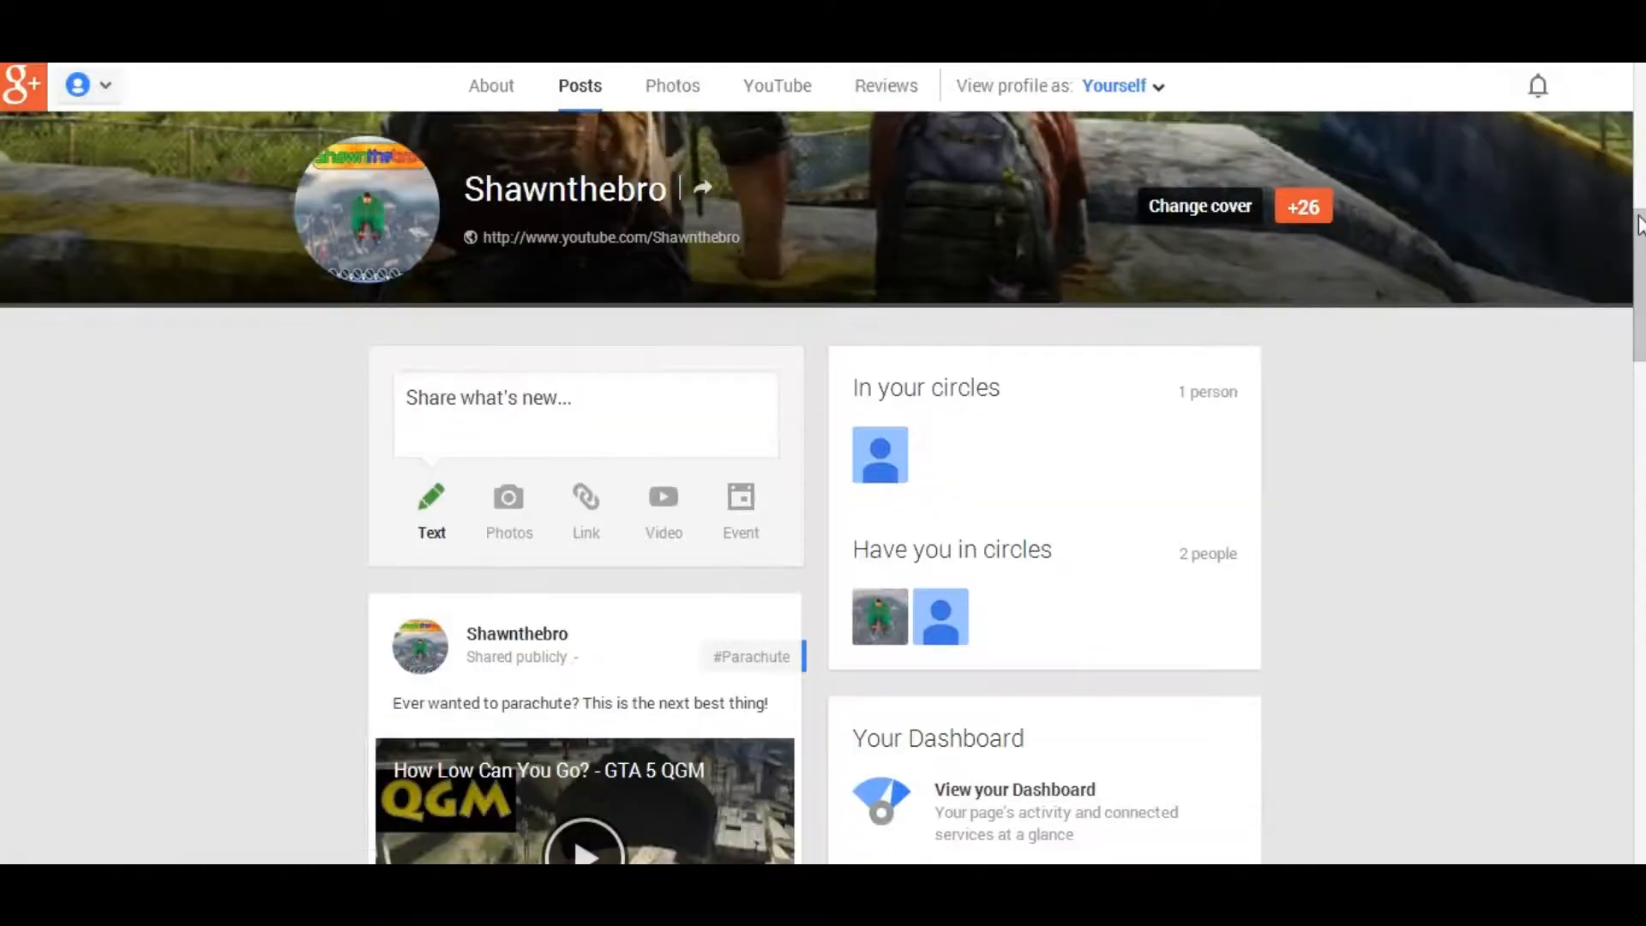
{"action": "scroll", "scroll_direction": "down", "scroll_amount": 3}
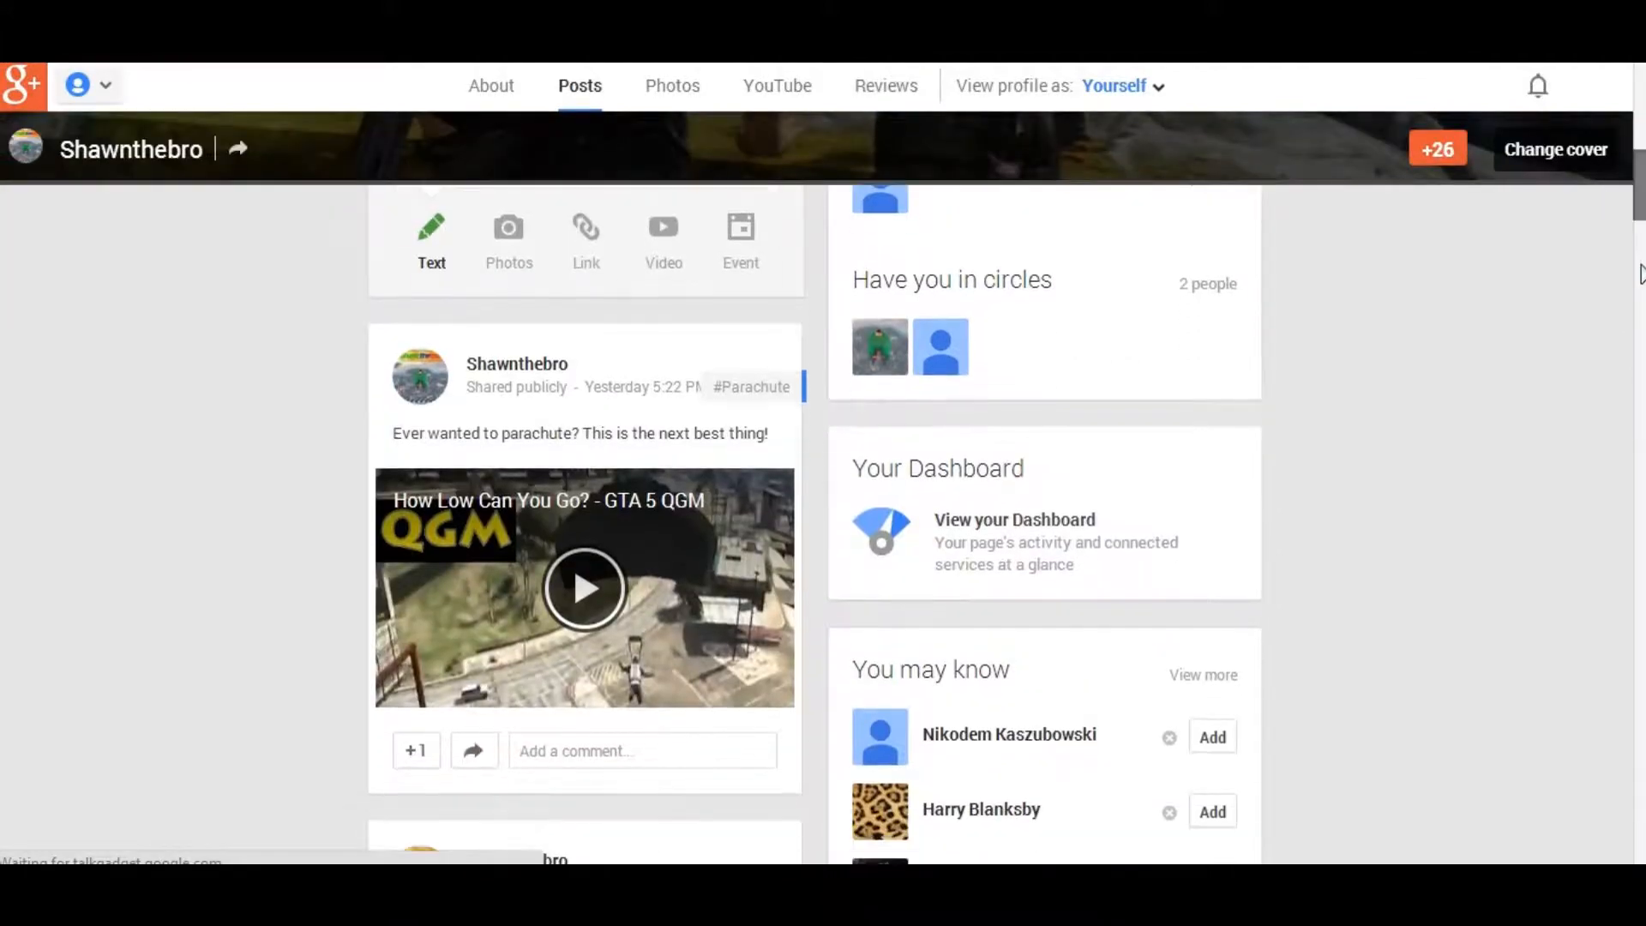
{"action": "scroll", "scroll_direction": "down", "scroll_amount": 3}
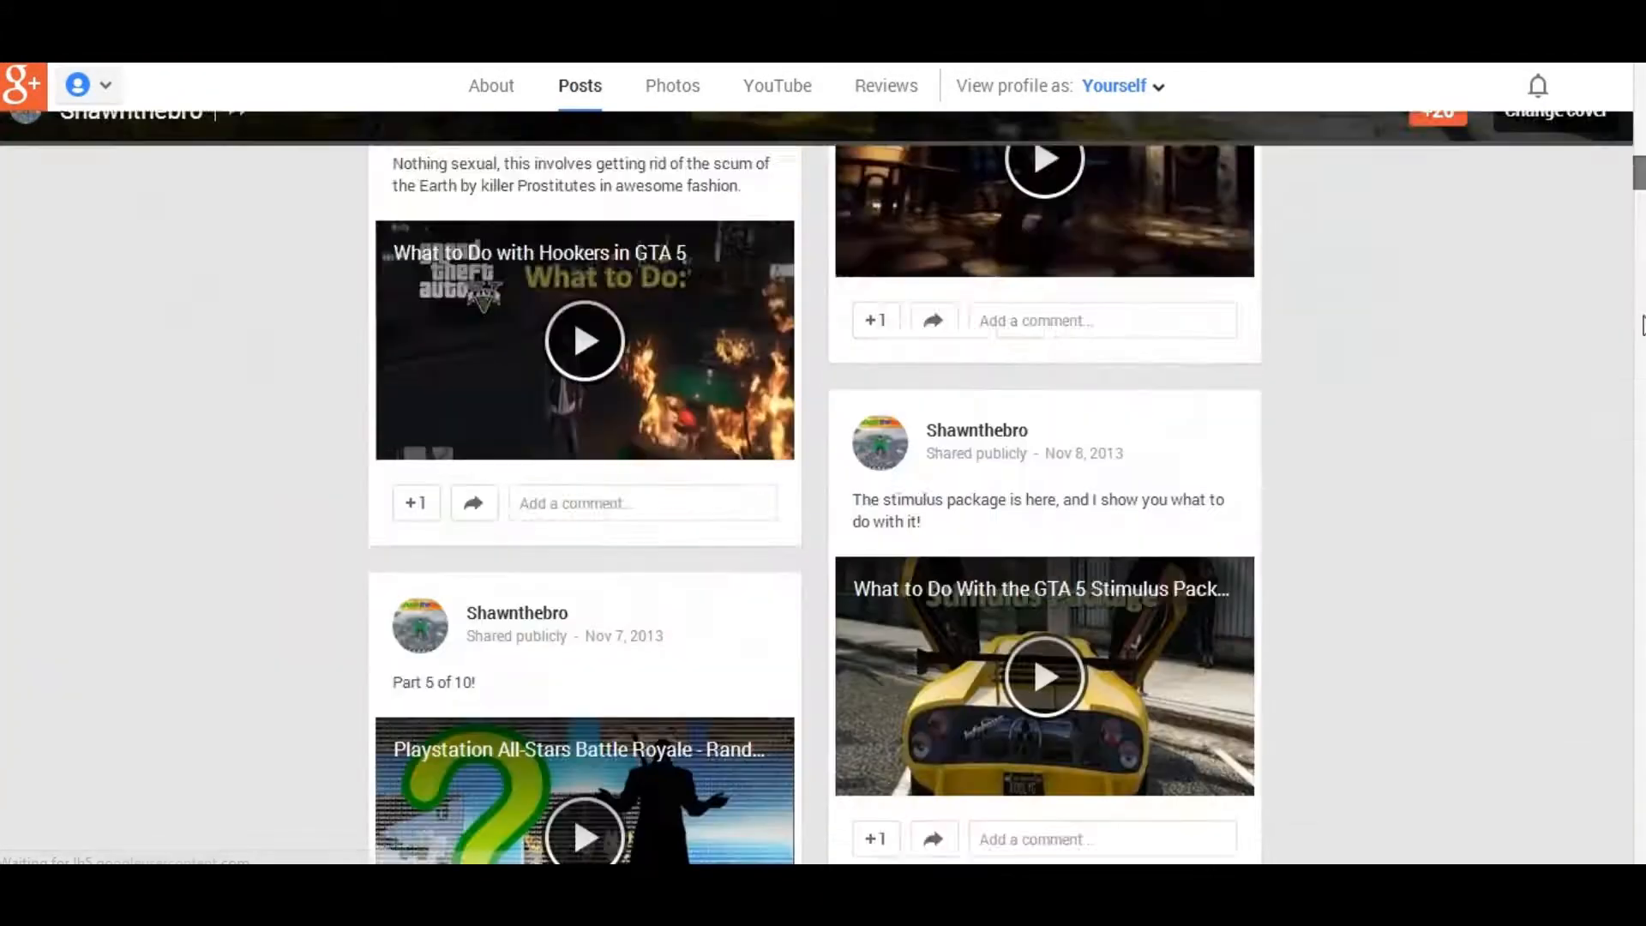
{"action": "scroll", "scroll_direction": "down", "scroll_amount": 3}
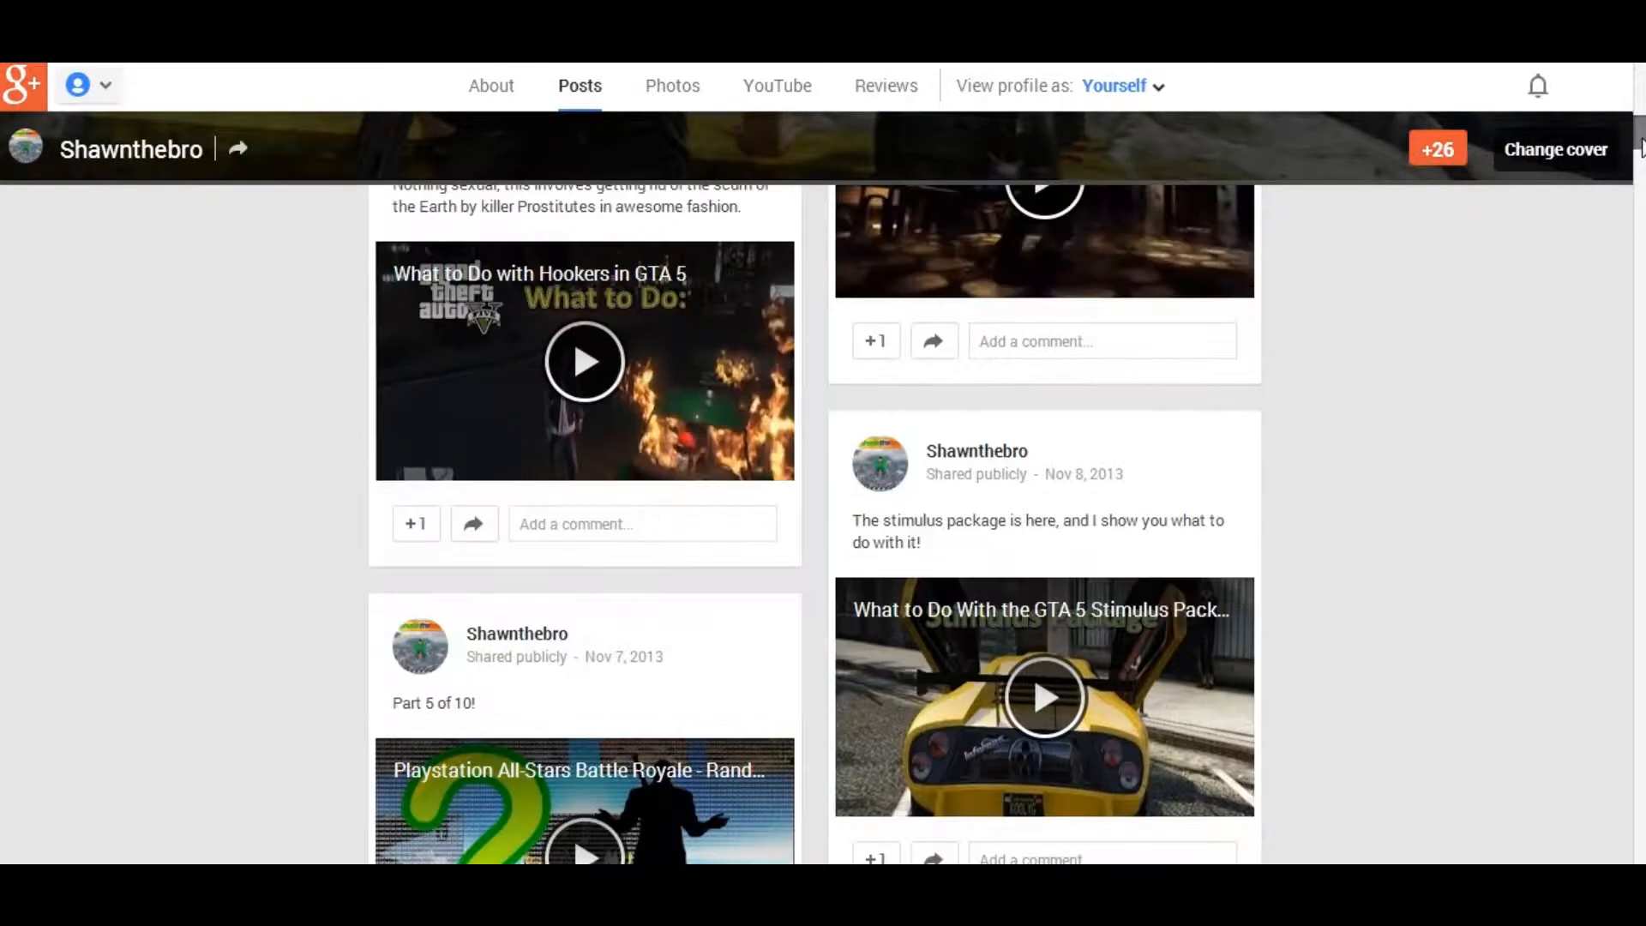
{"action": "scroll", "scroll_direction": "up", "scroll_amount": 3}
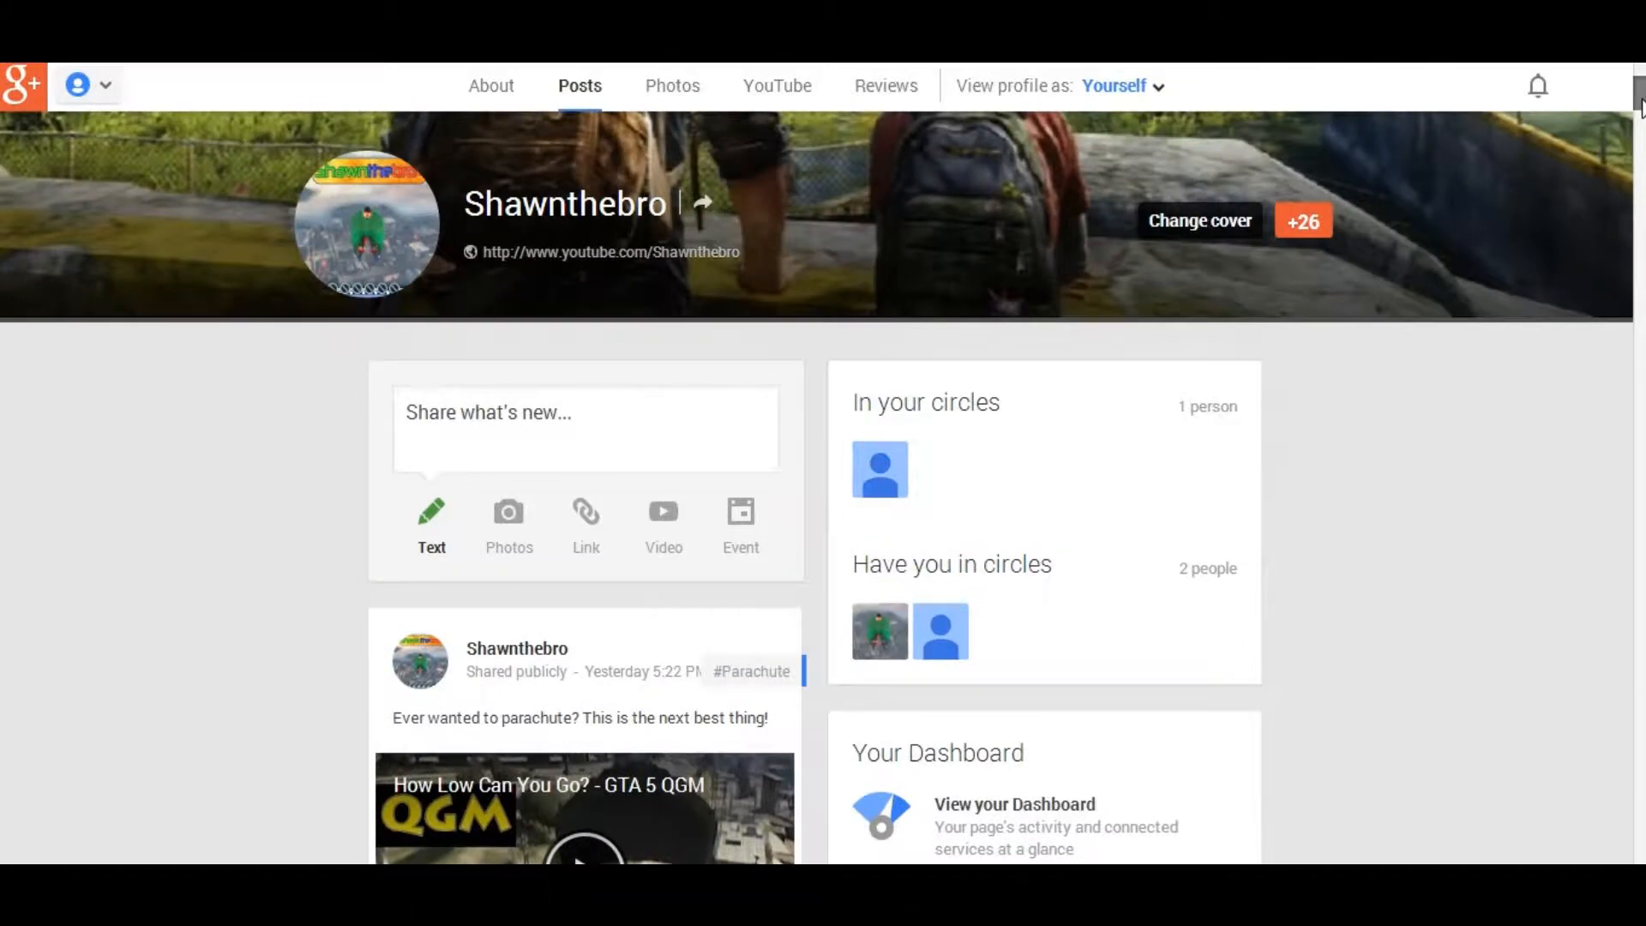
{"action": "scroll", "scroll_direction": "down", "scroll_amount": 3}
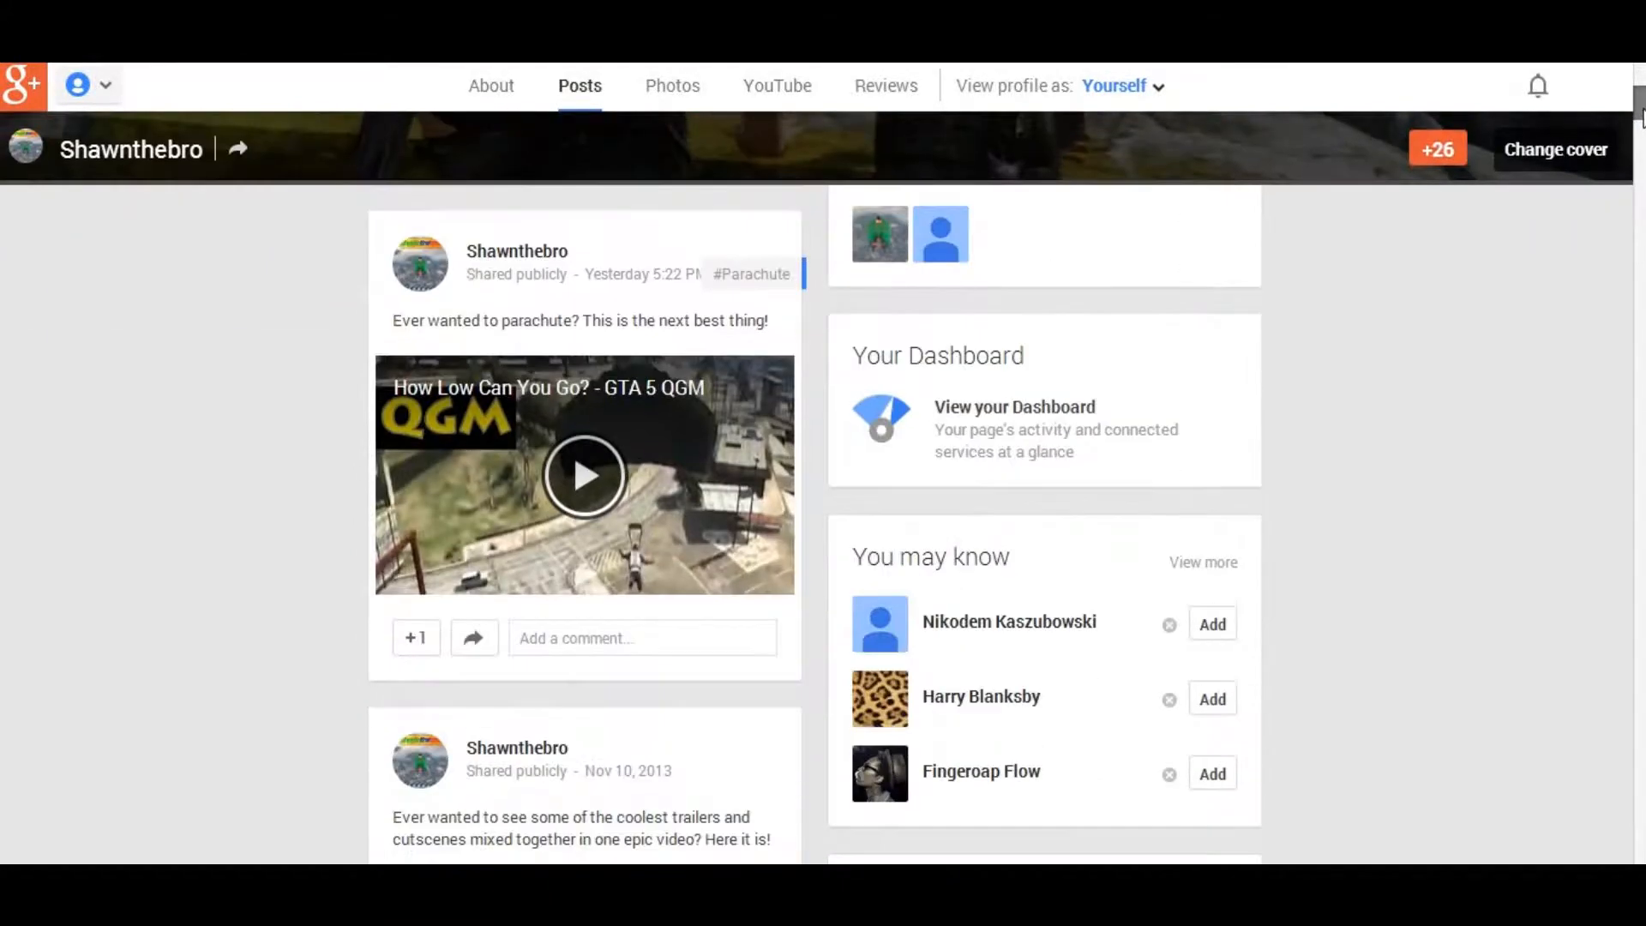
{"action": "scroll", "scroll_direction": "down", "scroll_amount": 3}
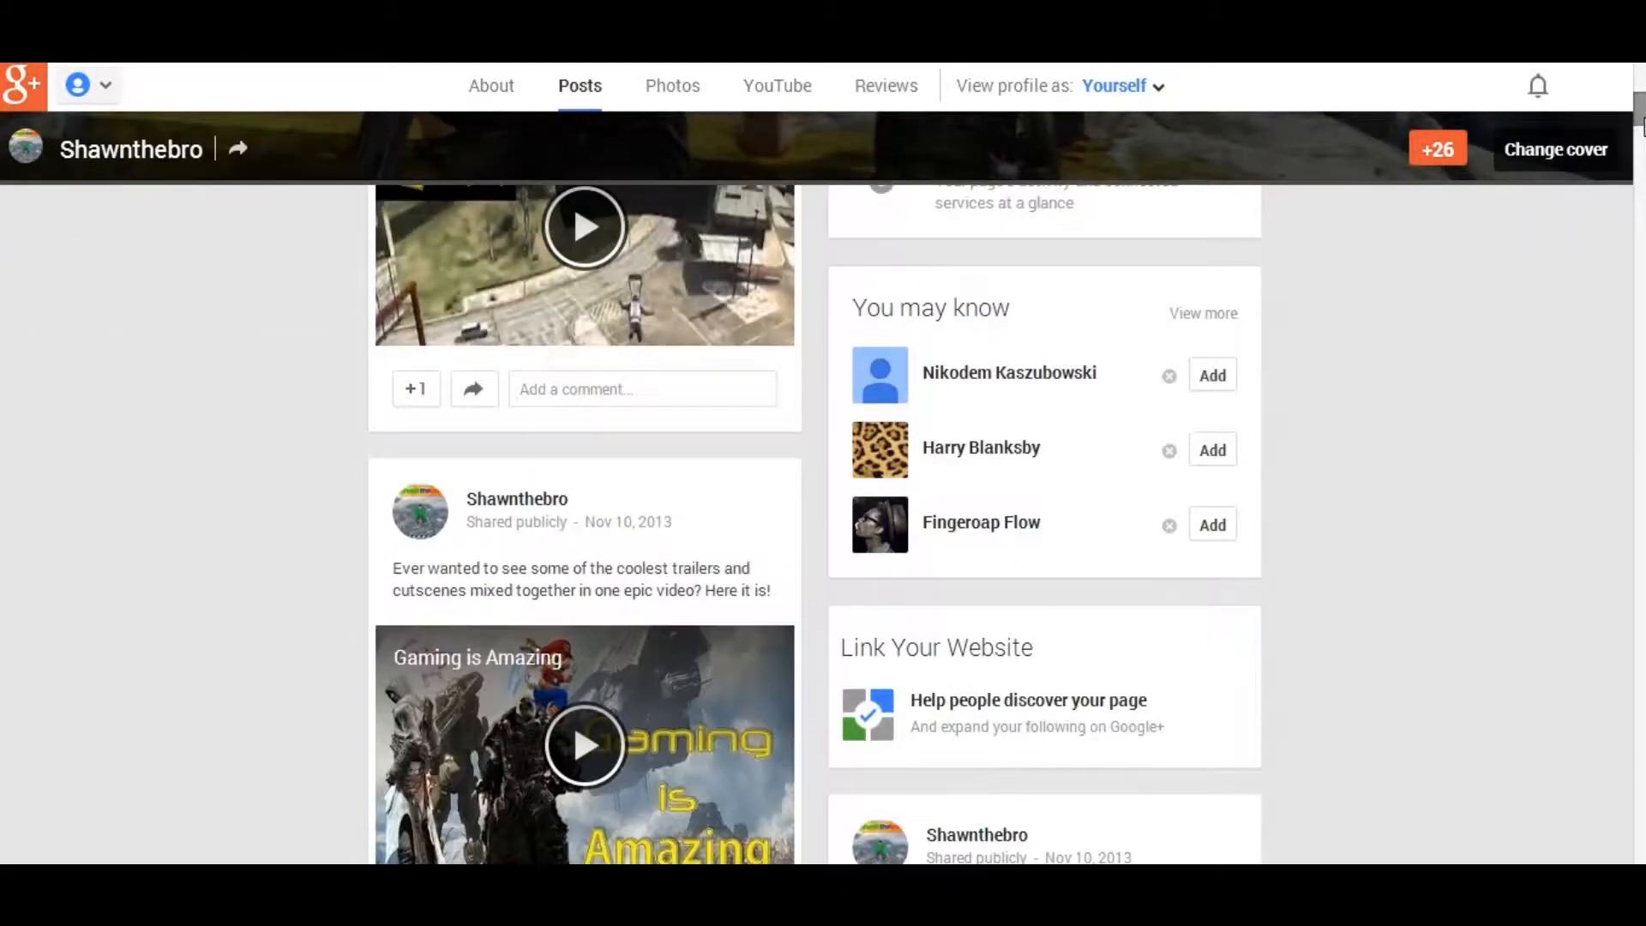
Step: Follow the first suggested person via its Add button and circle choices
{"action": "left_click", "coordinate": [1212, 374]}
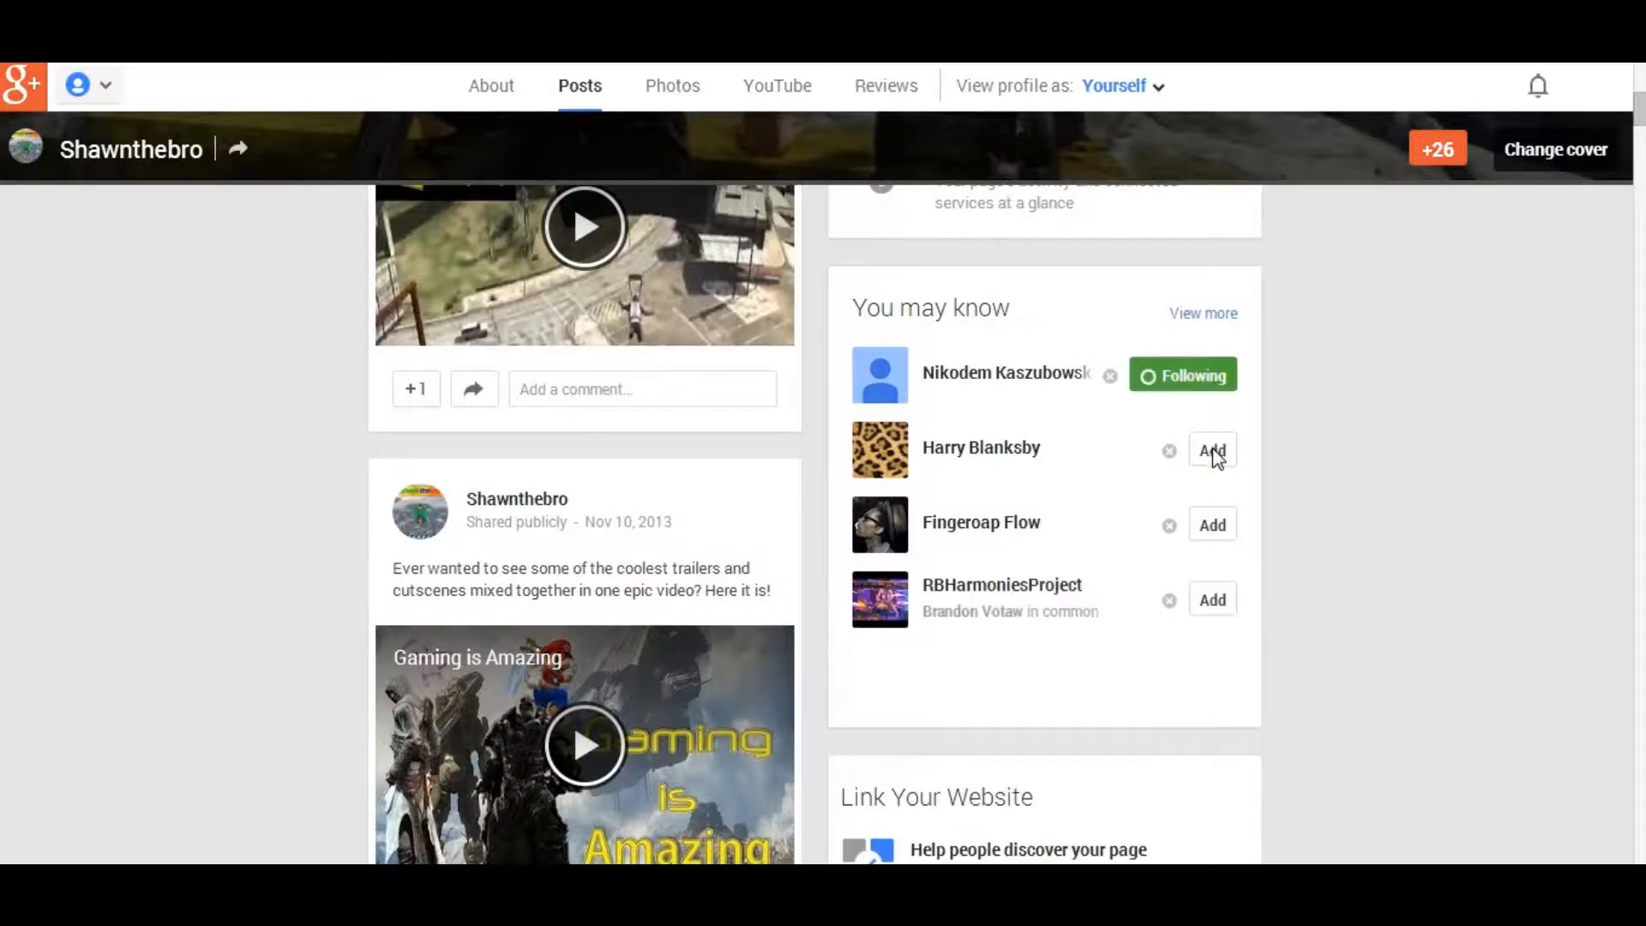
{"action": "left_click", "coordinate": [1213, 451]}
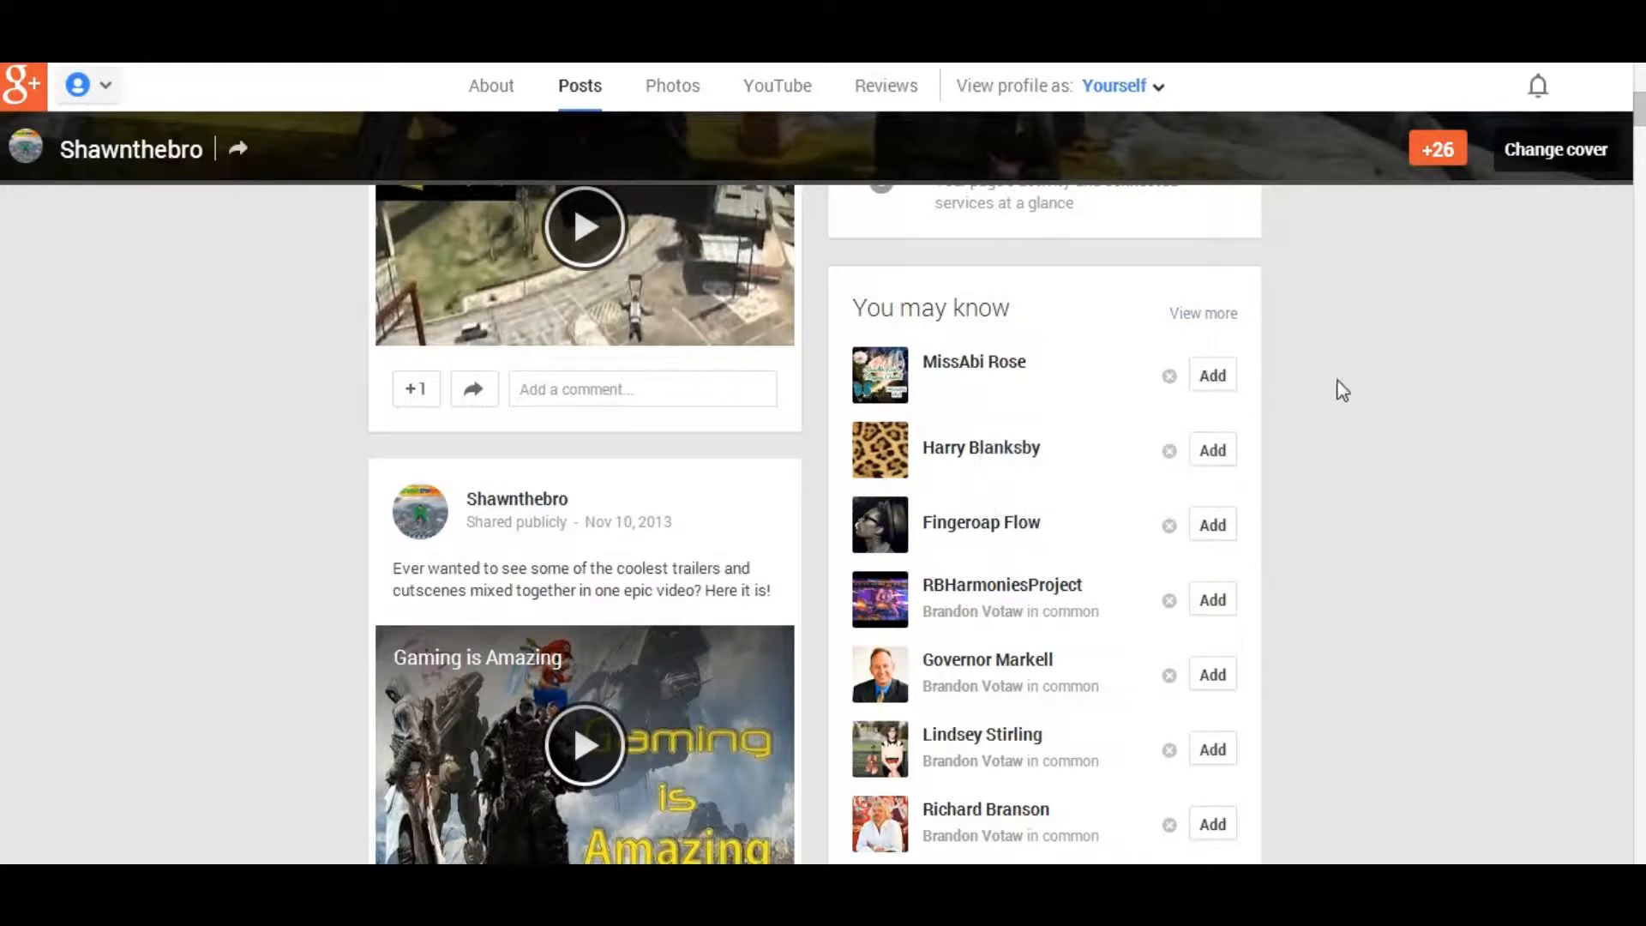
{"action": "left_click", "coordinate": [1213, 376]}
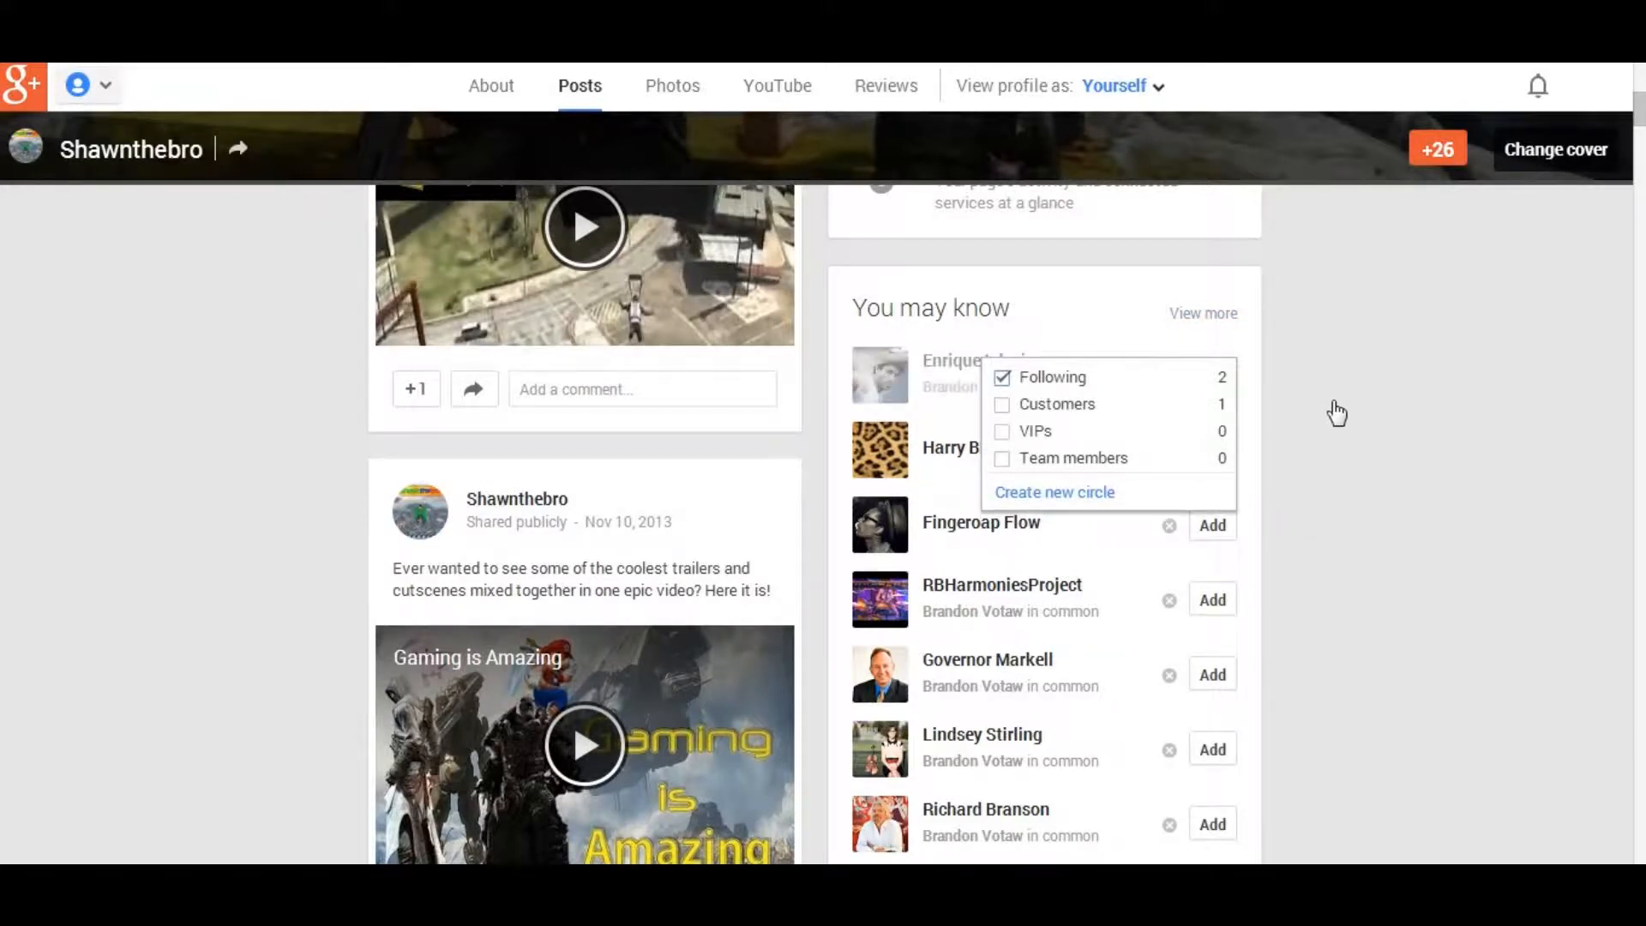
Step: Follow the next suggested person and also add them to the Team members circle
{"action": "left_click", "coordinate": [1003, 458]}
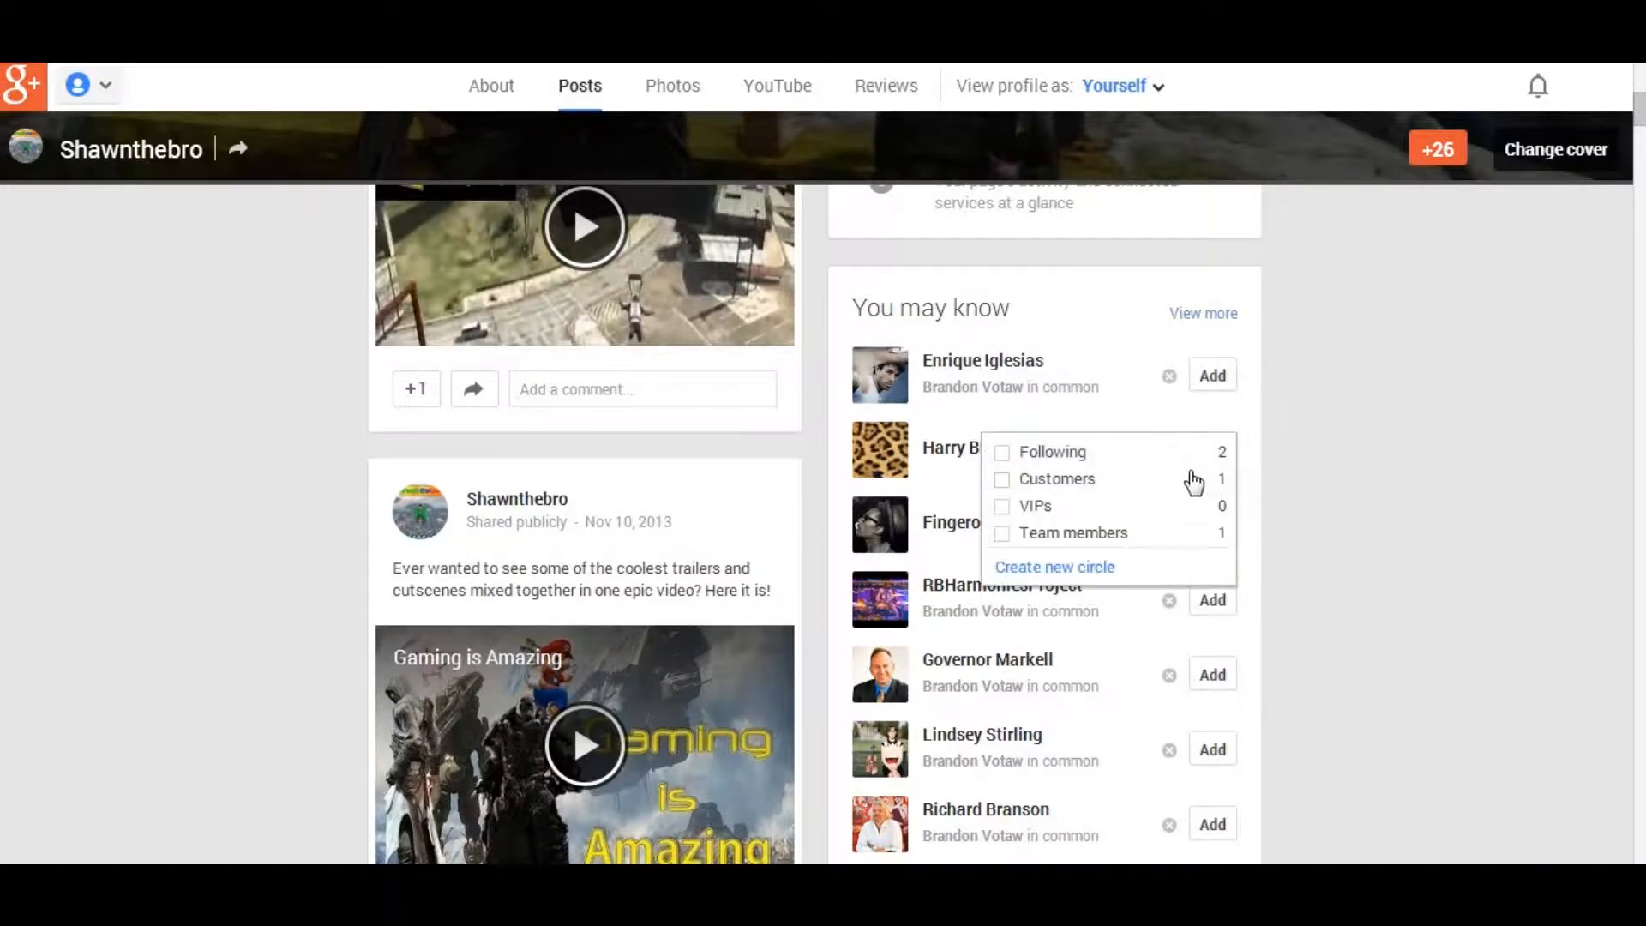
{"action": "left_click", "coordinate": [1002, 451]}
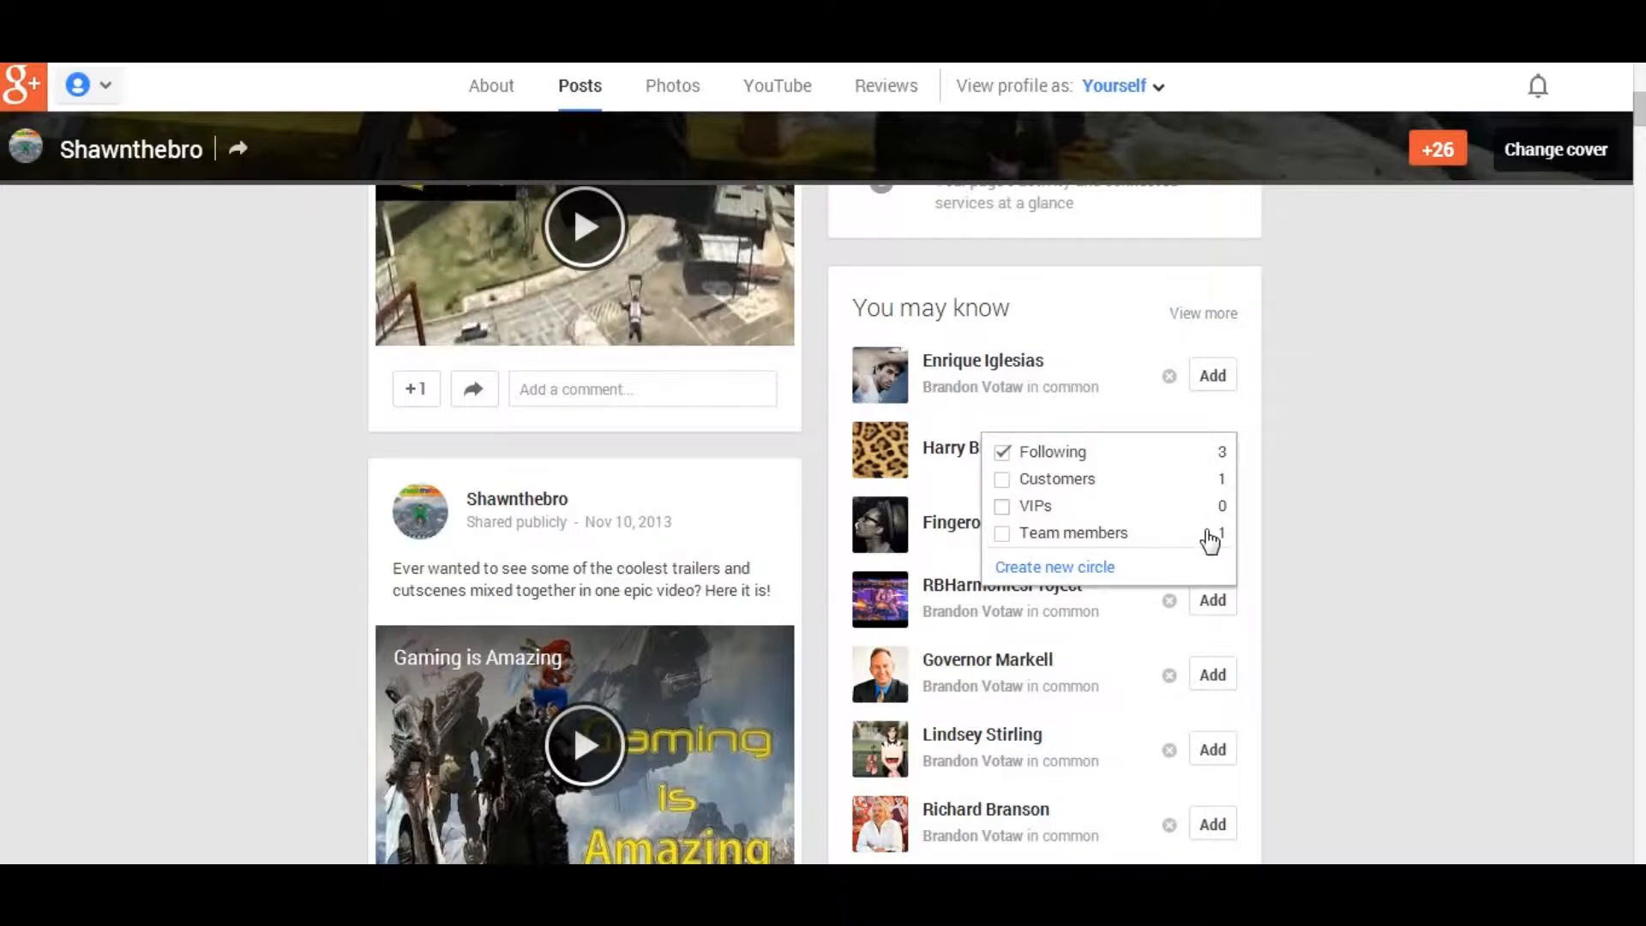
{"action": "left_click", "coordinate": [1001, 531]}
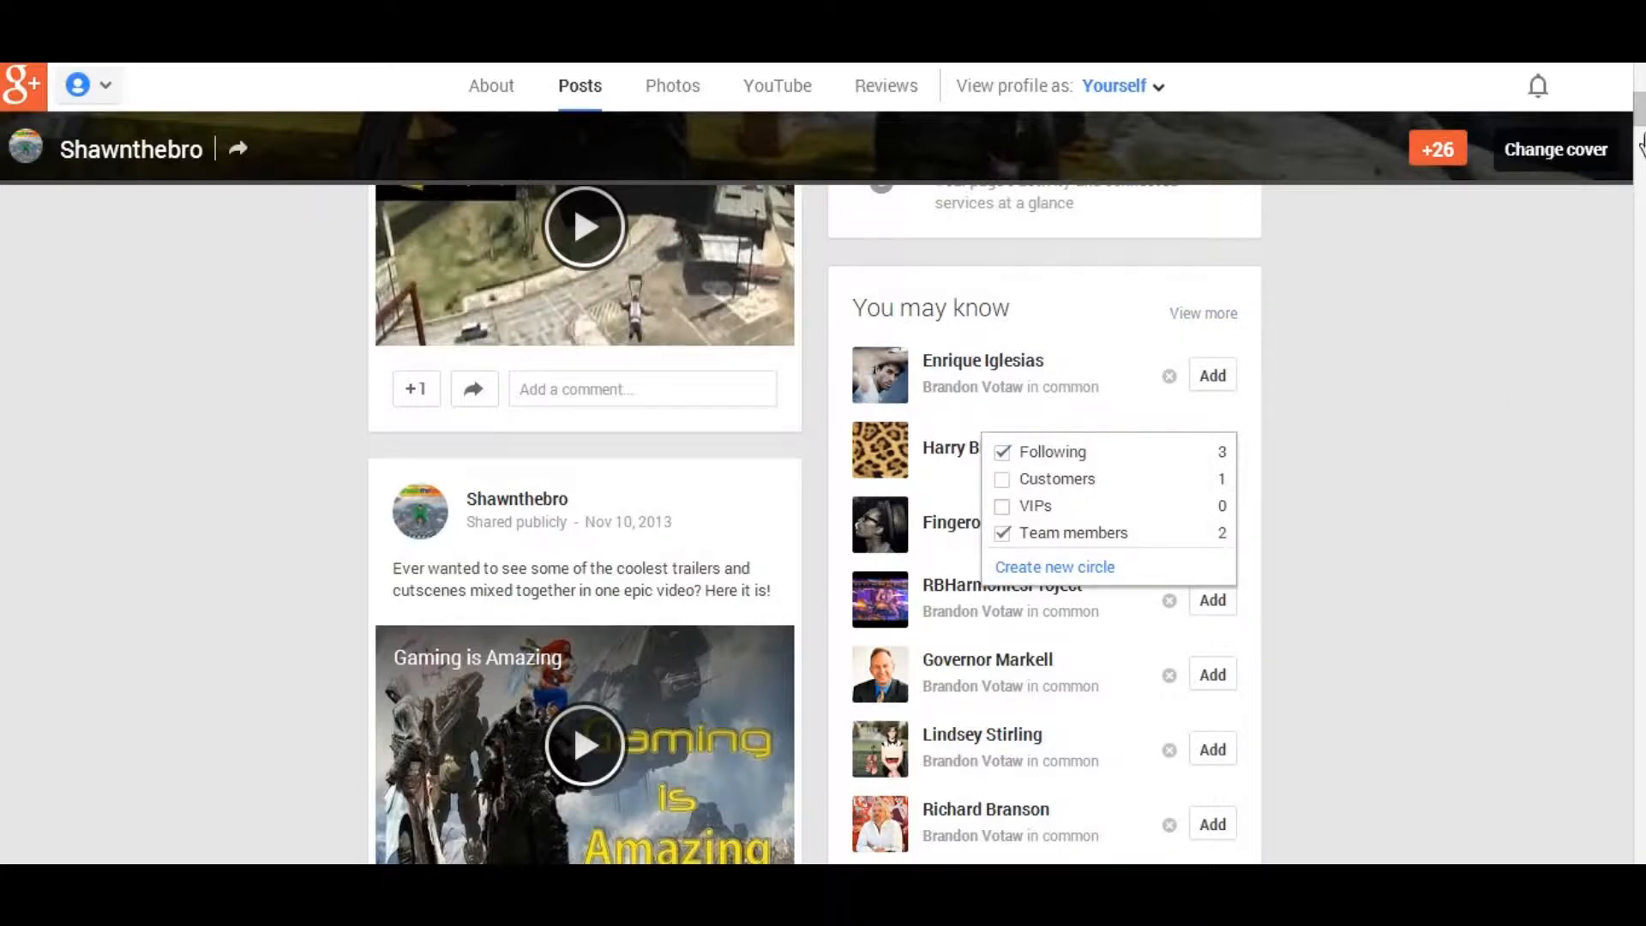
{"action": "scroll", "scroll_direction": "down", "scroll_amount": 3}
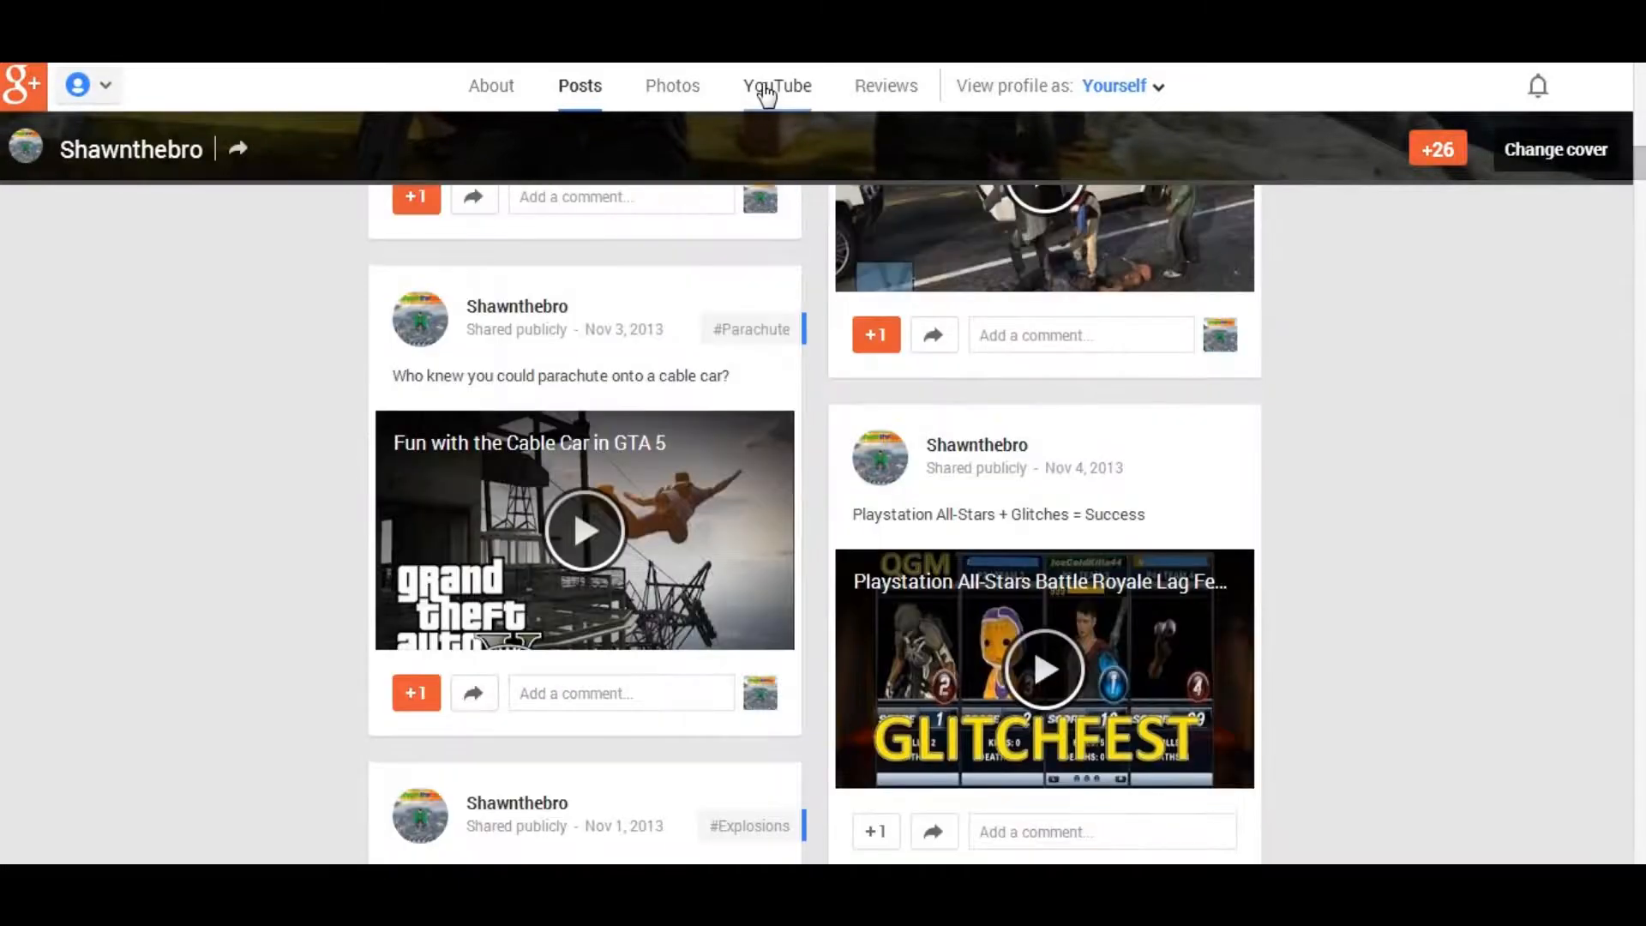
{"action": "left_click", "coordinate": [775, 86]}
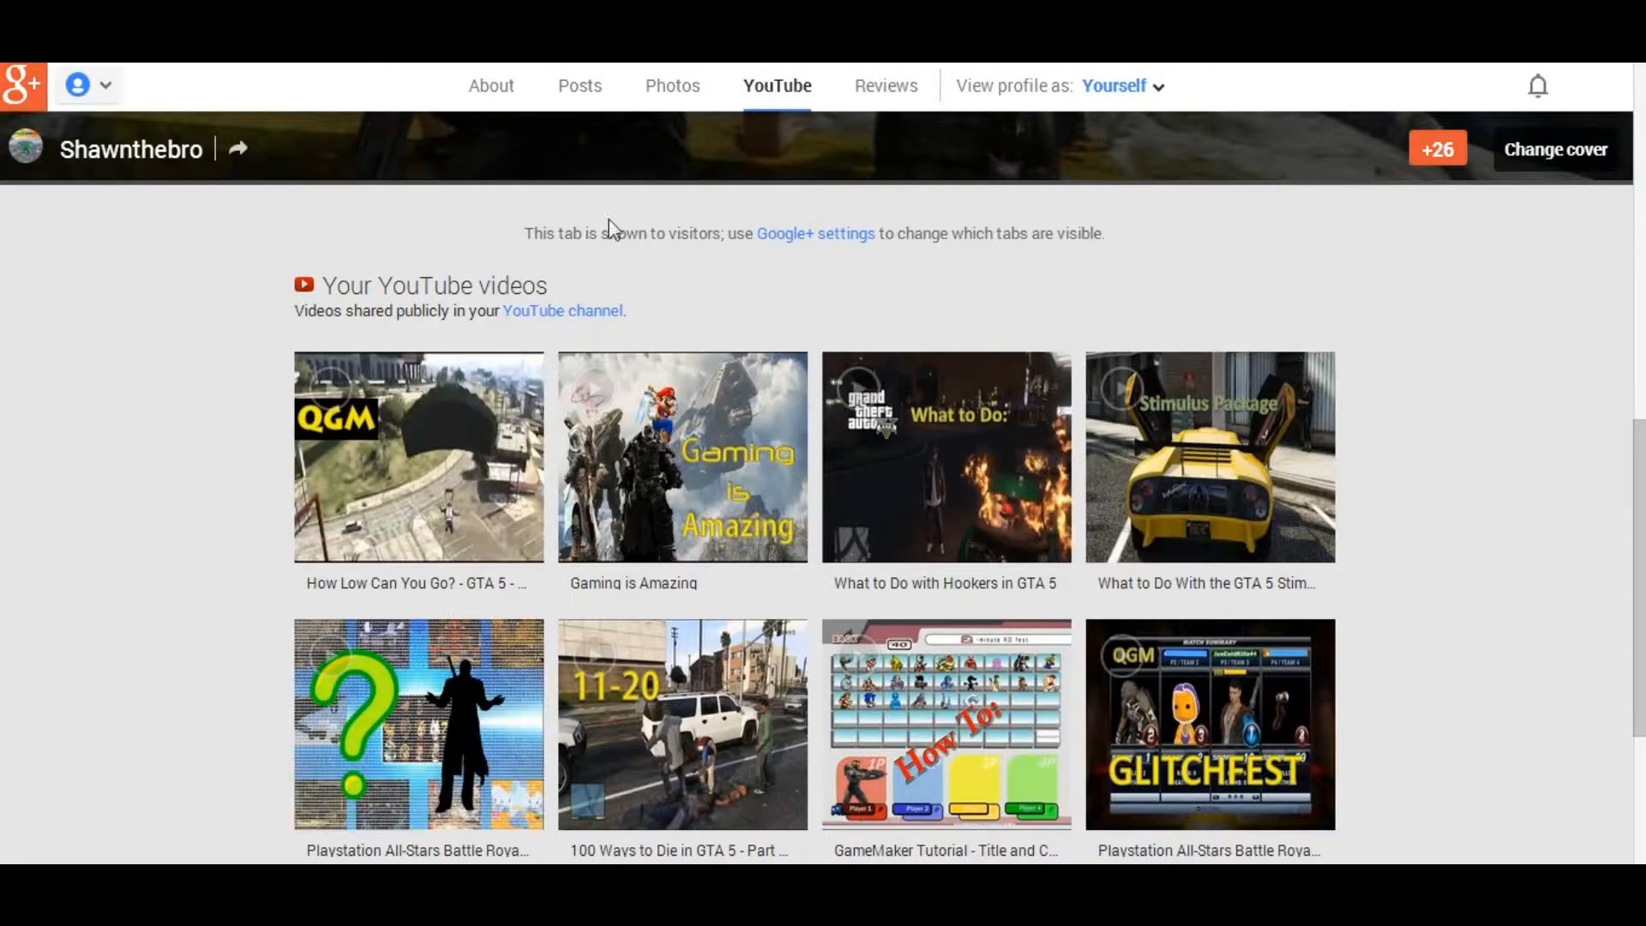
{"action": "mouse_move", "coordinate": [816, 346]}
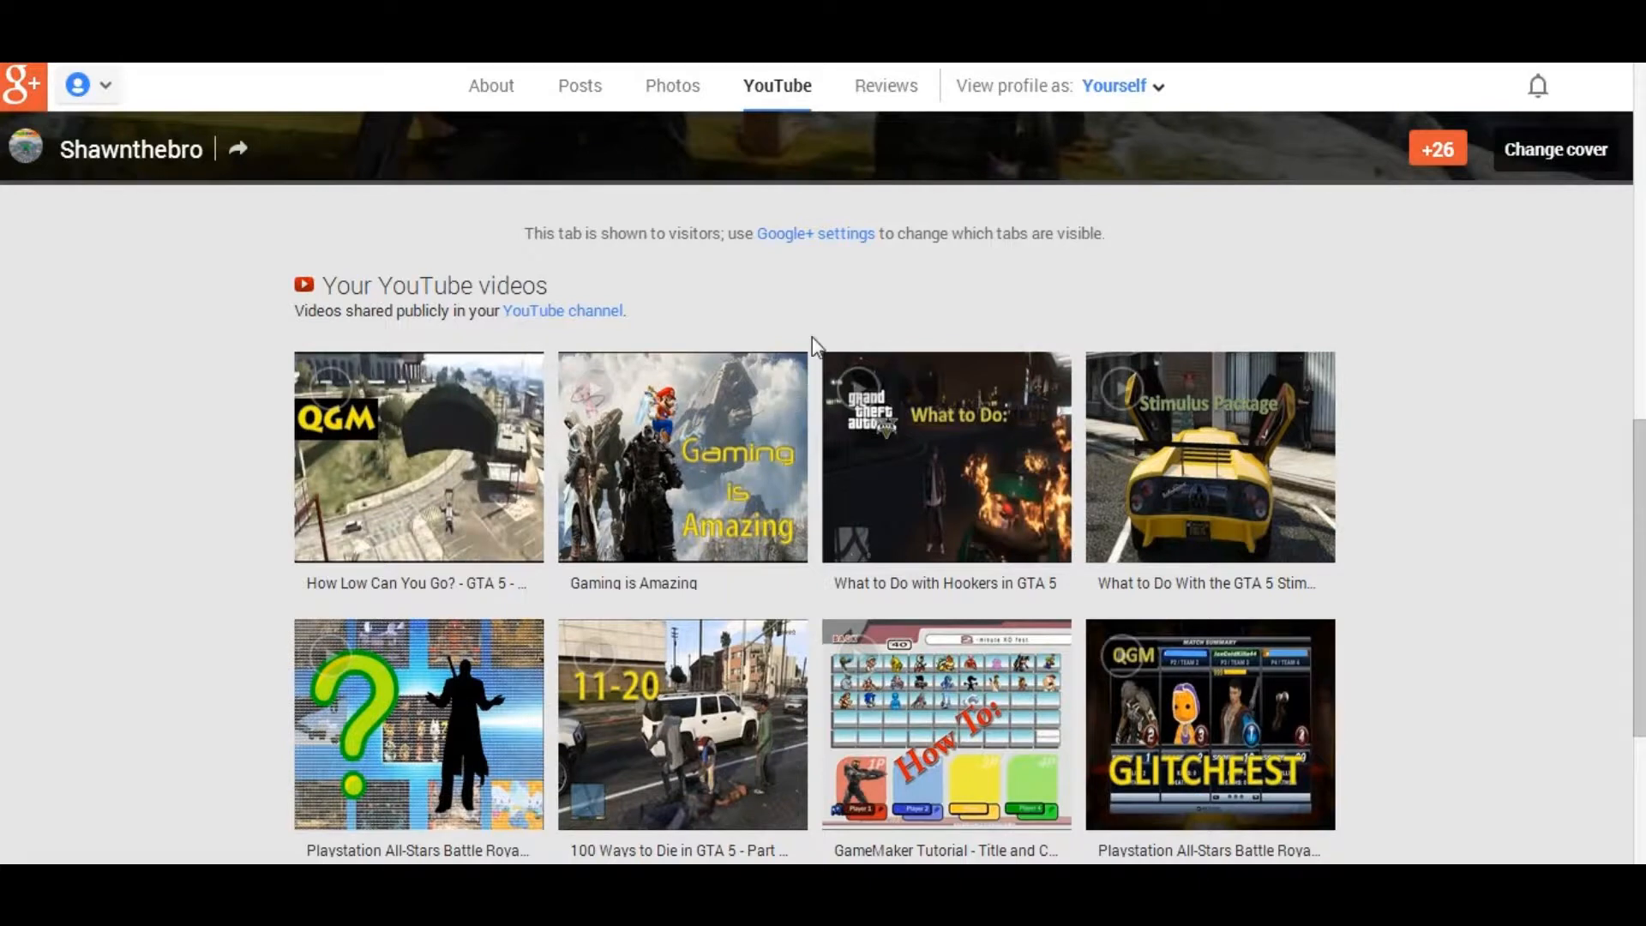
{"action": "mouse_move", "coordinate": [939, 334]}
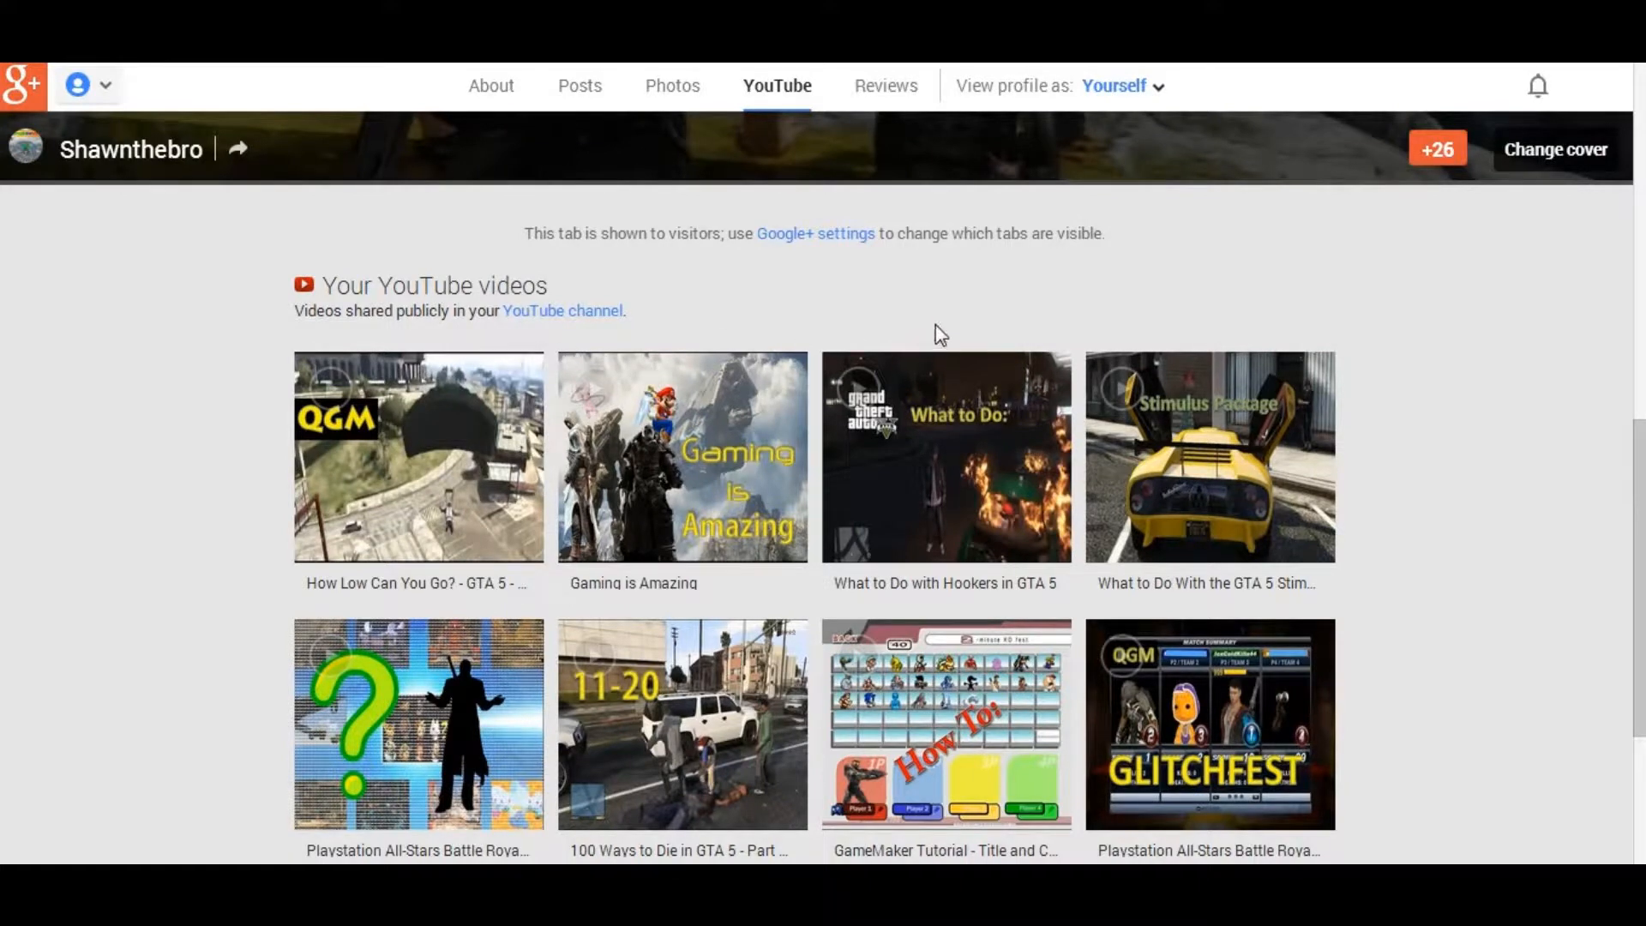
{"action": "mouse_move", "coordinate": [1036, 485]}
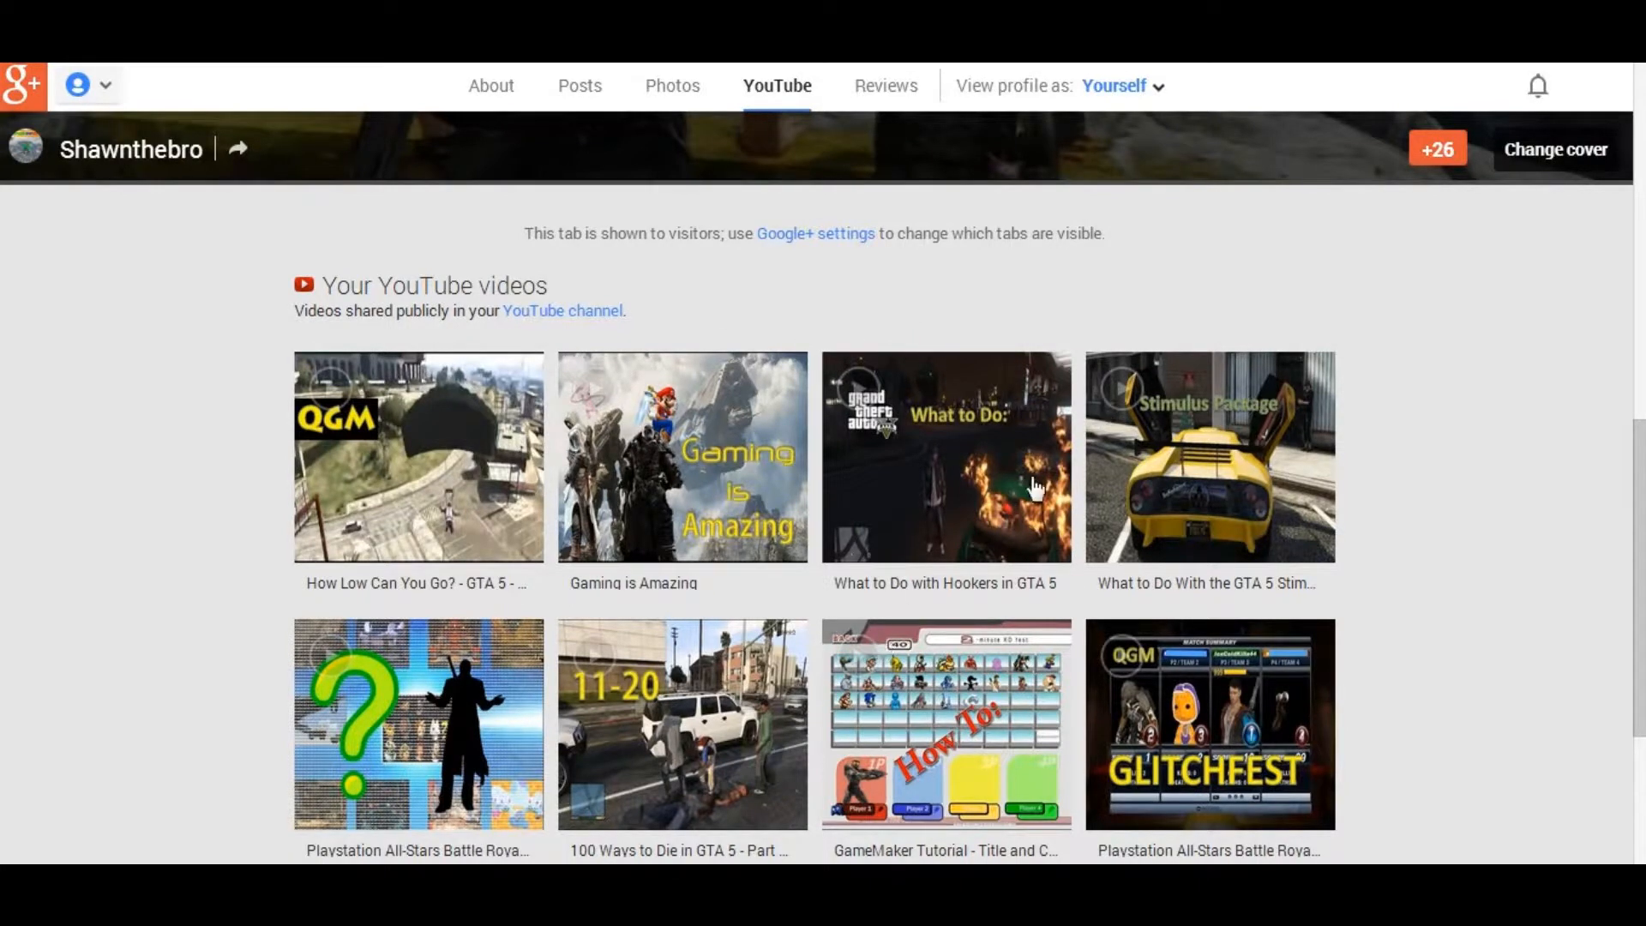
{"action": "mouse_move", "coordinate": [158, 276]}
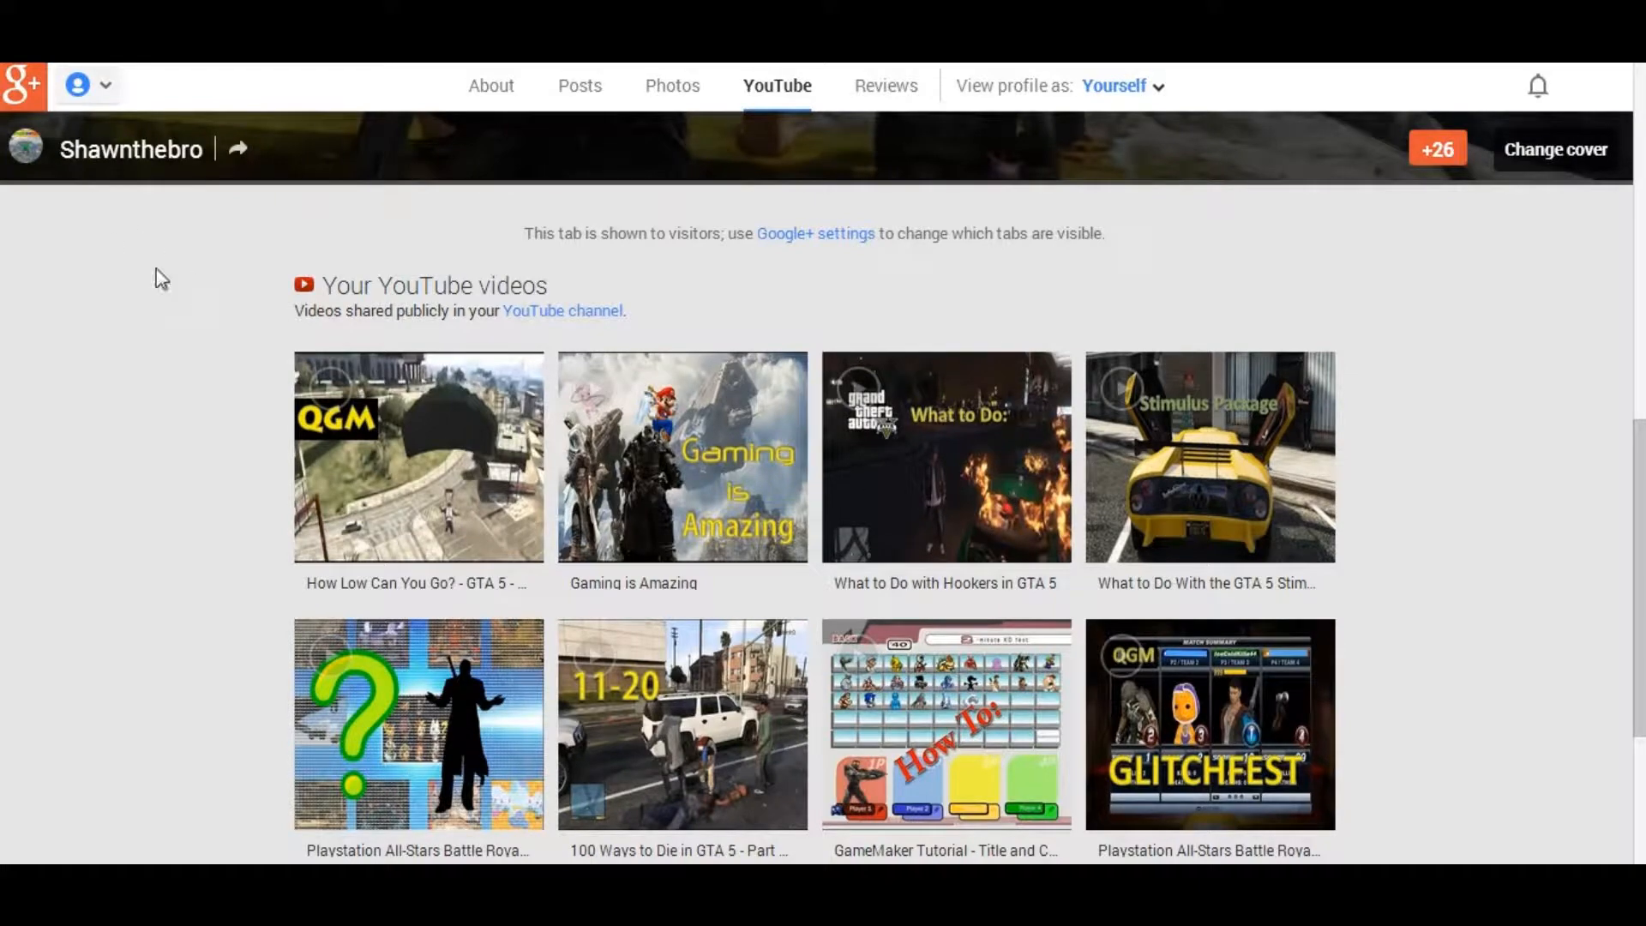
{"action": "scroll", "scroll_direction": "down", "scroll_amount": 3}
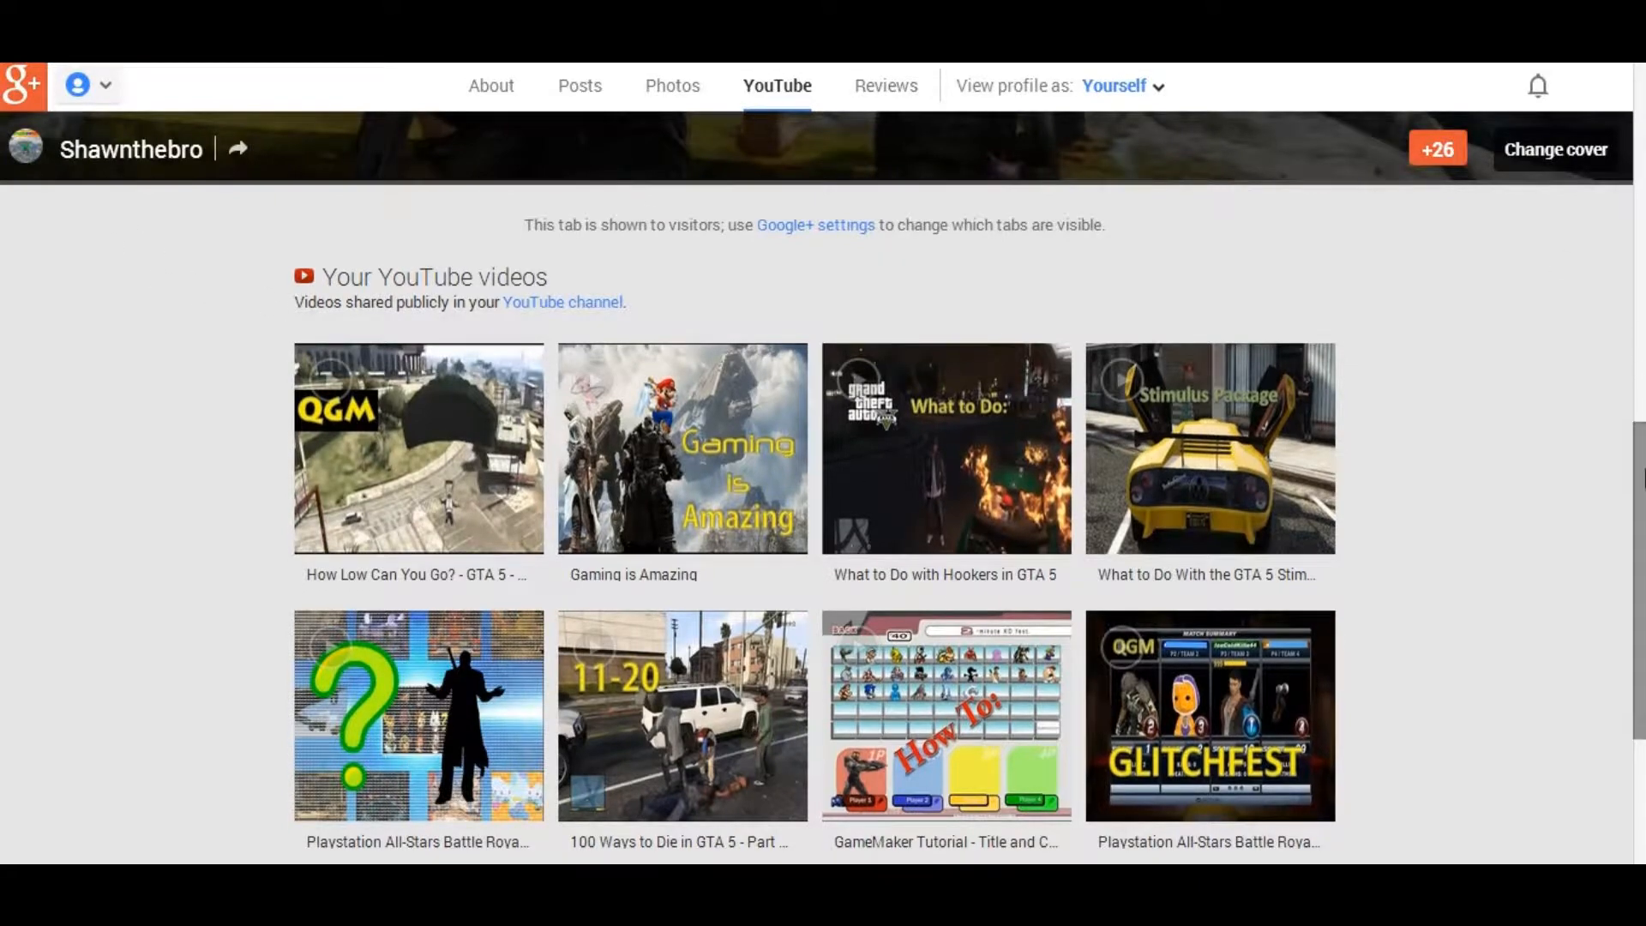
{"action": "scroll", "scroll_direction": "down", "scroll_amount": 3}
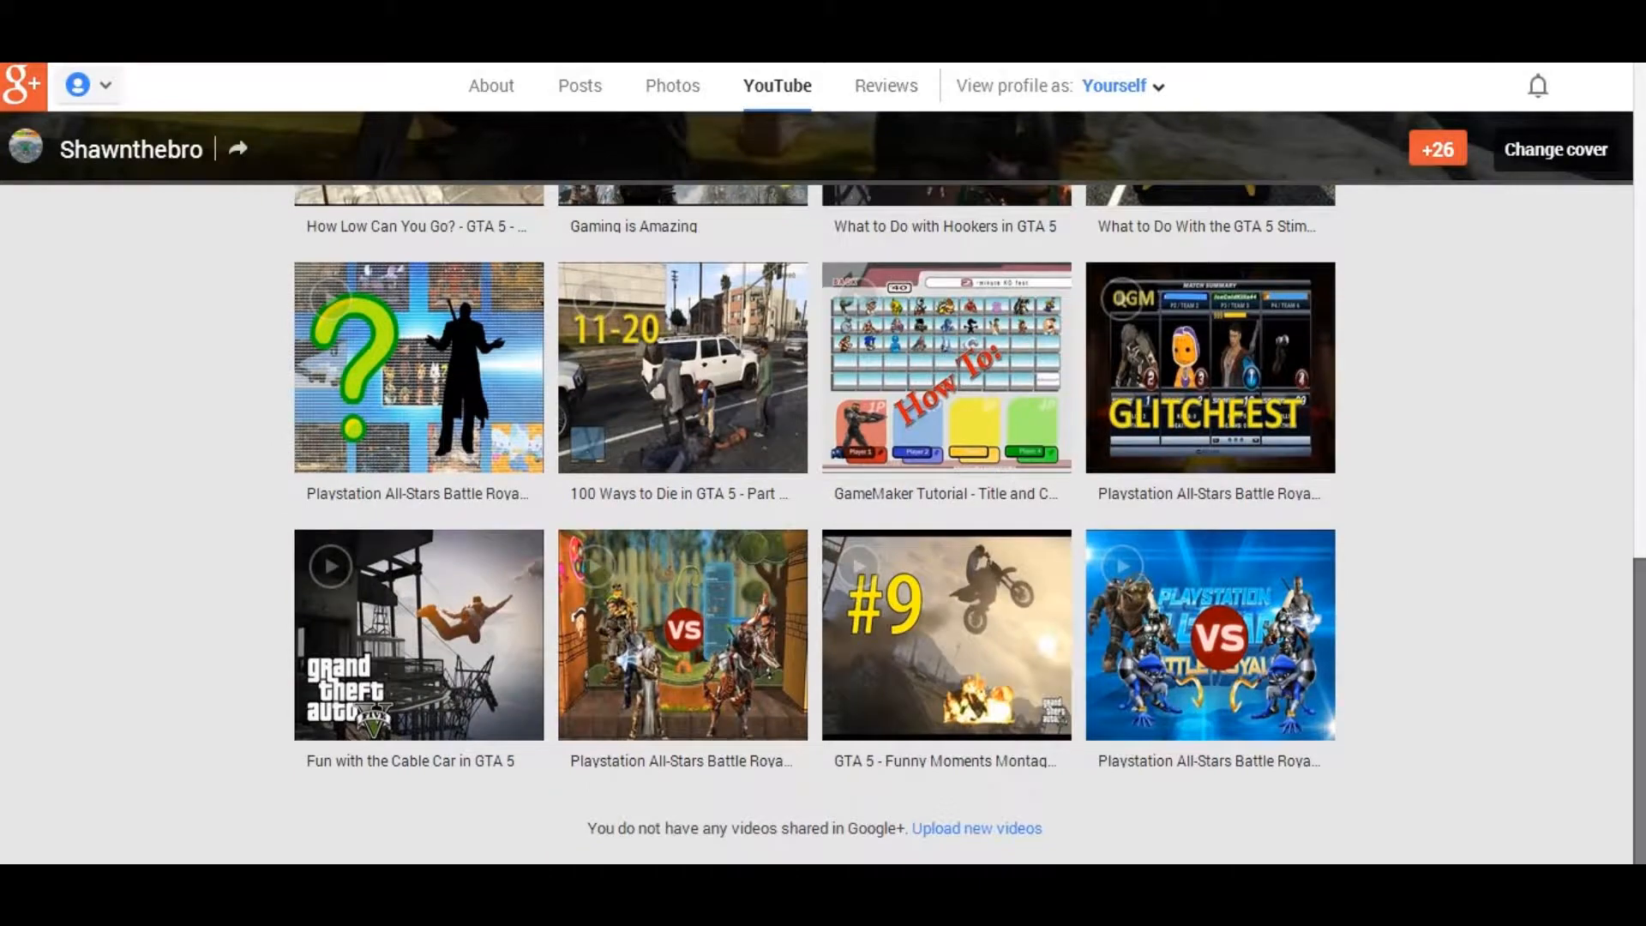
{"action": "scroll", "scroll_direction": "up", "scroll_amount": 3}
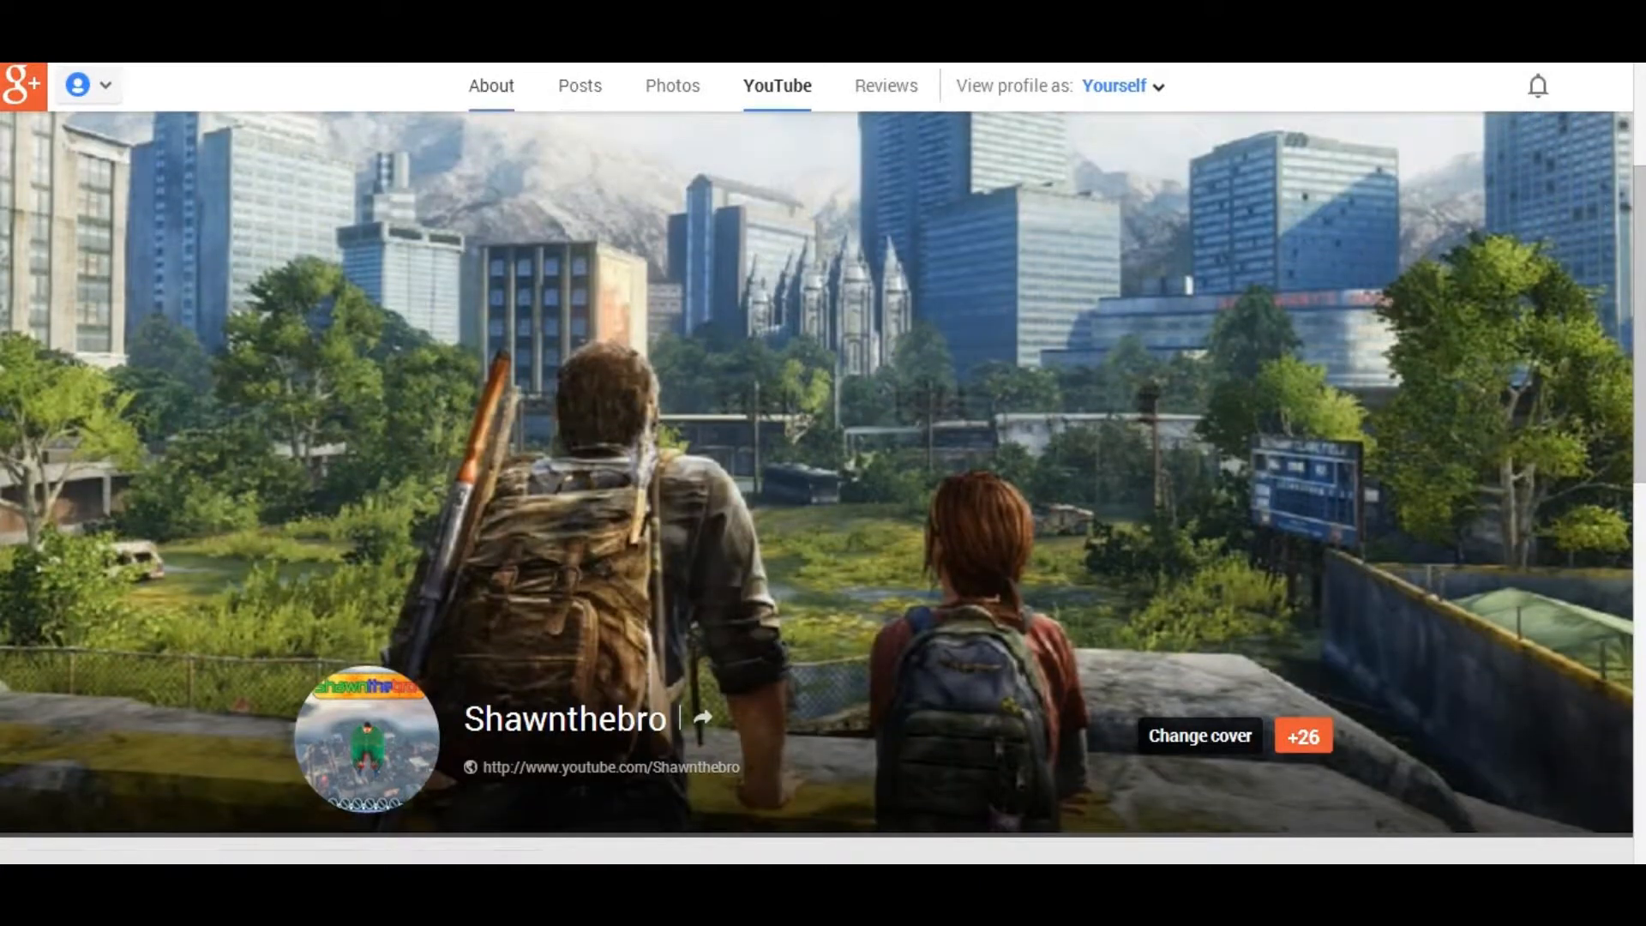
{"action": "scroll", "scroll_direction": "down", "scroll_amount": 3}
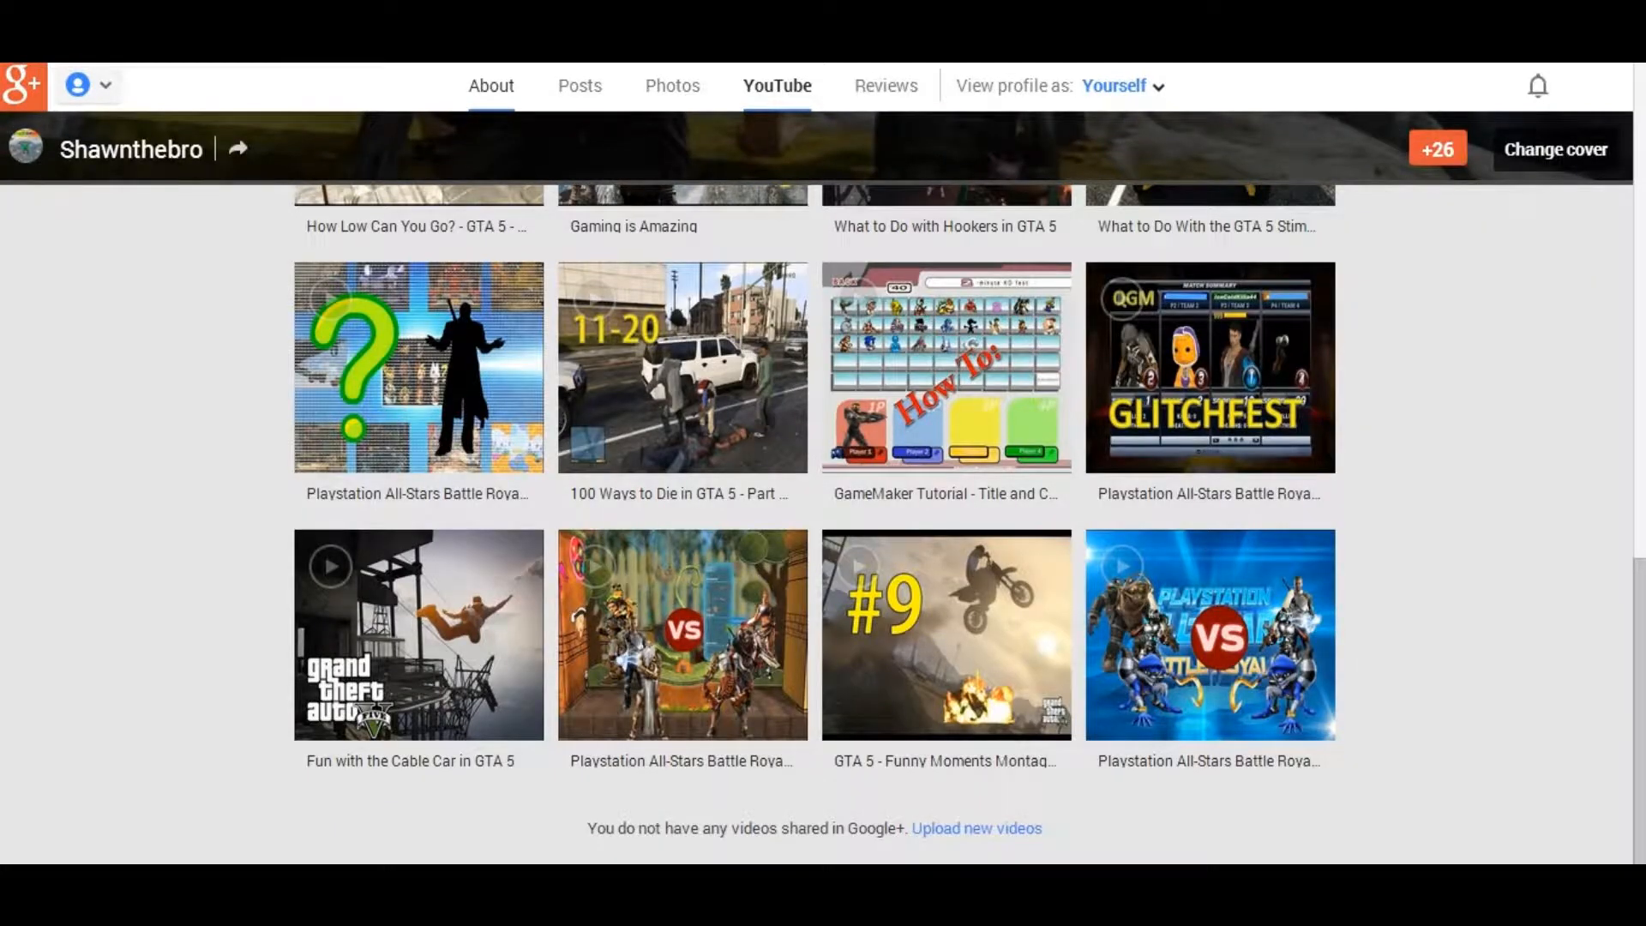
{"action": "left_click", "coordinate": [580, 86]}
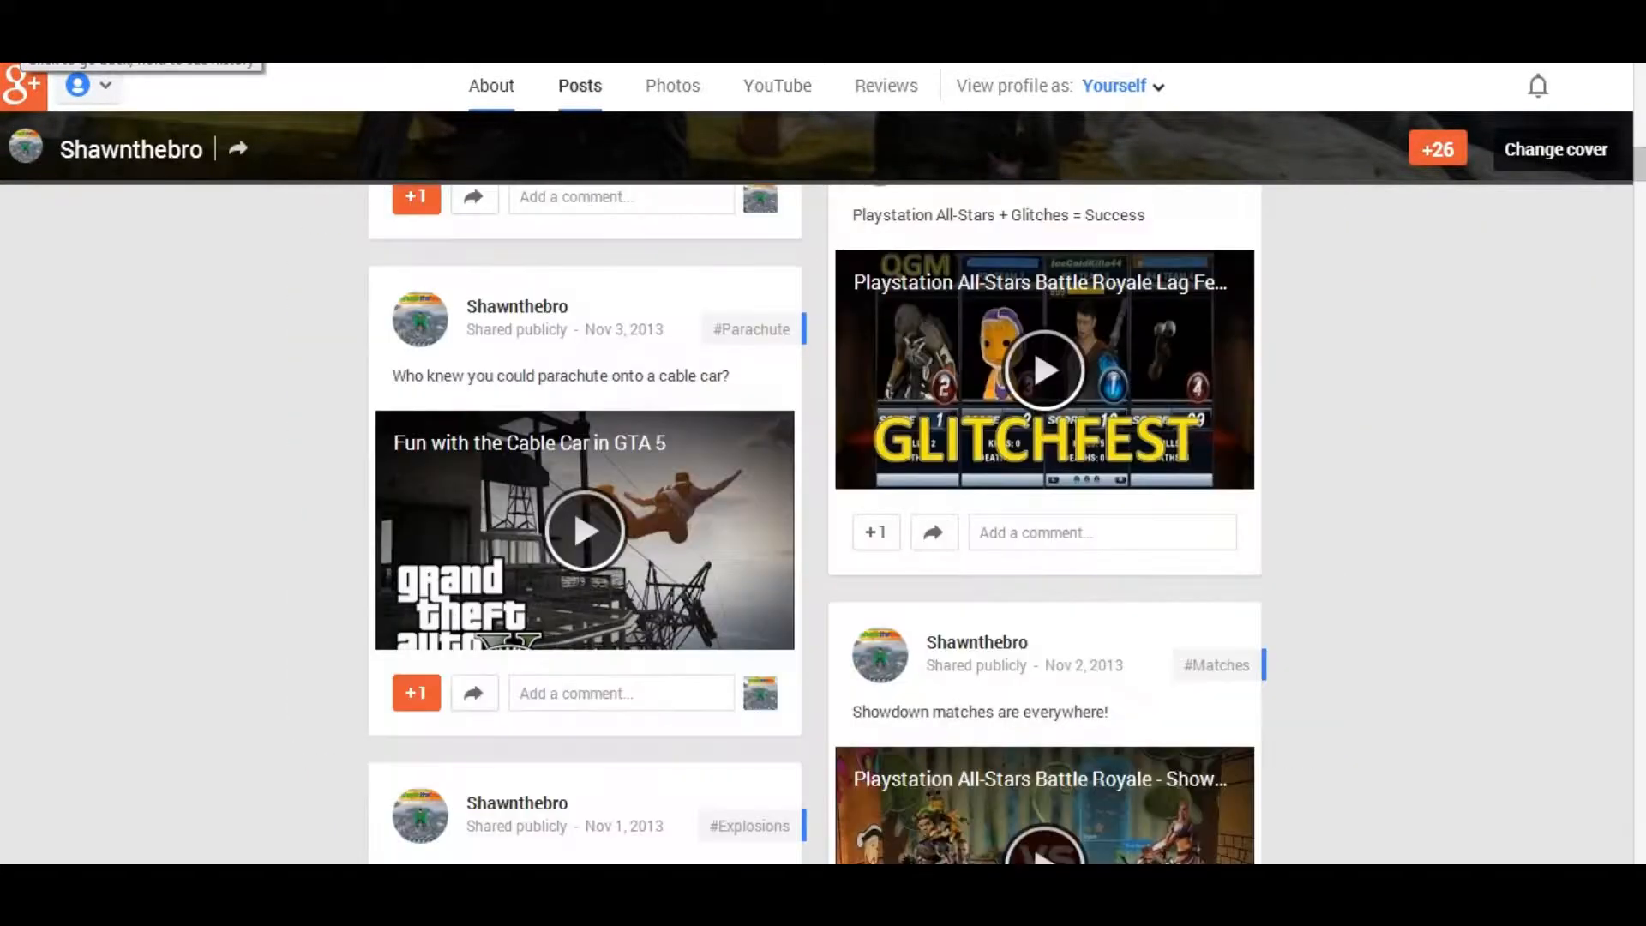
Step: Return to the YouTube Video Manager and open the channel's empty message inbox
{"action": "left_click", "coordinate": [777, 86]}
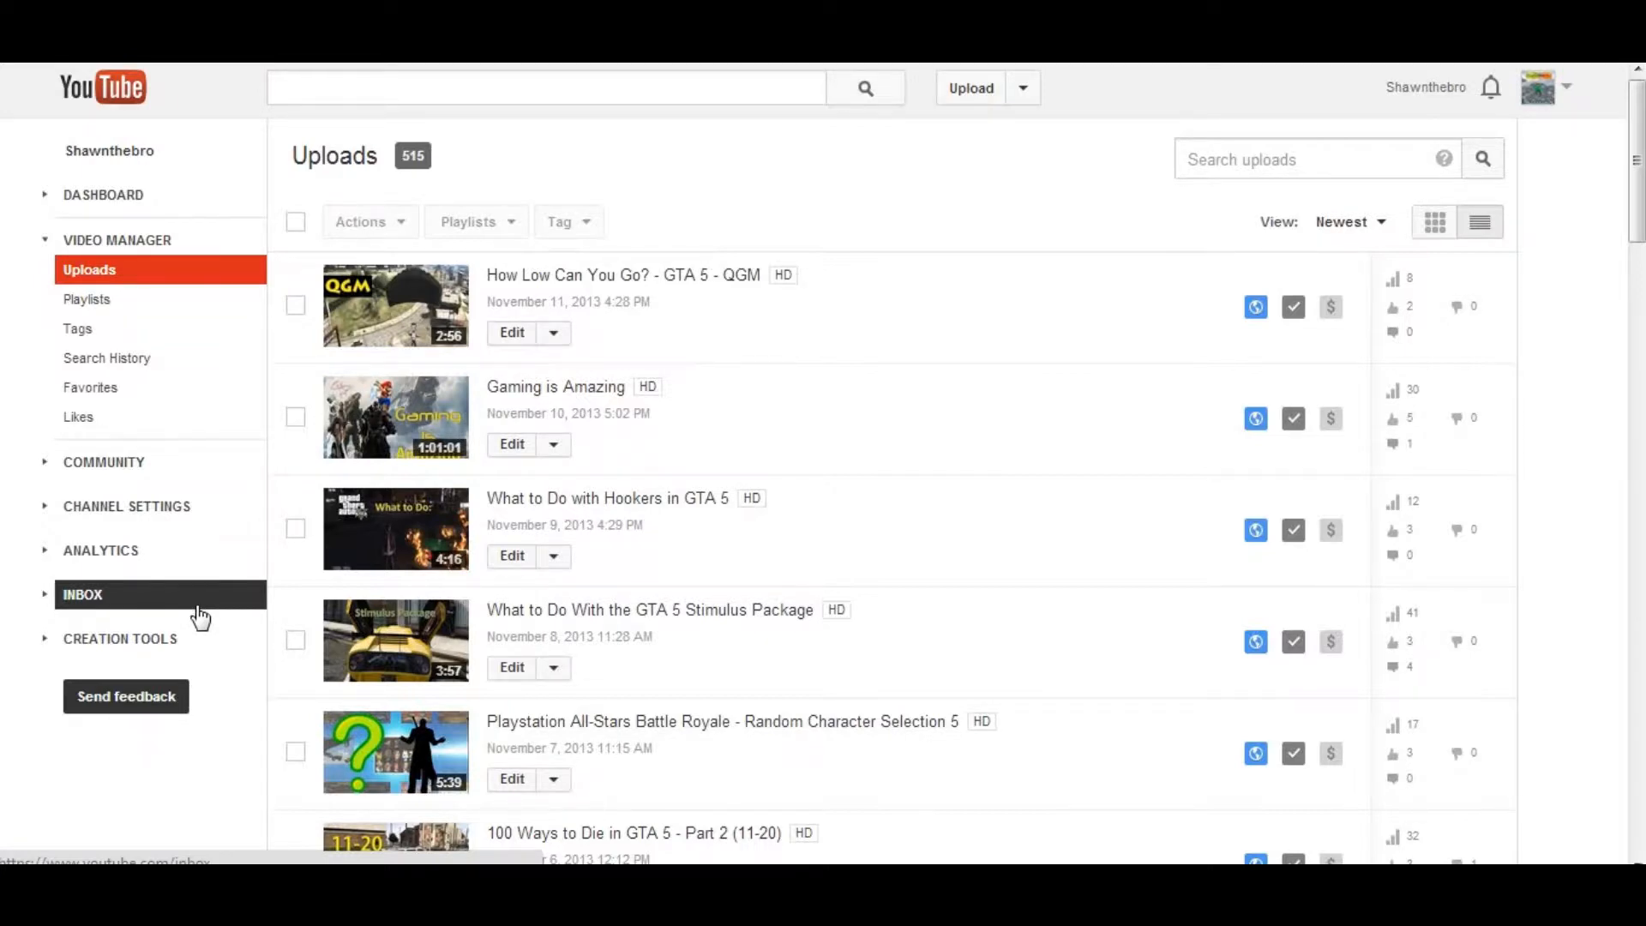
{"action": "left_click", "coordinate": [82, 595]}
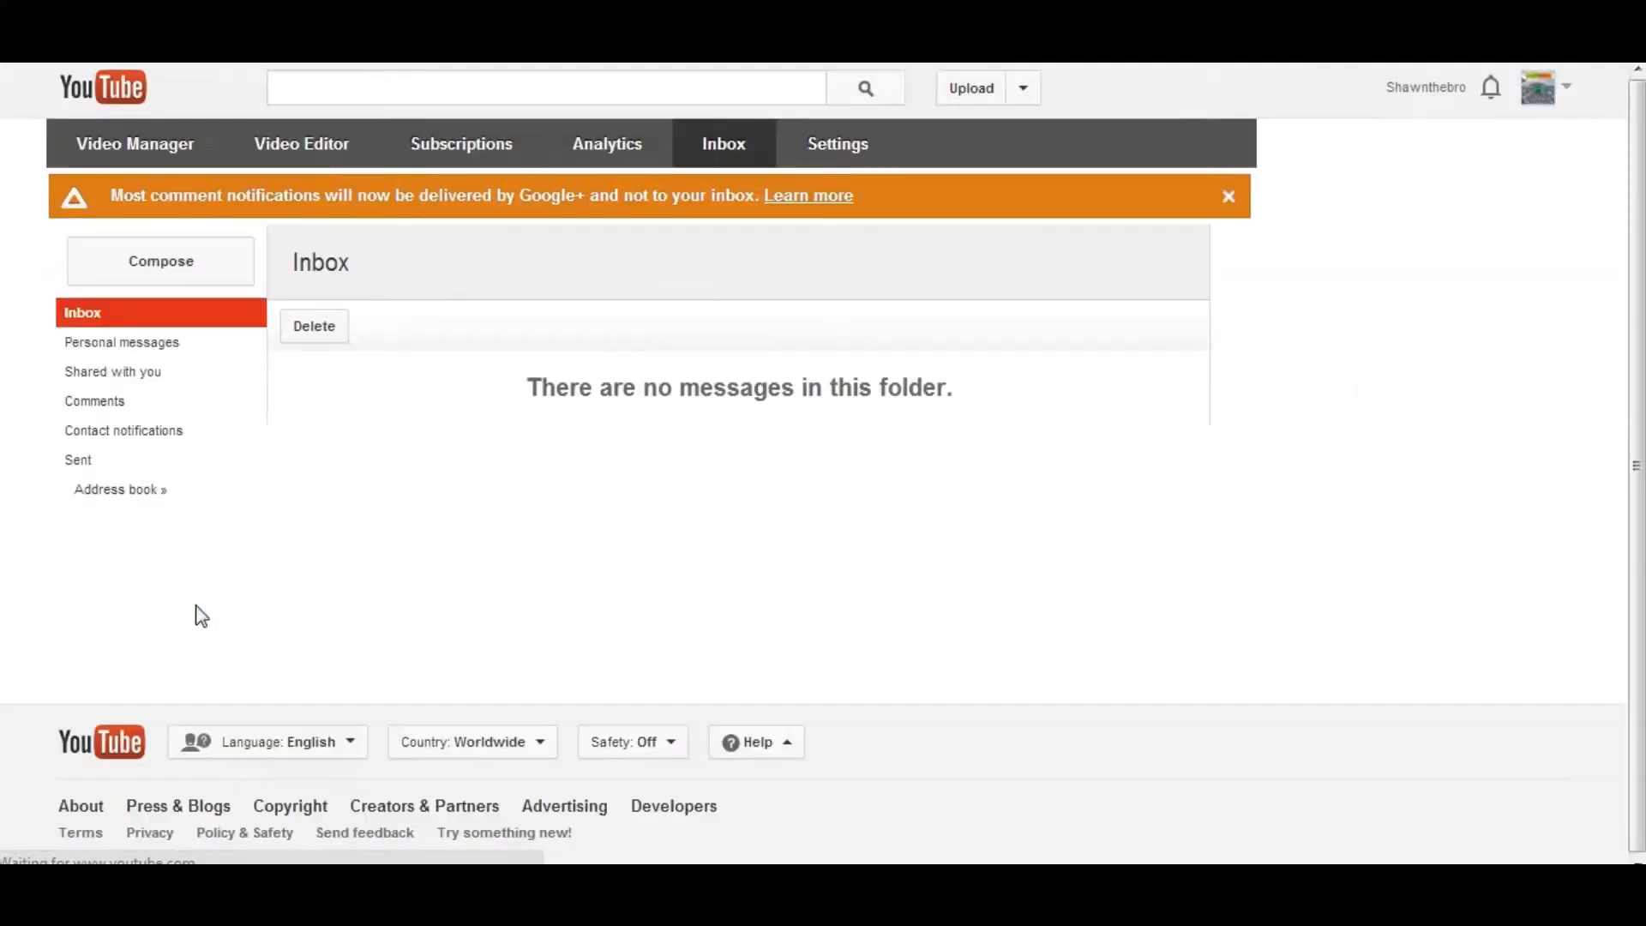